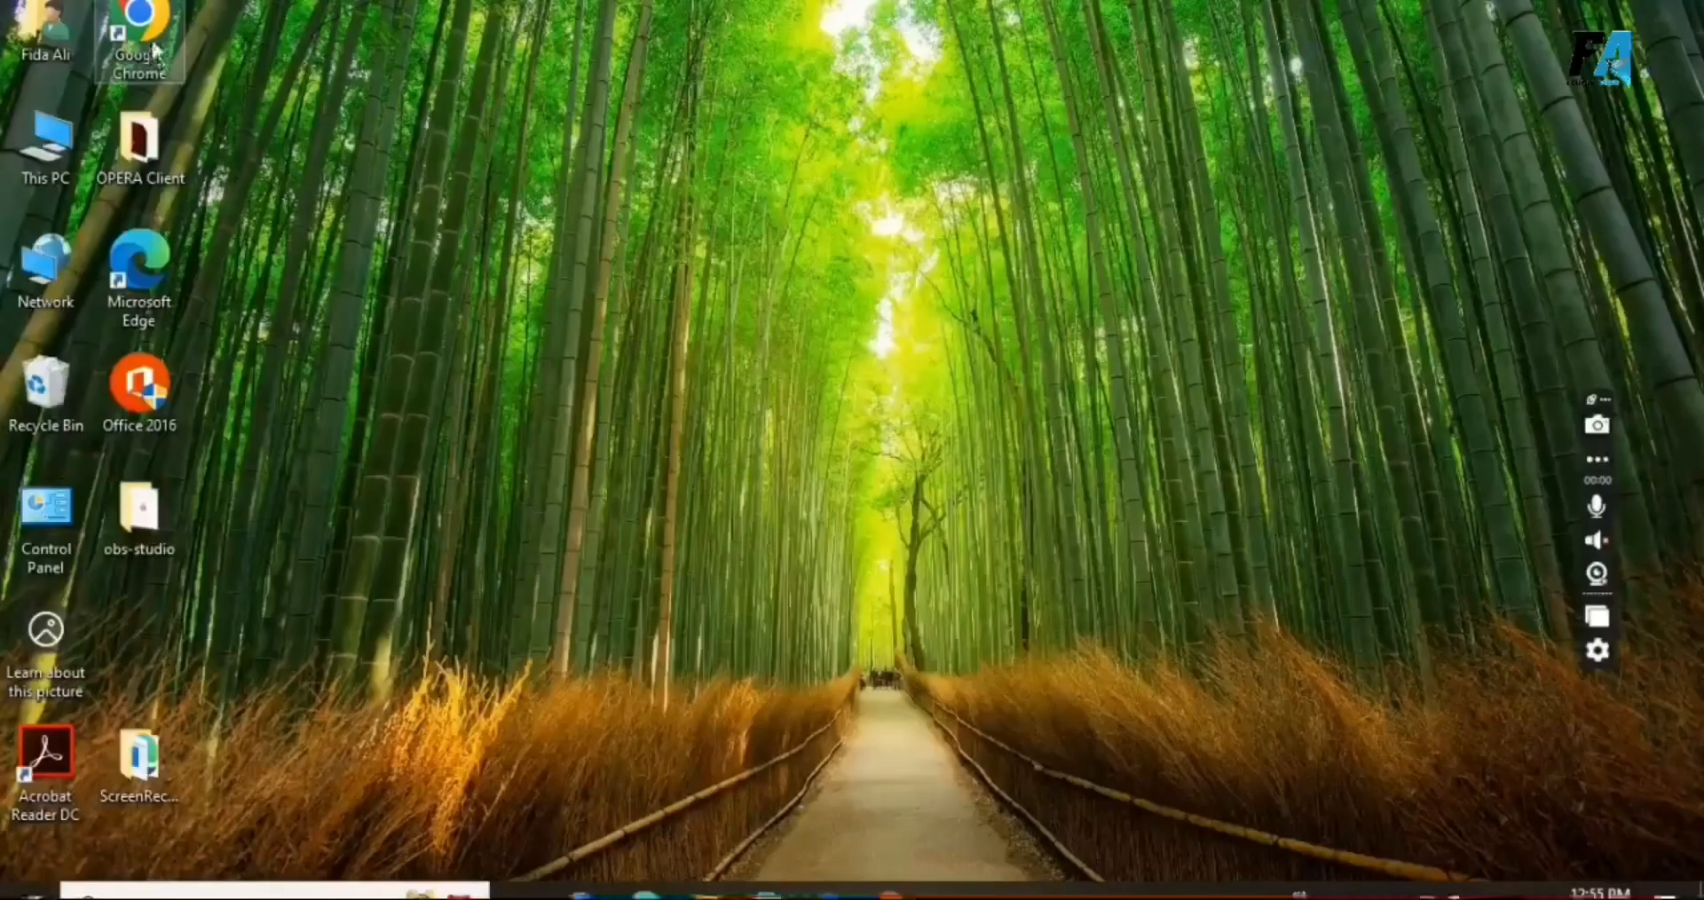
# Open Google Chrome from its desktop shortcut
pyautogui.doubleClick(140, 33)
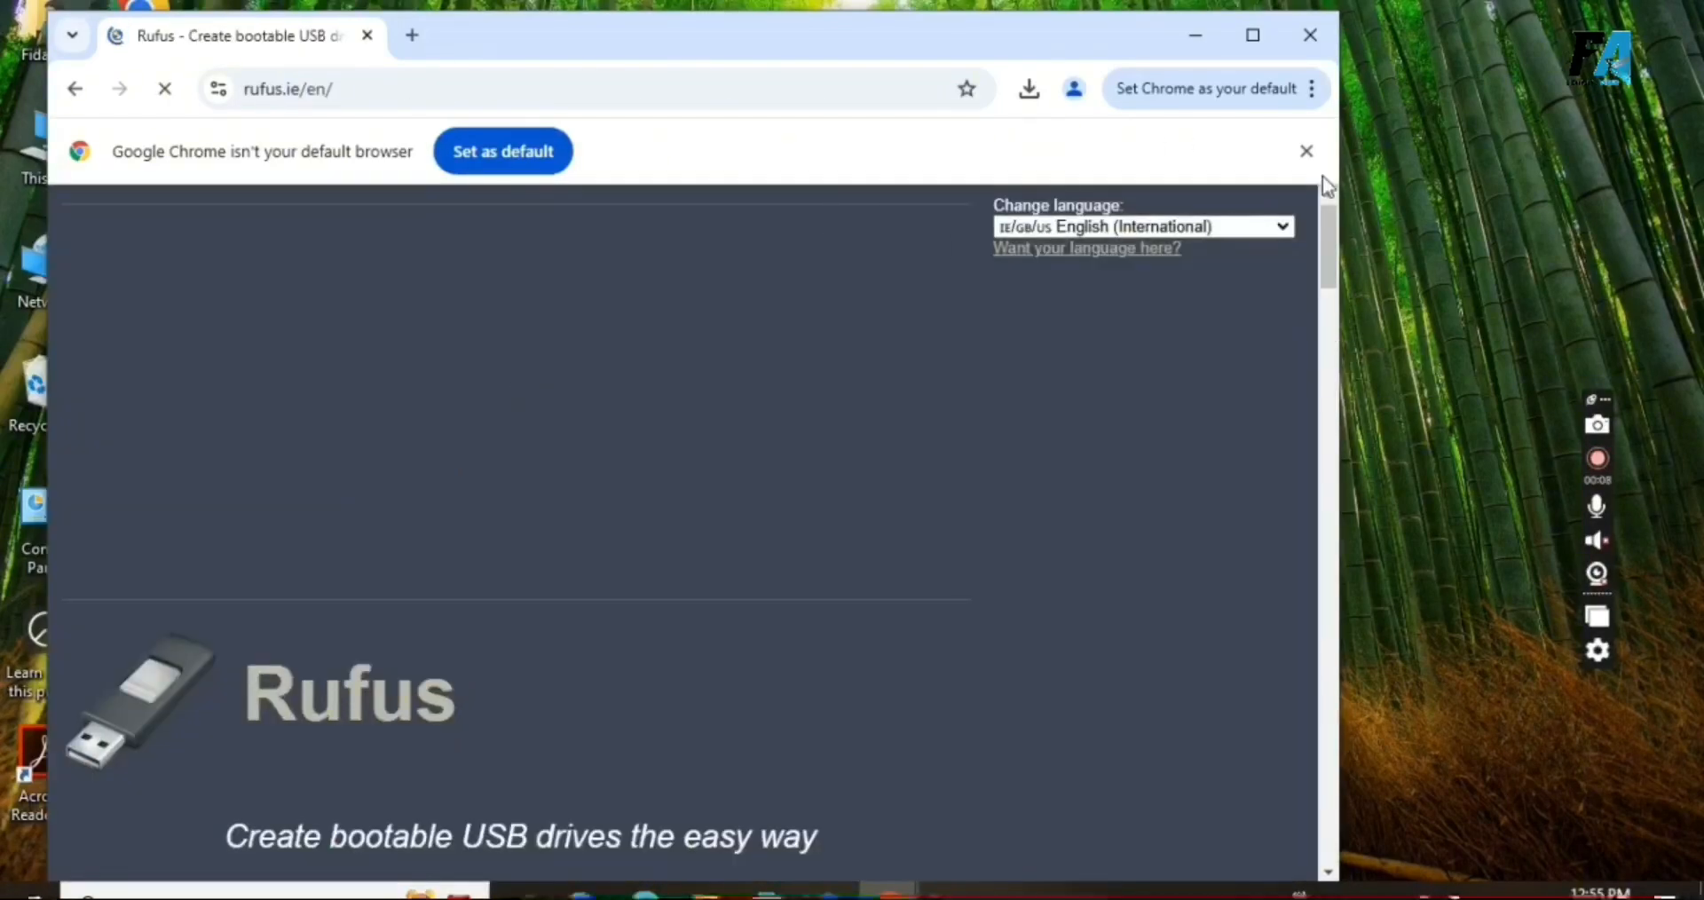
# Download the portable rufus-4.6p.exe from rufus.ie's Latest releases, dismissing the pop-up ad
pyautogui.scroll(-3)
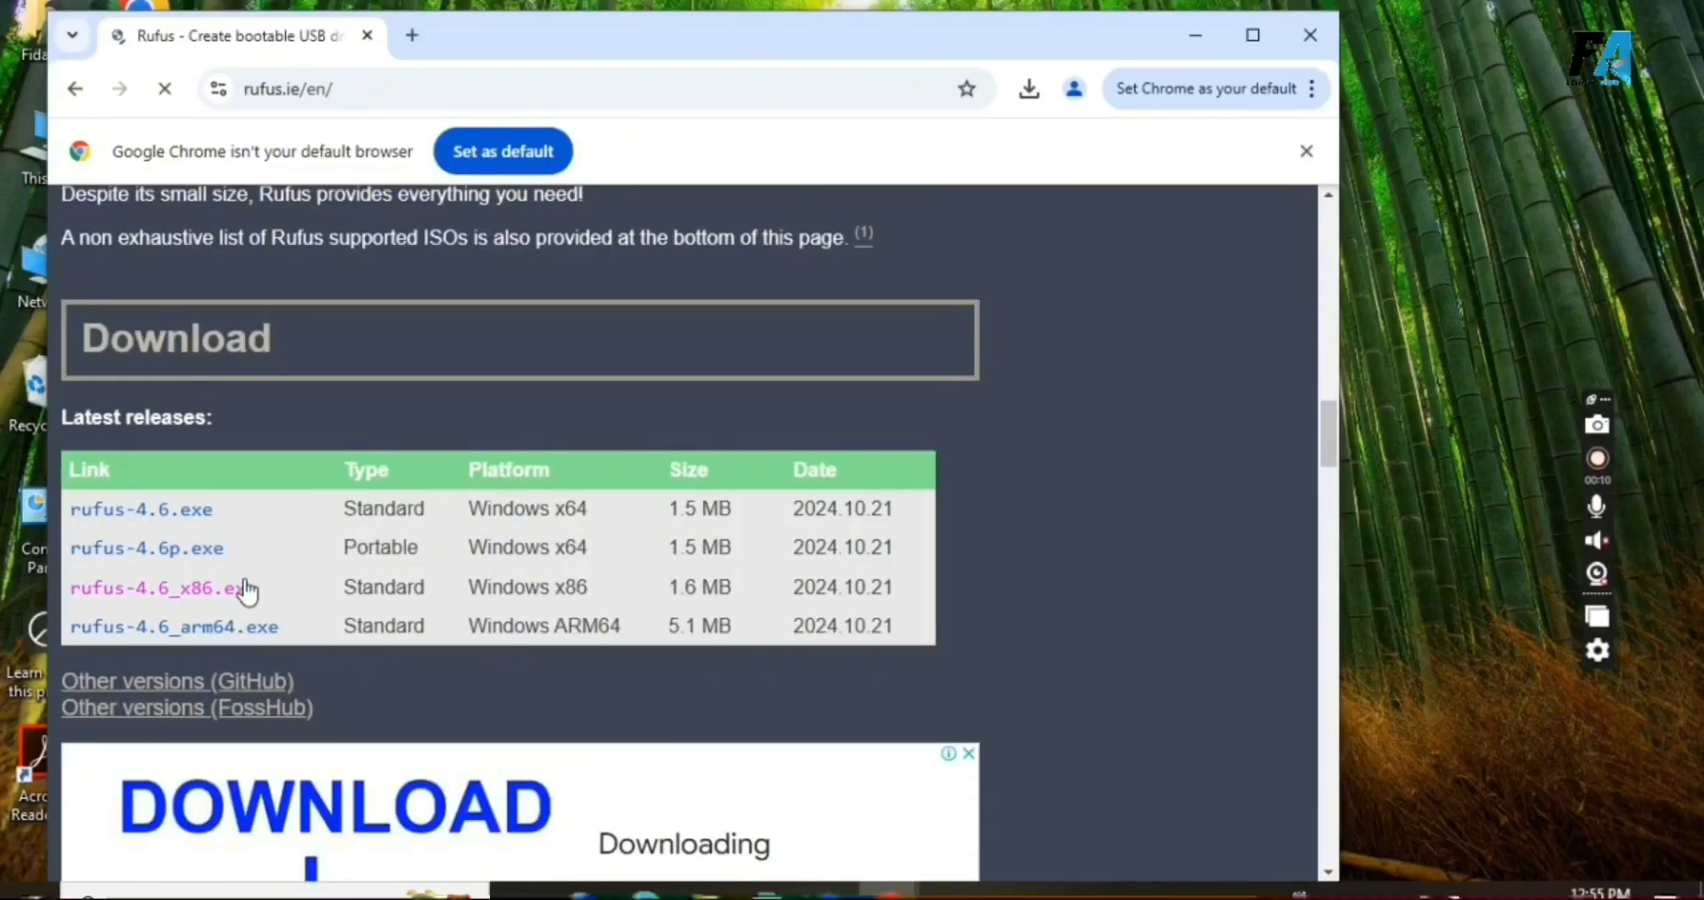
pyautogui.doubleClick(379, 546)
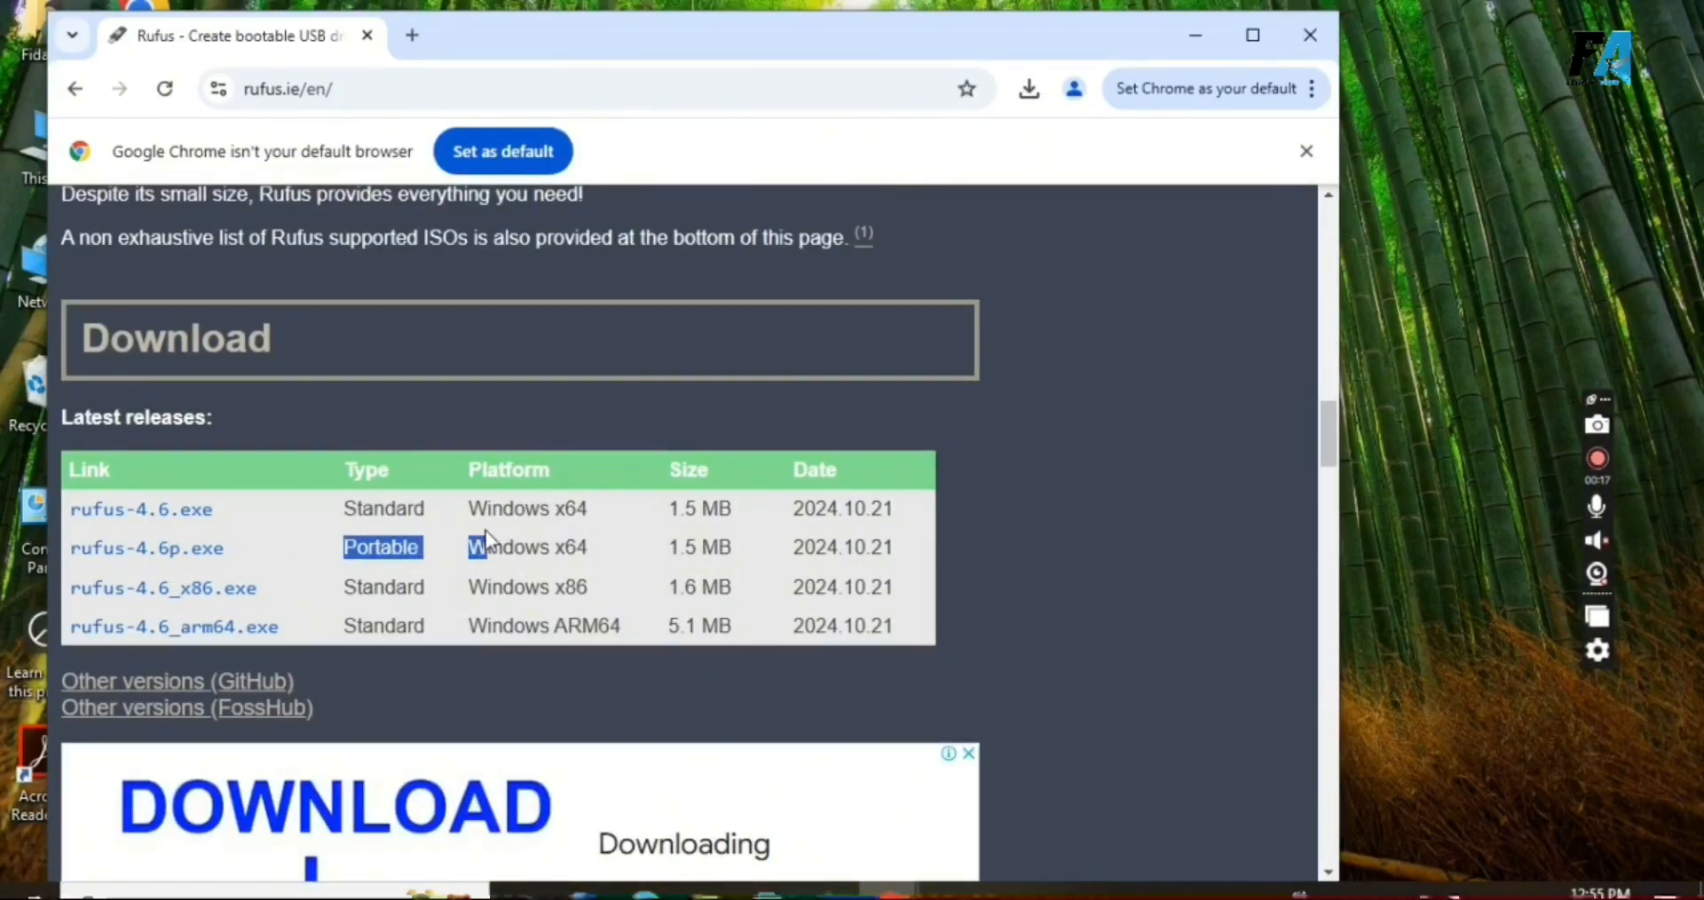
pyautogui.moveTo(145, 547)
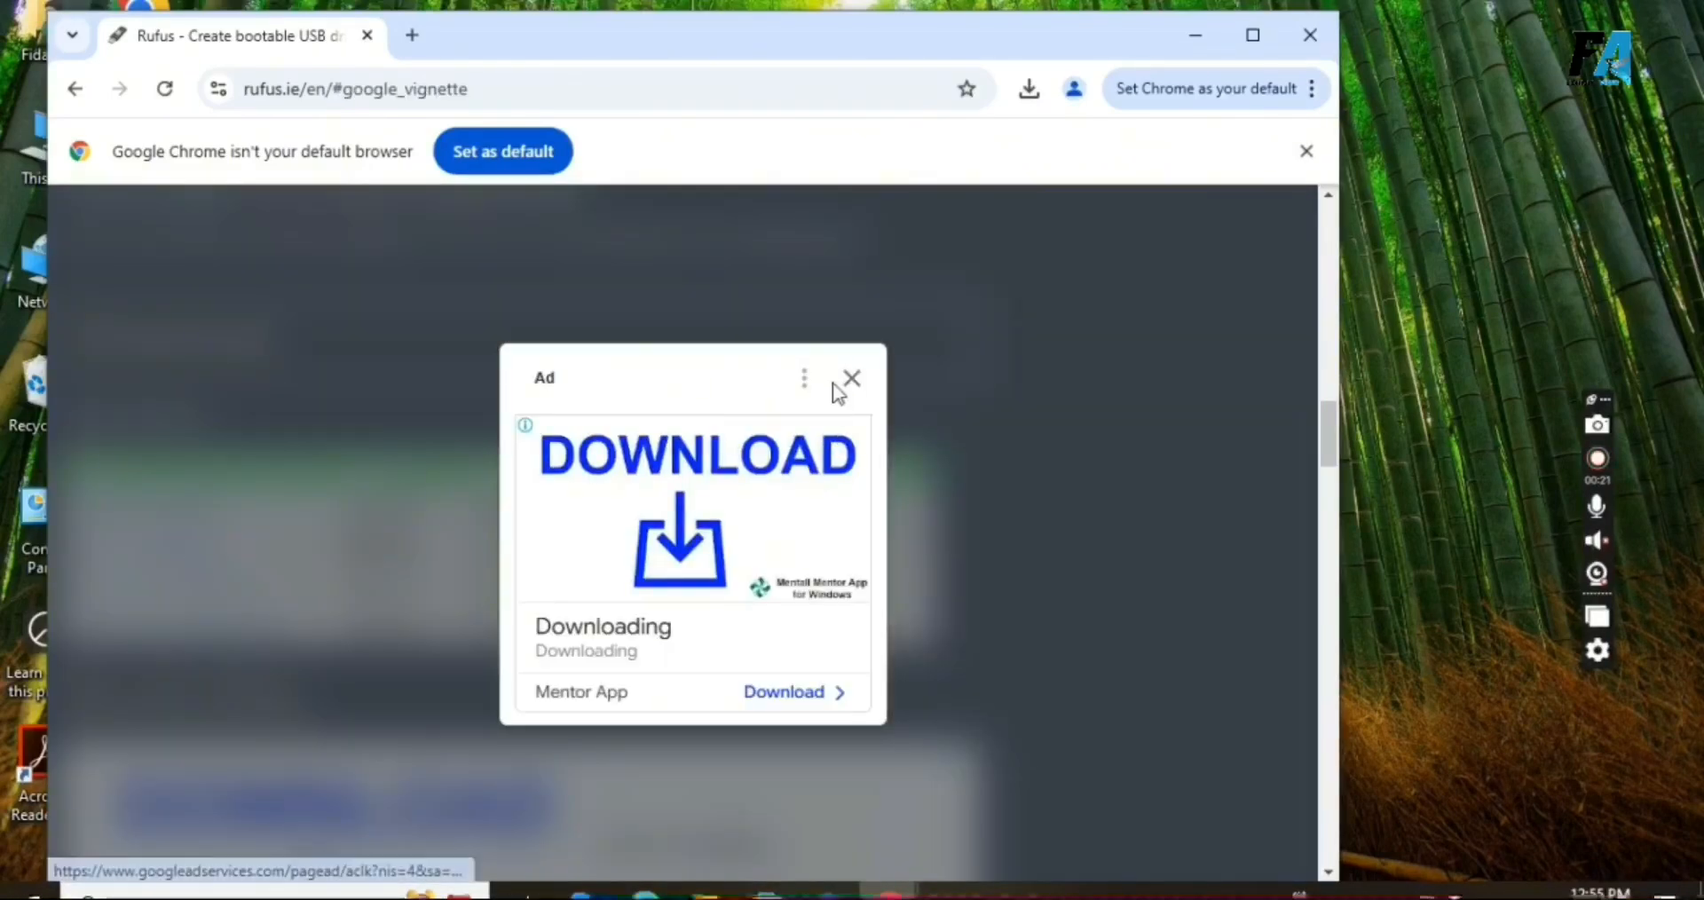
pyautogui.click(852, 377)
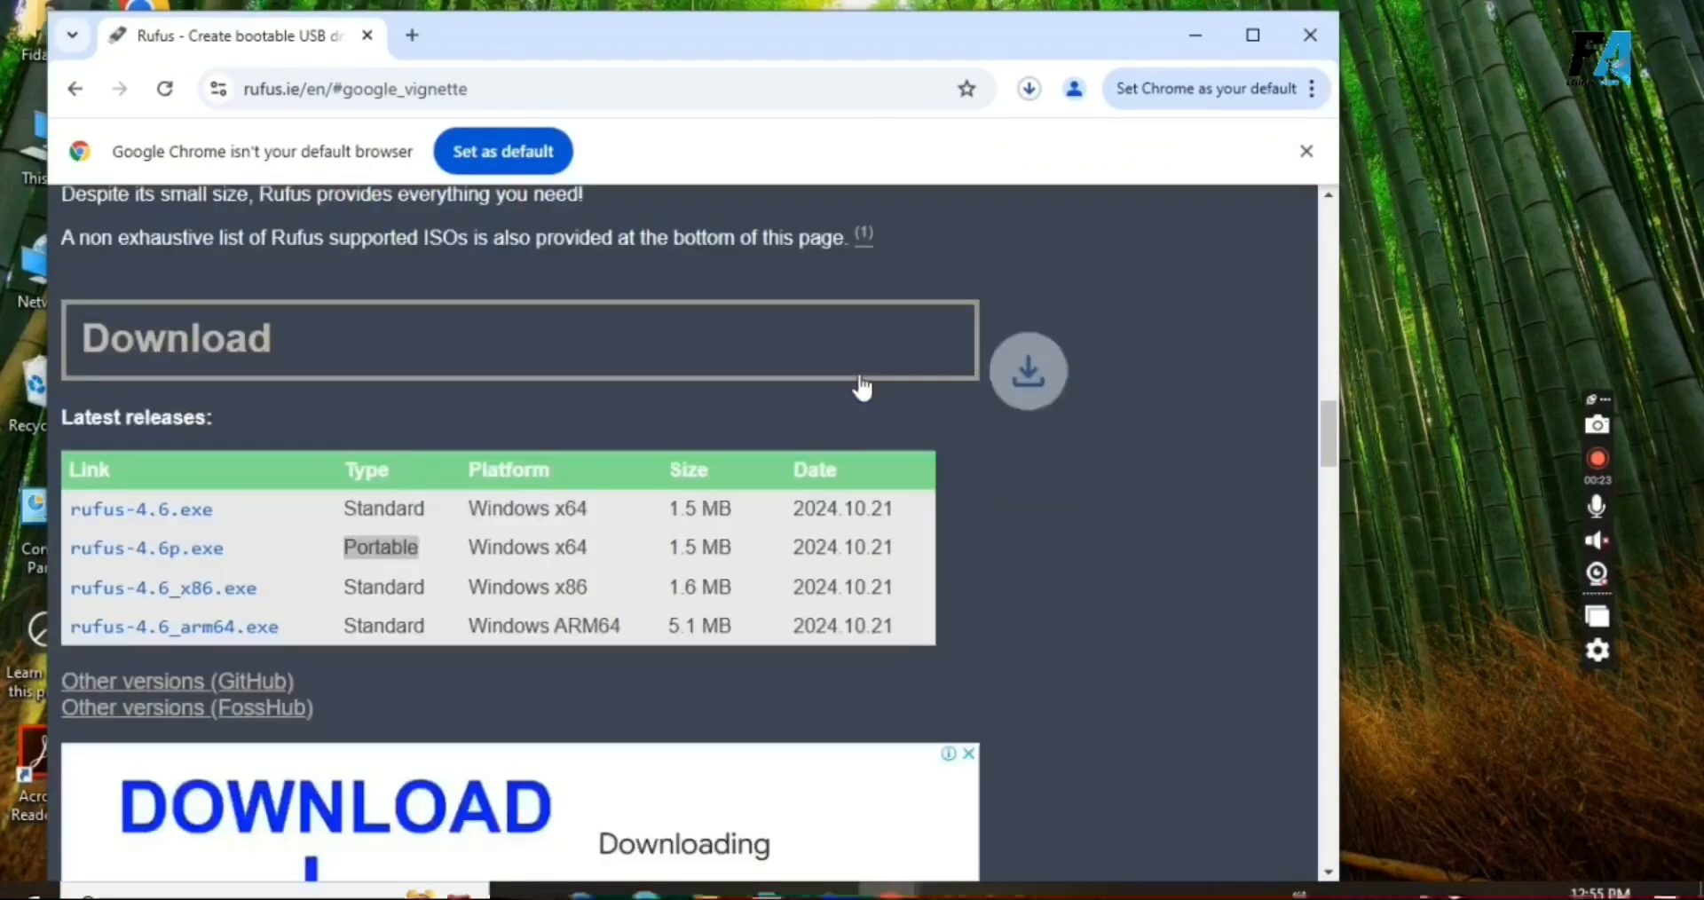
pyautogui.click(1027, 88)
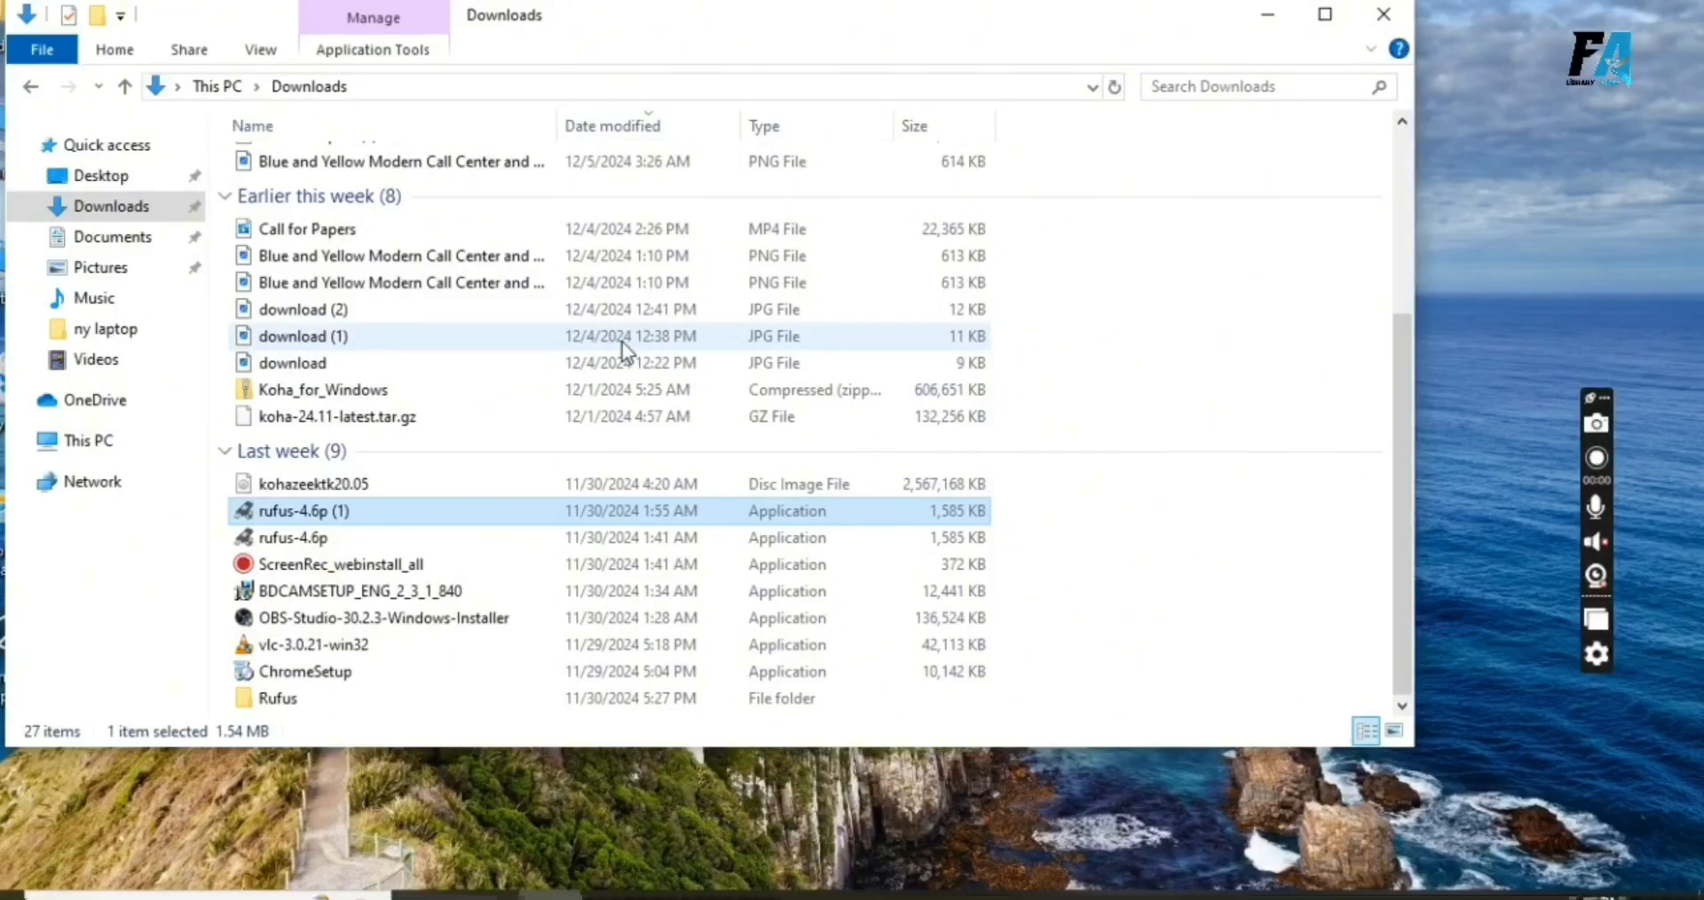
# Run rufus-4.6p (1) from the Downloads folder
pyautogui.doubleClick(305, 511)
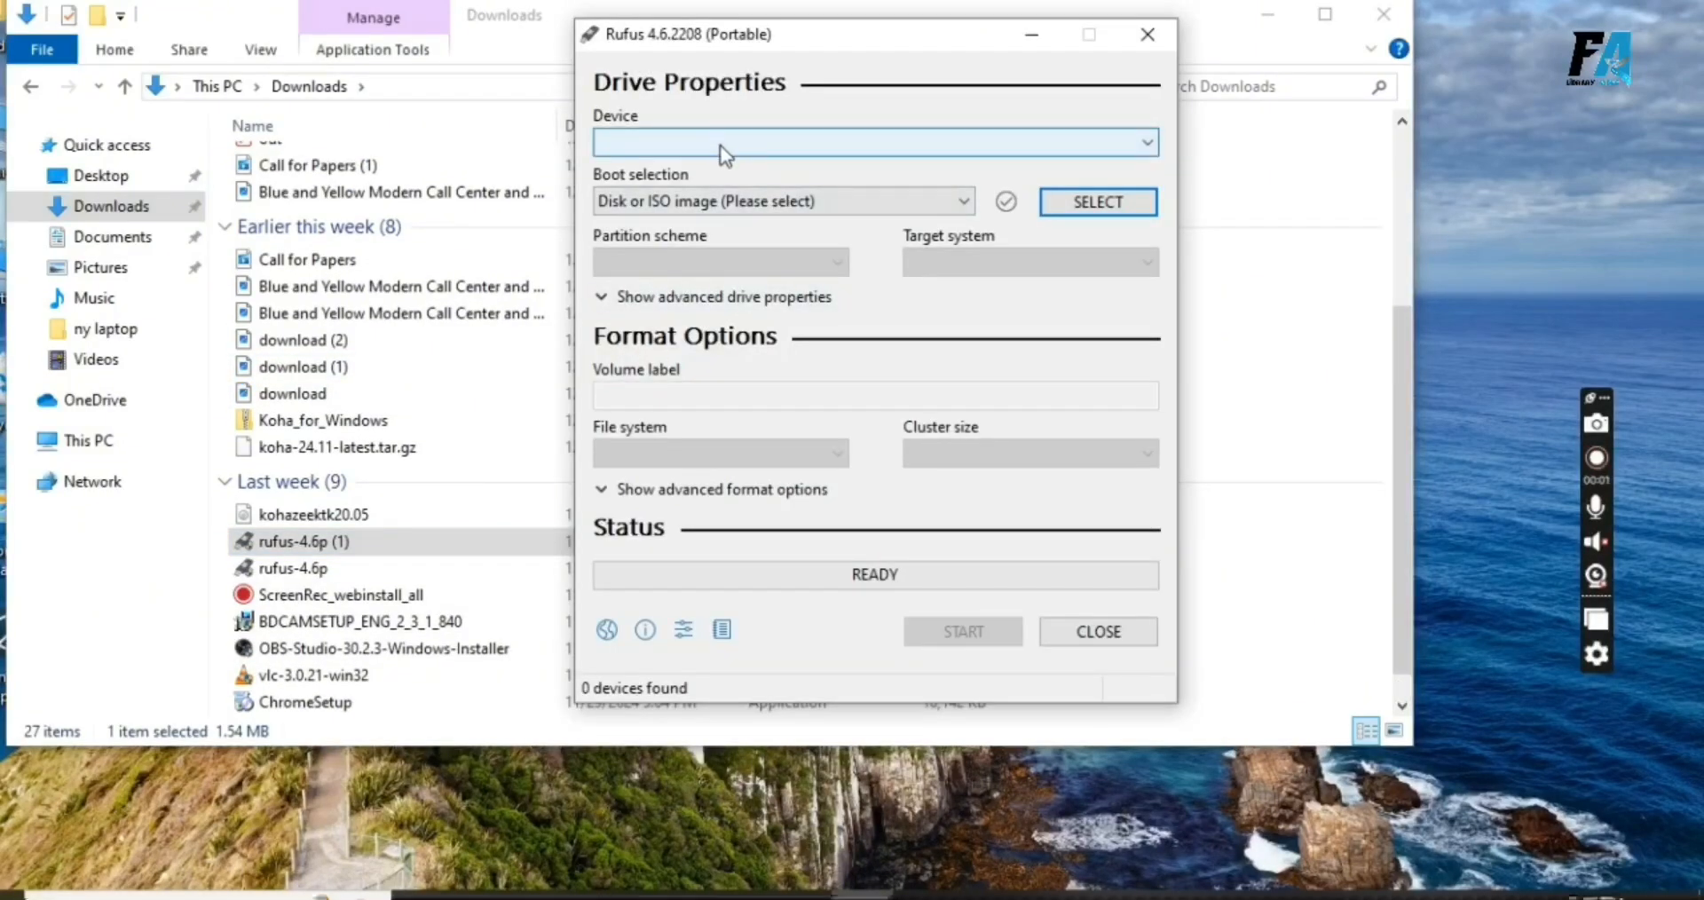
pyautogui.moveTo(674, 228)
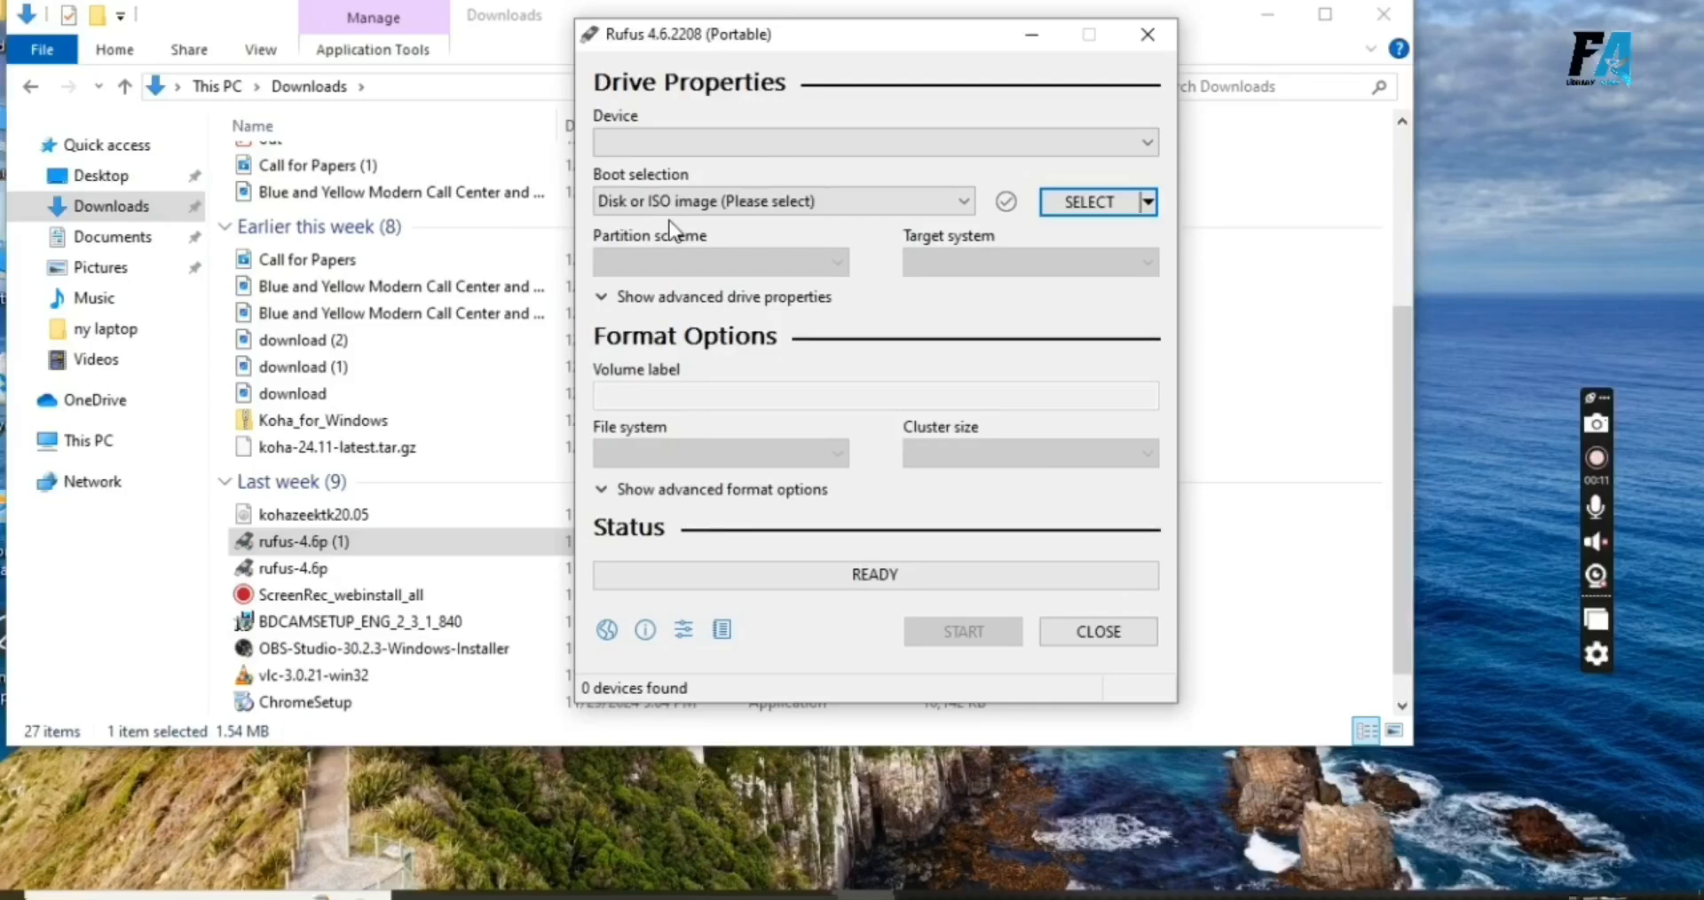
# Write the kohazeektk20.05 image in ISO Image mode, accepting the UEFI and data-erase warnings
pyautogui.click(1086, 203)
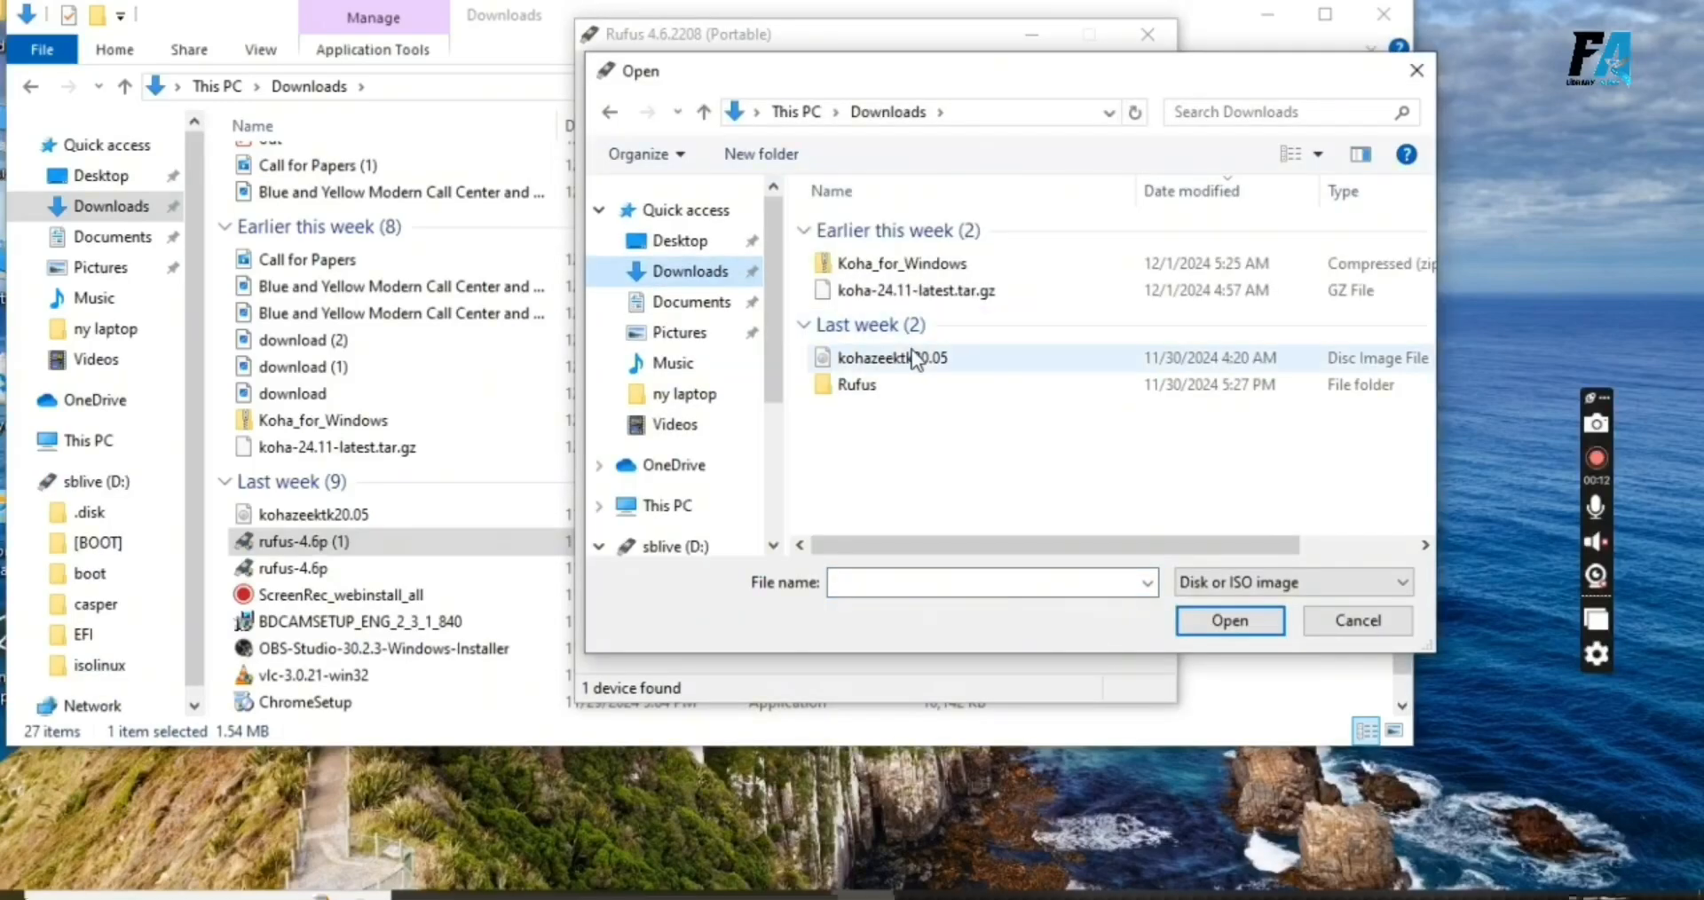
pyautogui.click(891, 357)
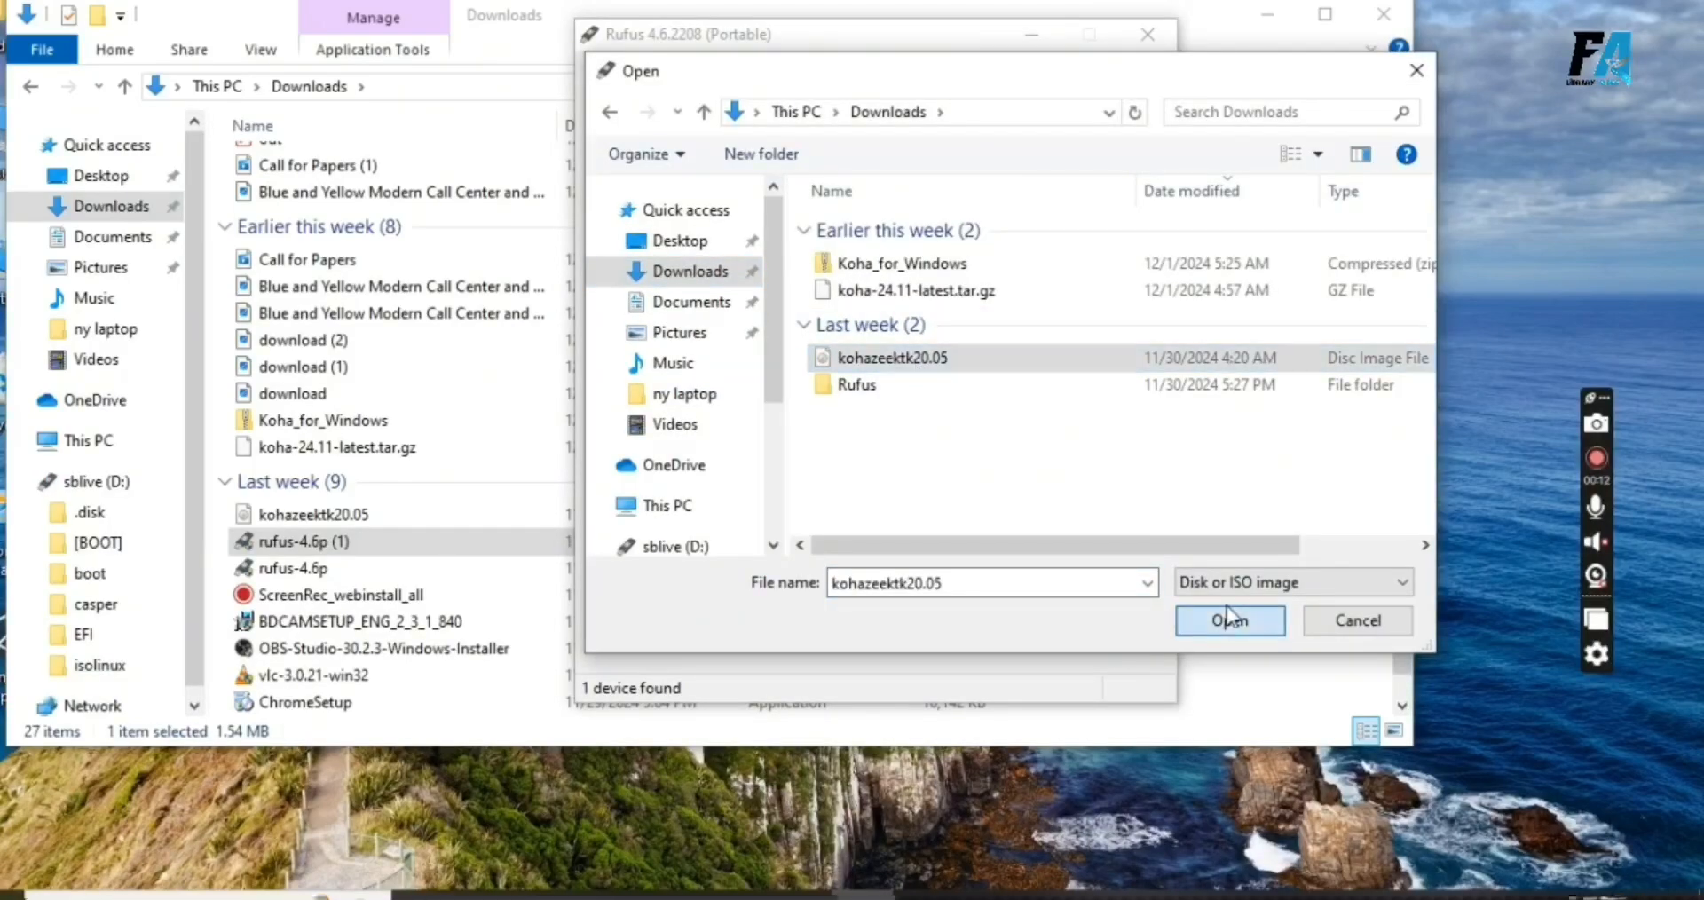
pyautogui.click(1229, 620)
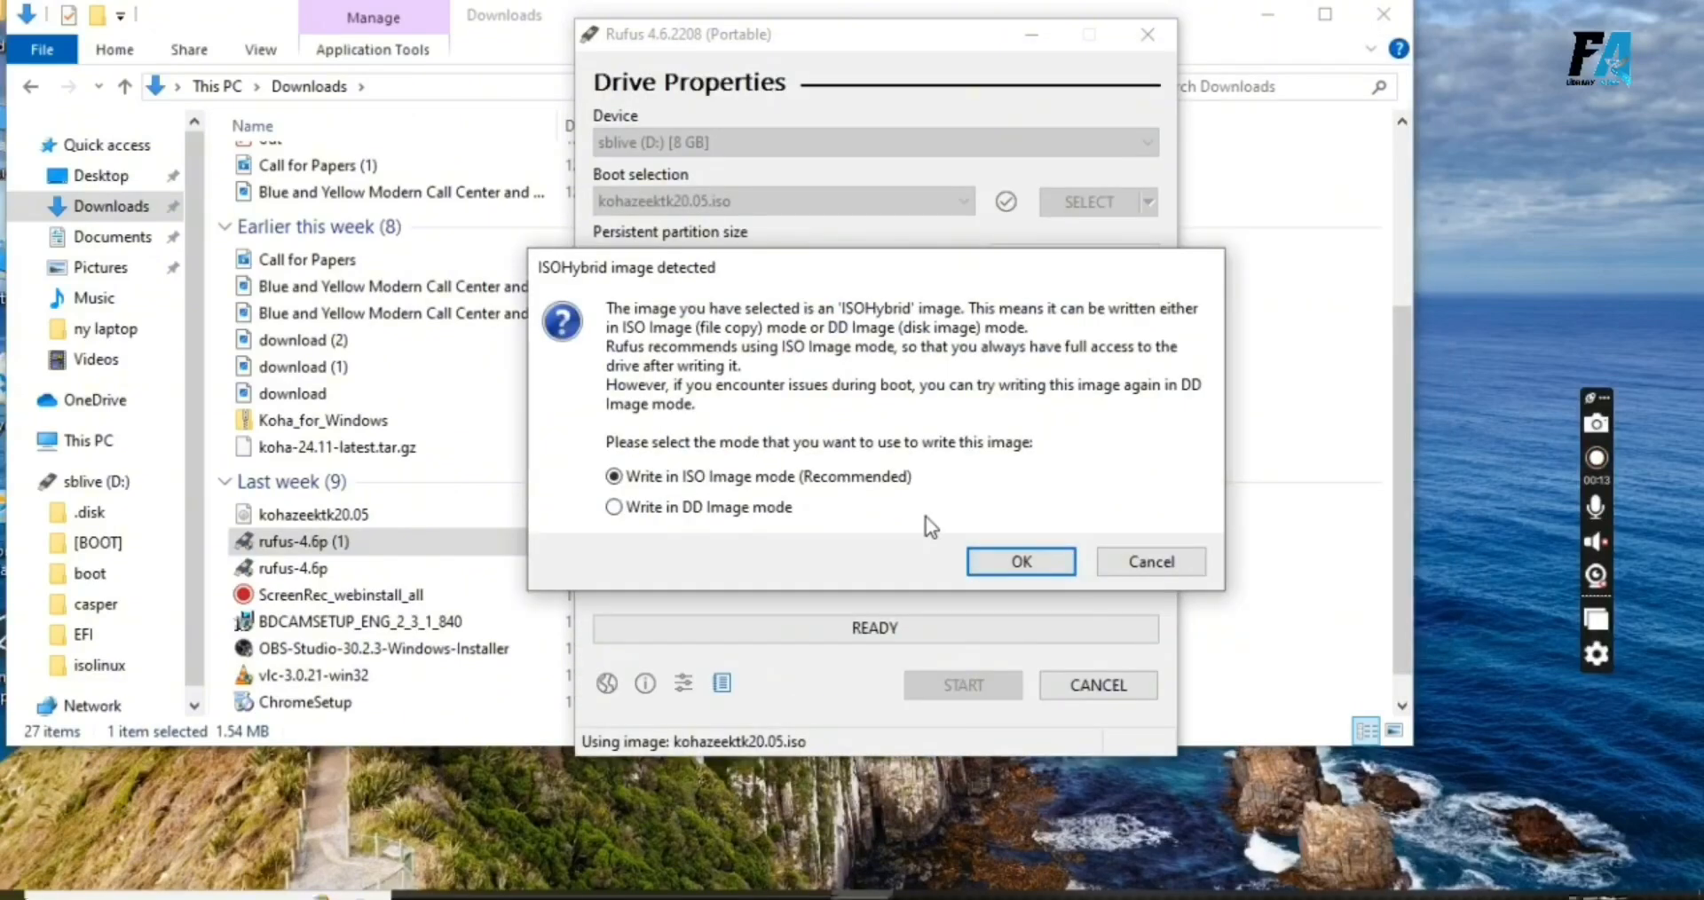
pyautogui.click(1020, 561)
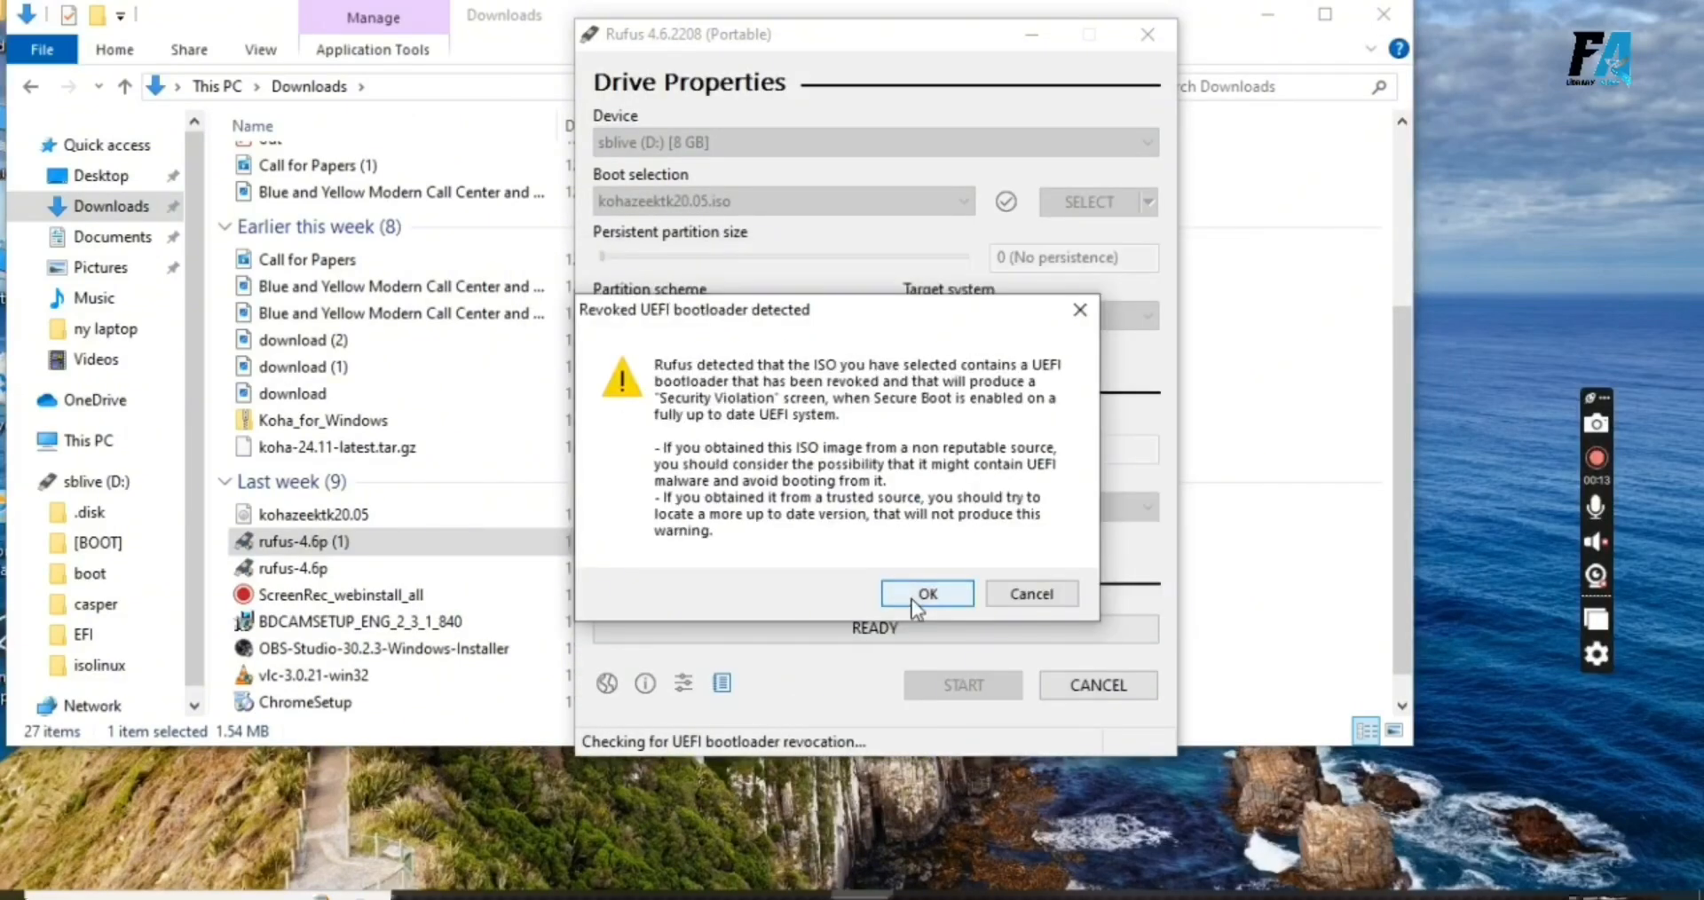
pyautogui.click(926, 593)
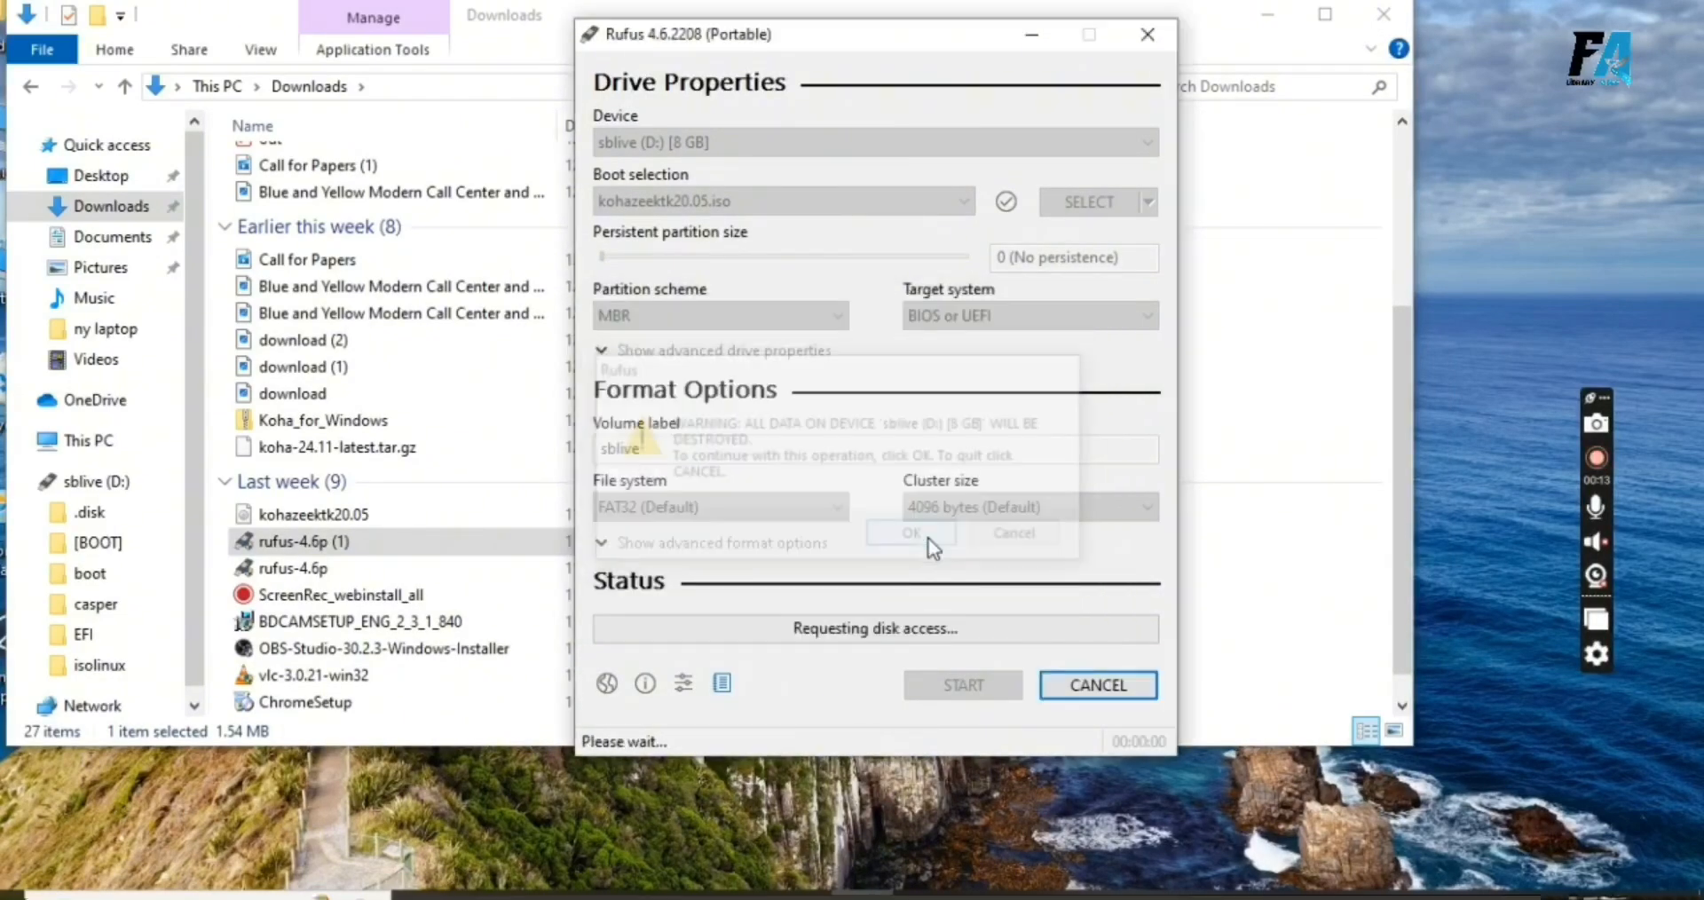
pyautogui.click(910, 533)
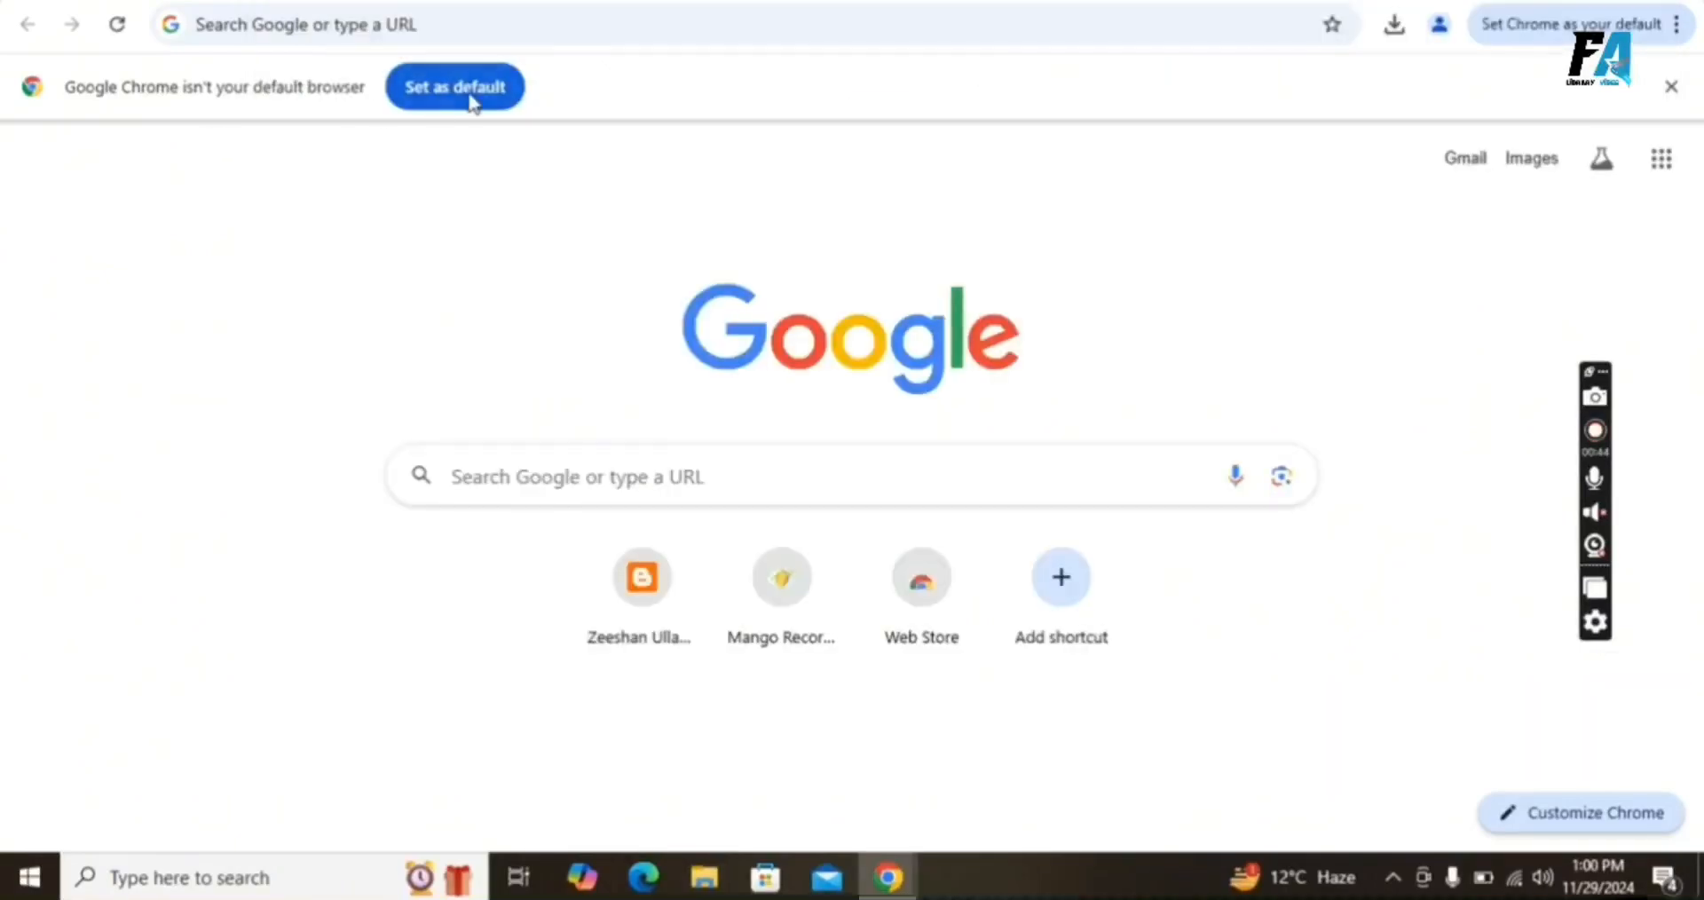
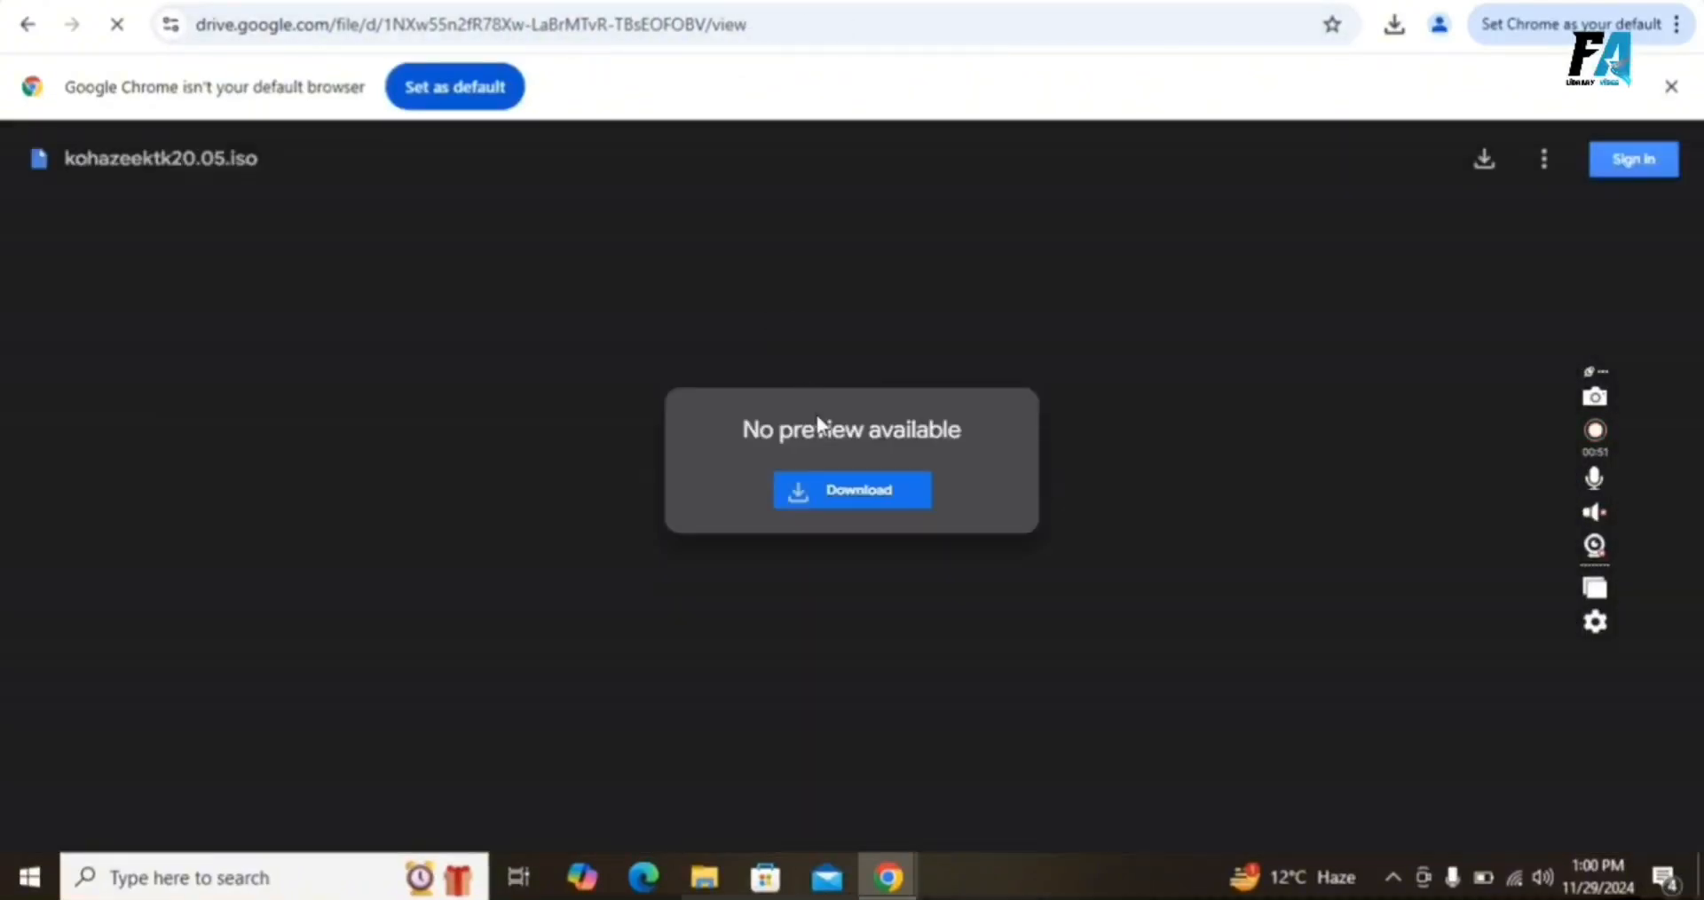
# Download kohazeektk20.05.iso from its Google Drive link despite the scan warning, then check progress
pyautogui.click(851, 489)
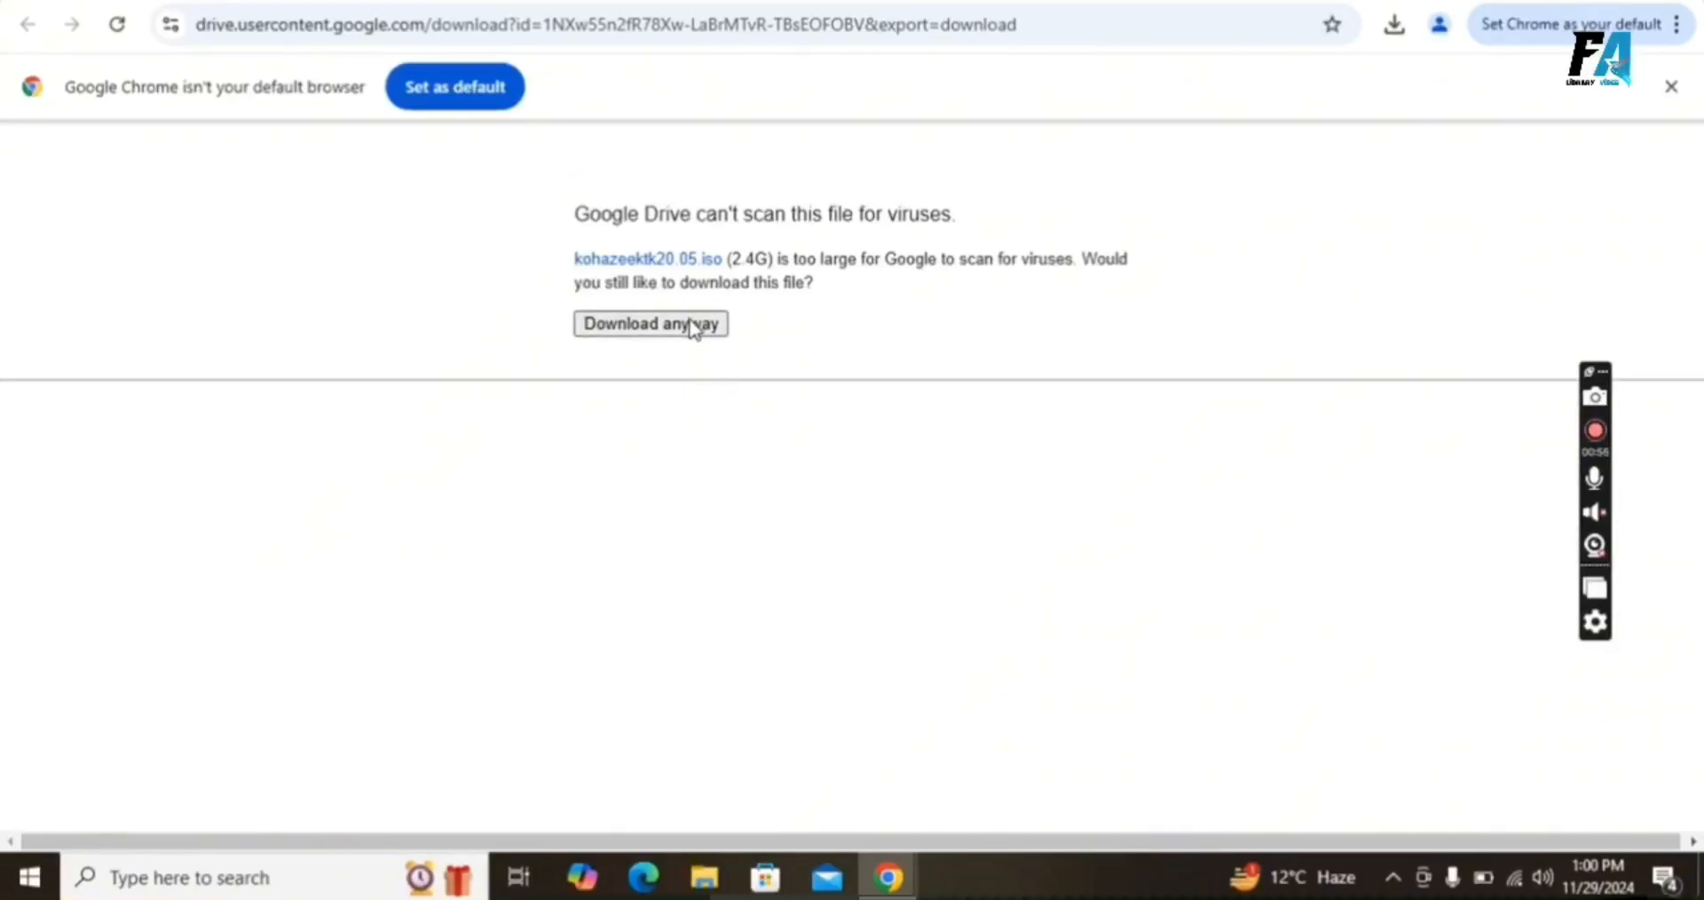
pyautogui.click(649, 324)
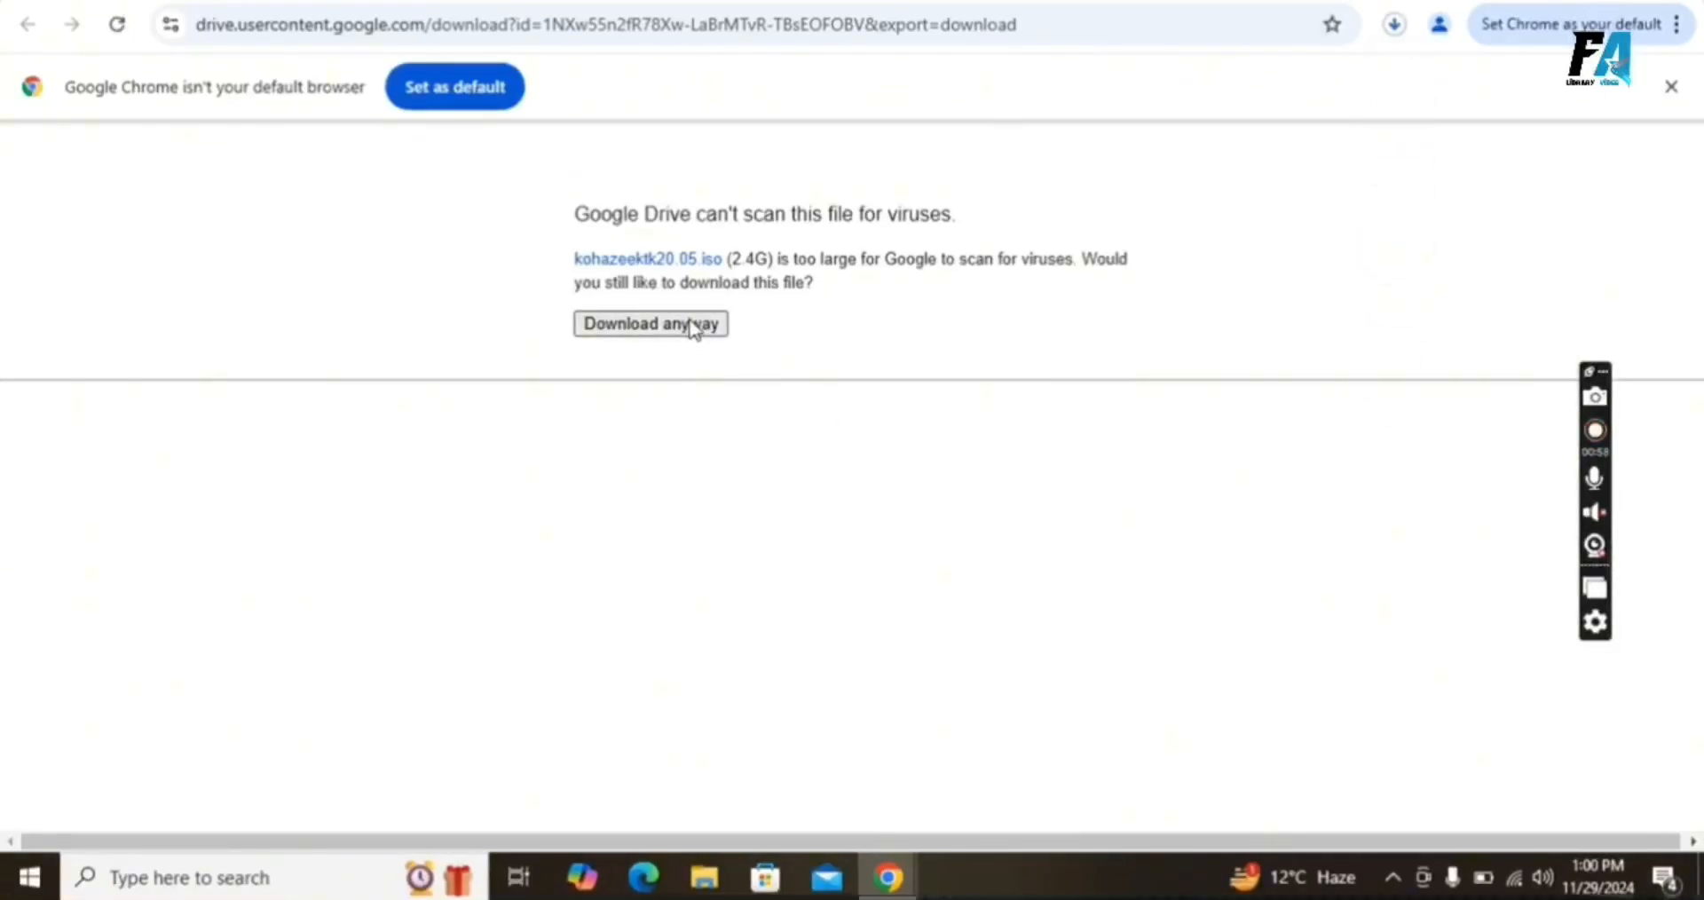
pyautogui.click(1393, 23)
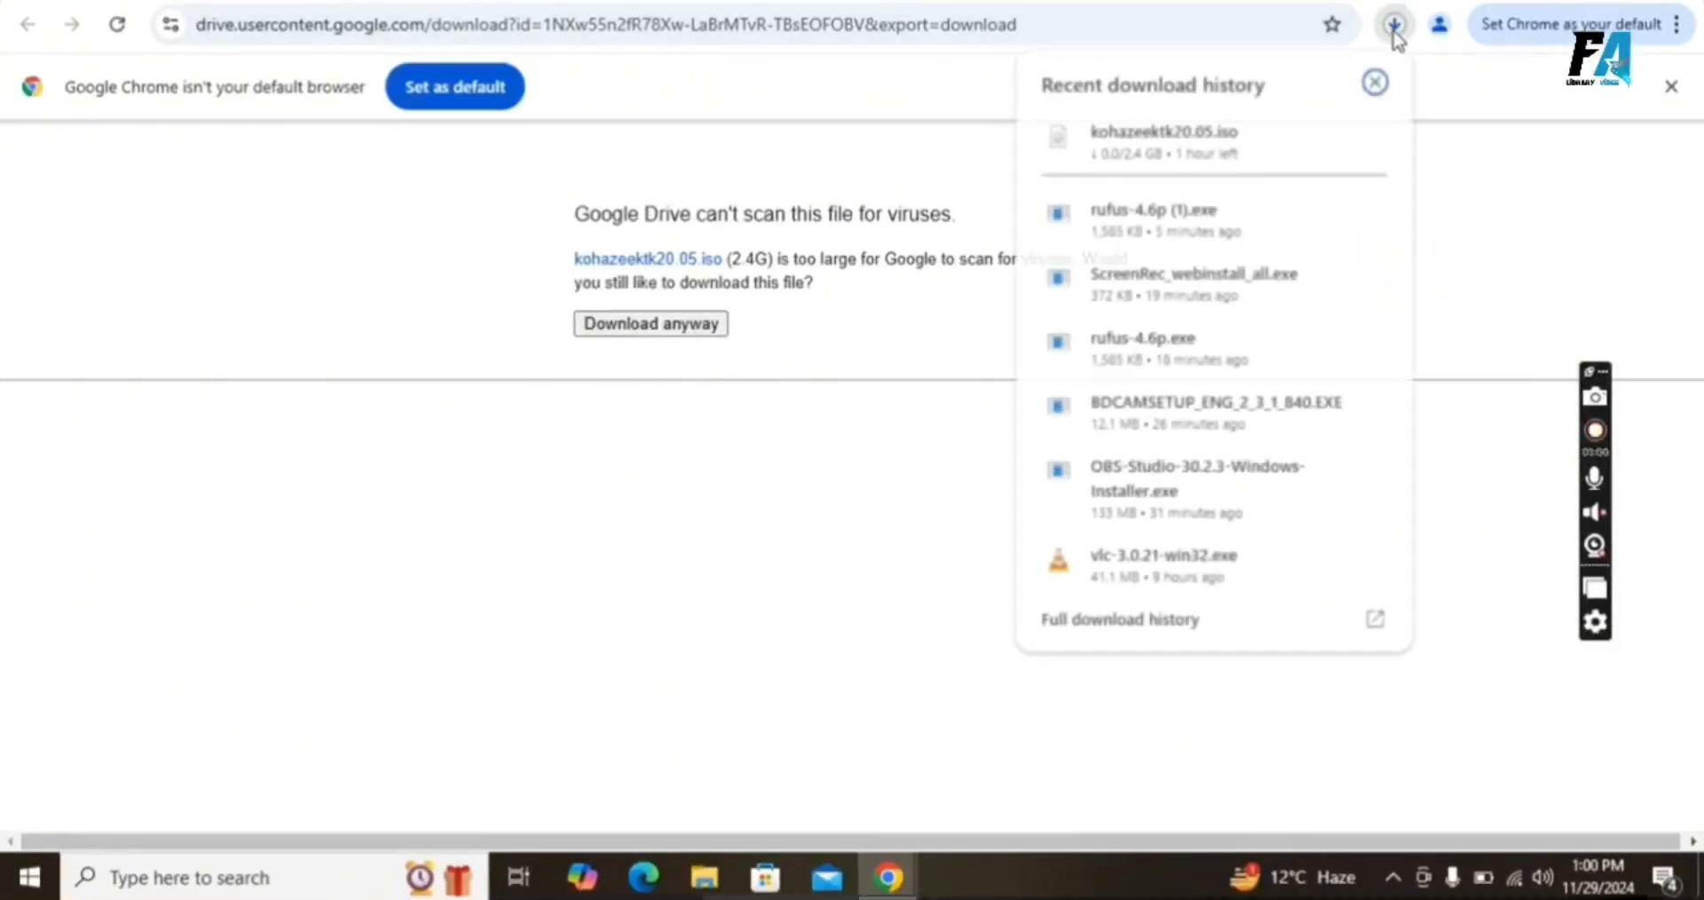
pyautogui.moveTo(1190, 161)
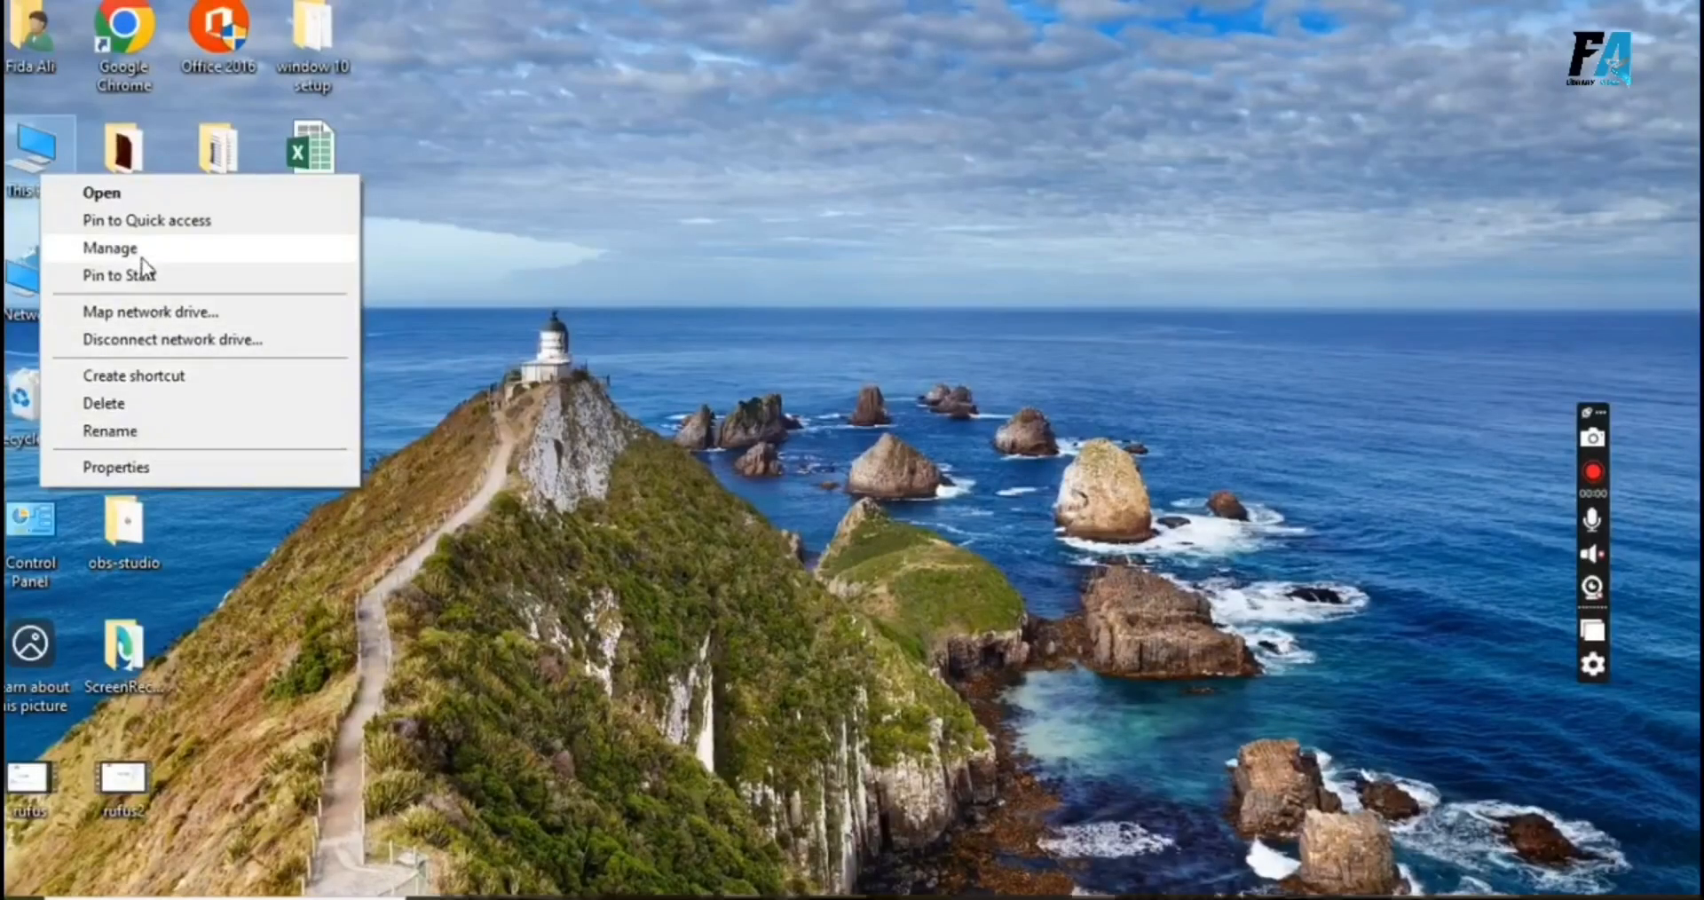
pyautogui.moveTo(120, 274)
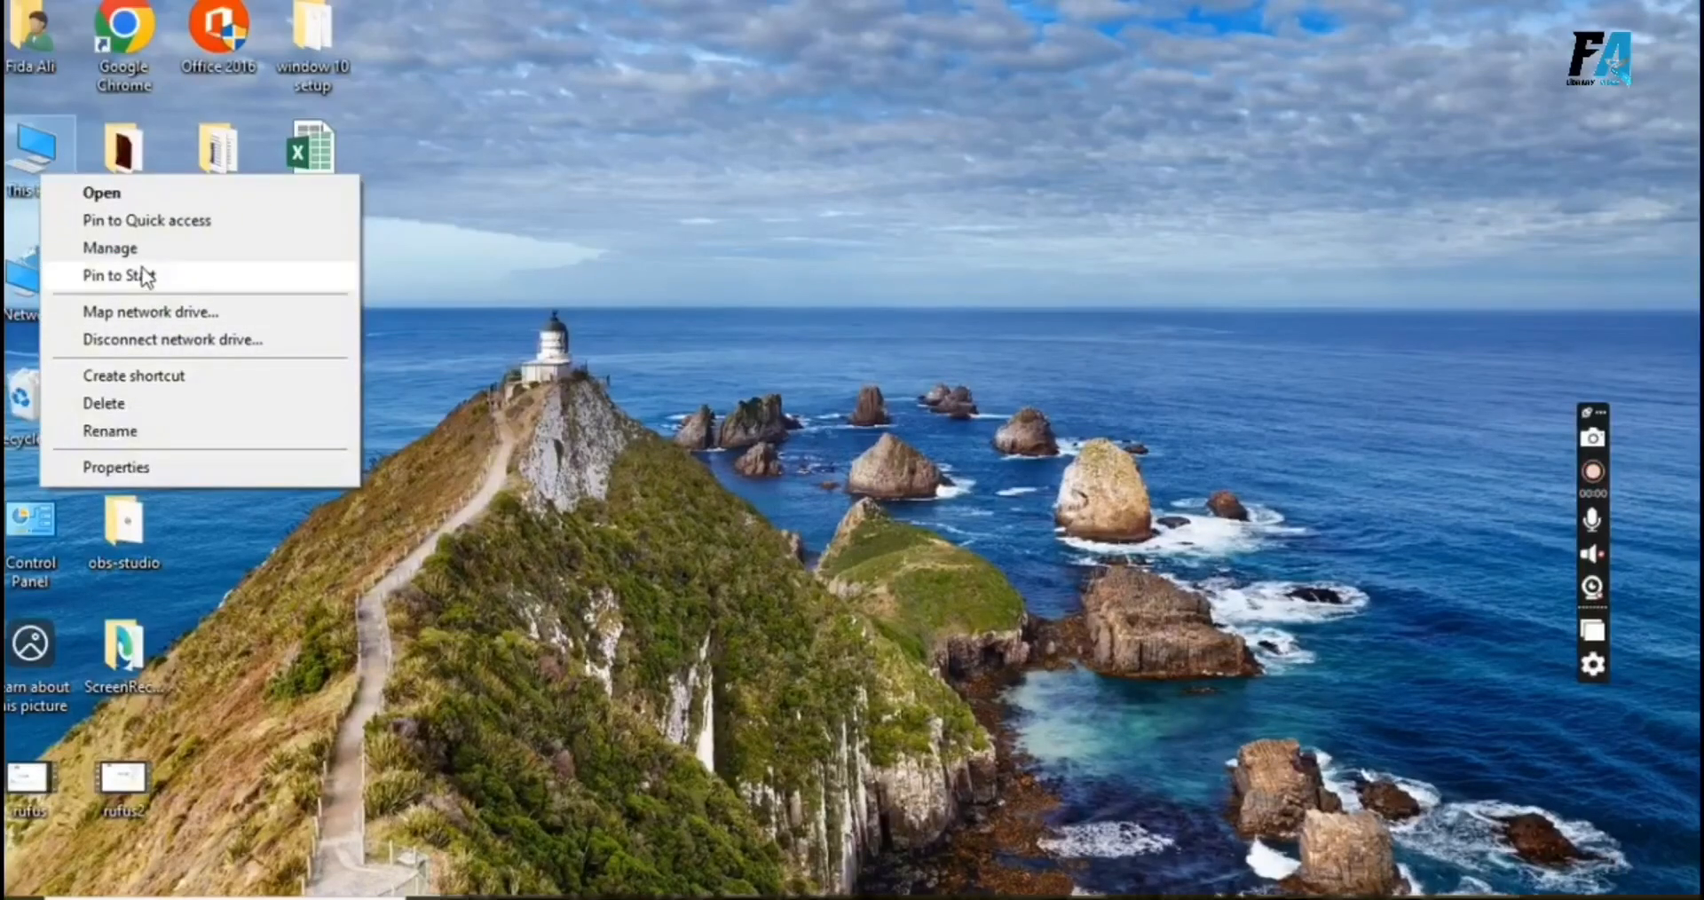
# Choose Manage from This PC's desktop context menu
pyautogui.click(543, 282)
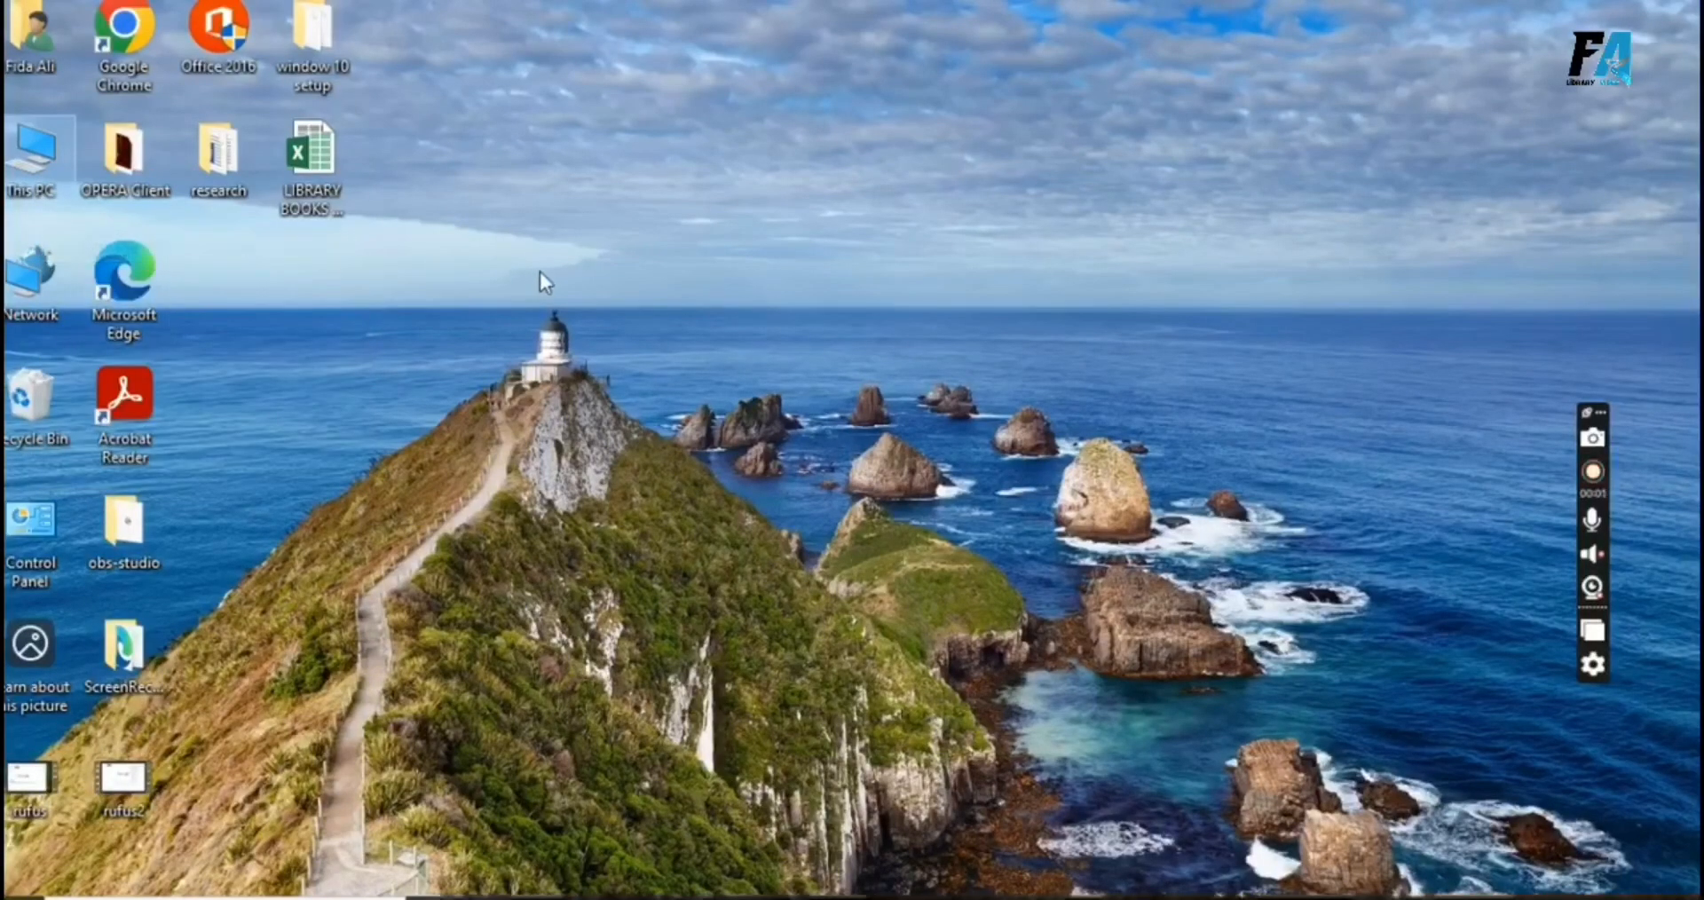
pyautogui.moveTo(897, 392)
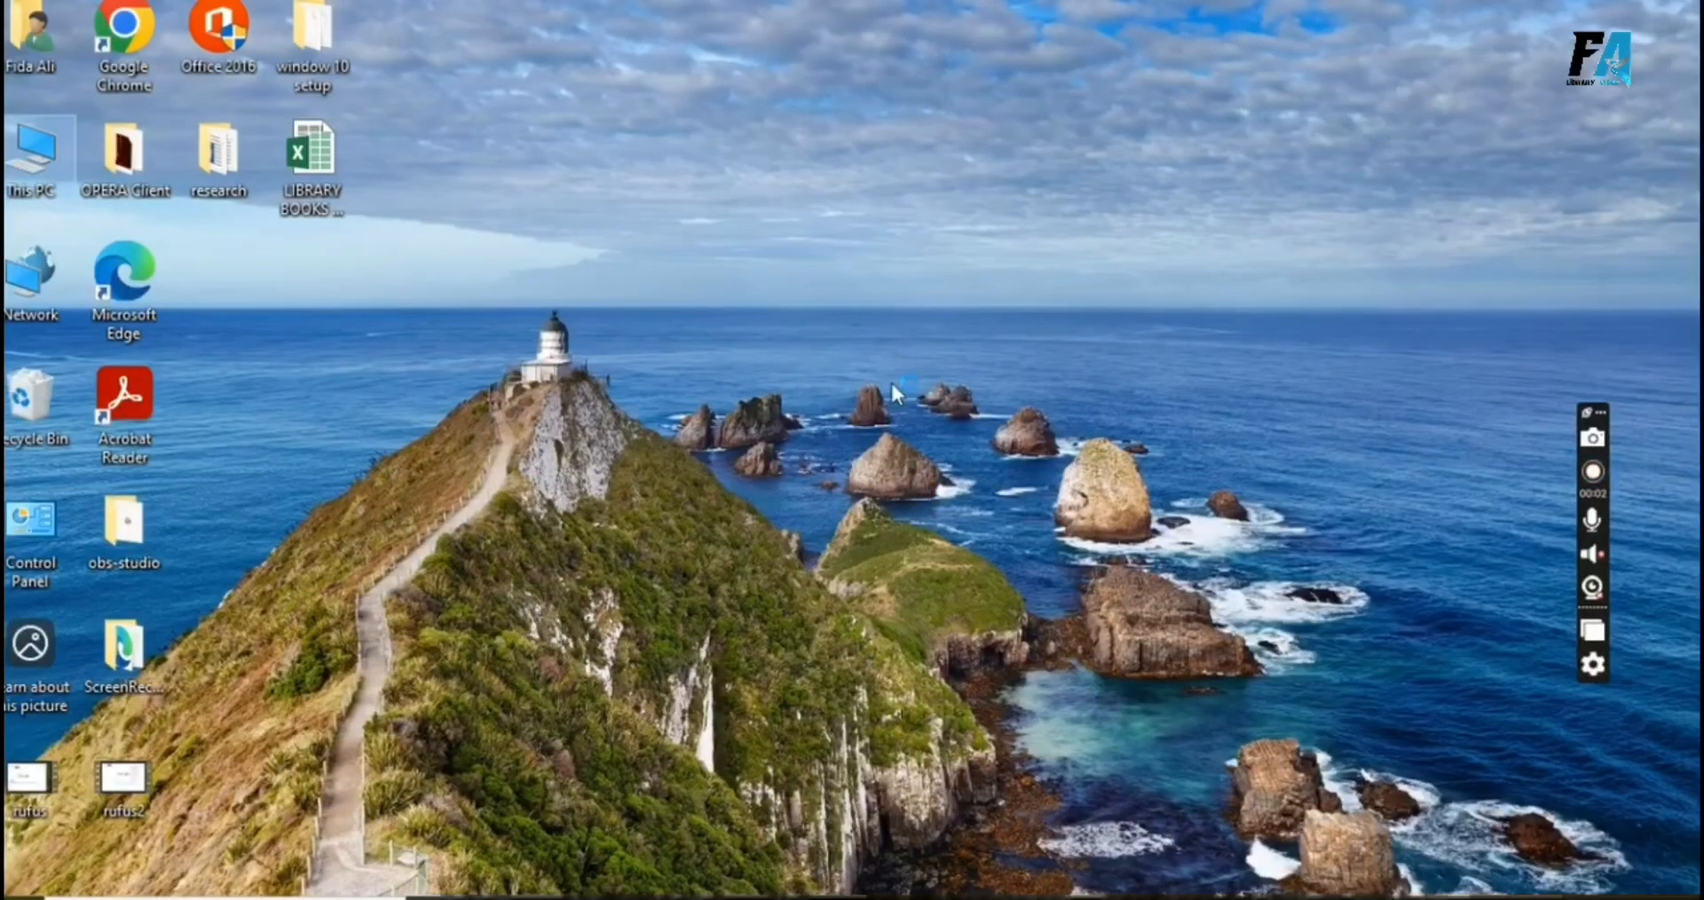
pyautogui.moveTo(853, 413)
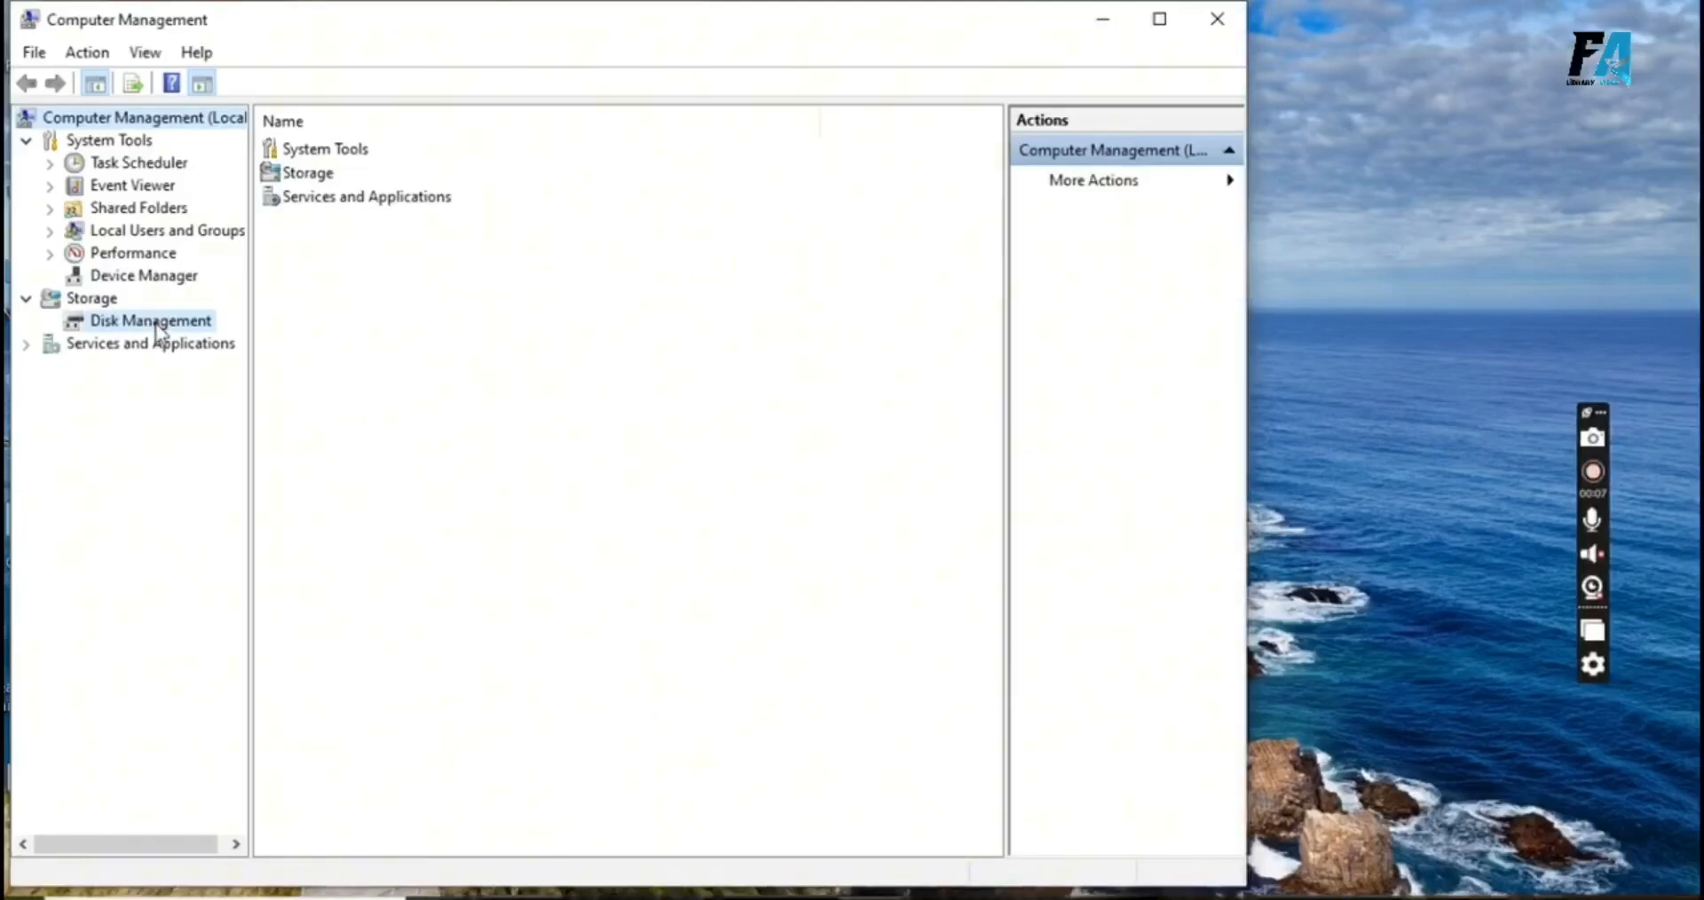
# In Disk Management, select the 119.24 GB partition and open its context menu
pyautogui.click(150, 320)
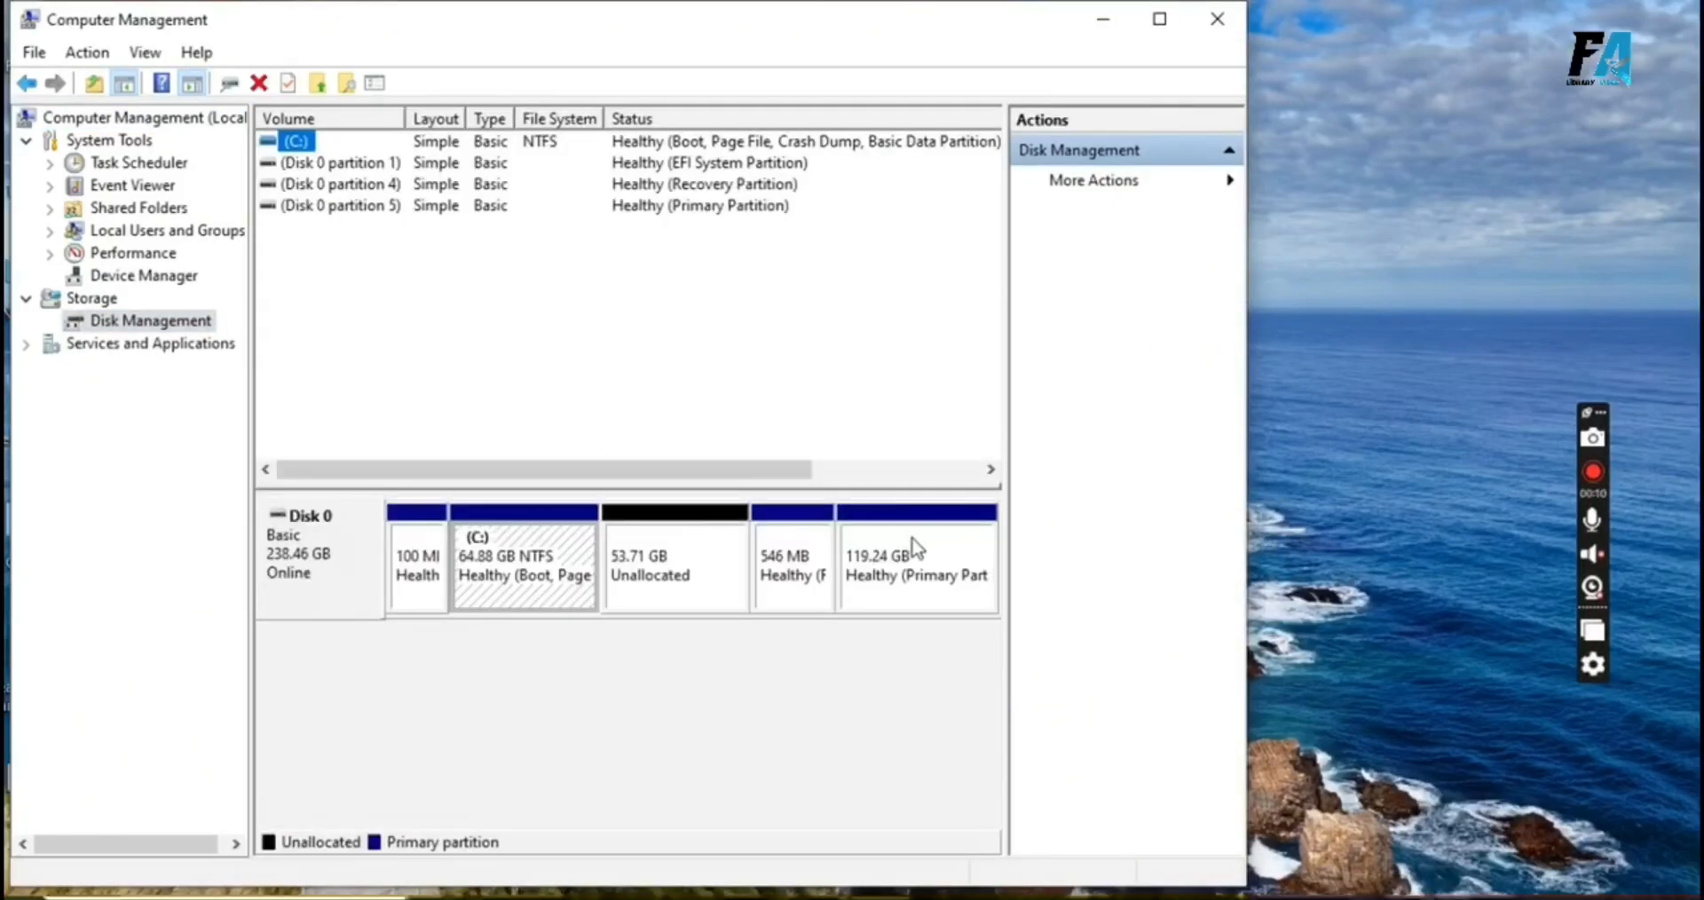
pyautogui.click(916, 565)
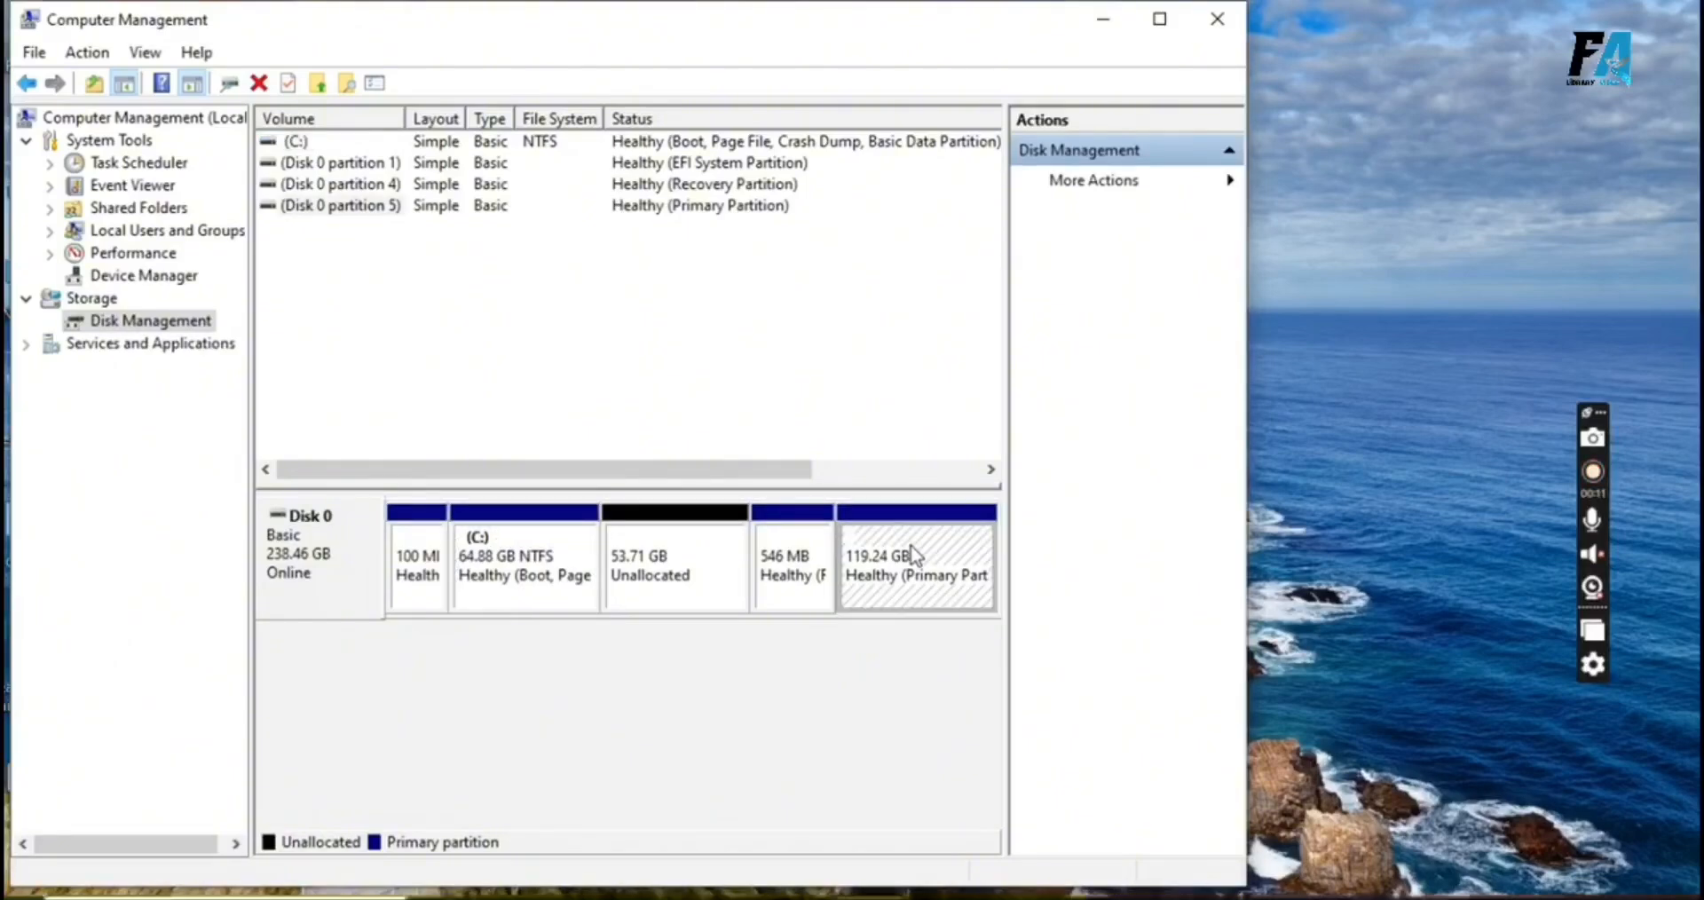
pyautogui.rightClick(915, 565)
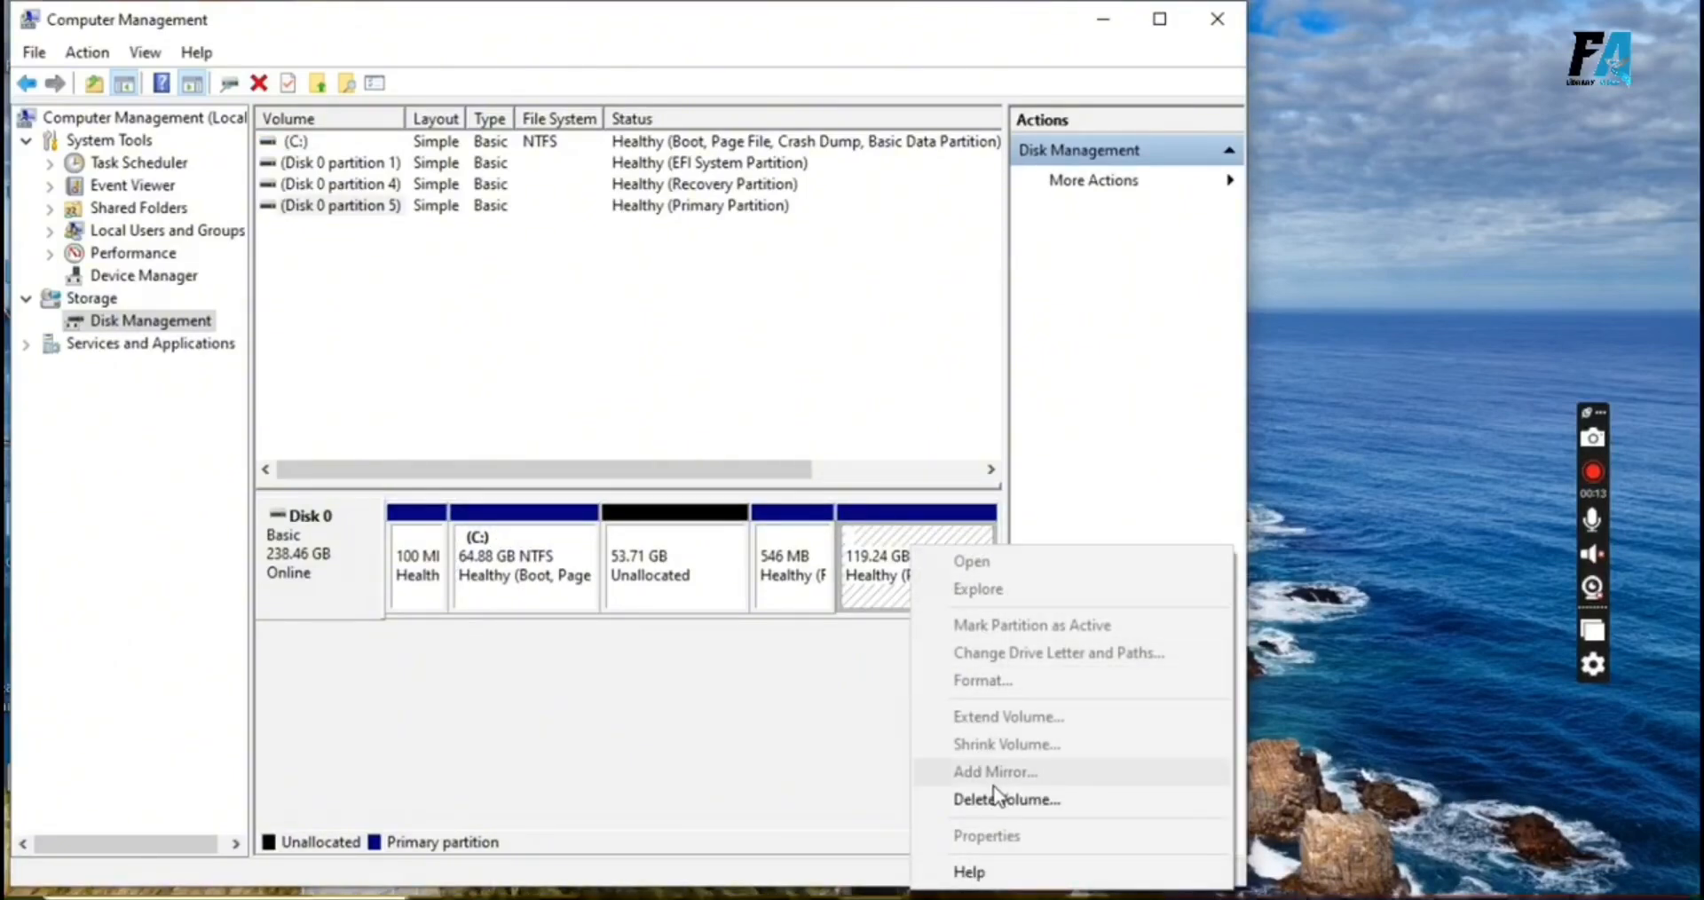
pyautogui.moveTo(885, 797)
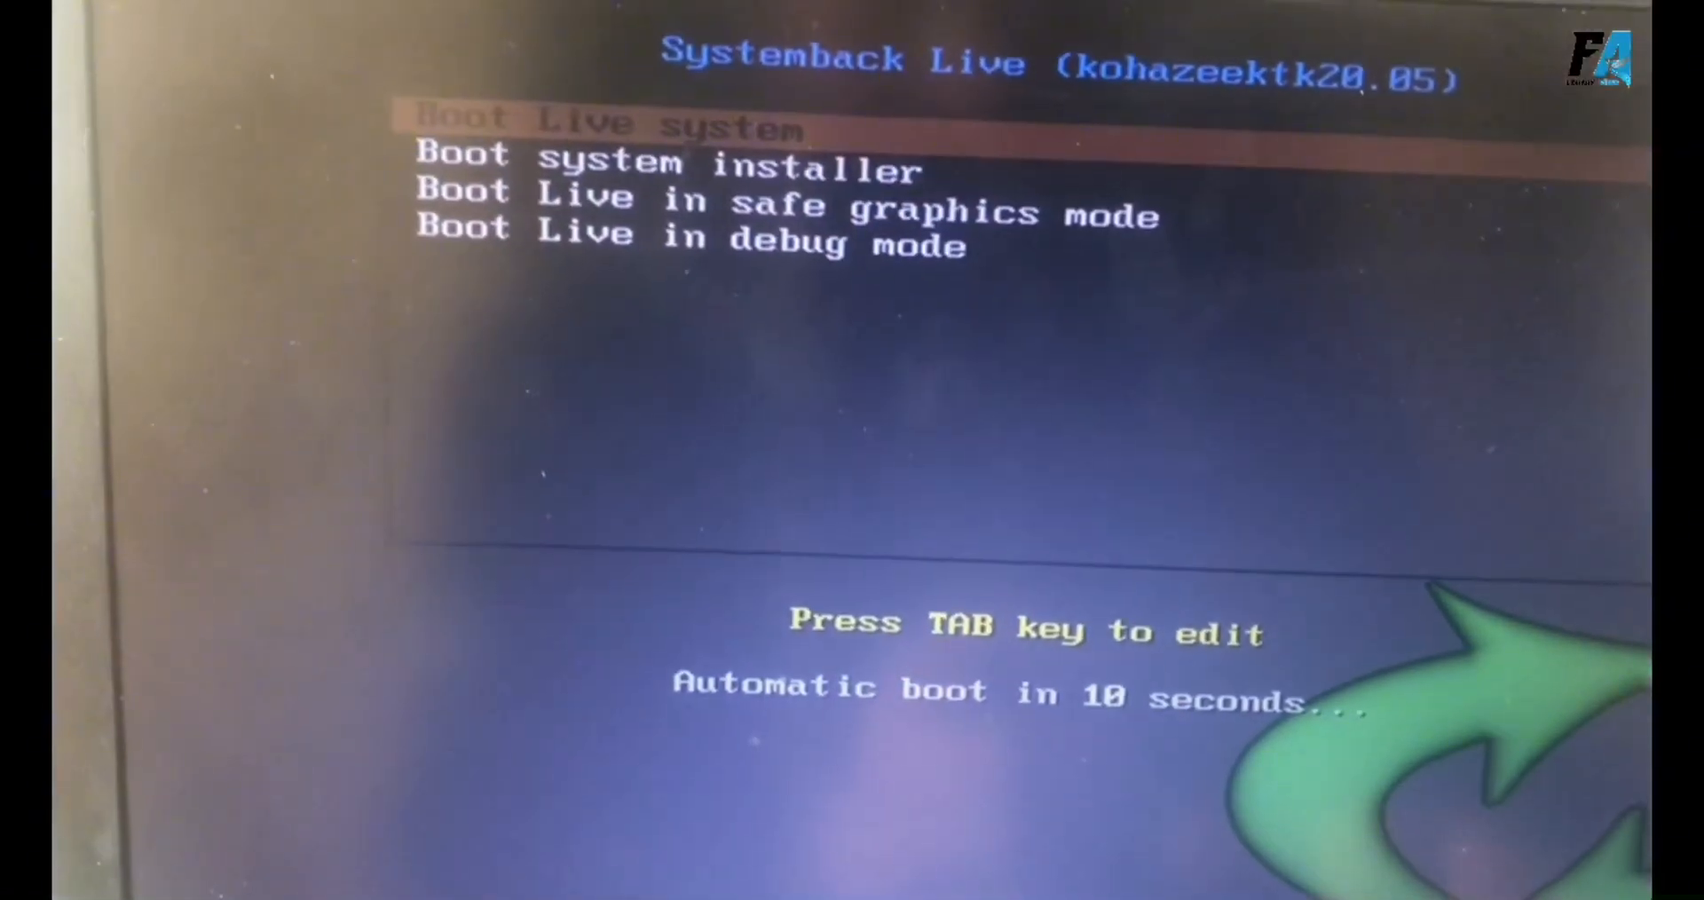
# Choose 'Boot system installer' from the Systemback Live boot menu
pyautogui.press('Down')
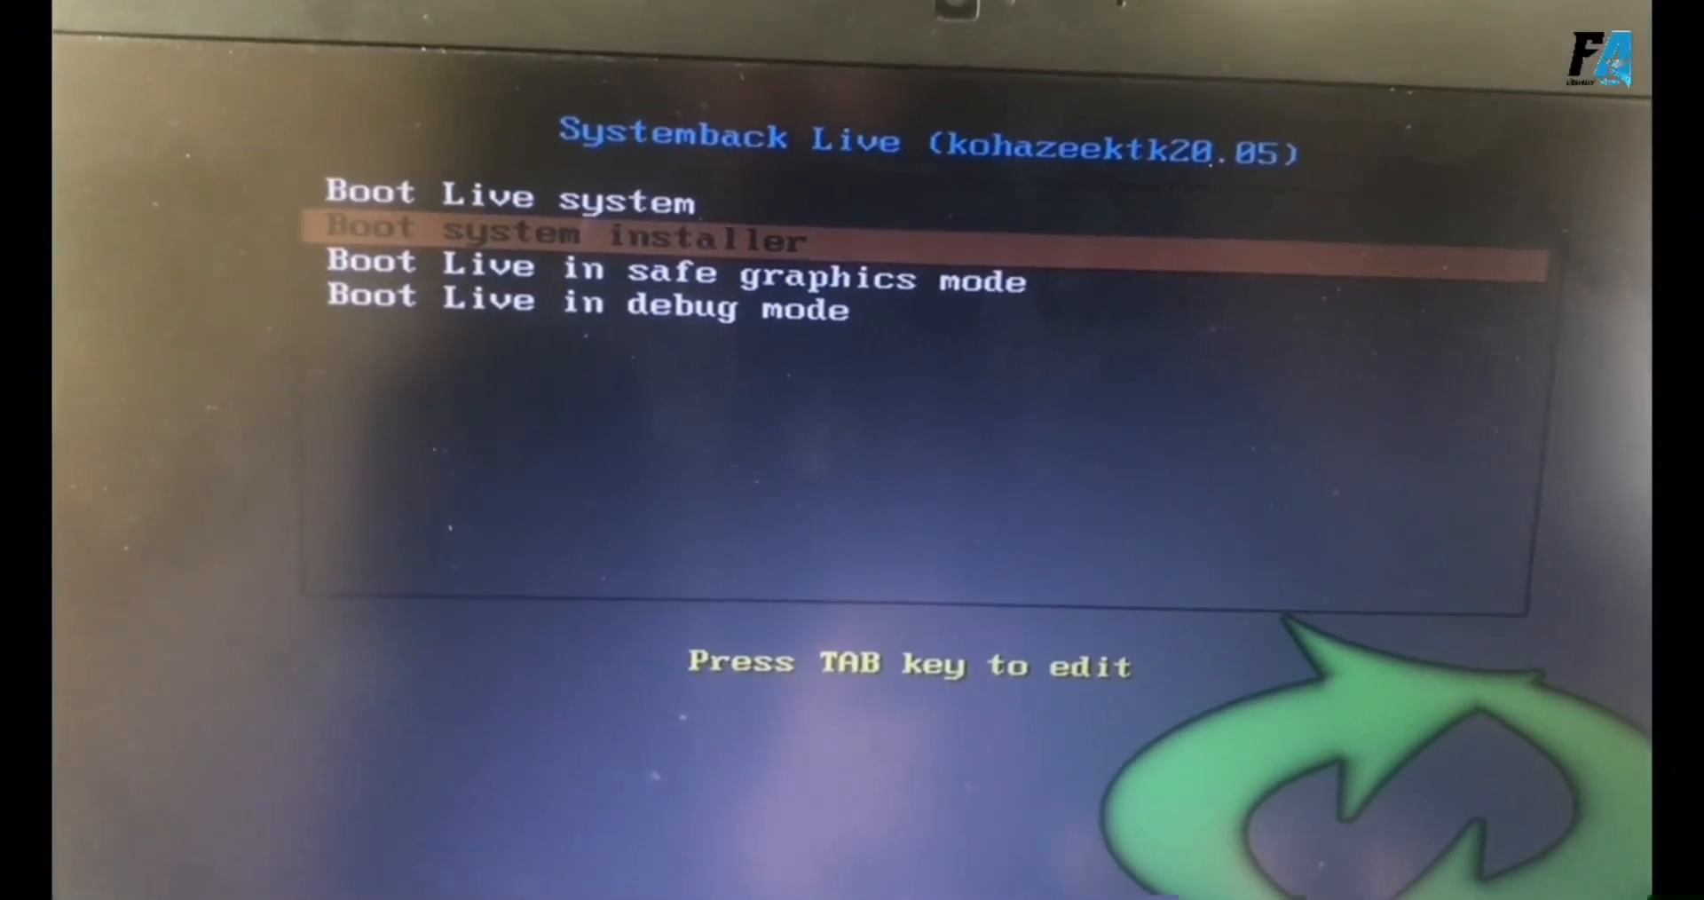
pyautogui.press('Return')
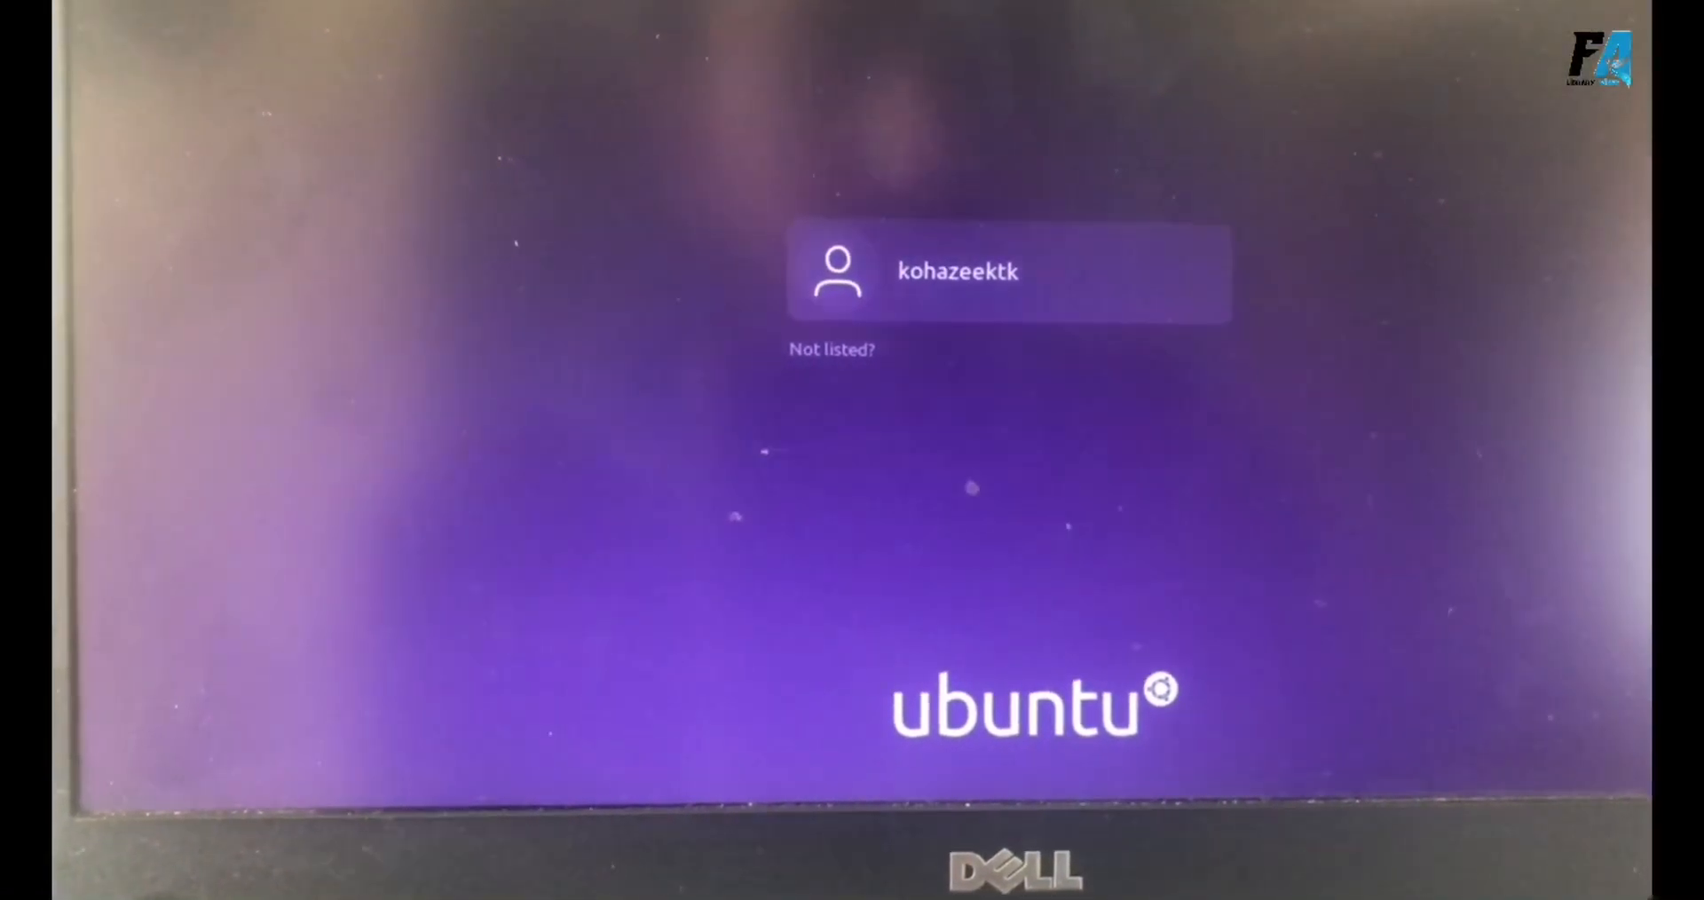
# Sign in to the kohazeektk live account with its password
pyautogui.click(1008, 272)
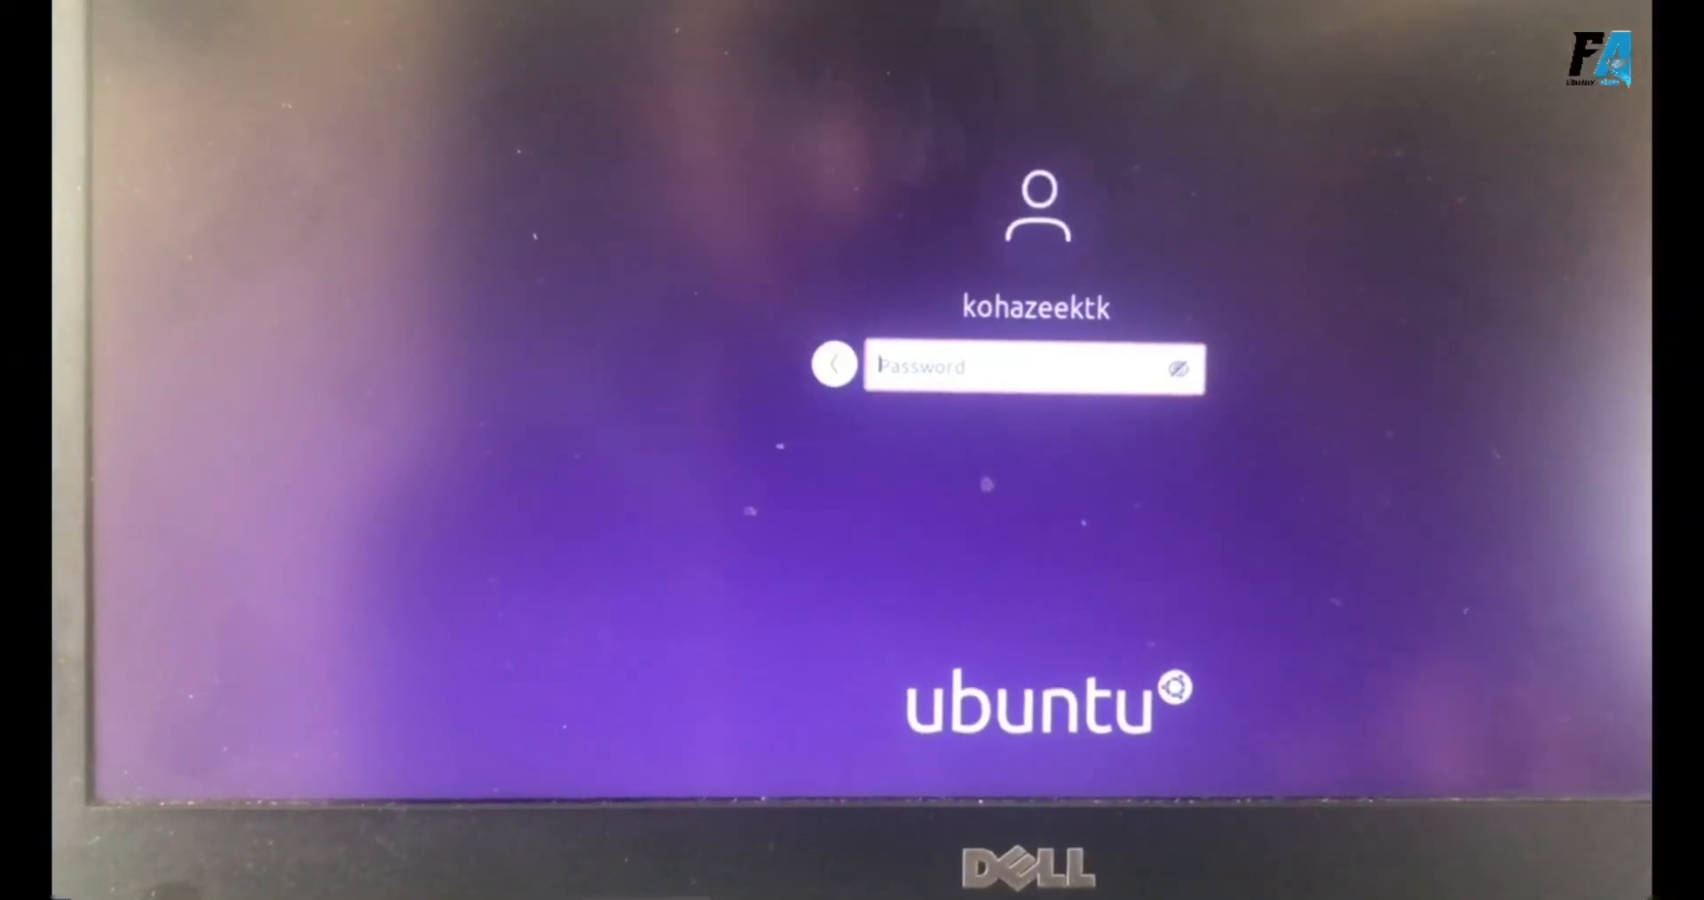
pyautogui.write('password')
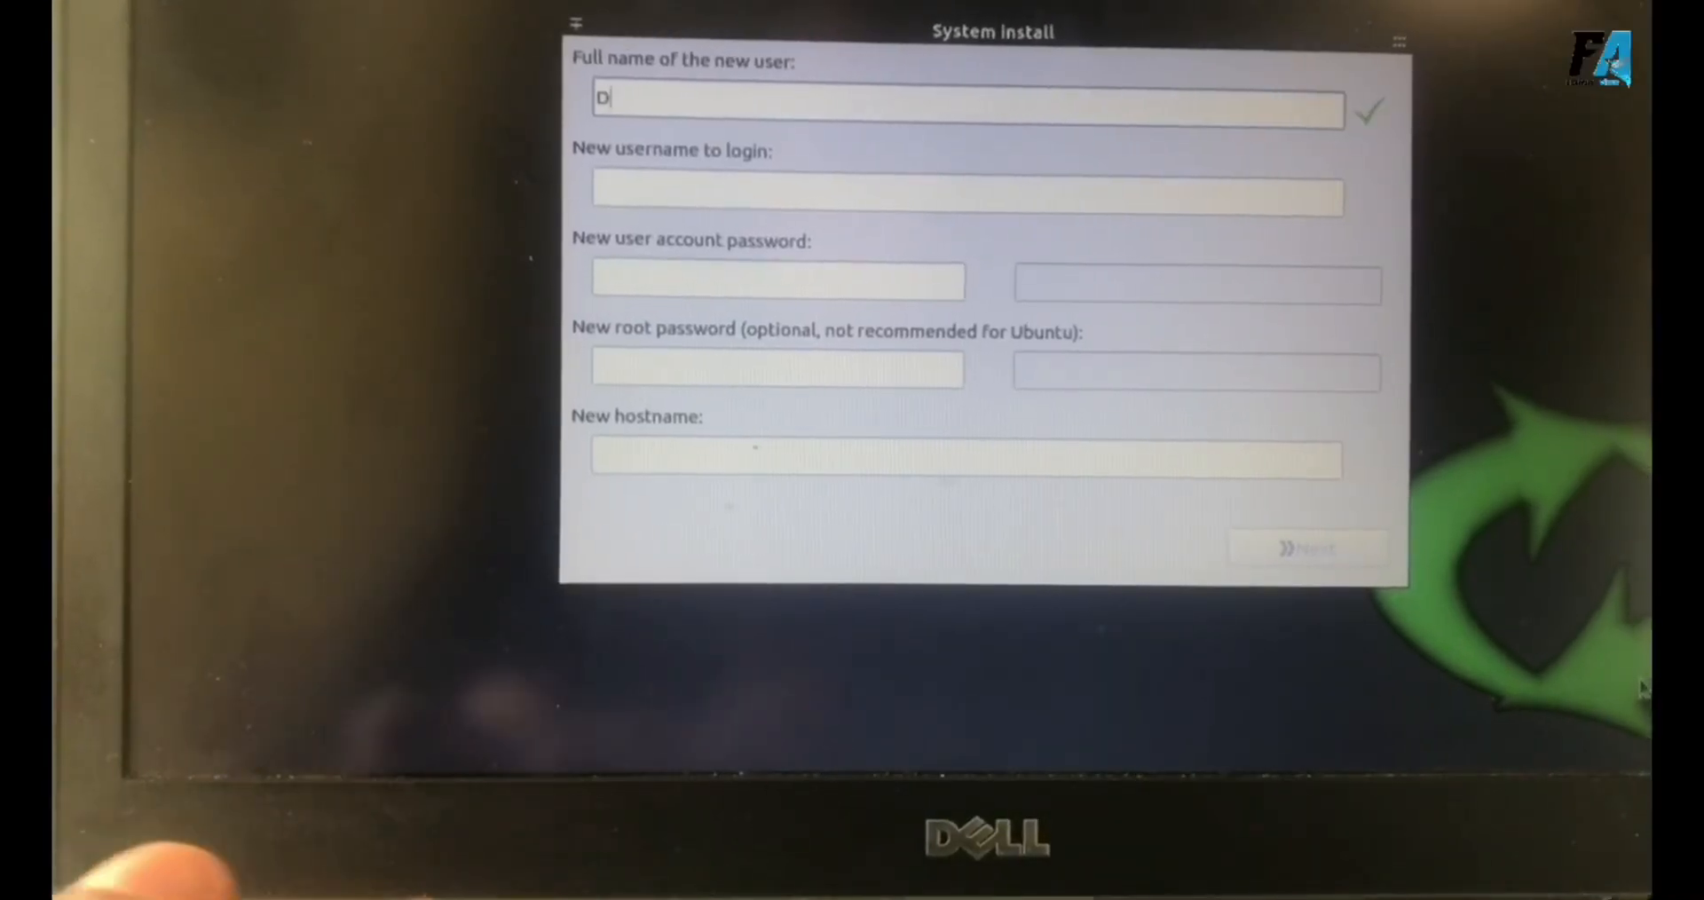
# Enter the new user's full name, username, user password and corrected root password
pyautogui.write('LI')
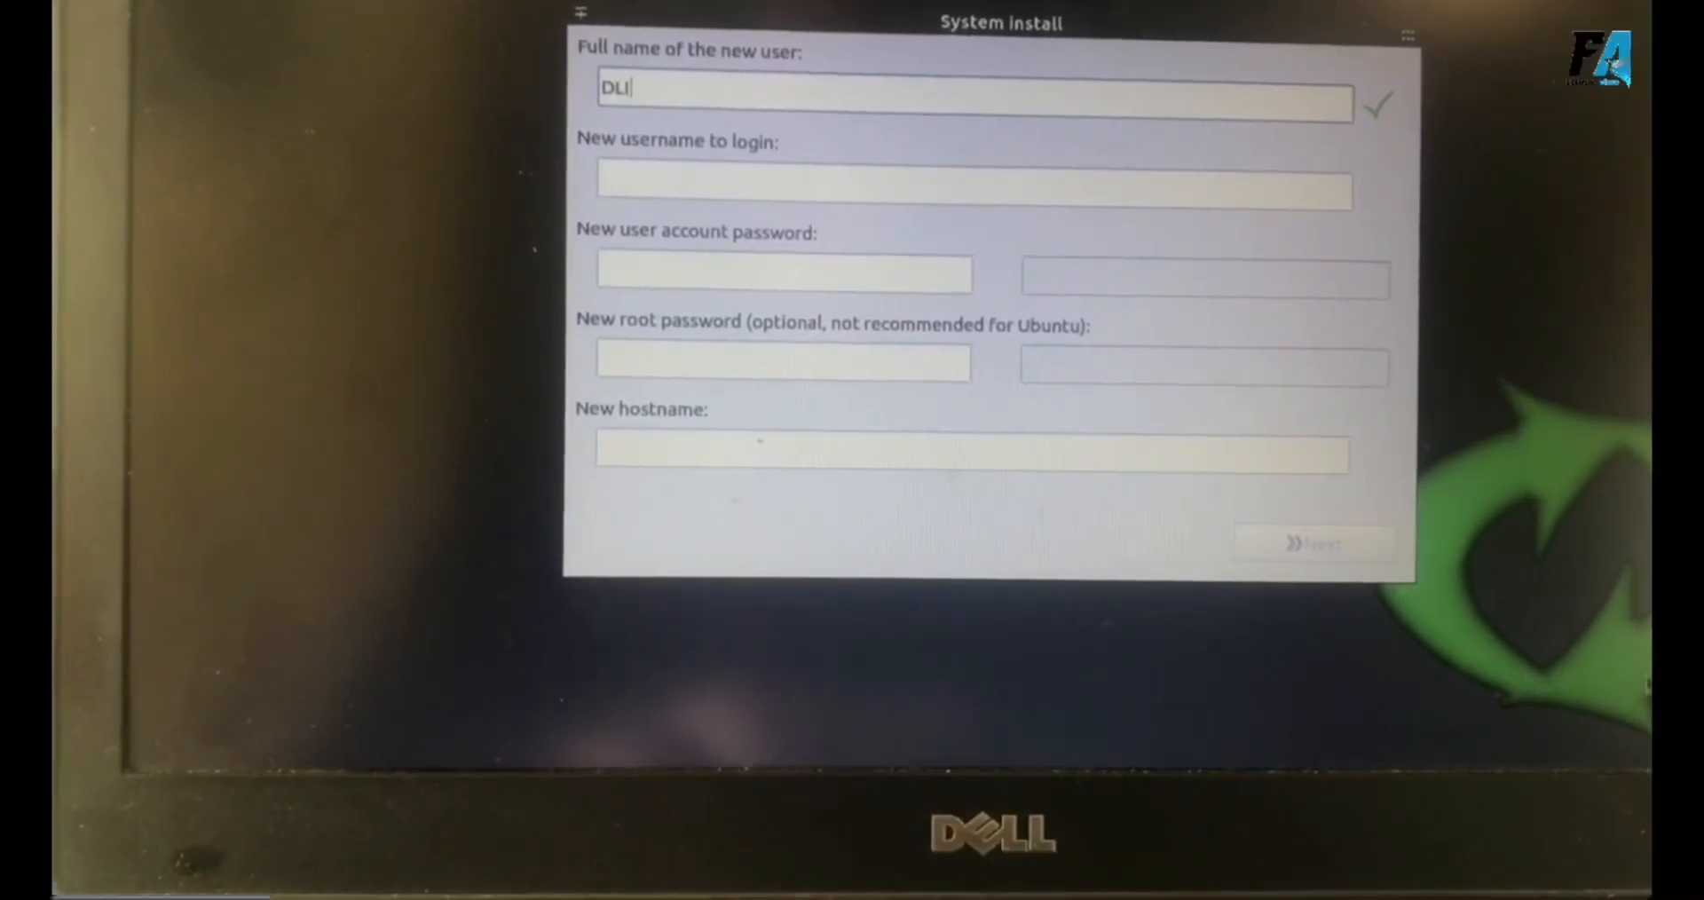
pyautogui.write('S')
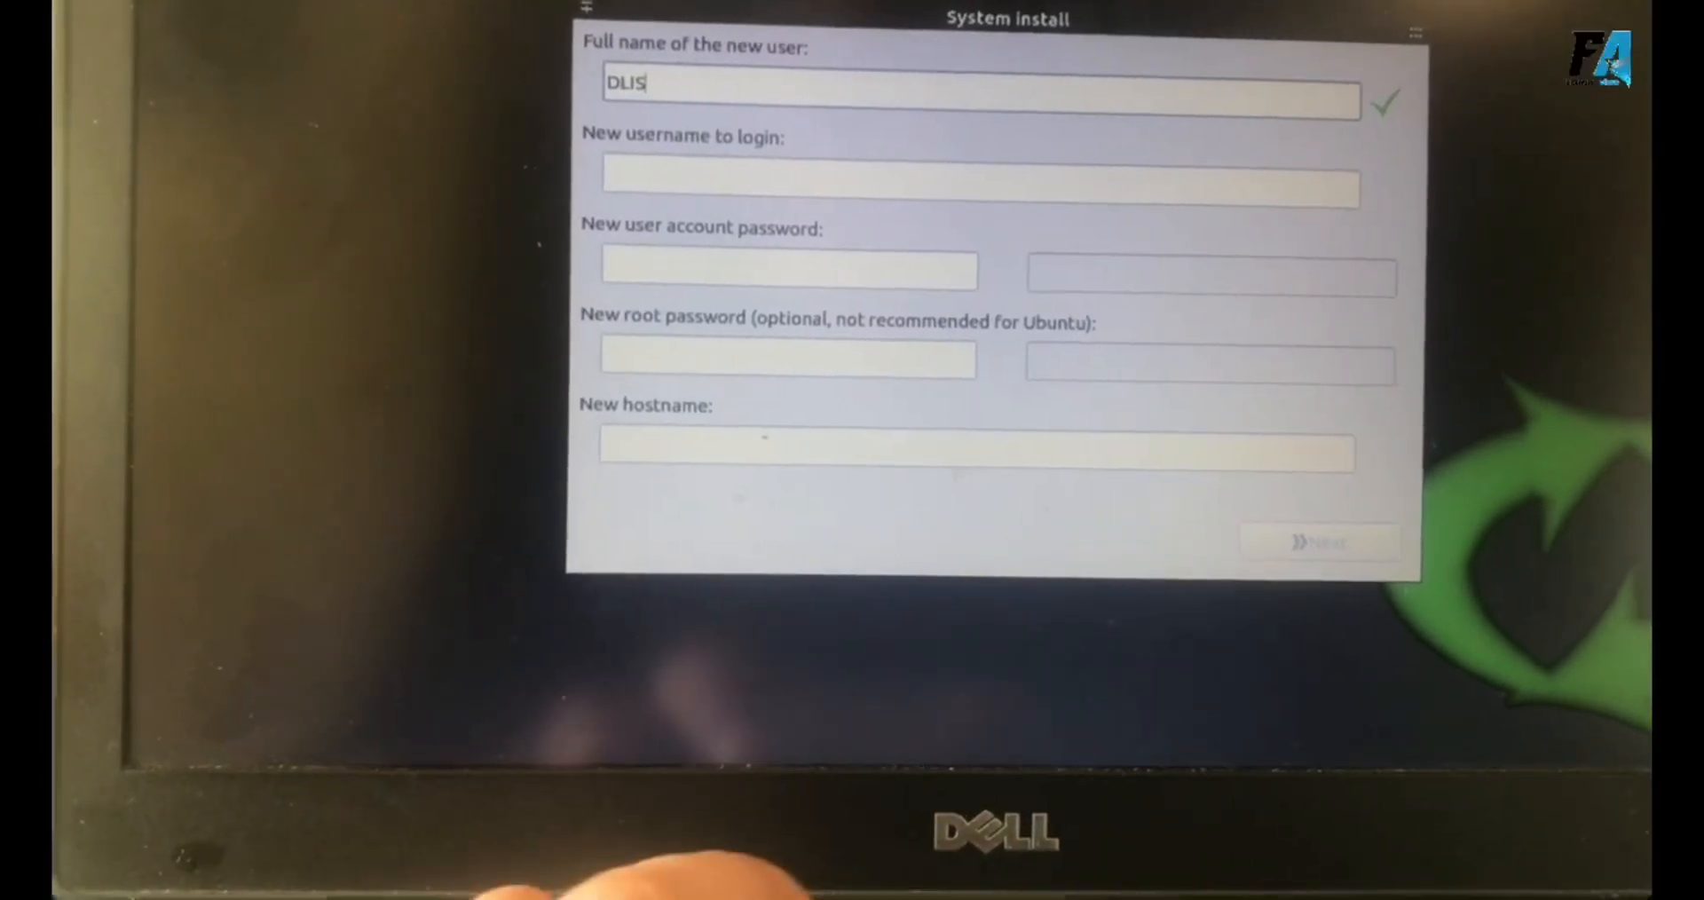
pyautogui.write('UOP')
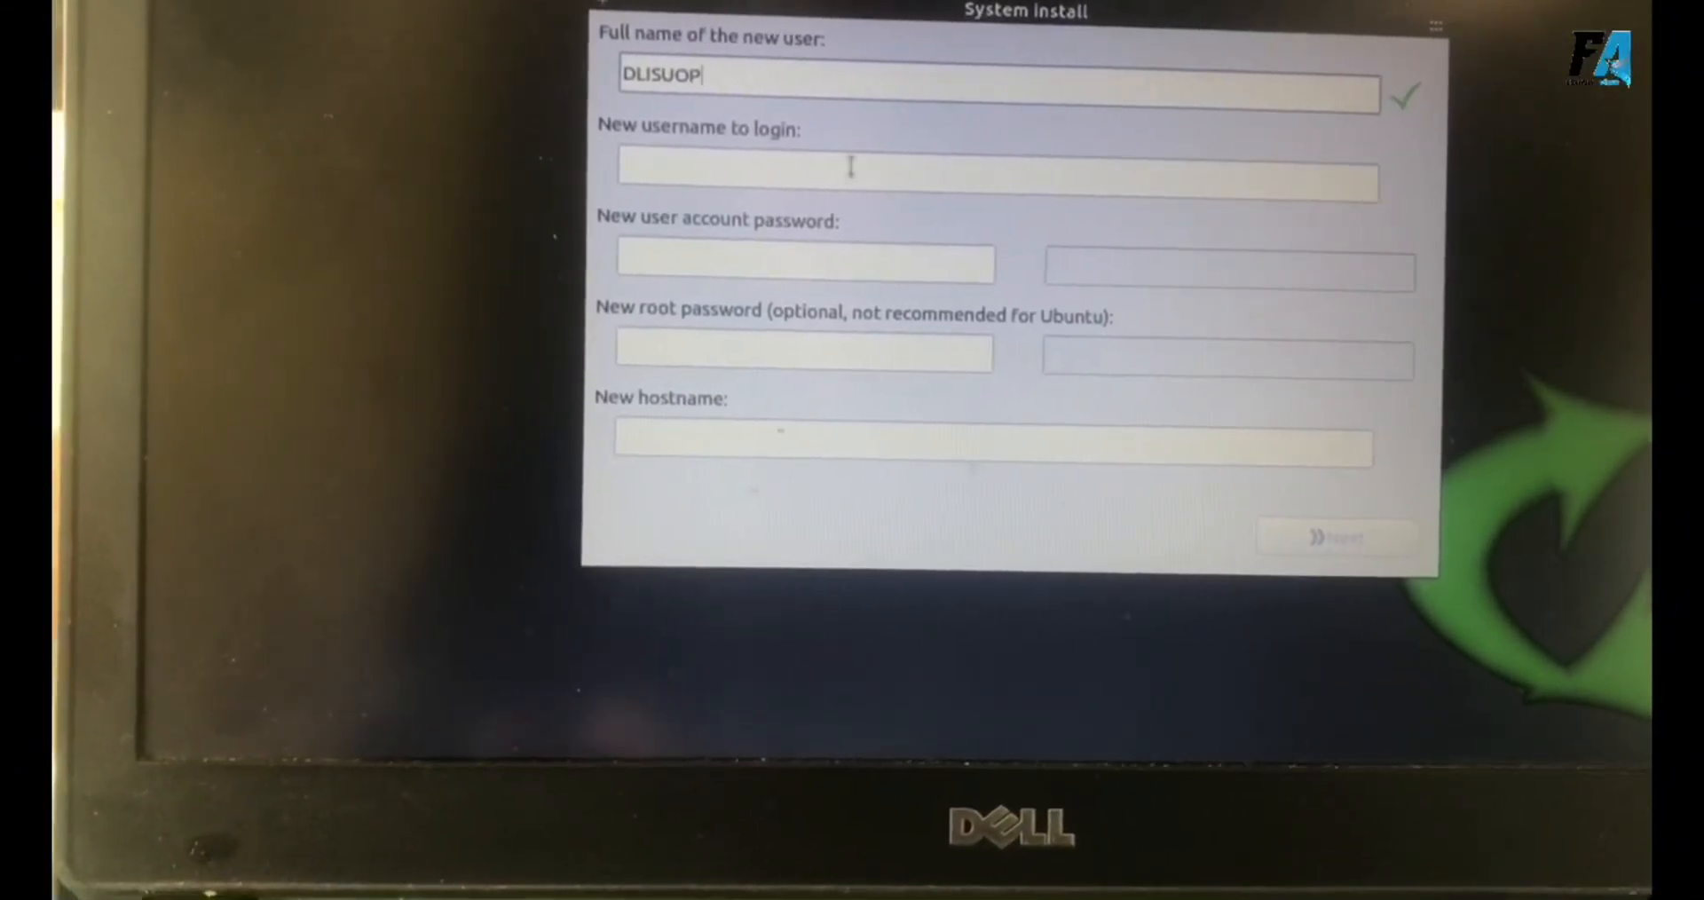
pyautogui.write('dl')
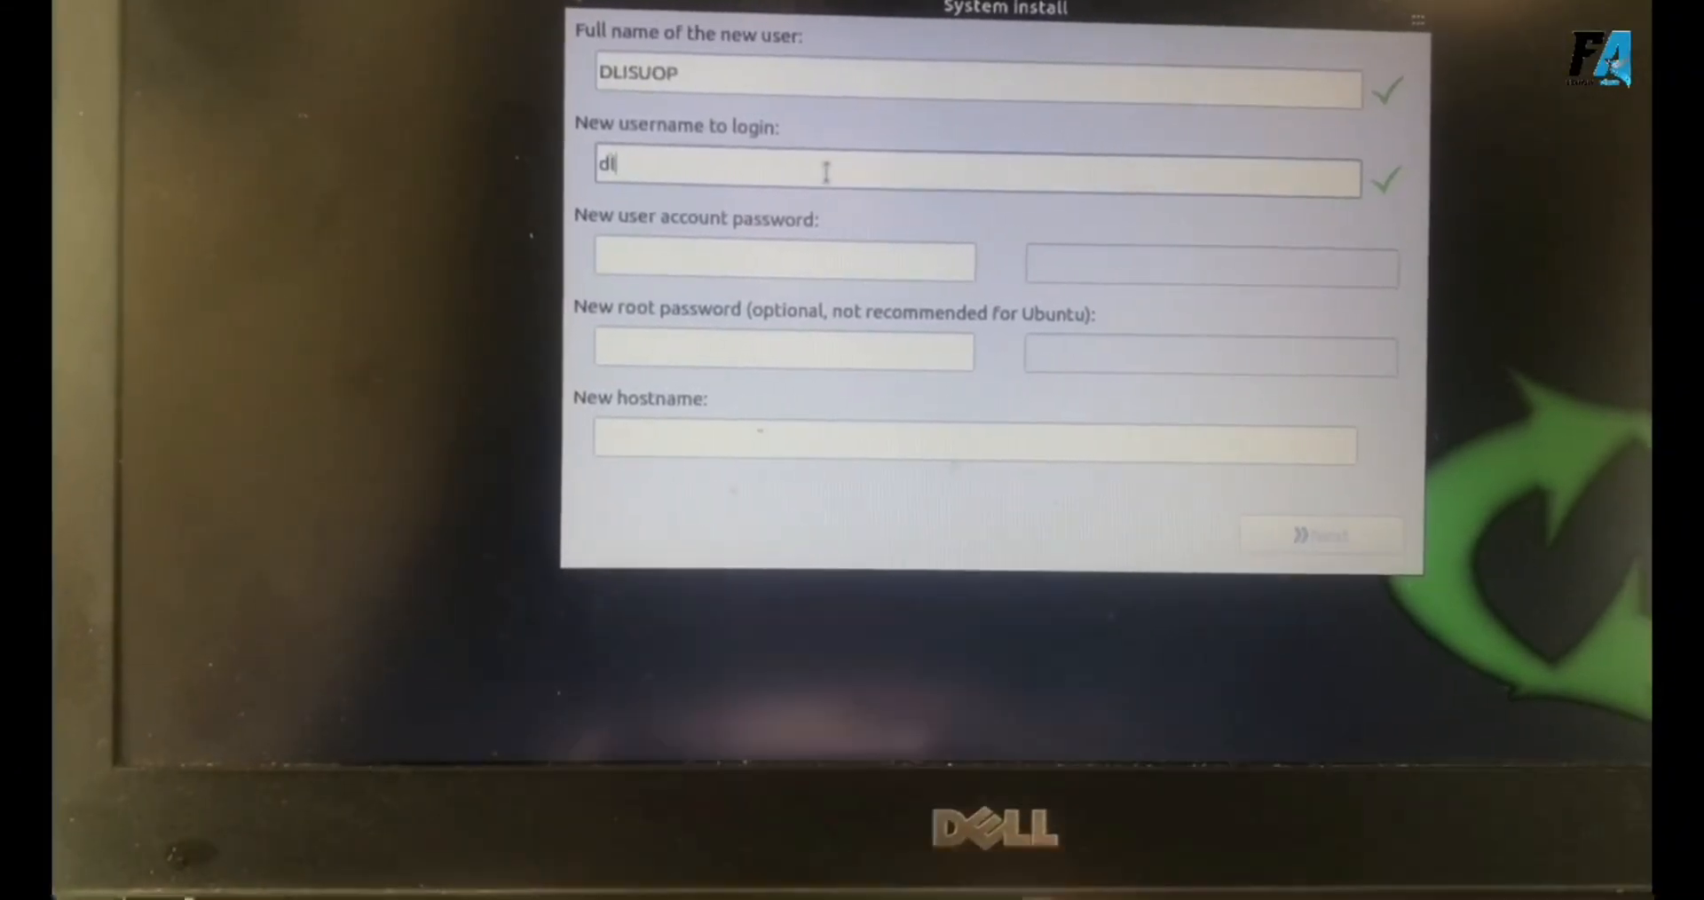
pyautogui.write('isuop')
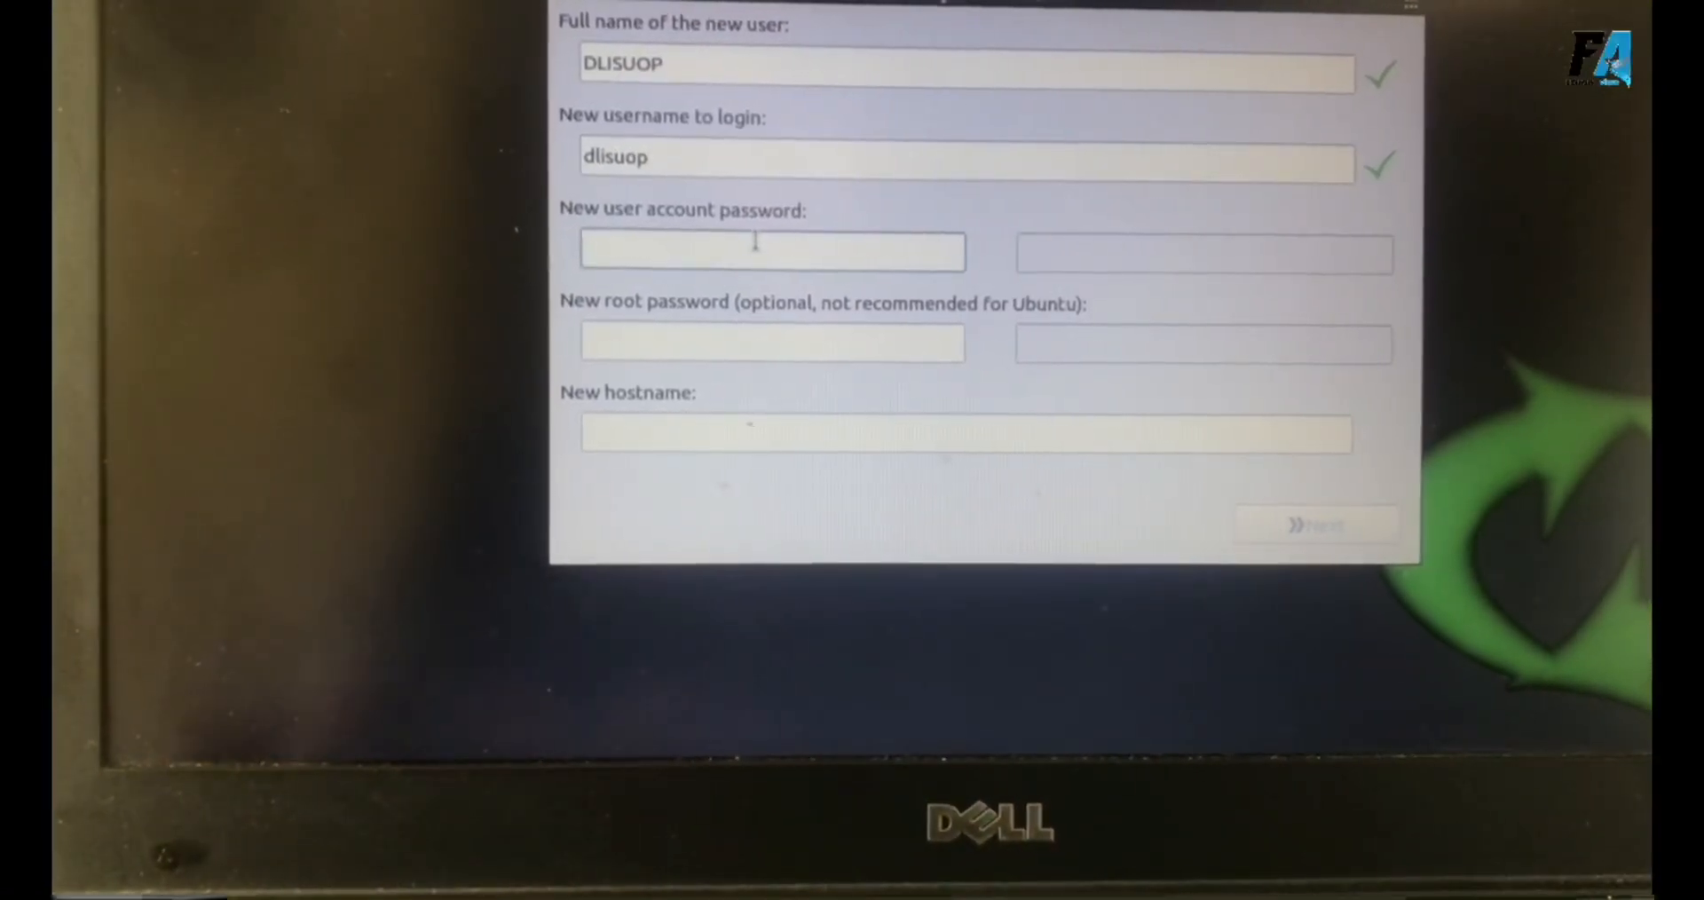
pyautogui.write('••')
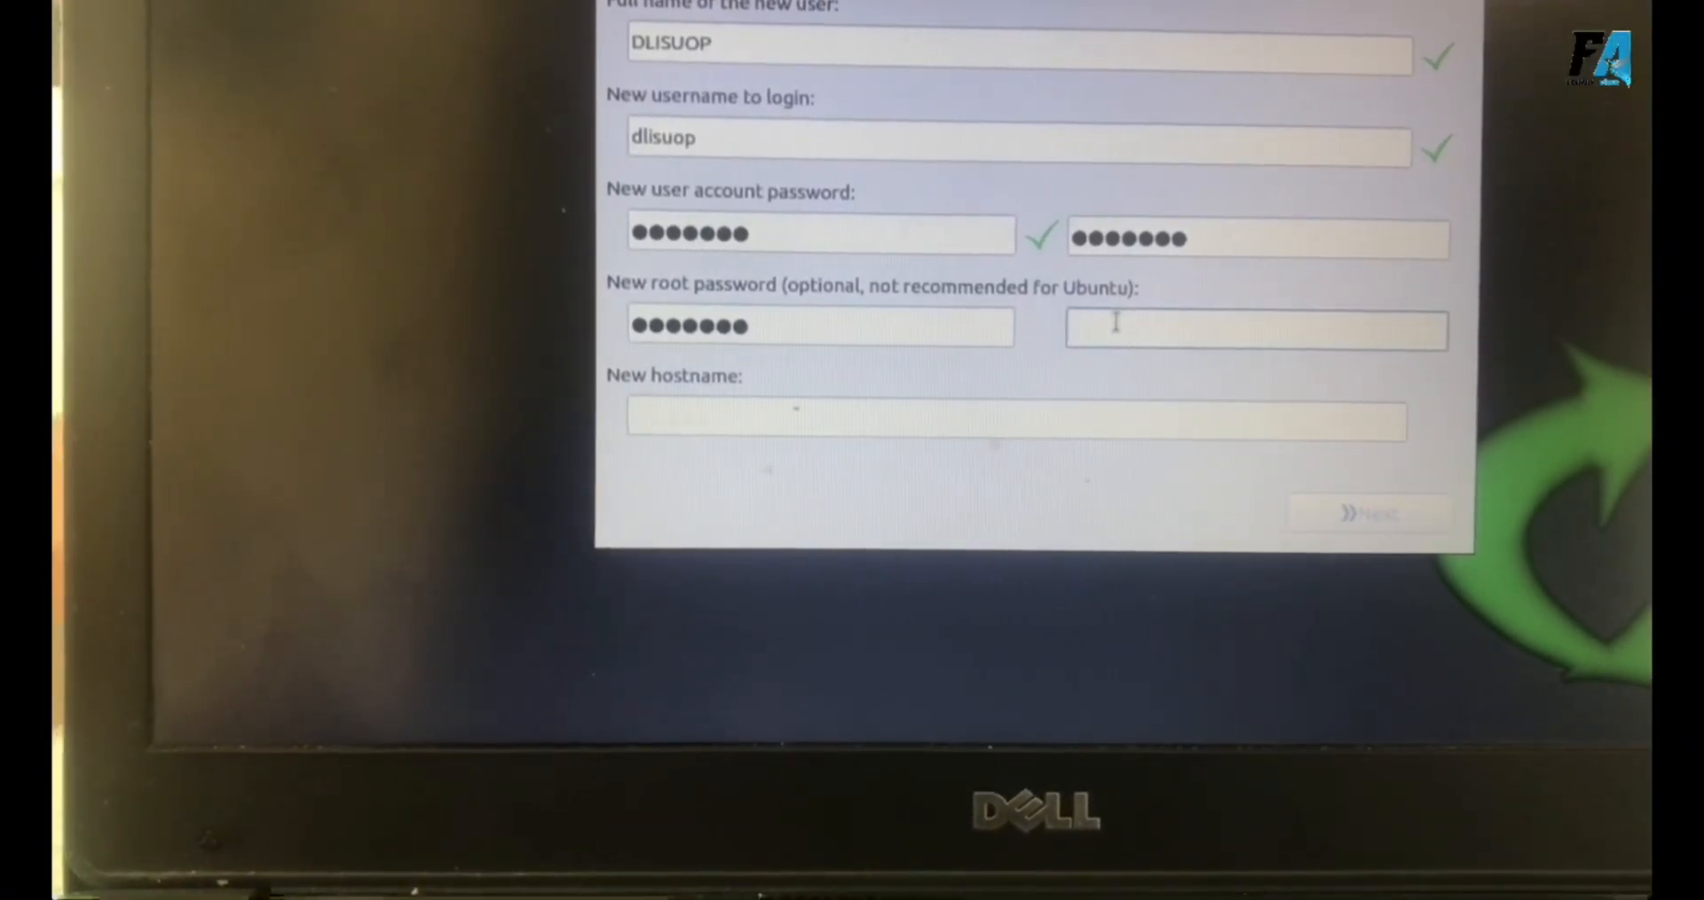
pyautogui.write('•')
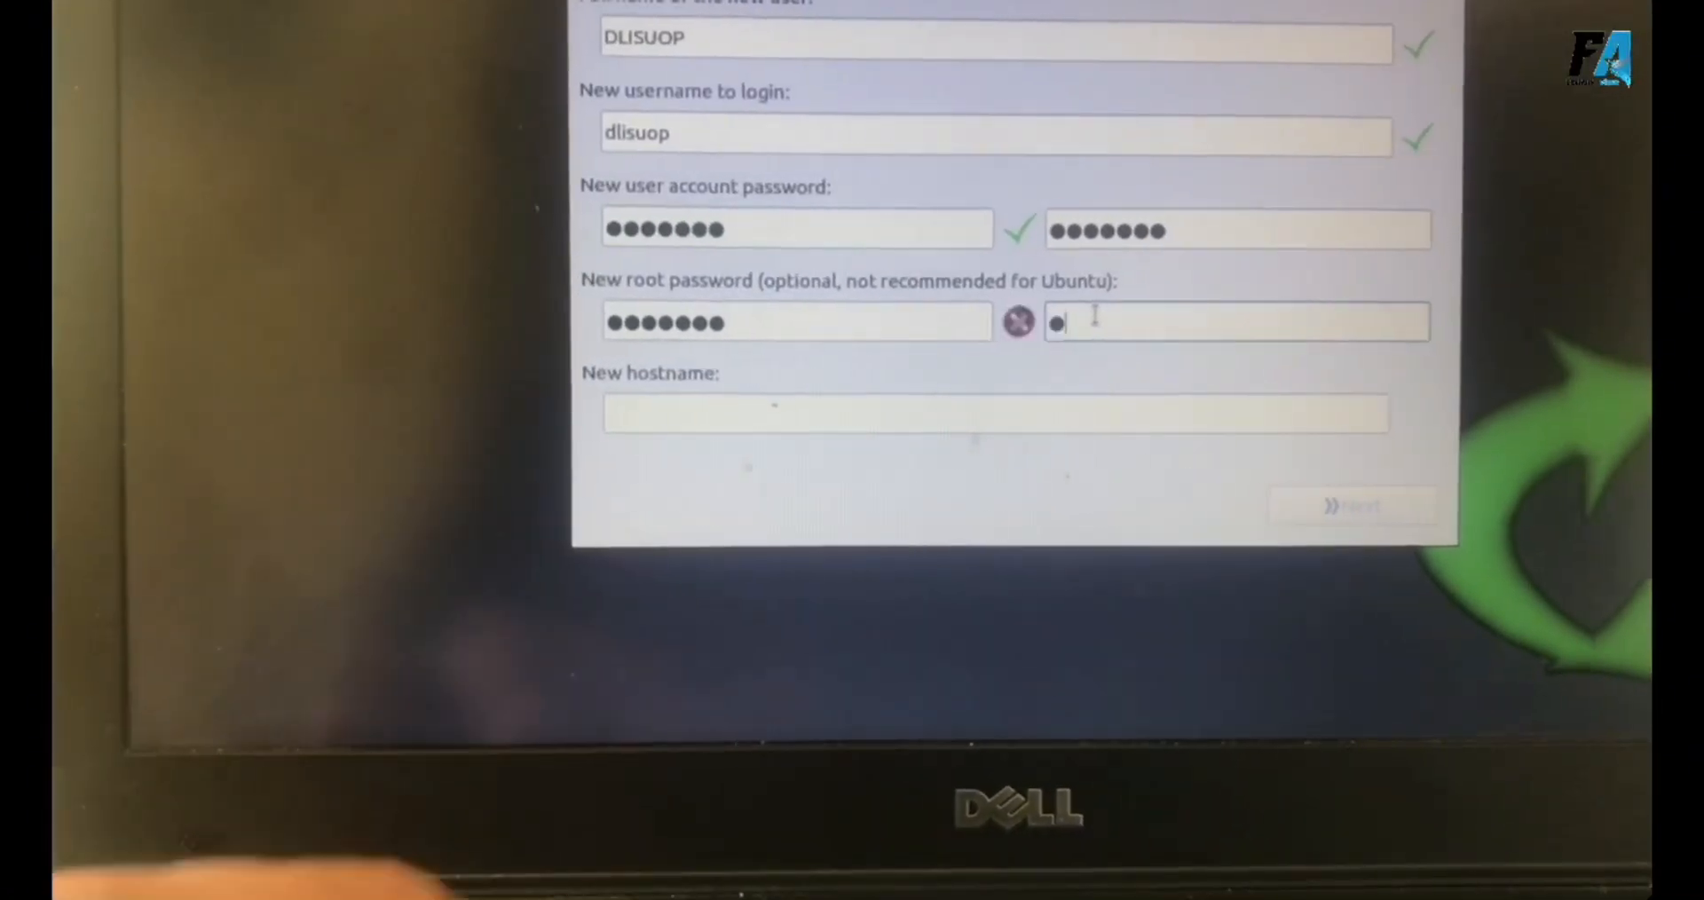
pyautogui.write('password')
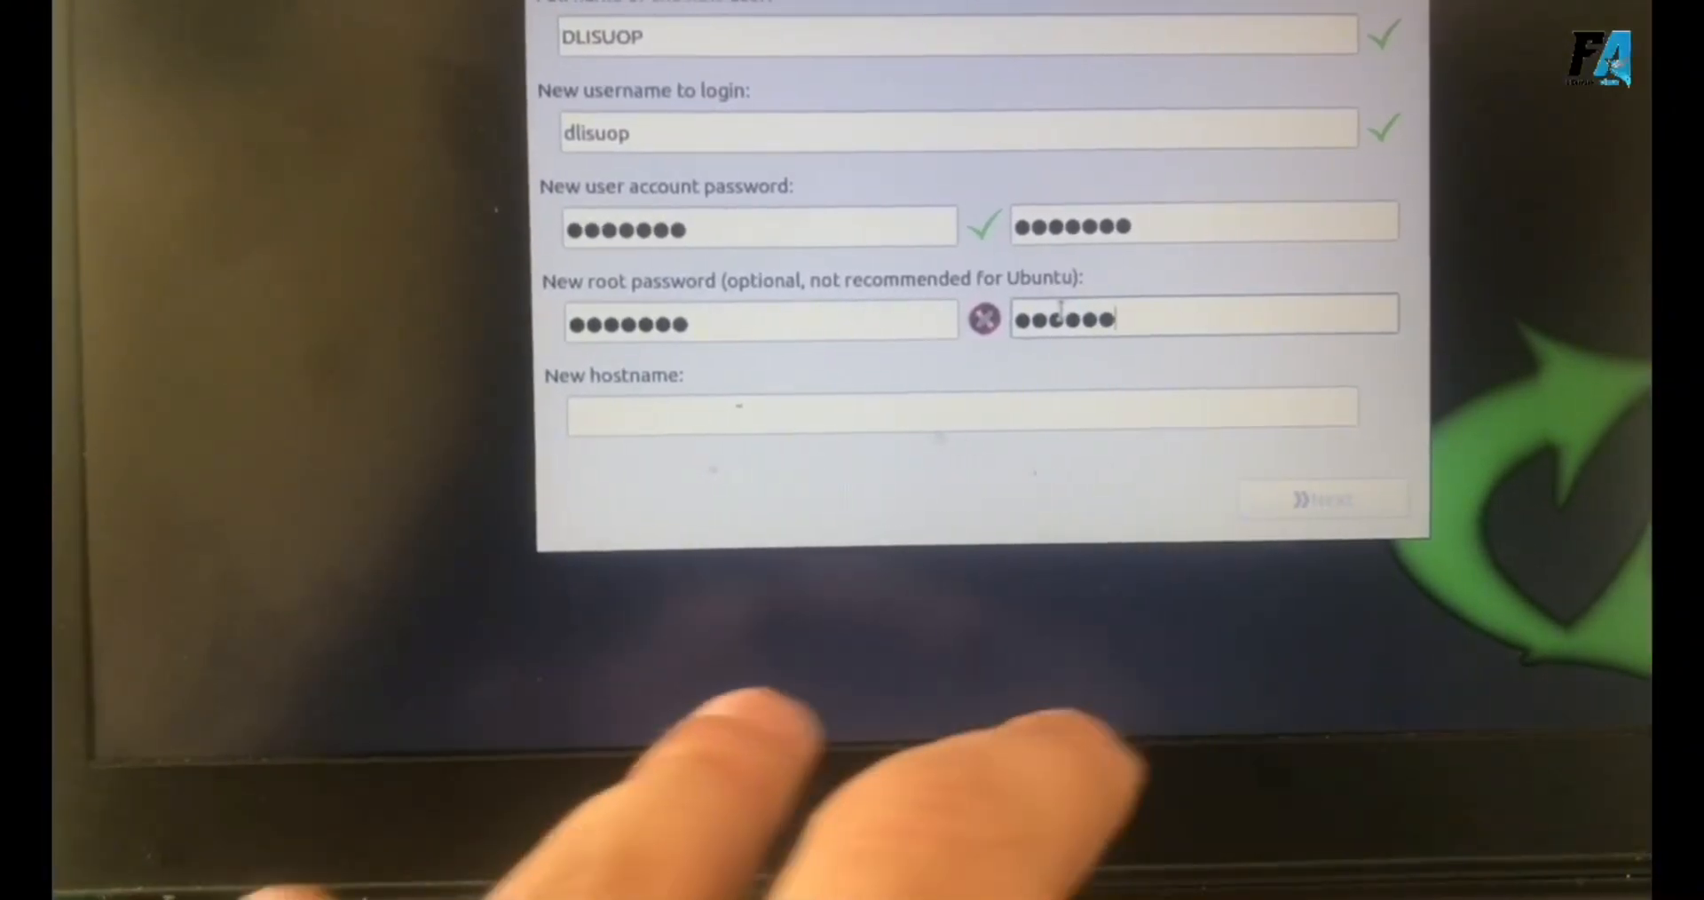
pyautogui.press('backspace')
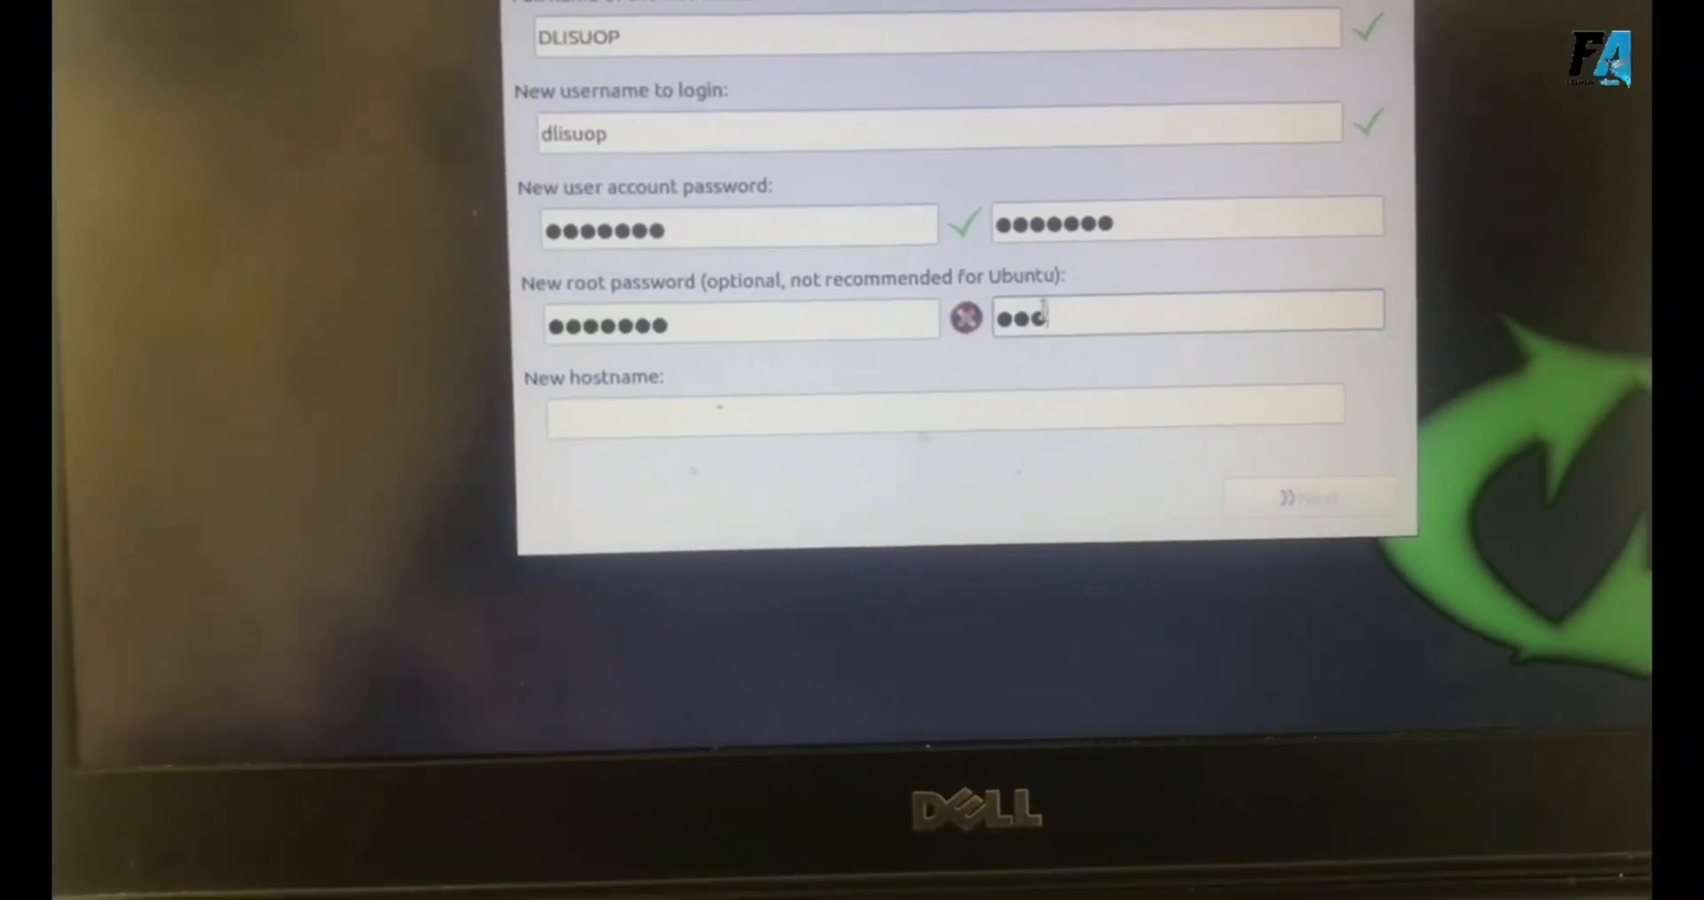
# Set the hostname to localhostlis and proceed to partition settings
pyautogui.write('localh')
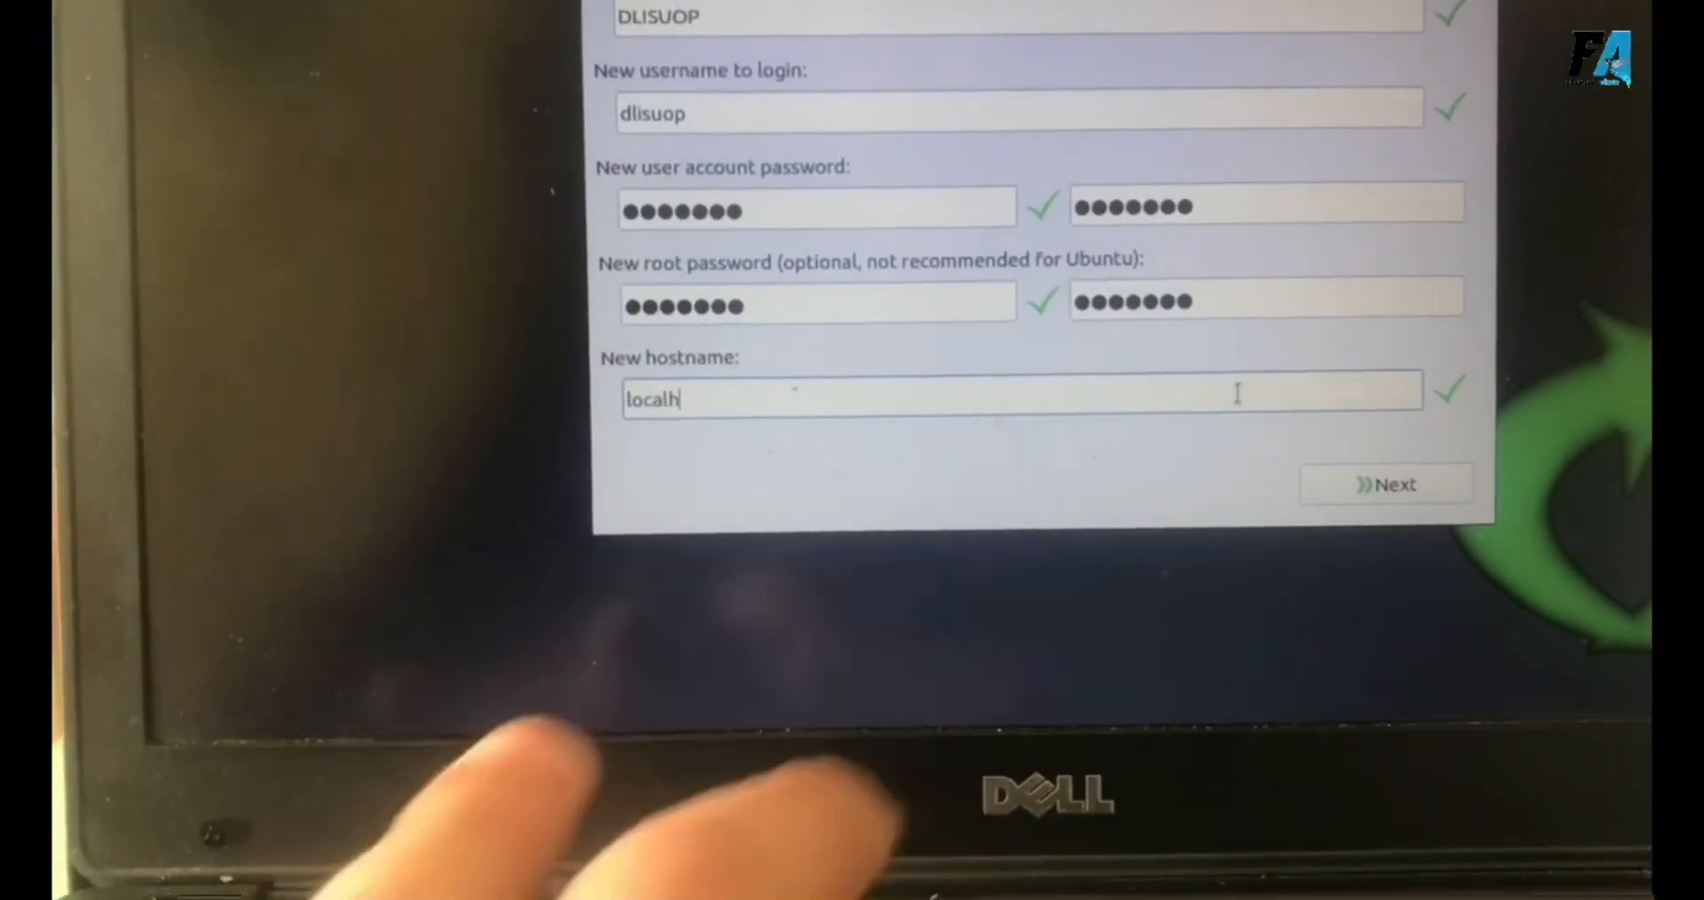
pyautogui.write('ostlis')
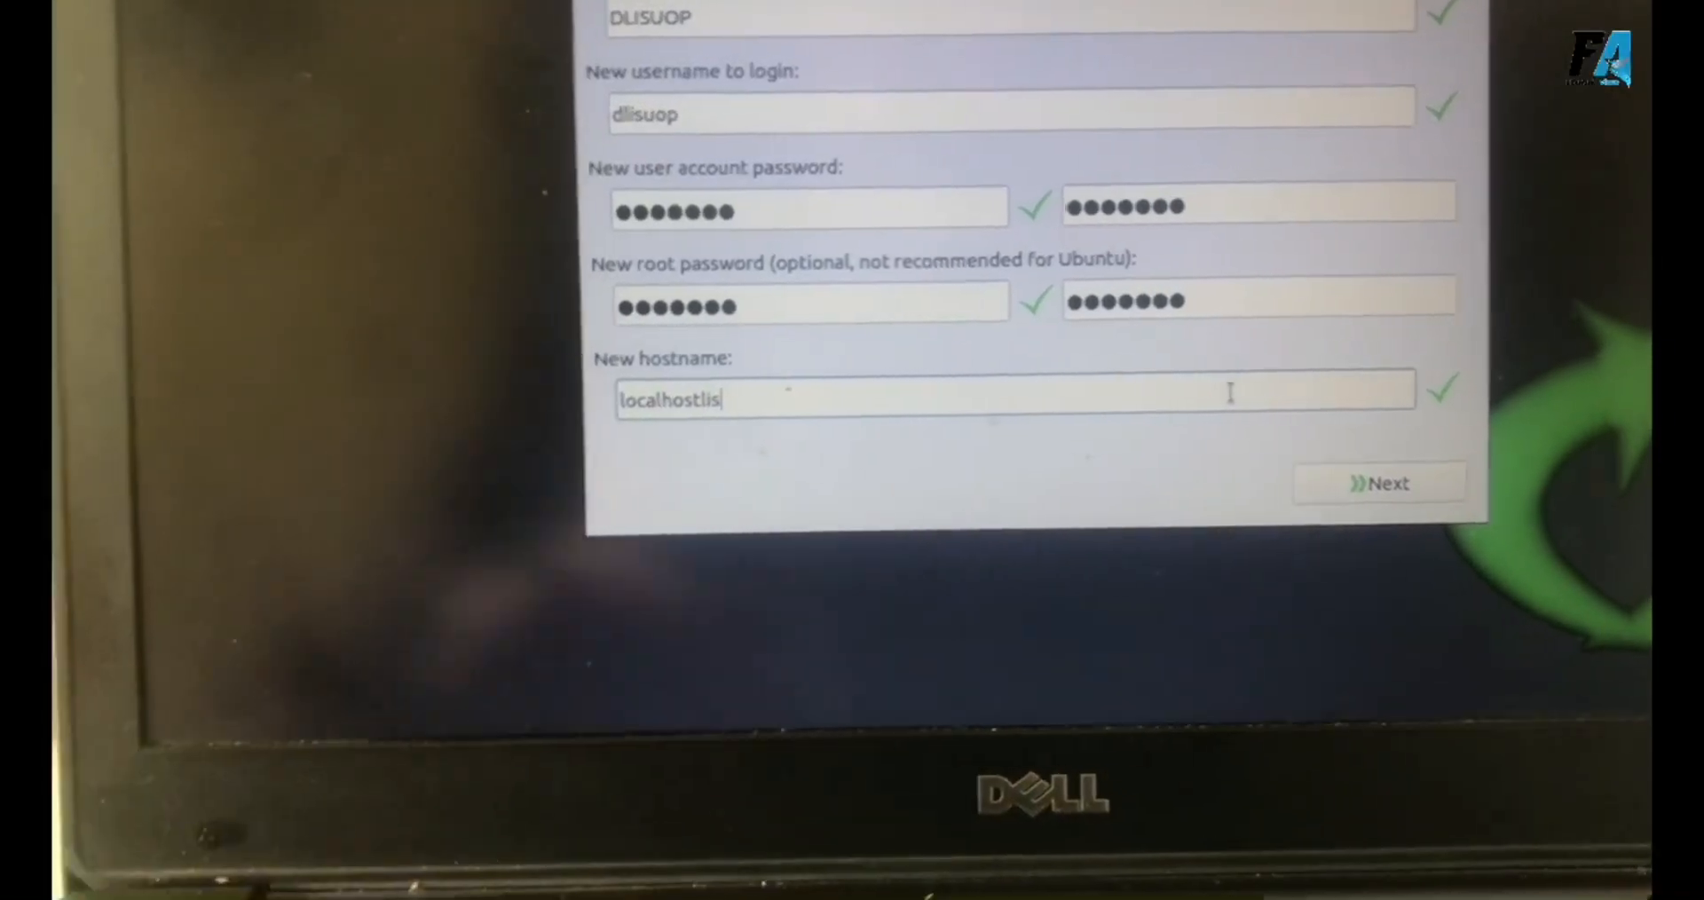
pyautogui.click(1379, 482)
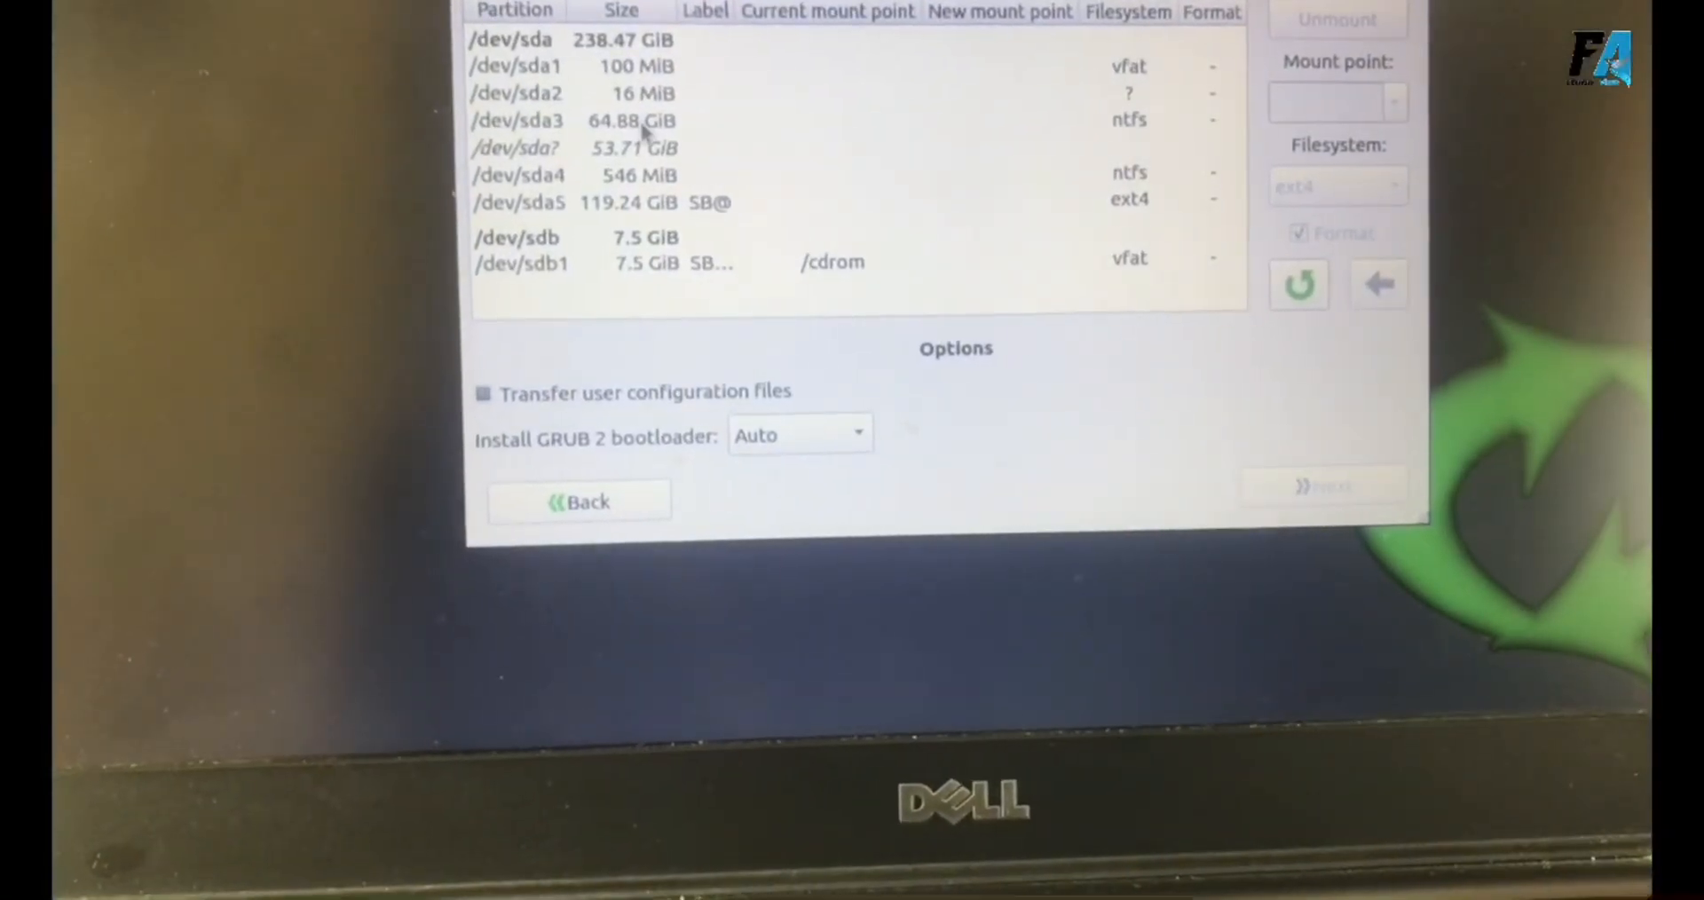
# Replace the 119.24 GiB sda5 partition with a new ext4-formatted root (/) partition and continue
pyautogui.click(653, 202)
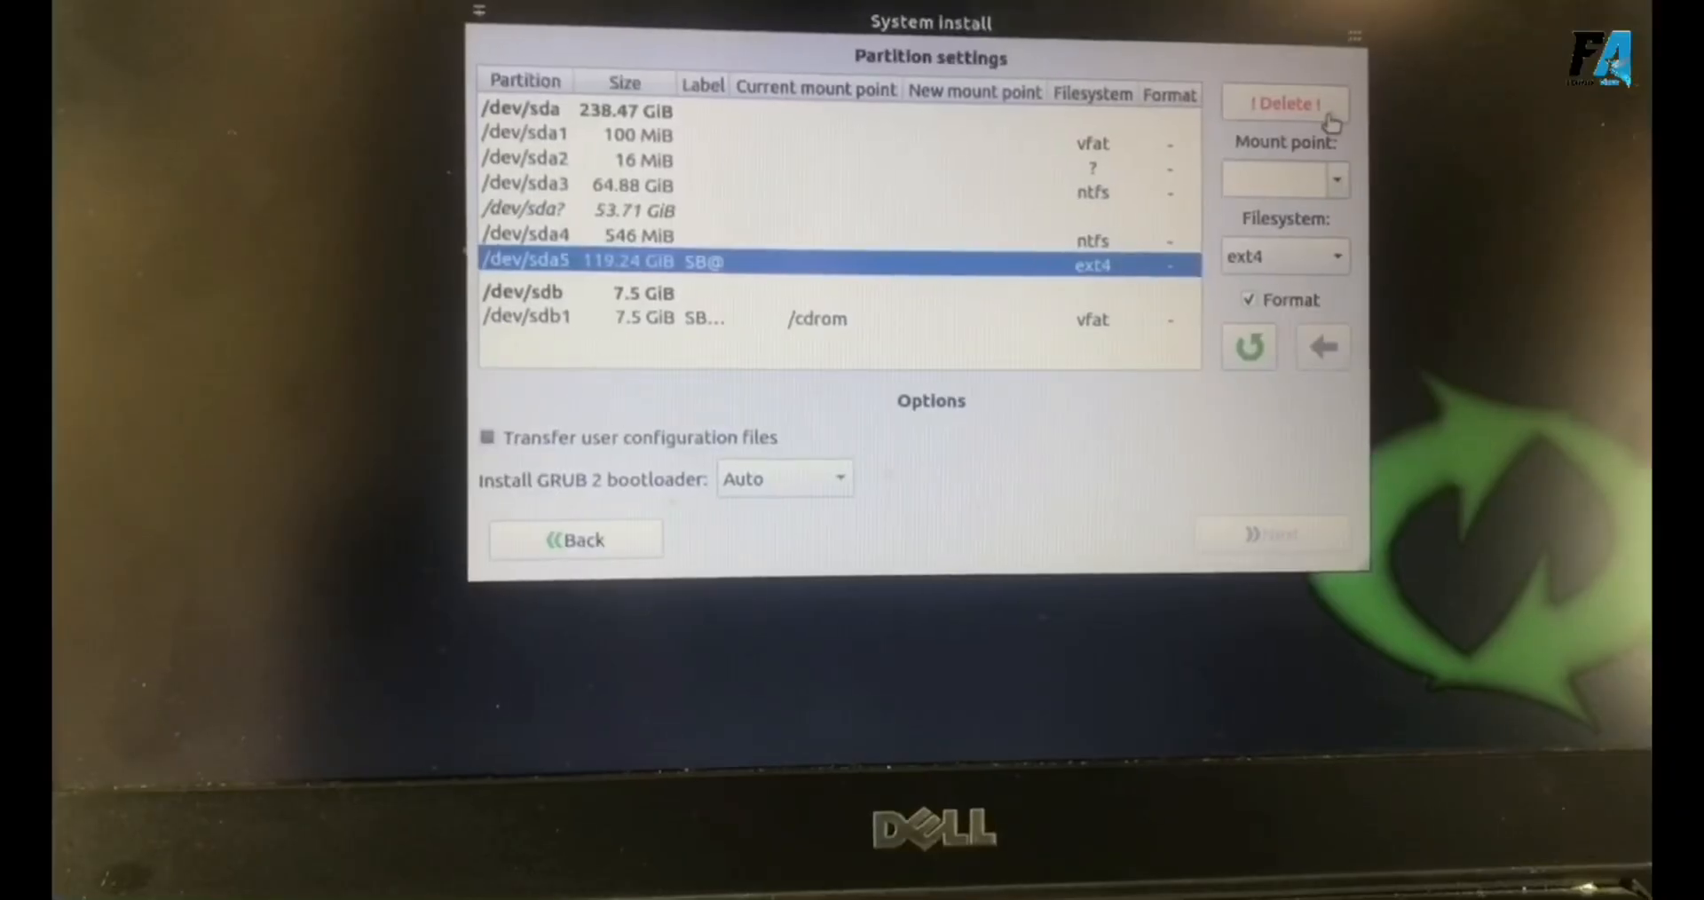
pyautogui.click(1286, 103)
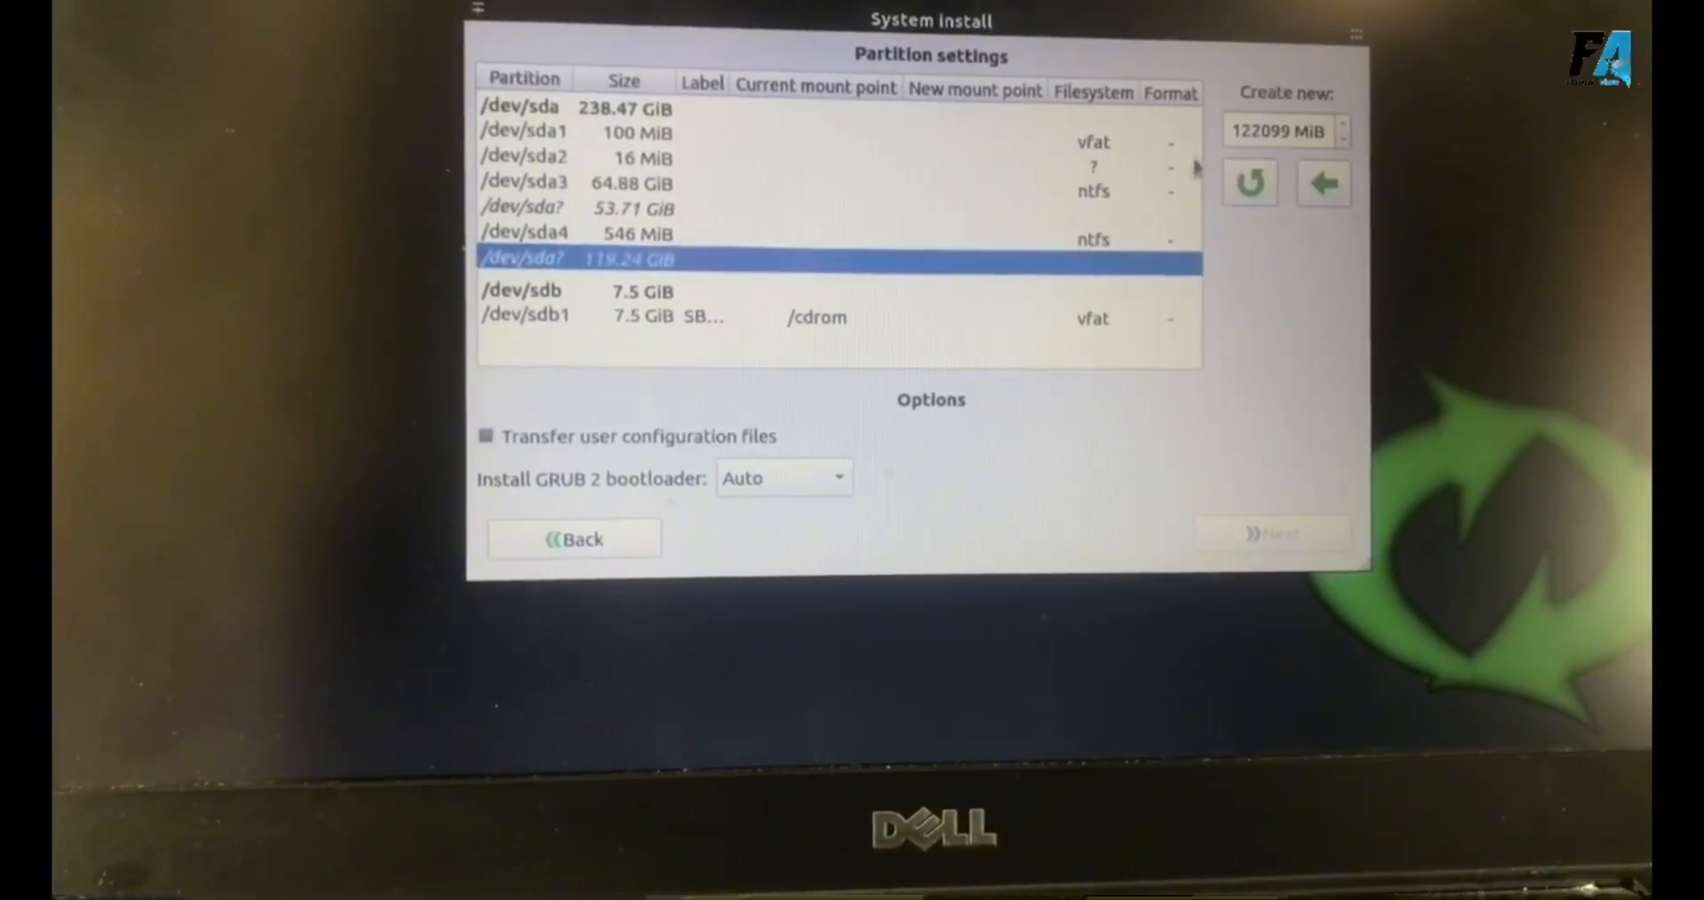
pyautogui.click(627, 257)
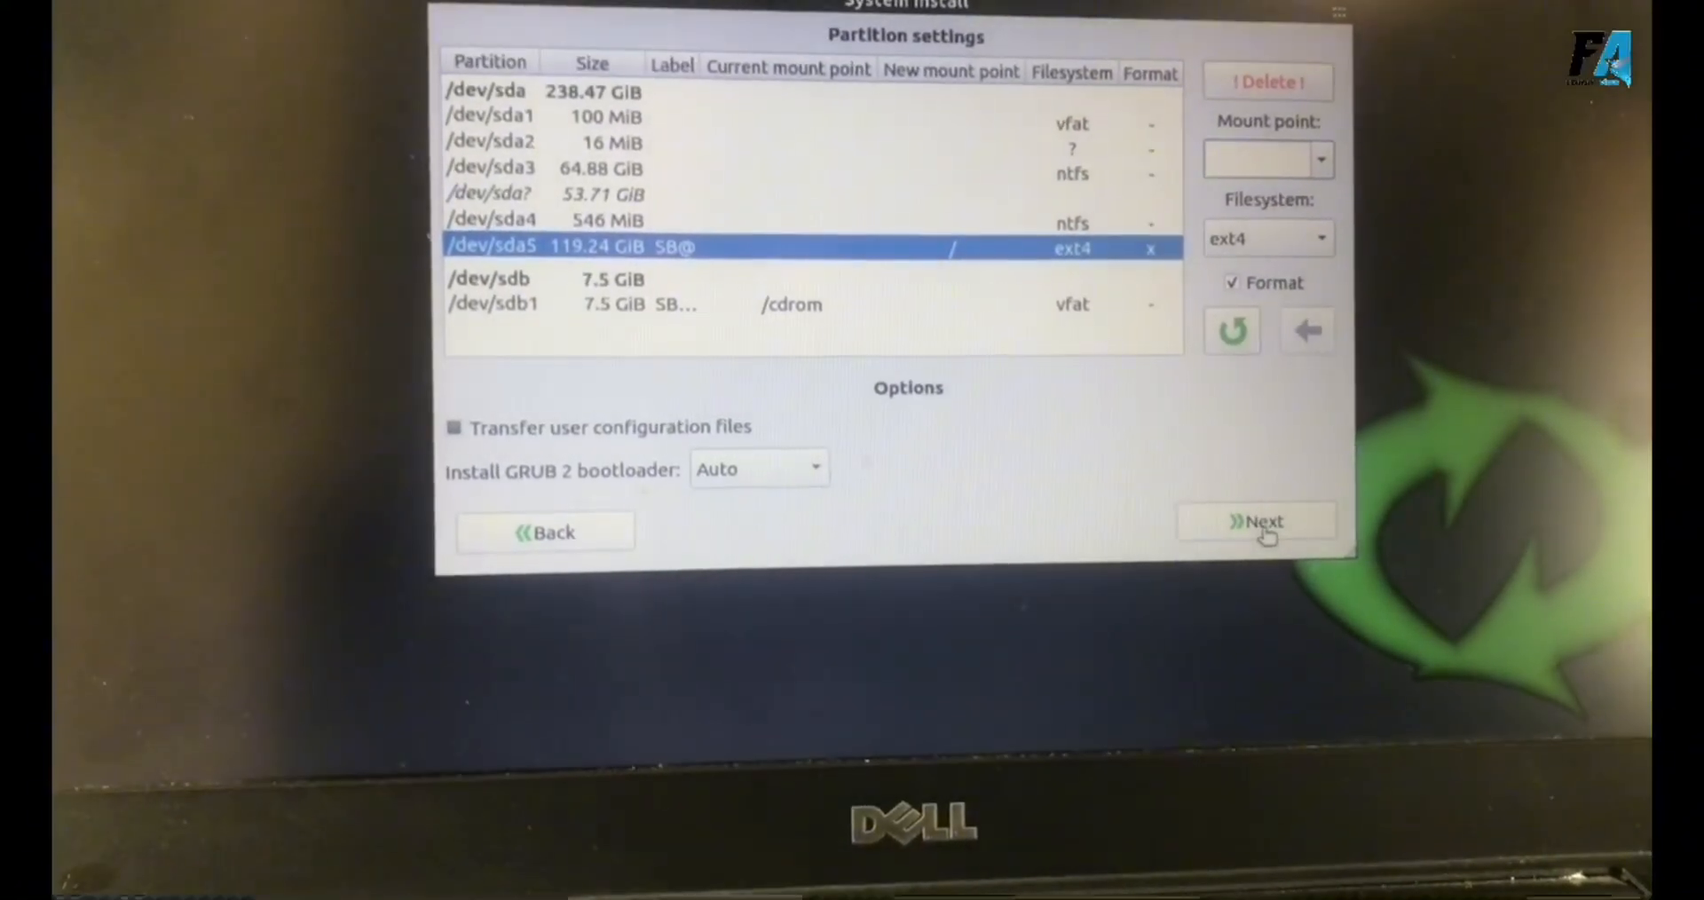
pyautogui.click(1257, 522)
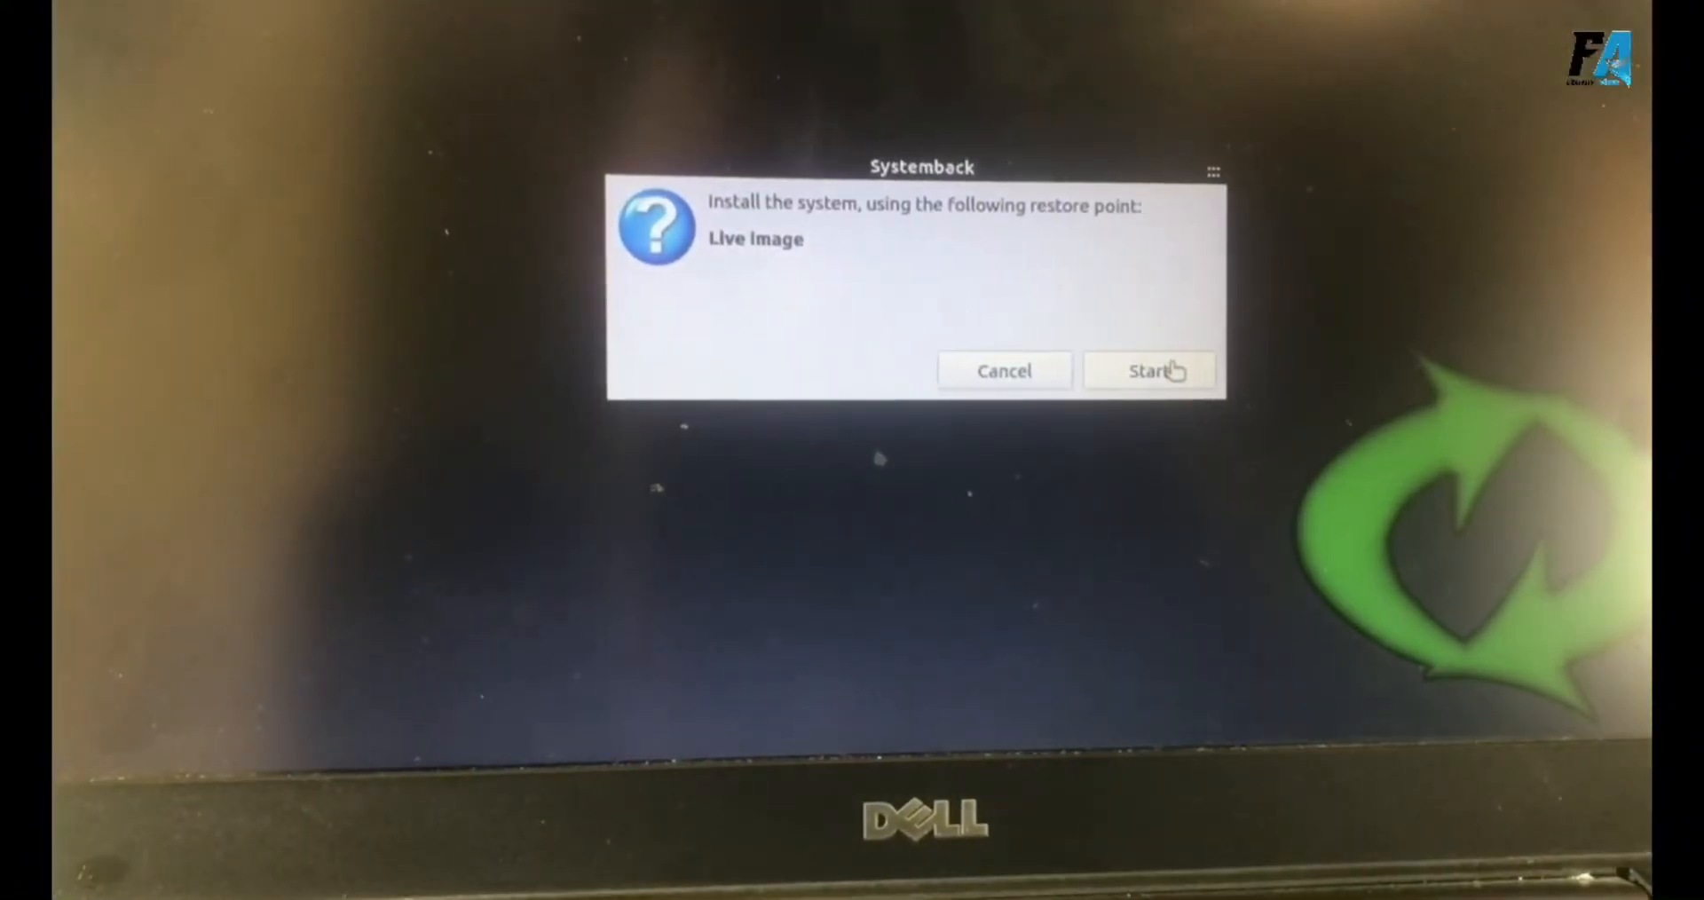
# Install the system from the Live image, acknowledge completion, and reboot the computer
pyautogui.click(1150, 369)
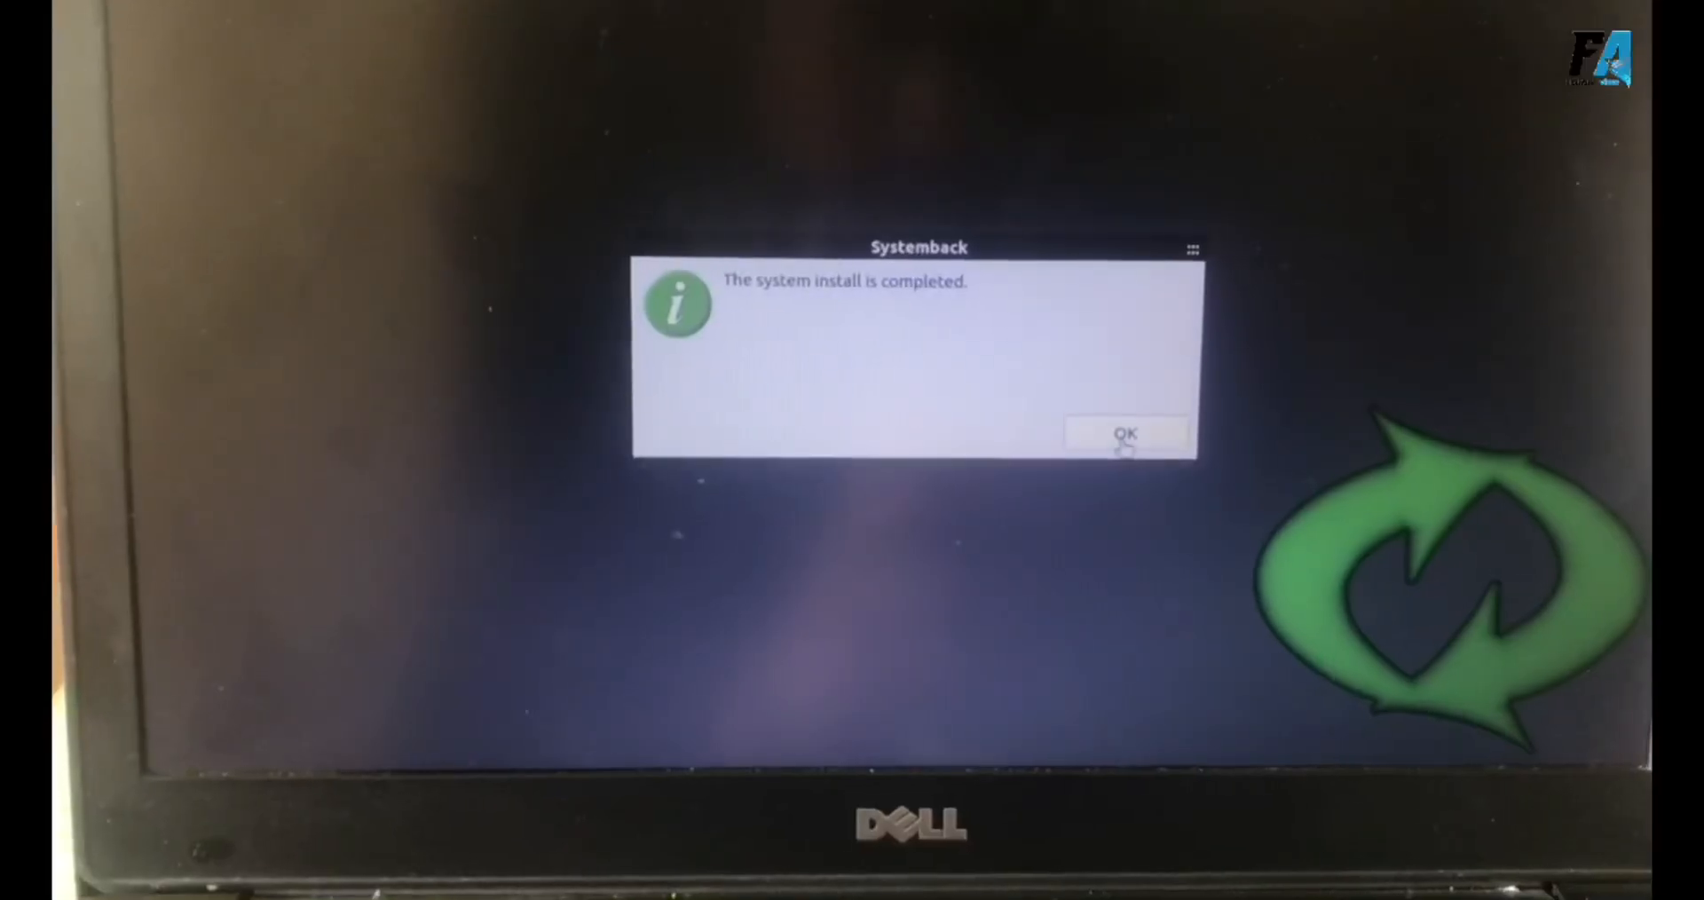
pyautogui.click(1127, 432)
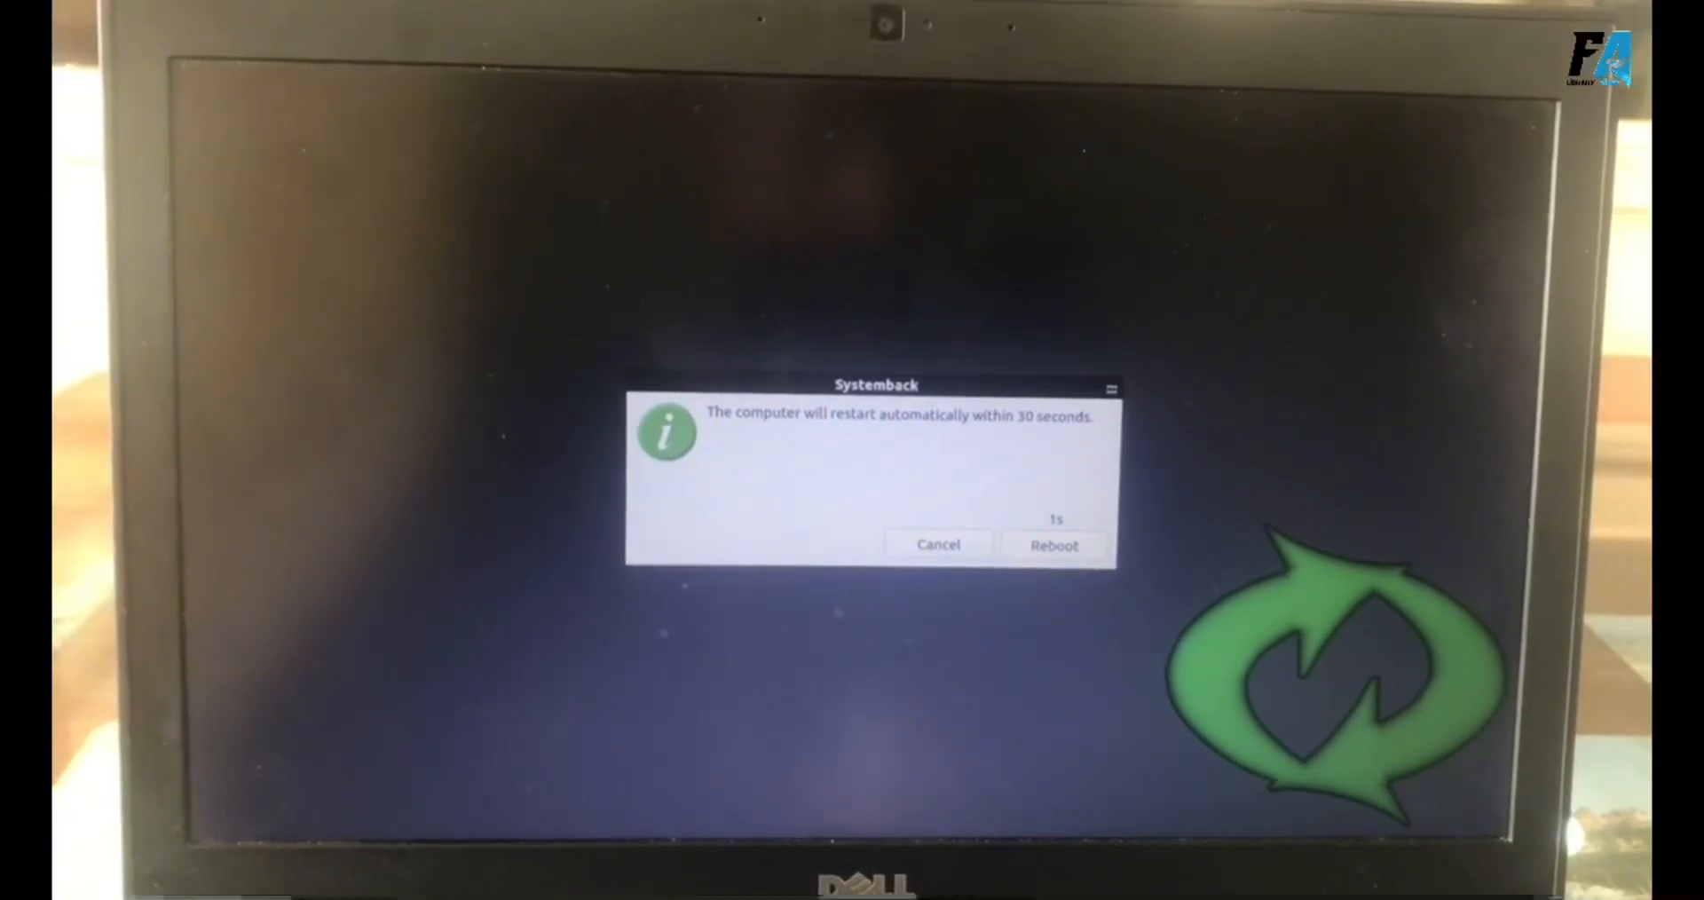
pyautogui.click(1053, 544)
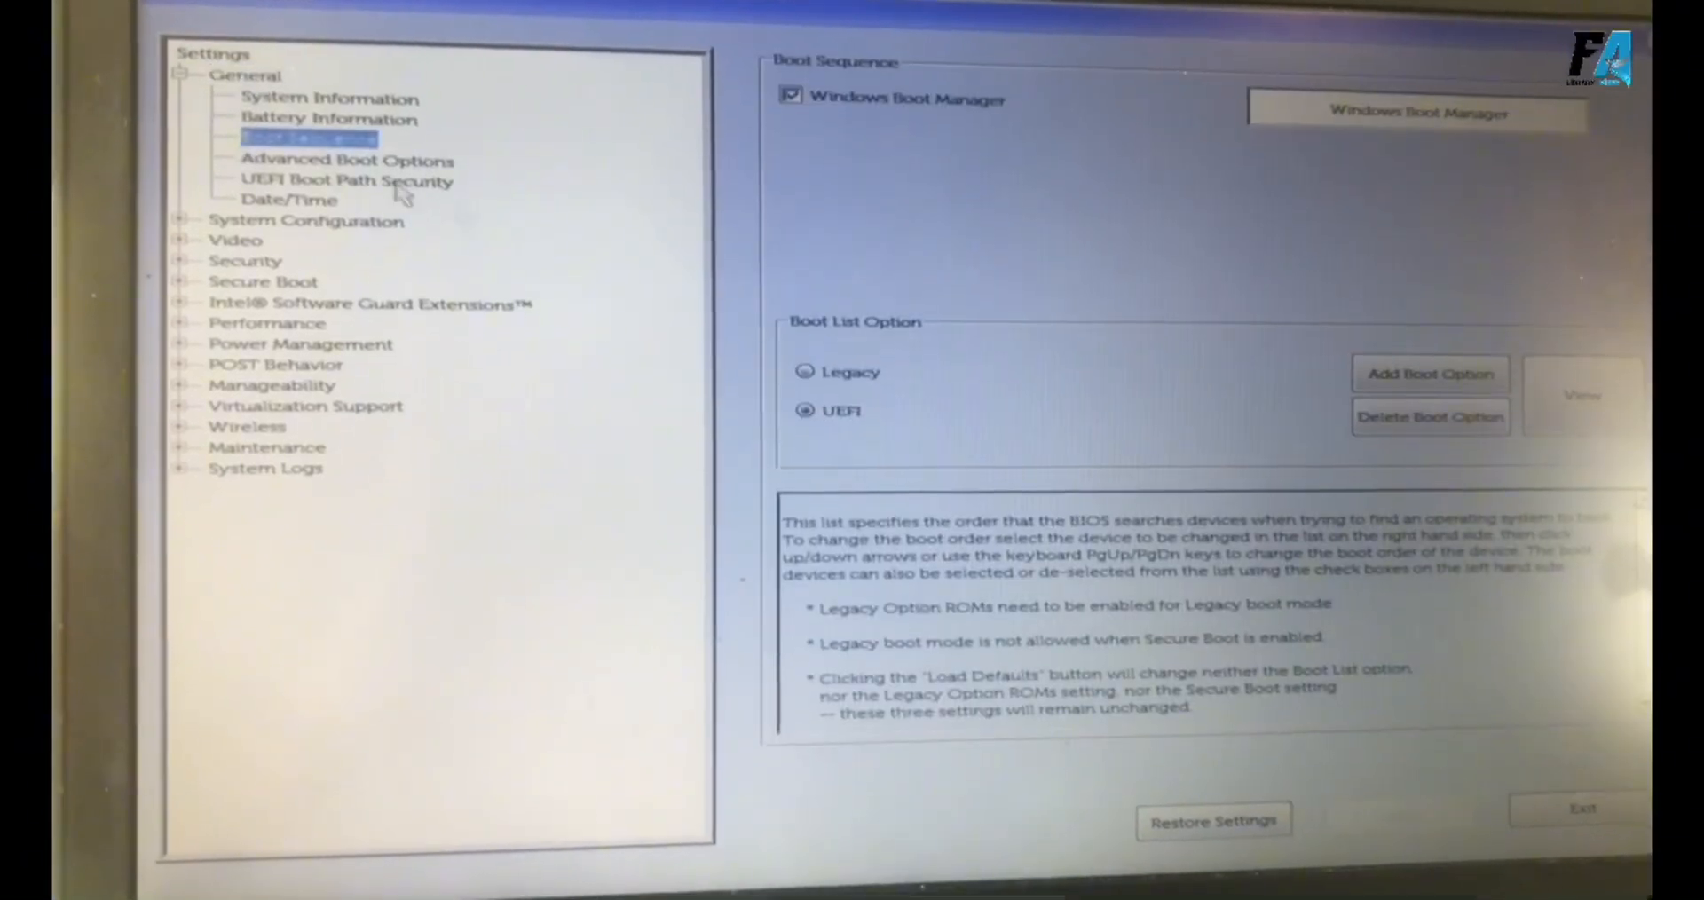
# Switch the Dell BIOS boot mode to Legacy and save it as custom user settings
pyautogui.click(805, 356)
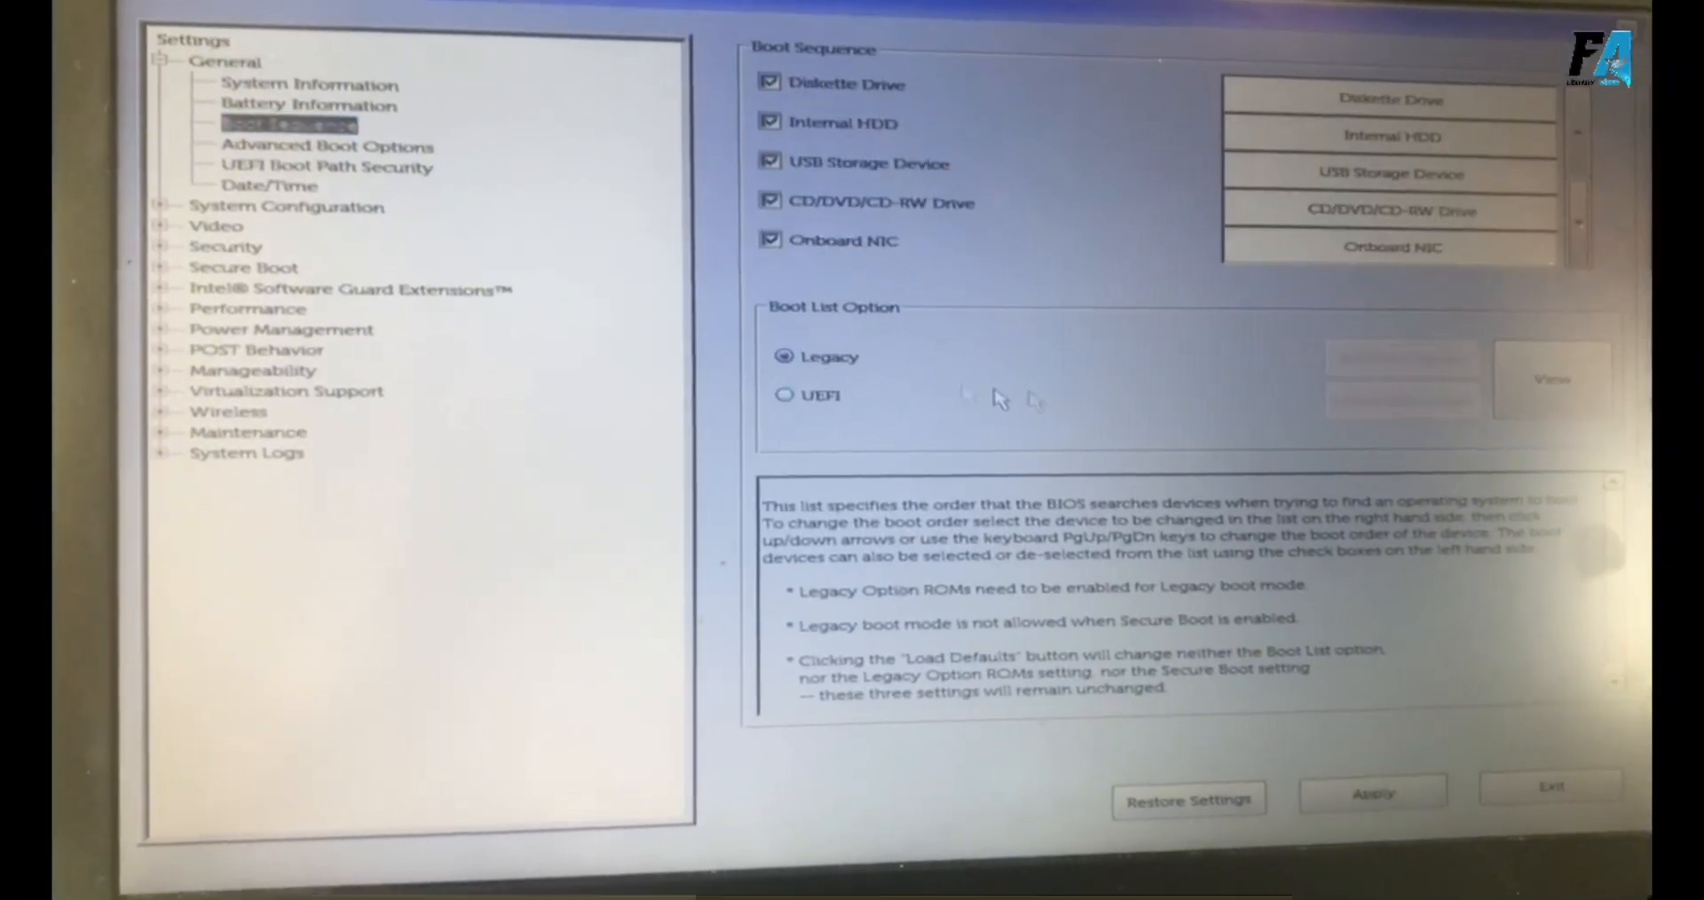
pyautogui.click(1371, 793)
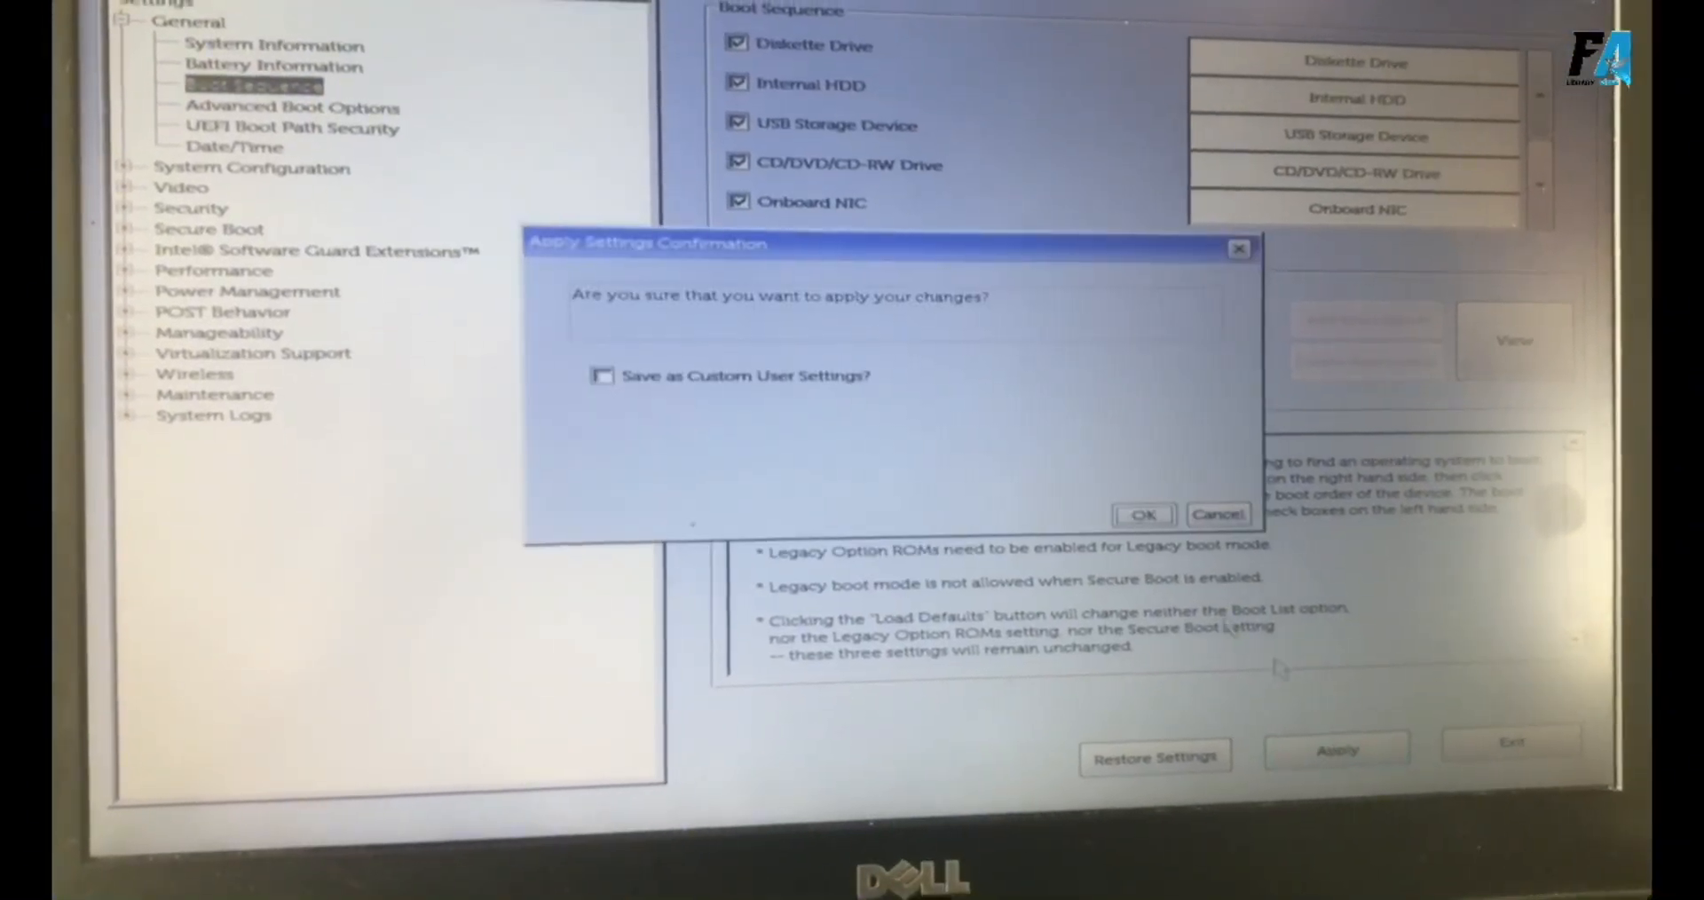
pyautogui.click(605, 377)
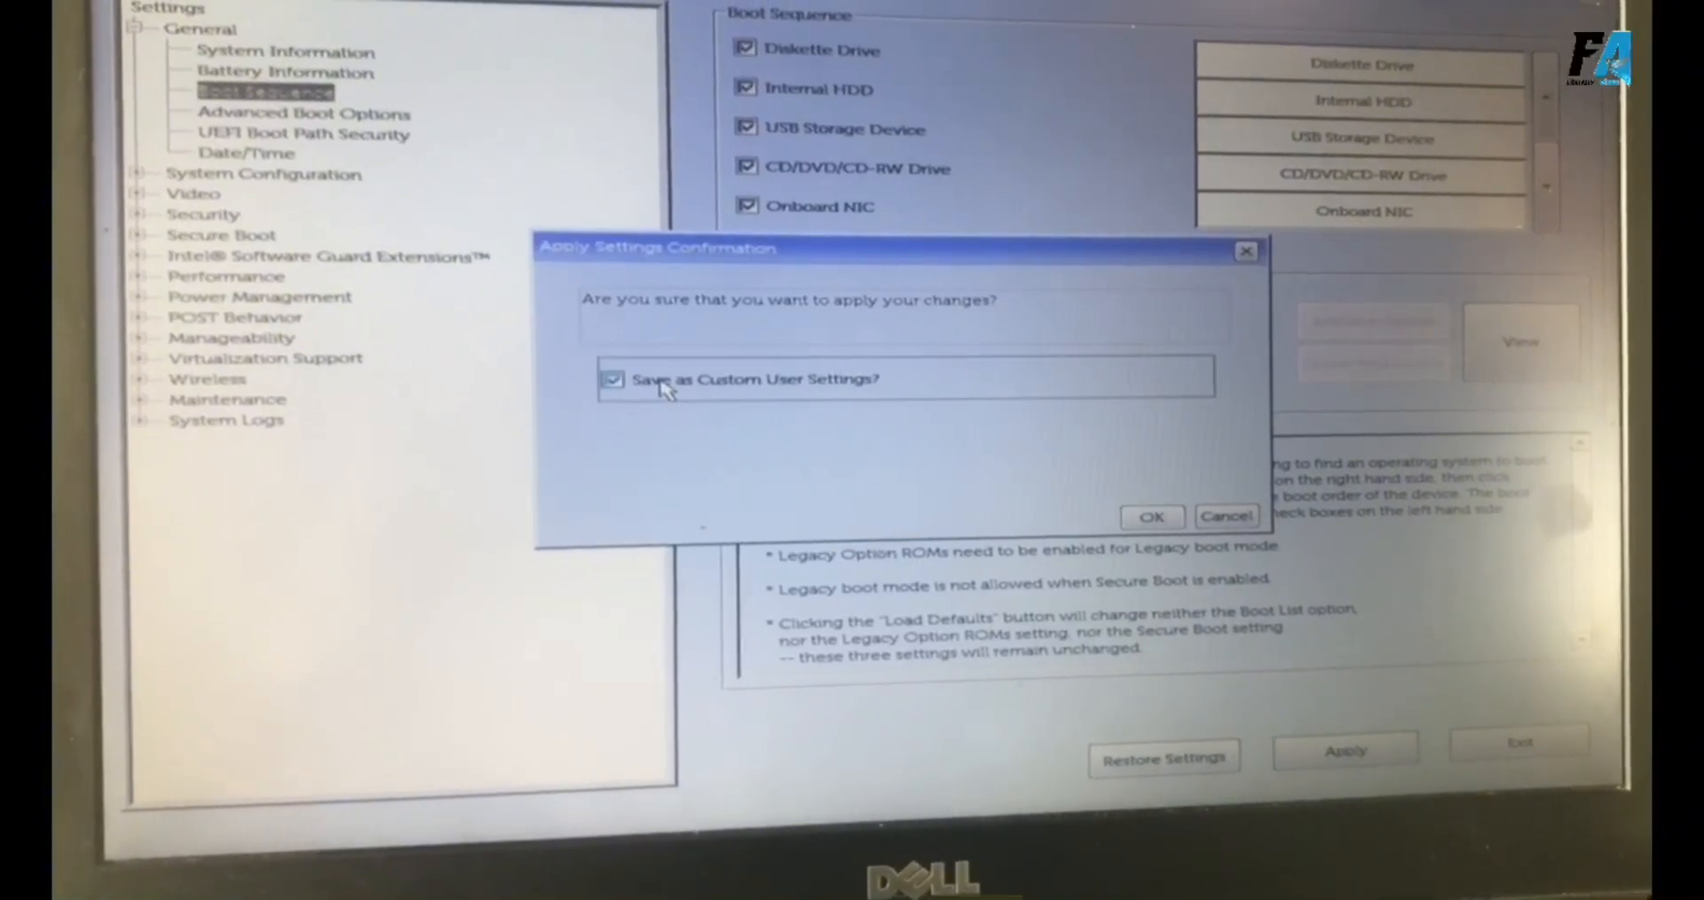
pyautogui.click(1151, 516)
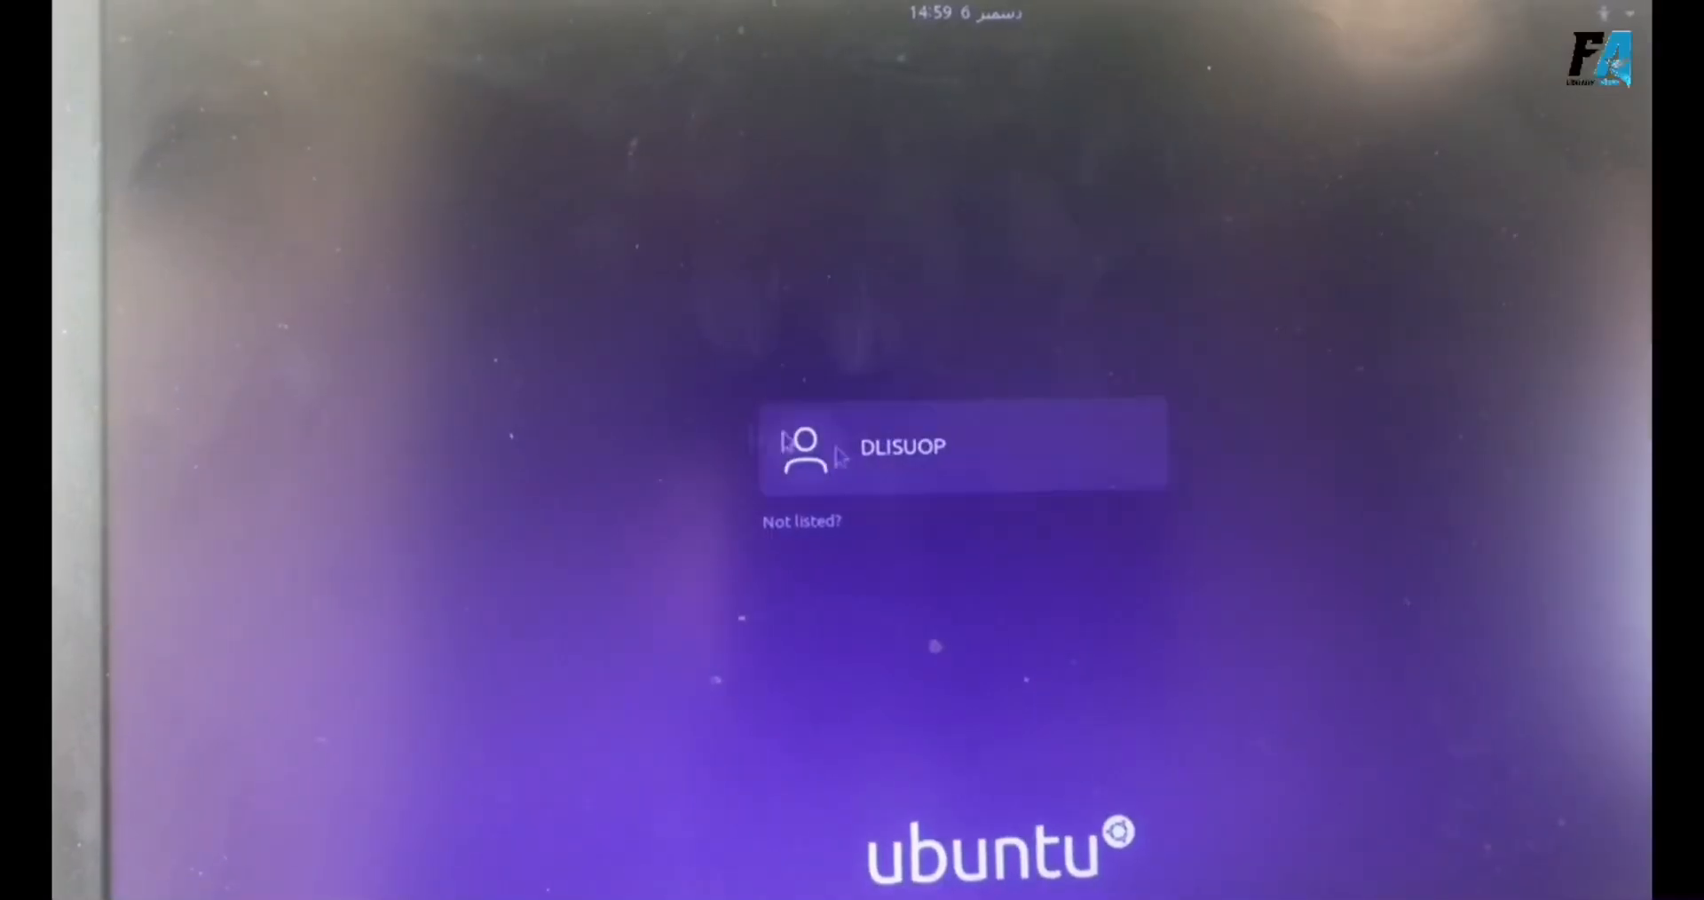
# Sign in to the Ubuntu user account with its password
pyautogui.click(960, 445)
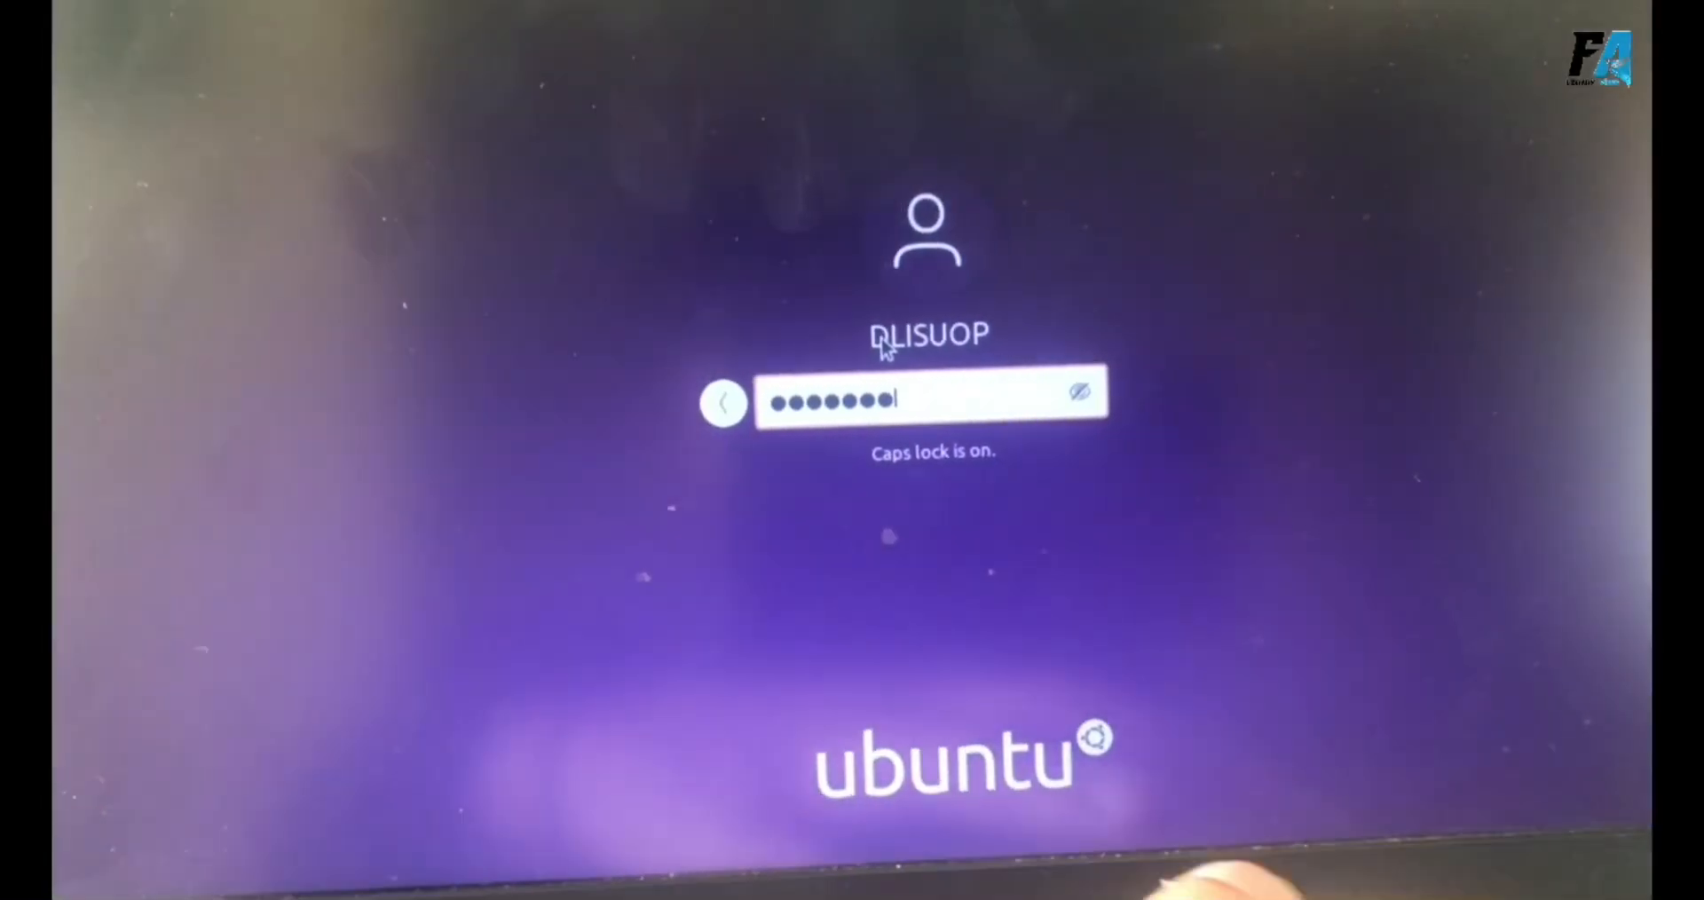
pyautogui.press('Return')
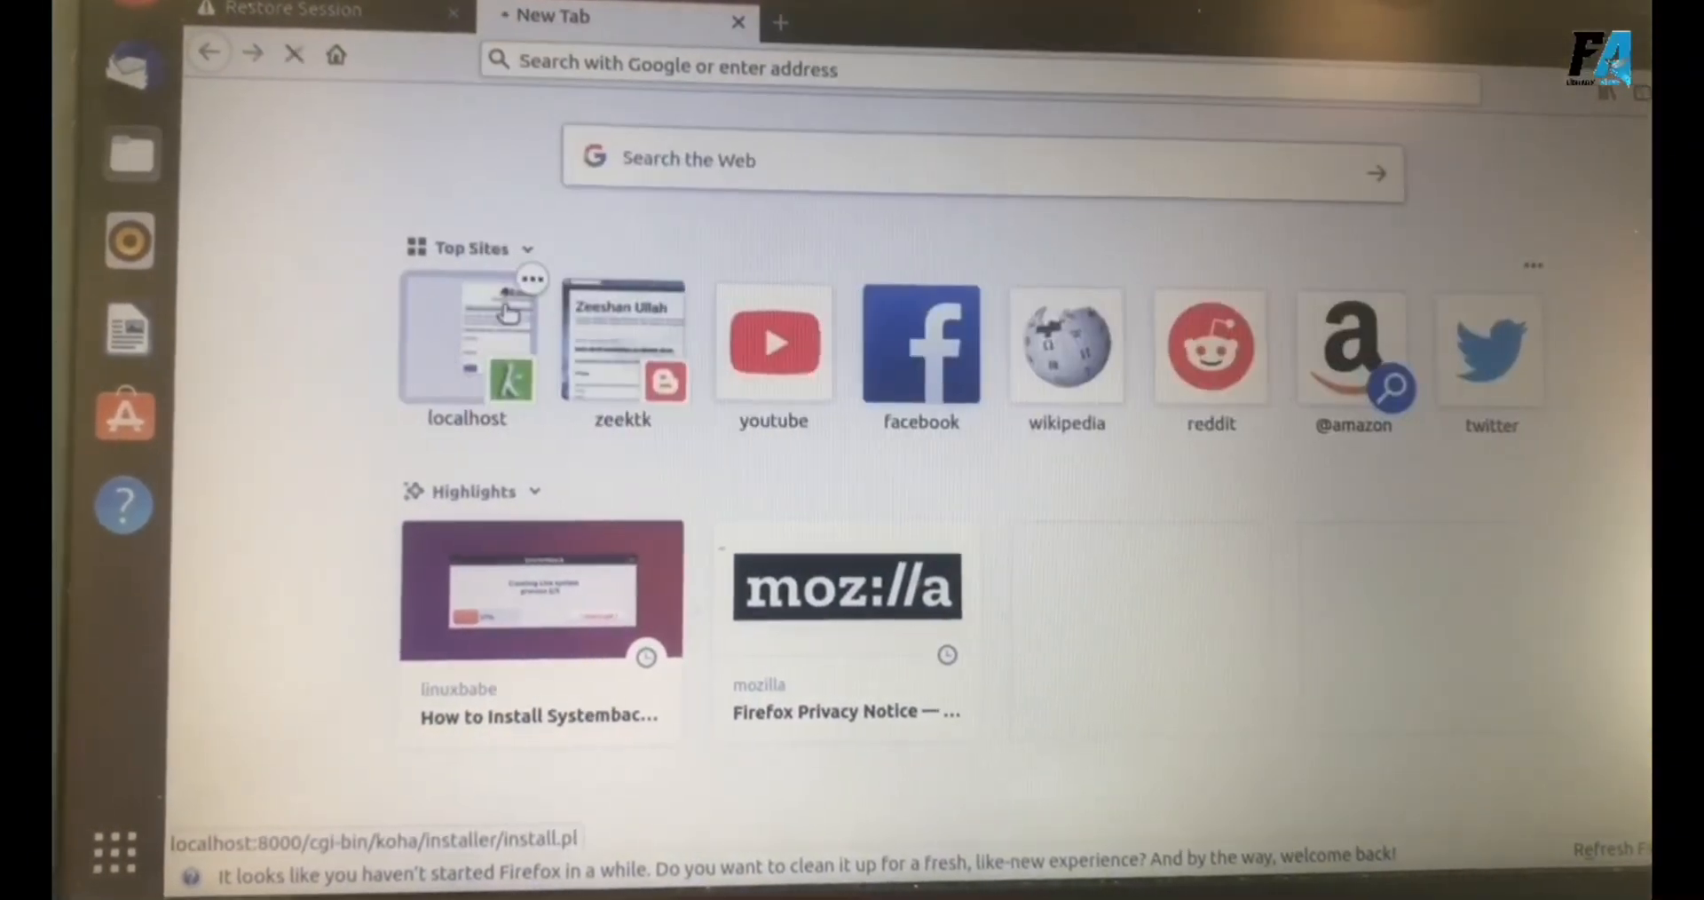
# Open the localhost Koha site from Top Sites and log in to the staff interface
pyautogui.click(465, 343)
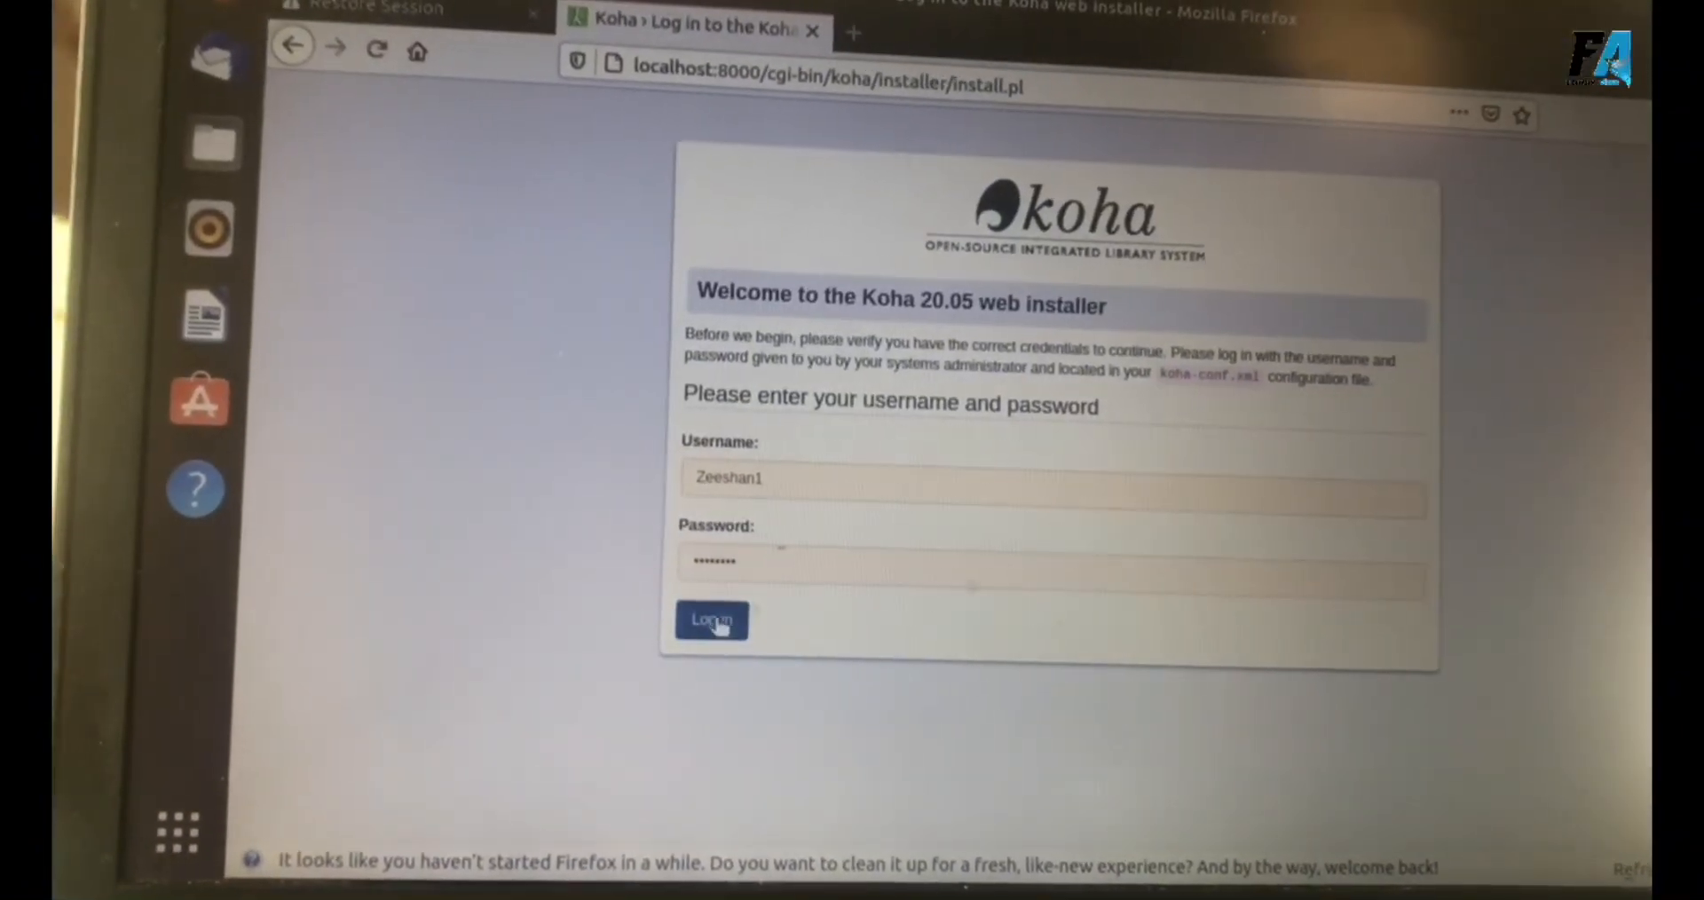
pyautogui.click(711, 620)
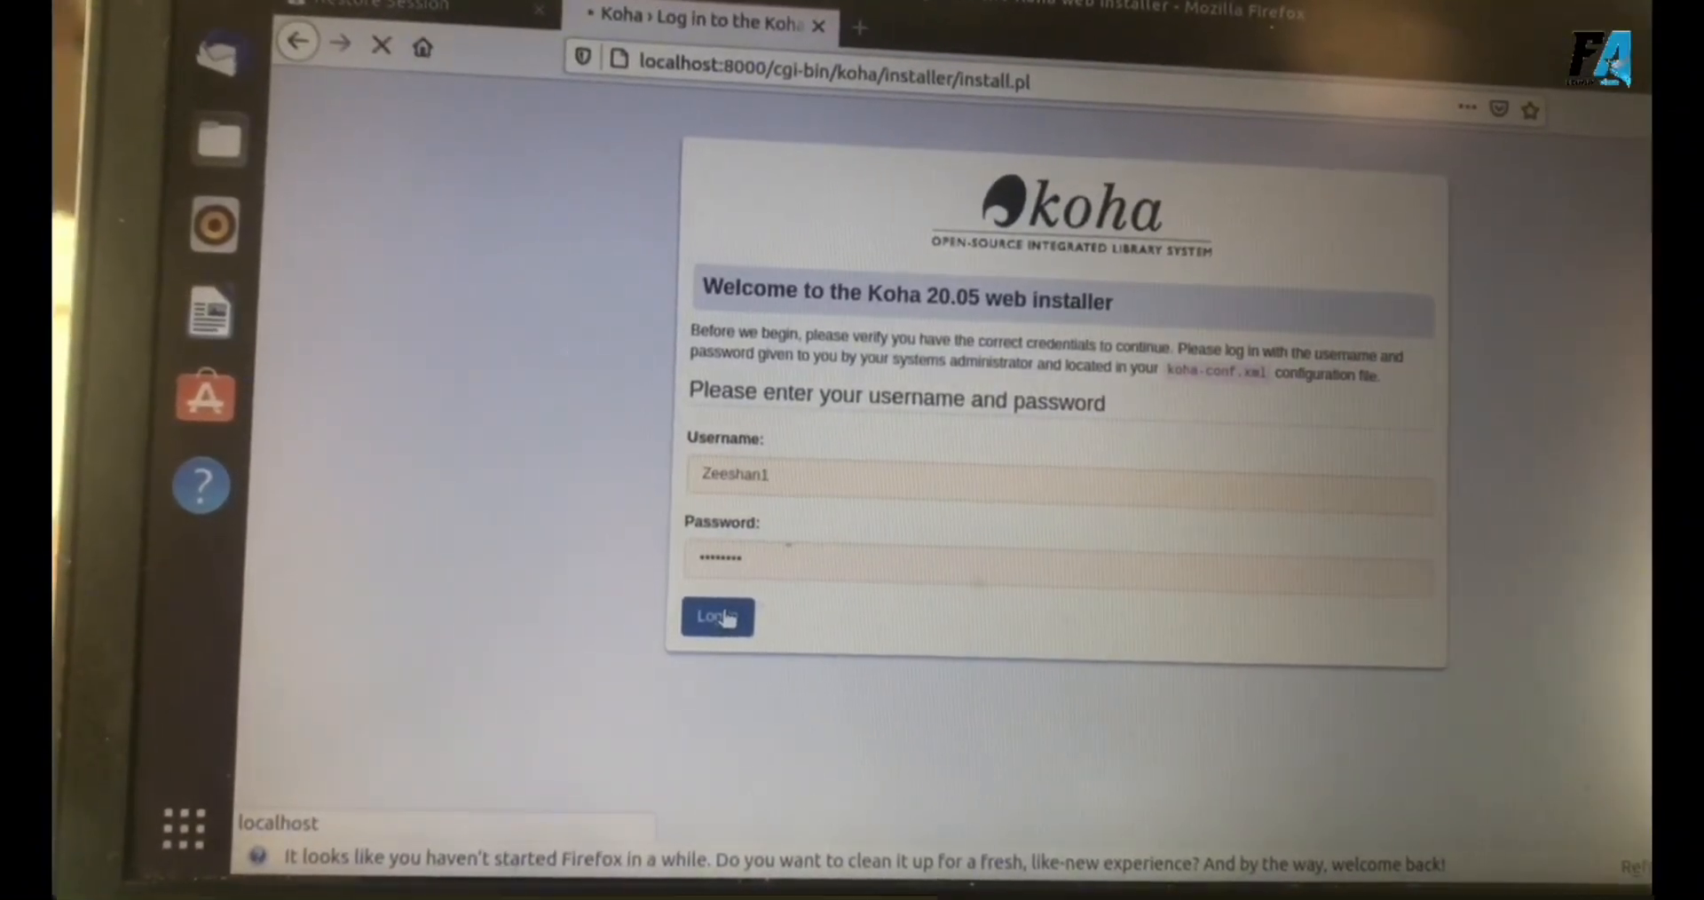
pyautogui.click(715, 616)
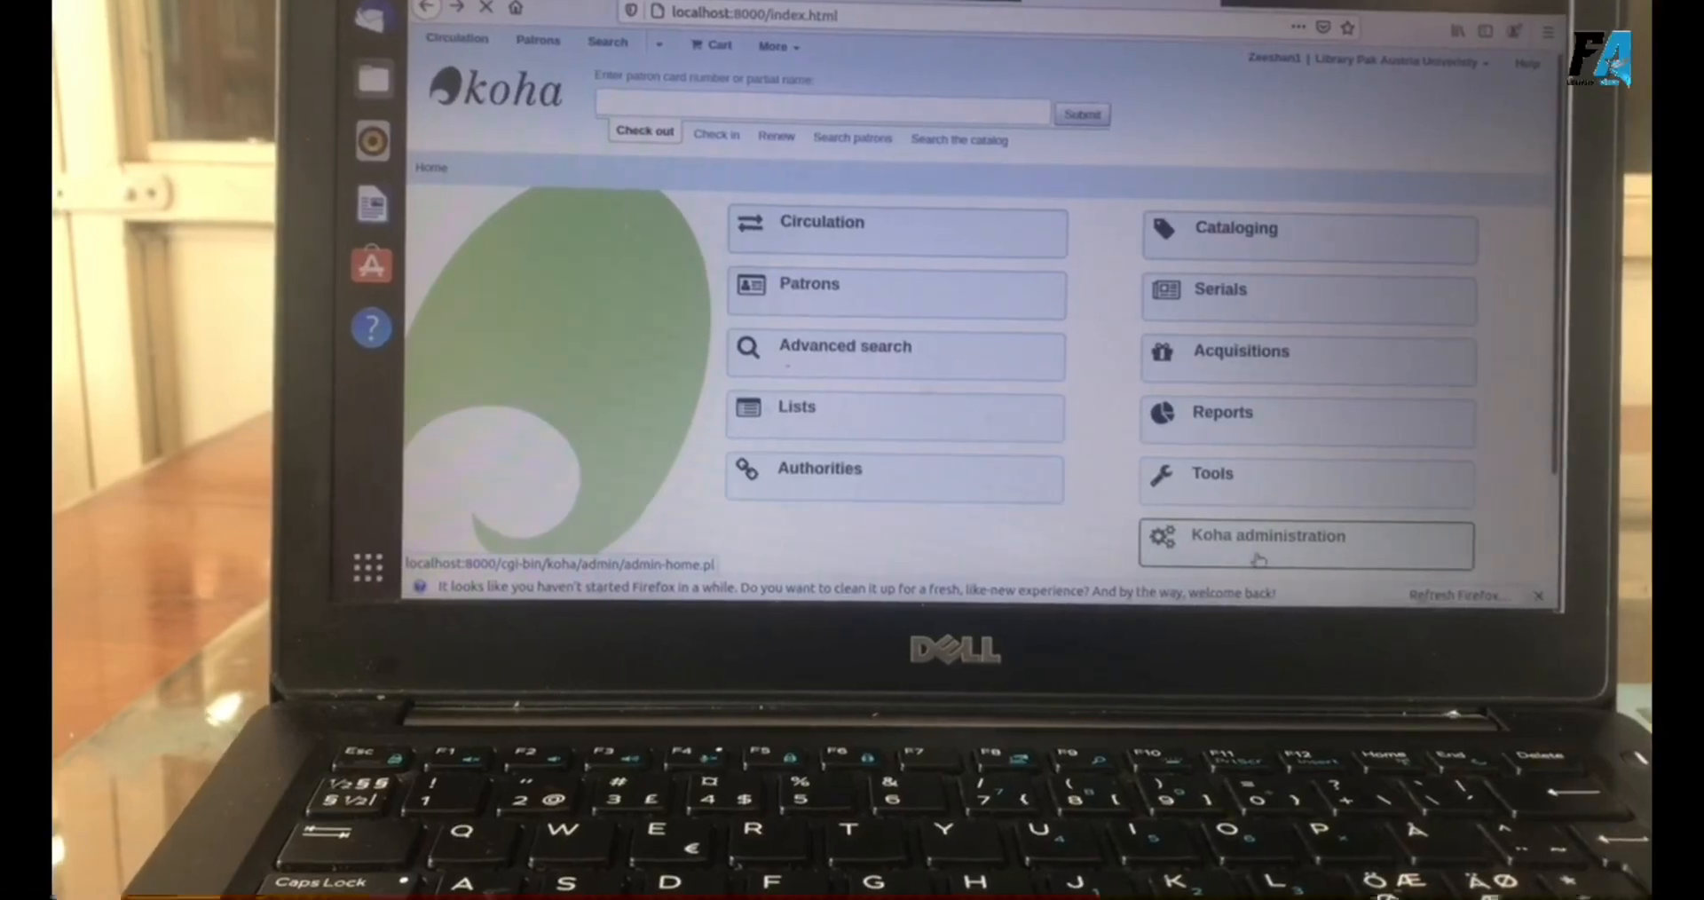
# Go to Koha administration and open Libraries under Basic parameters
pyautogui.click(1267, 535)
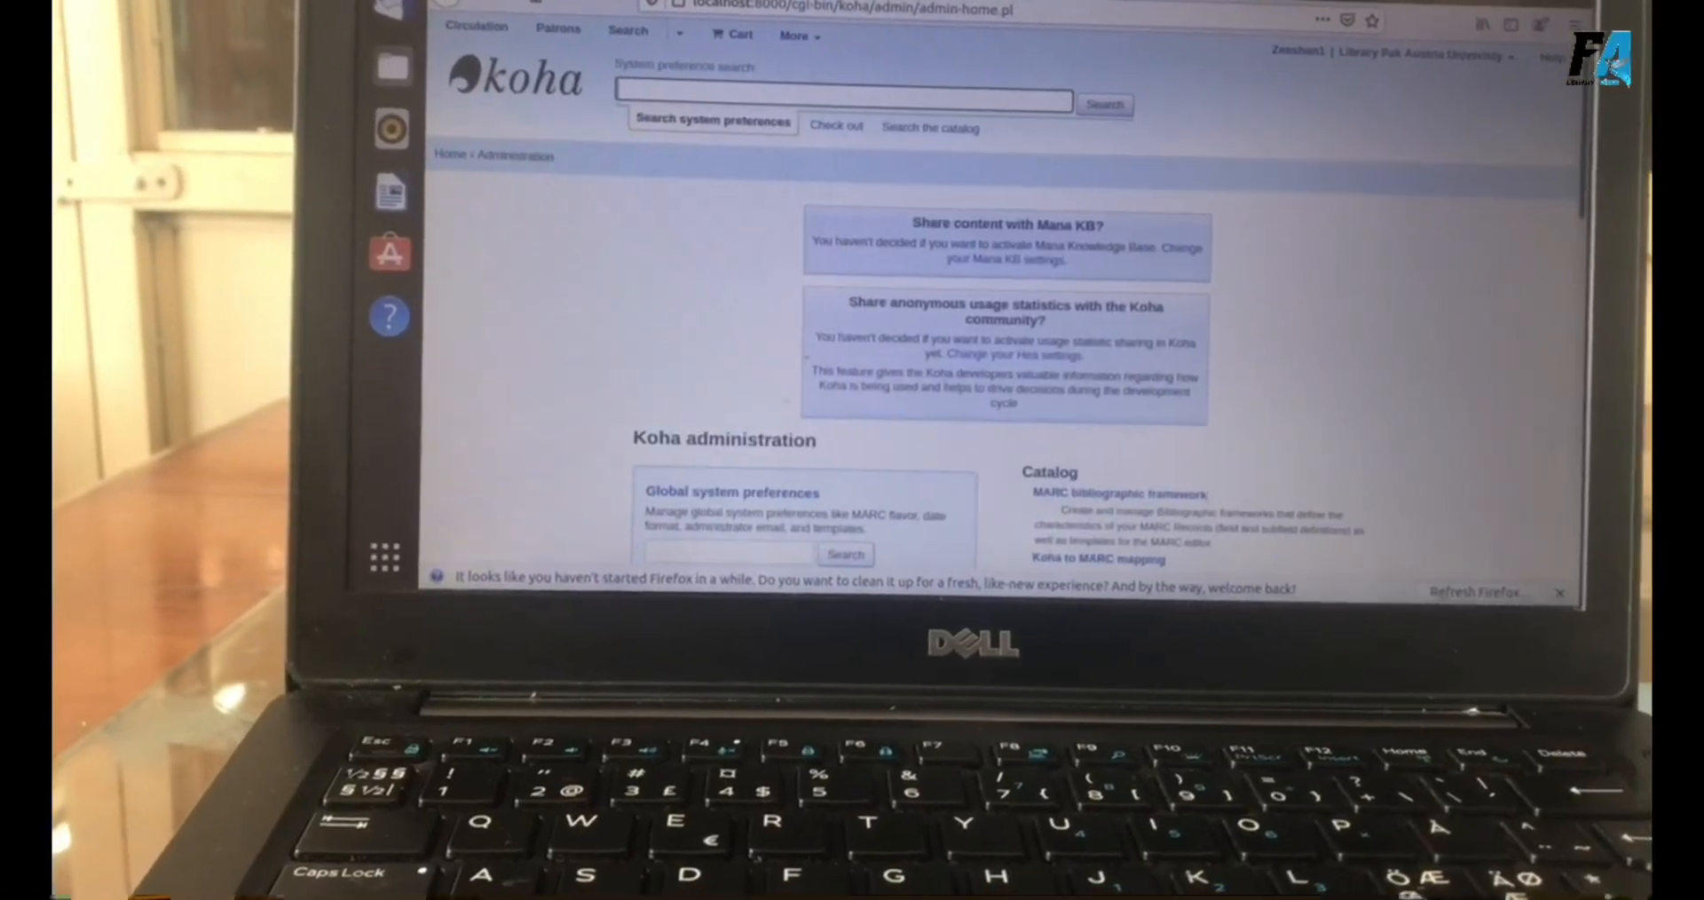
pyautogui.scroll(-3)
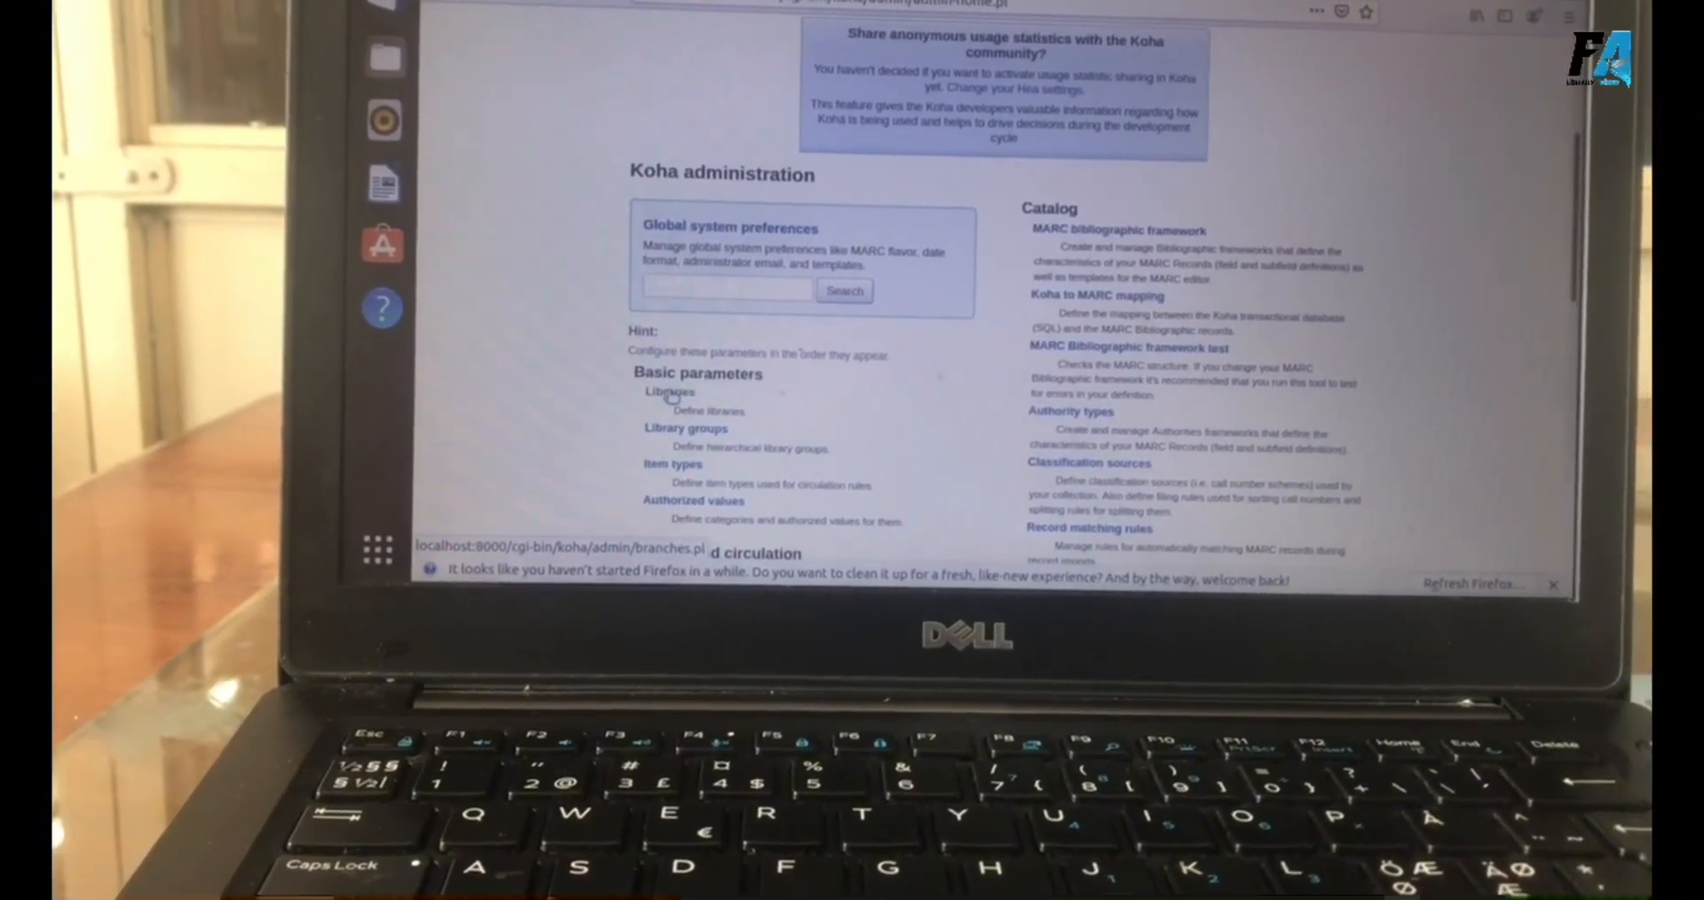
pyautogui.click(669, 391)
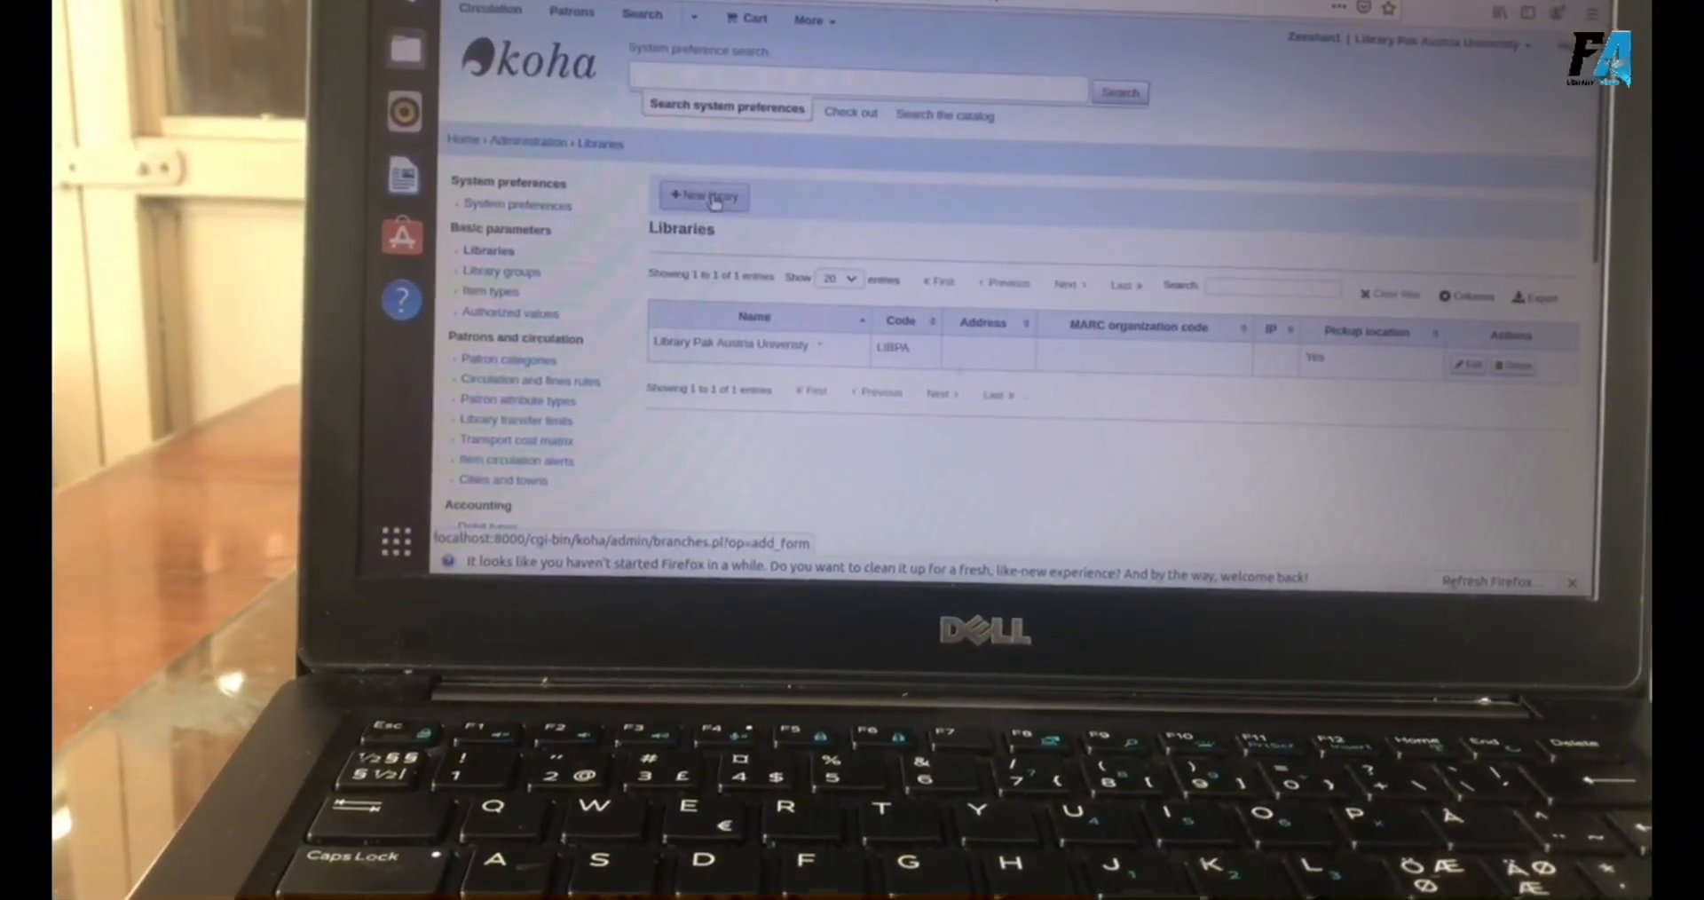
# Add library DLIS for Peshawar's Department of Library and Information Science
pyautogui.click(704, 195)
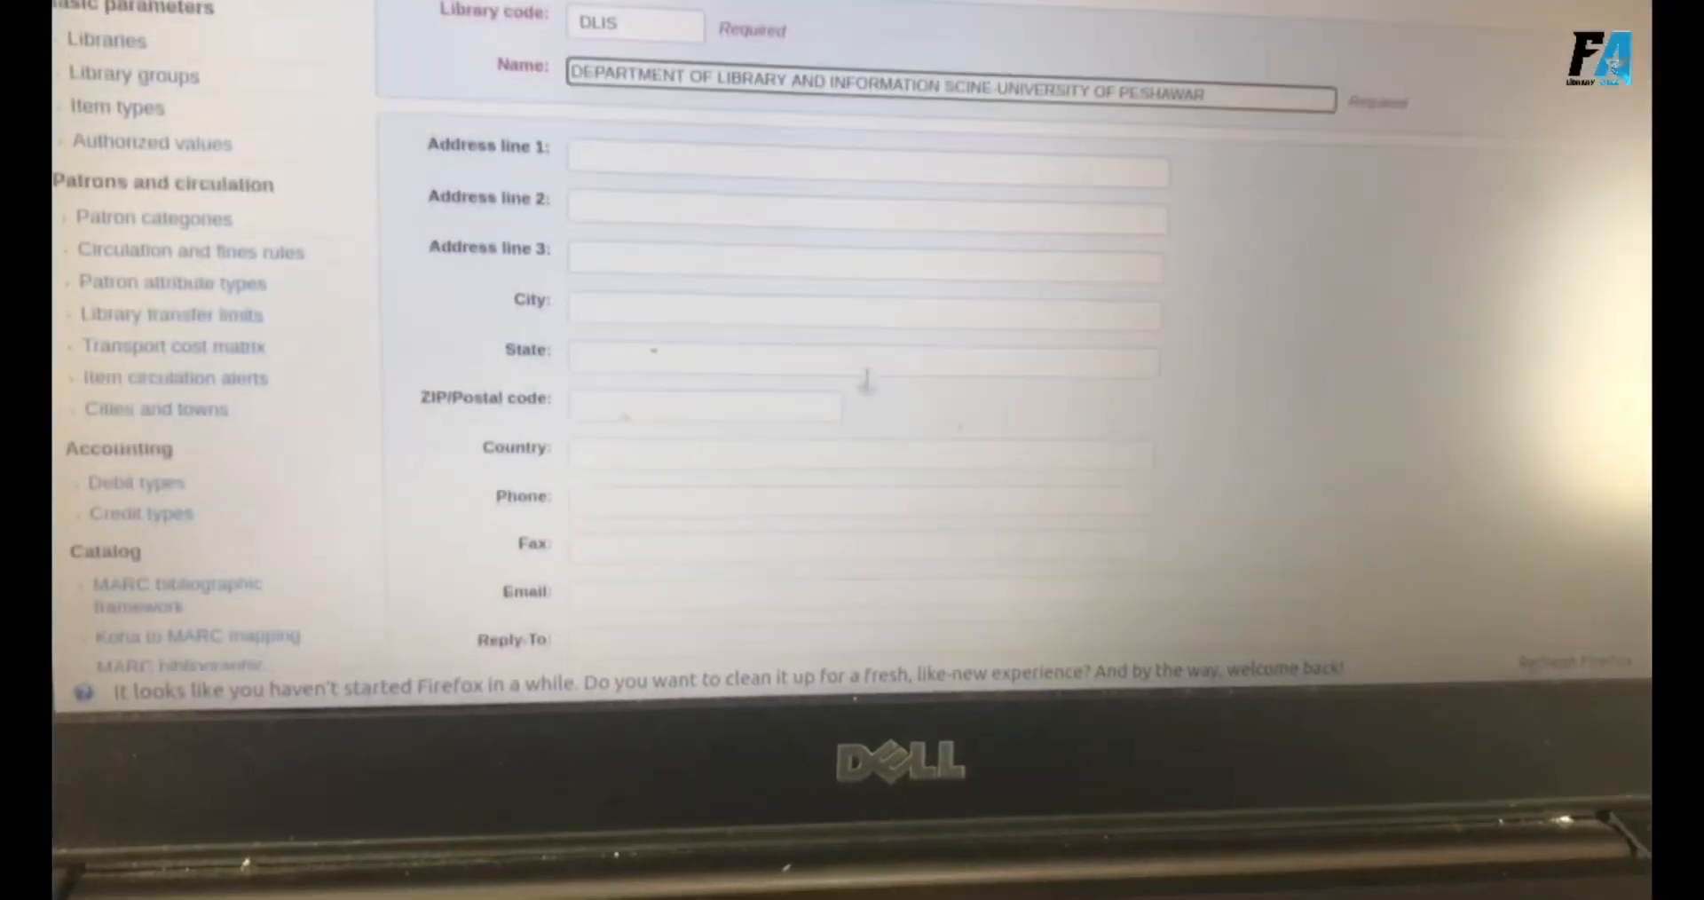
pyautogui.scroll(-3)
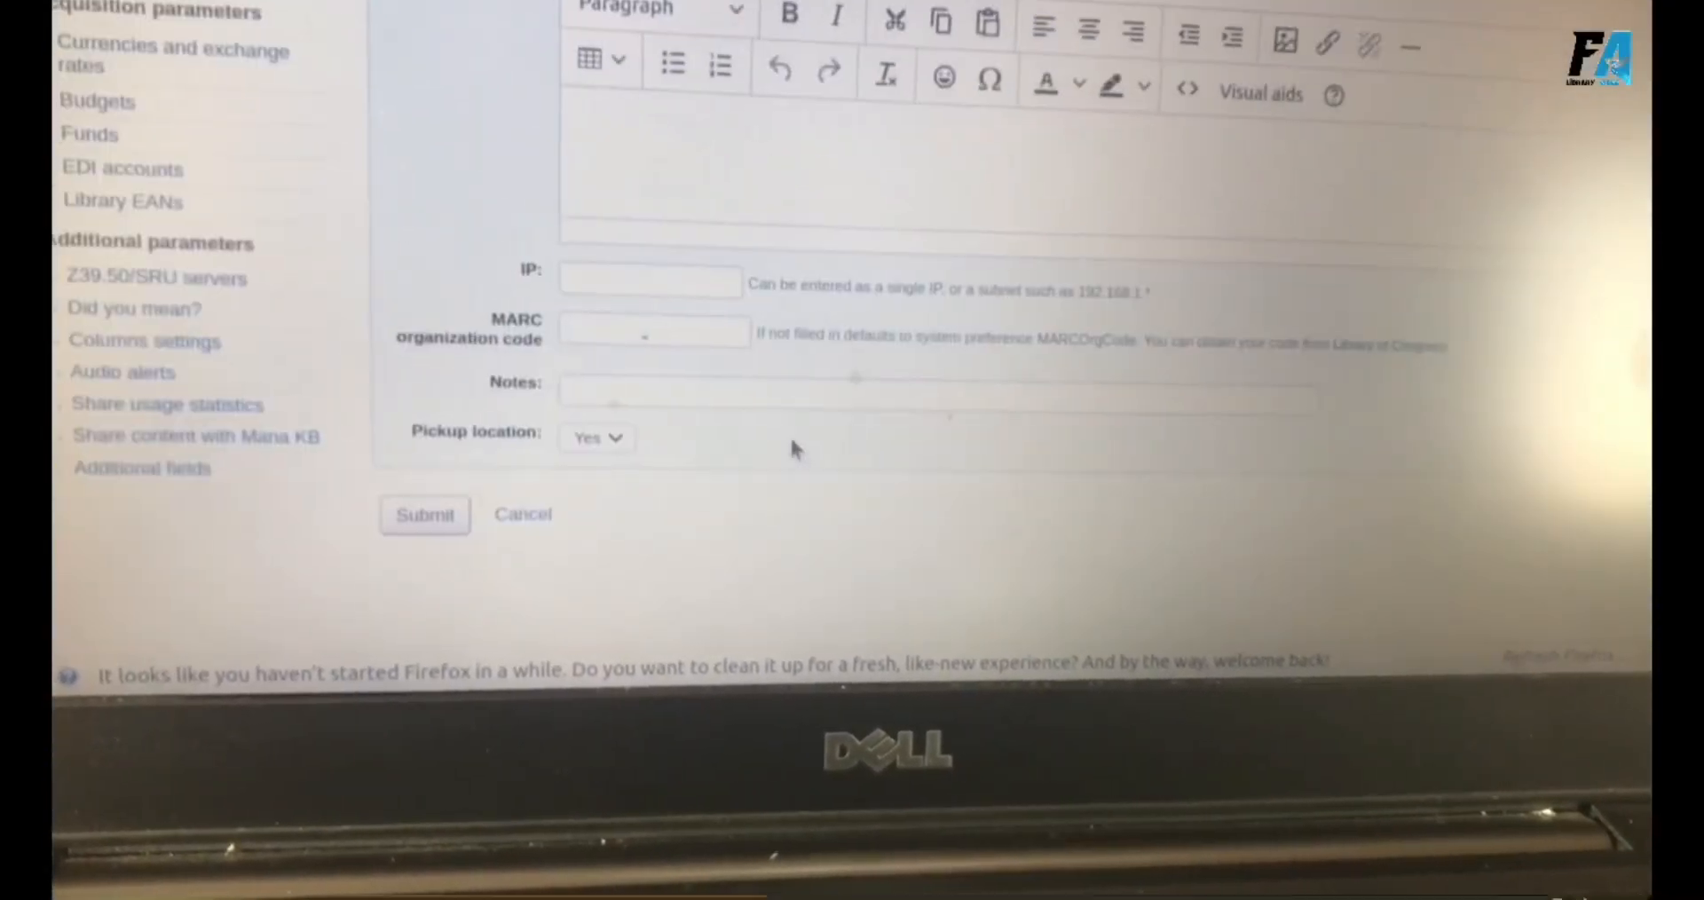
pyautogui.click(424, 514)
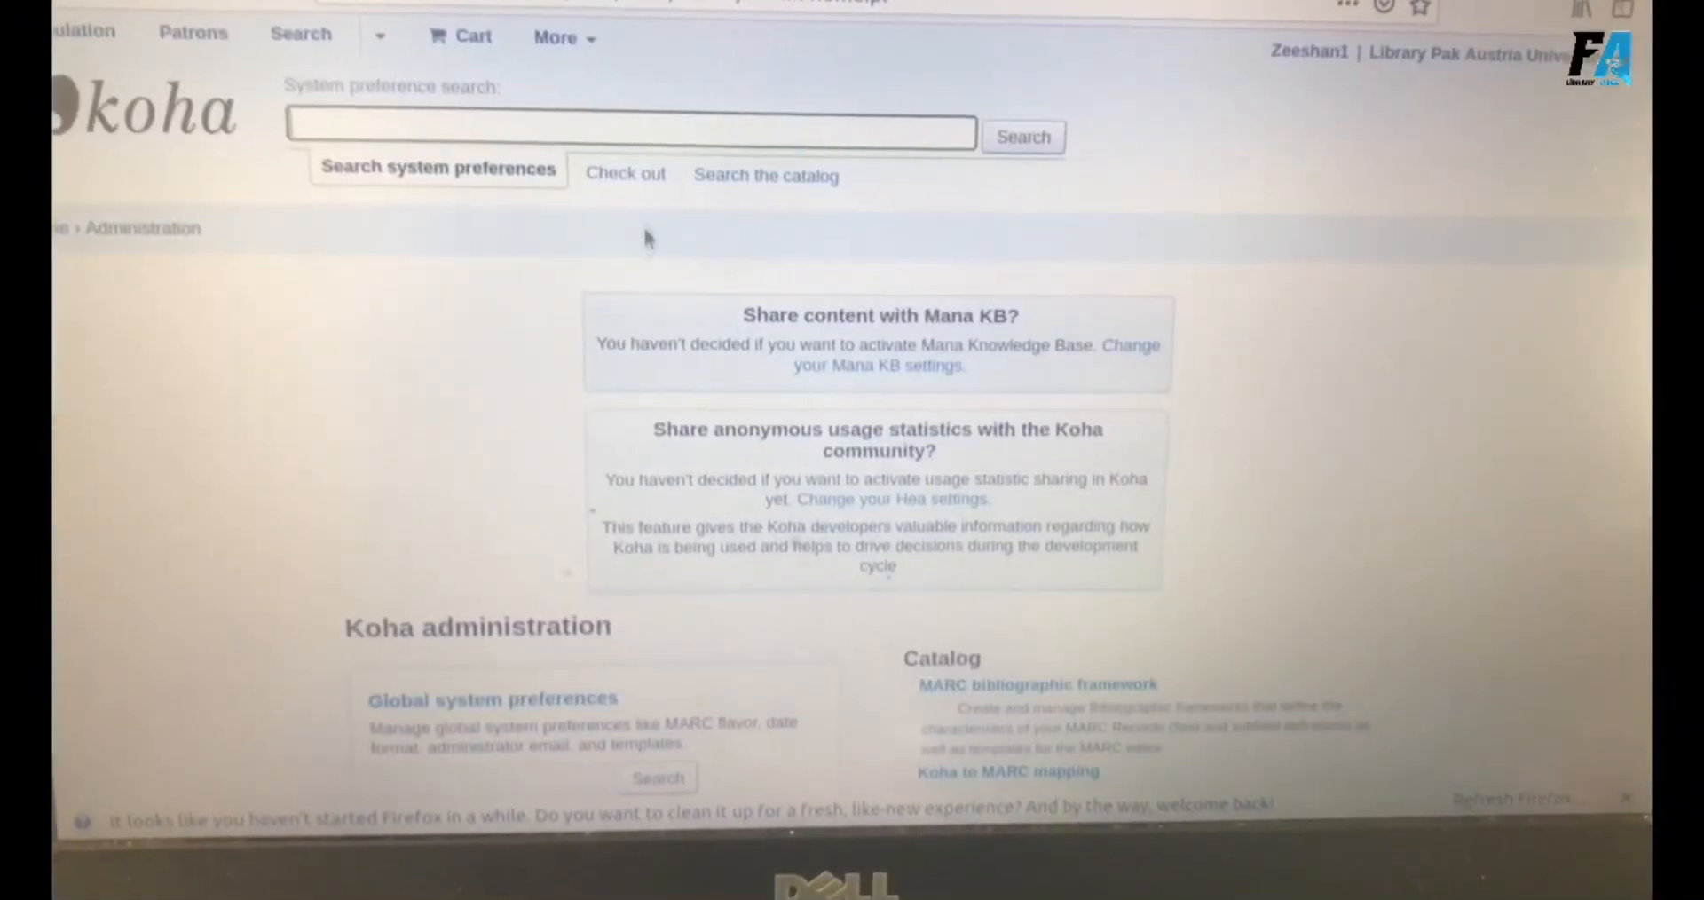
# Open Patron categories under Patrons and circulation in Administration
pyautogui.scroll(-3)
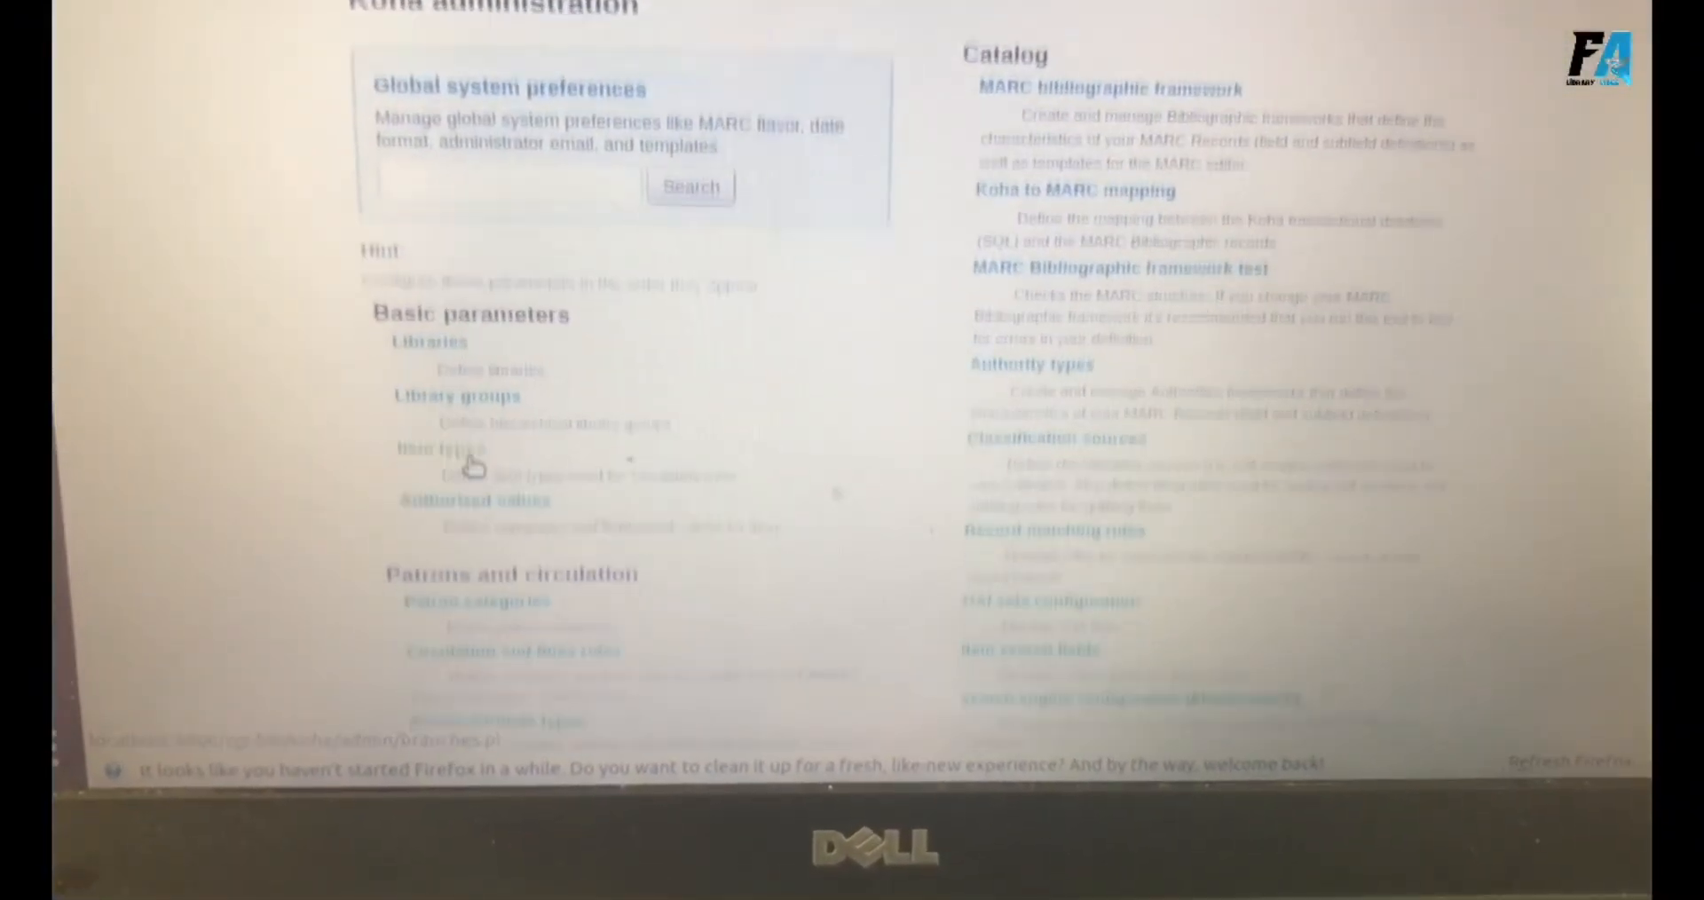
pyautogui.scroll(-3)
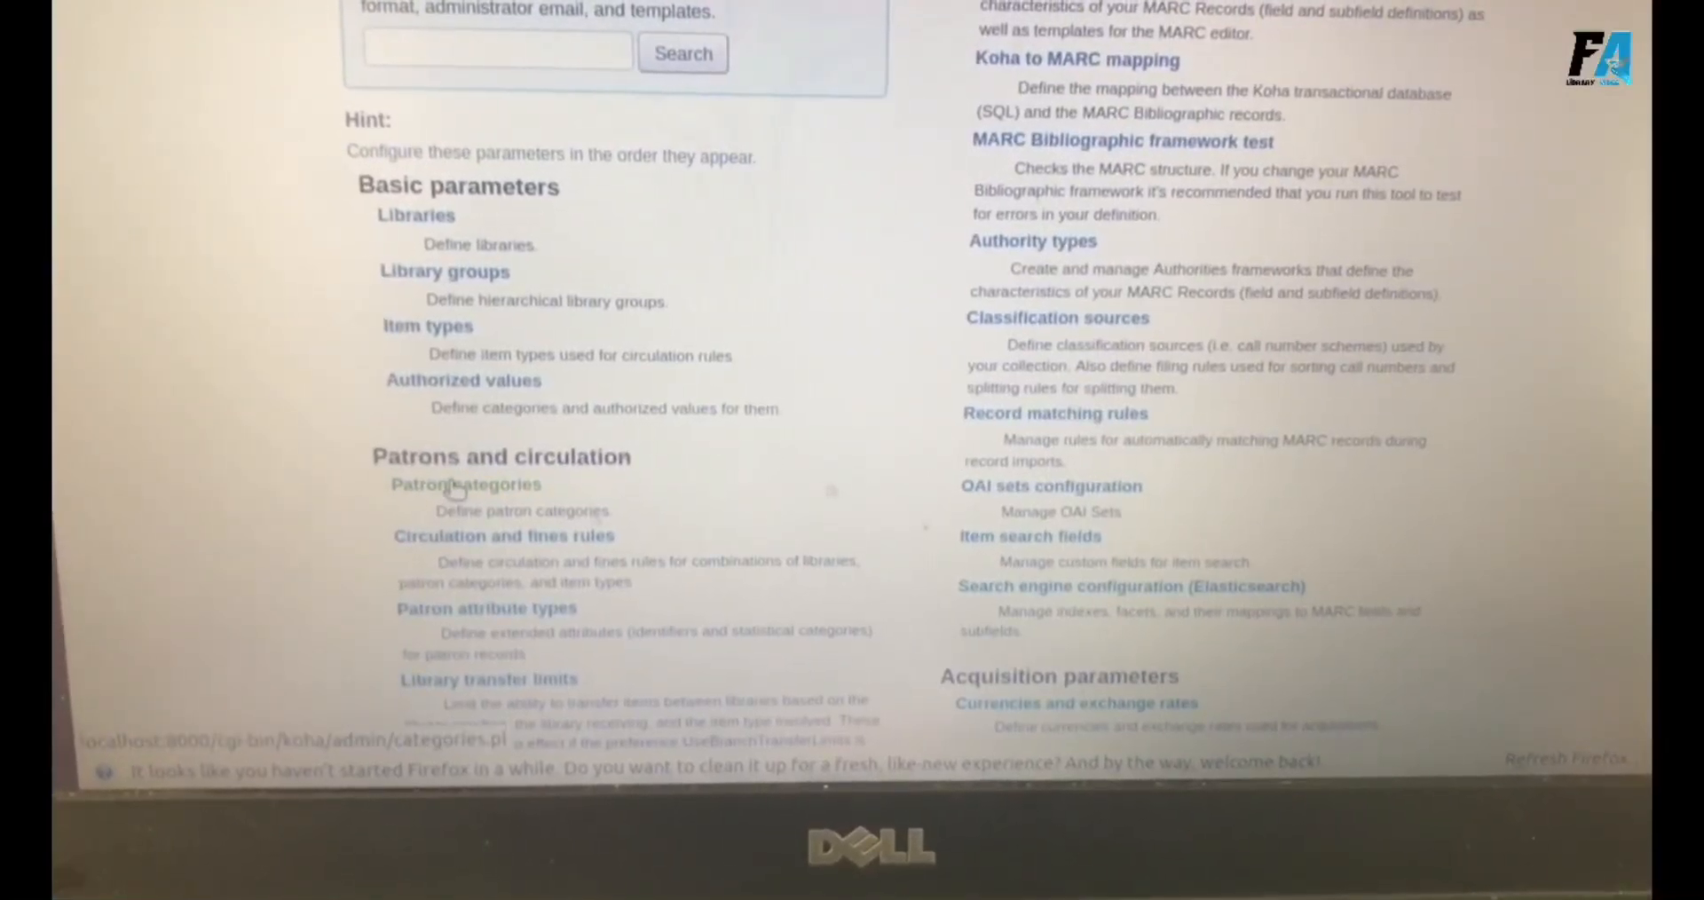
pyautogui.click(465, 484)
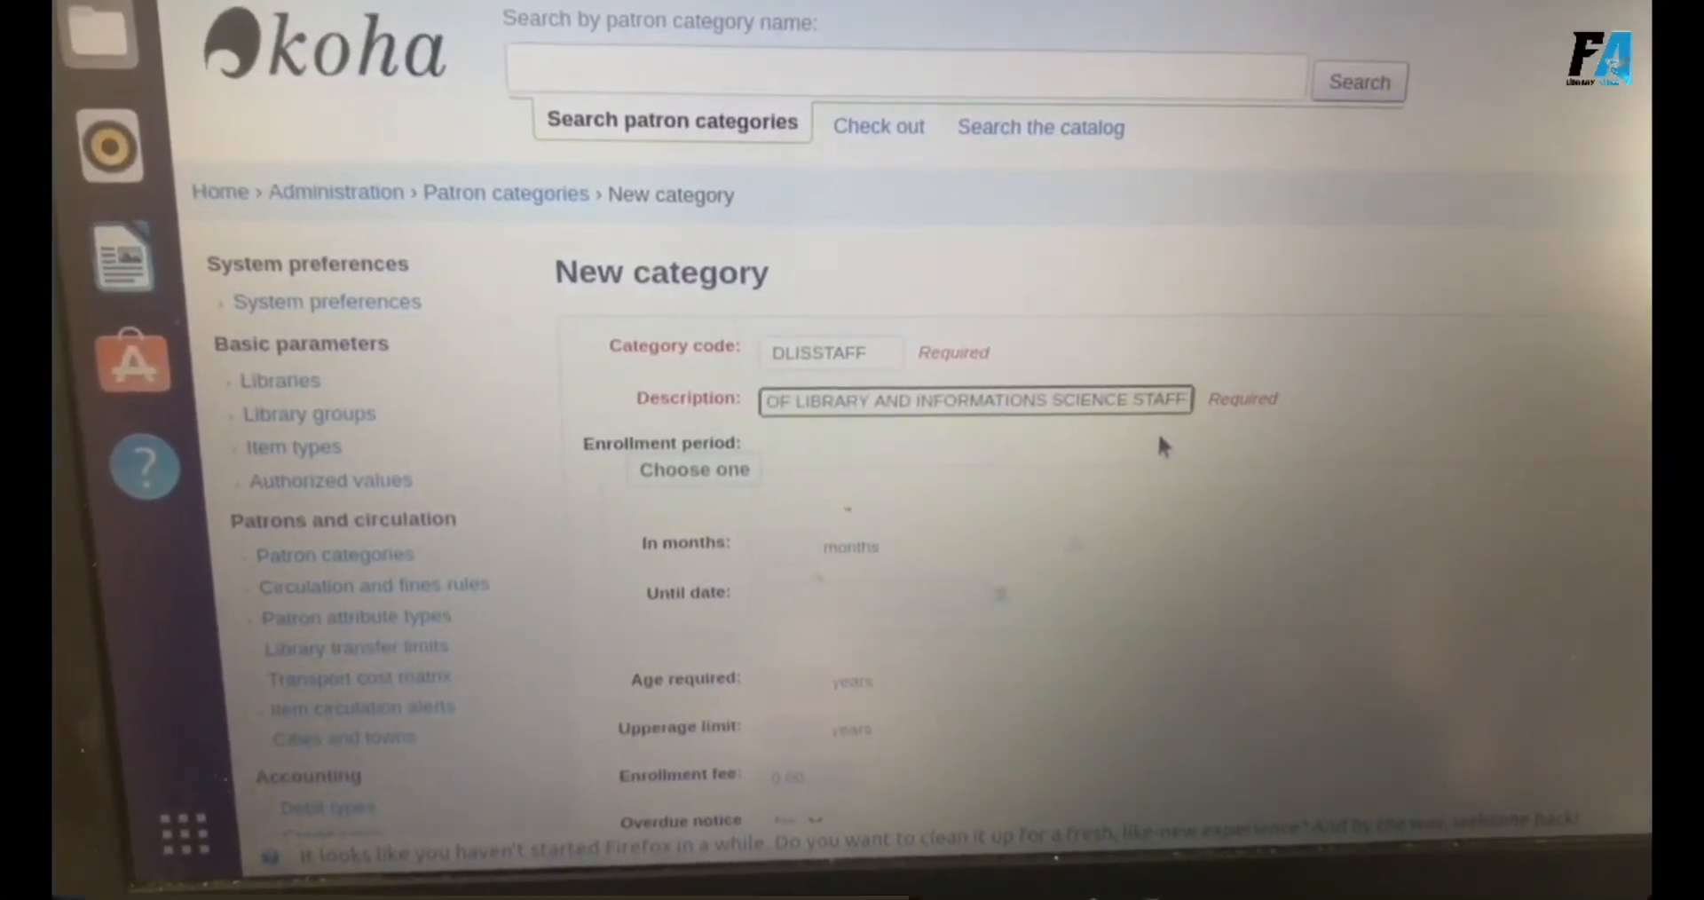
# Set the DLISSTAFF category type to Staff and save the new patron category
pyautogui.scroll(-3)
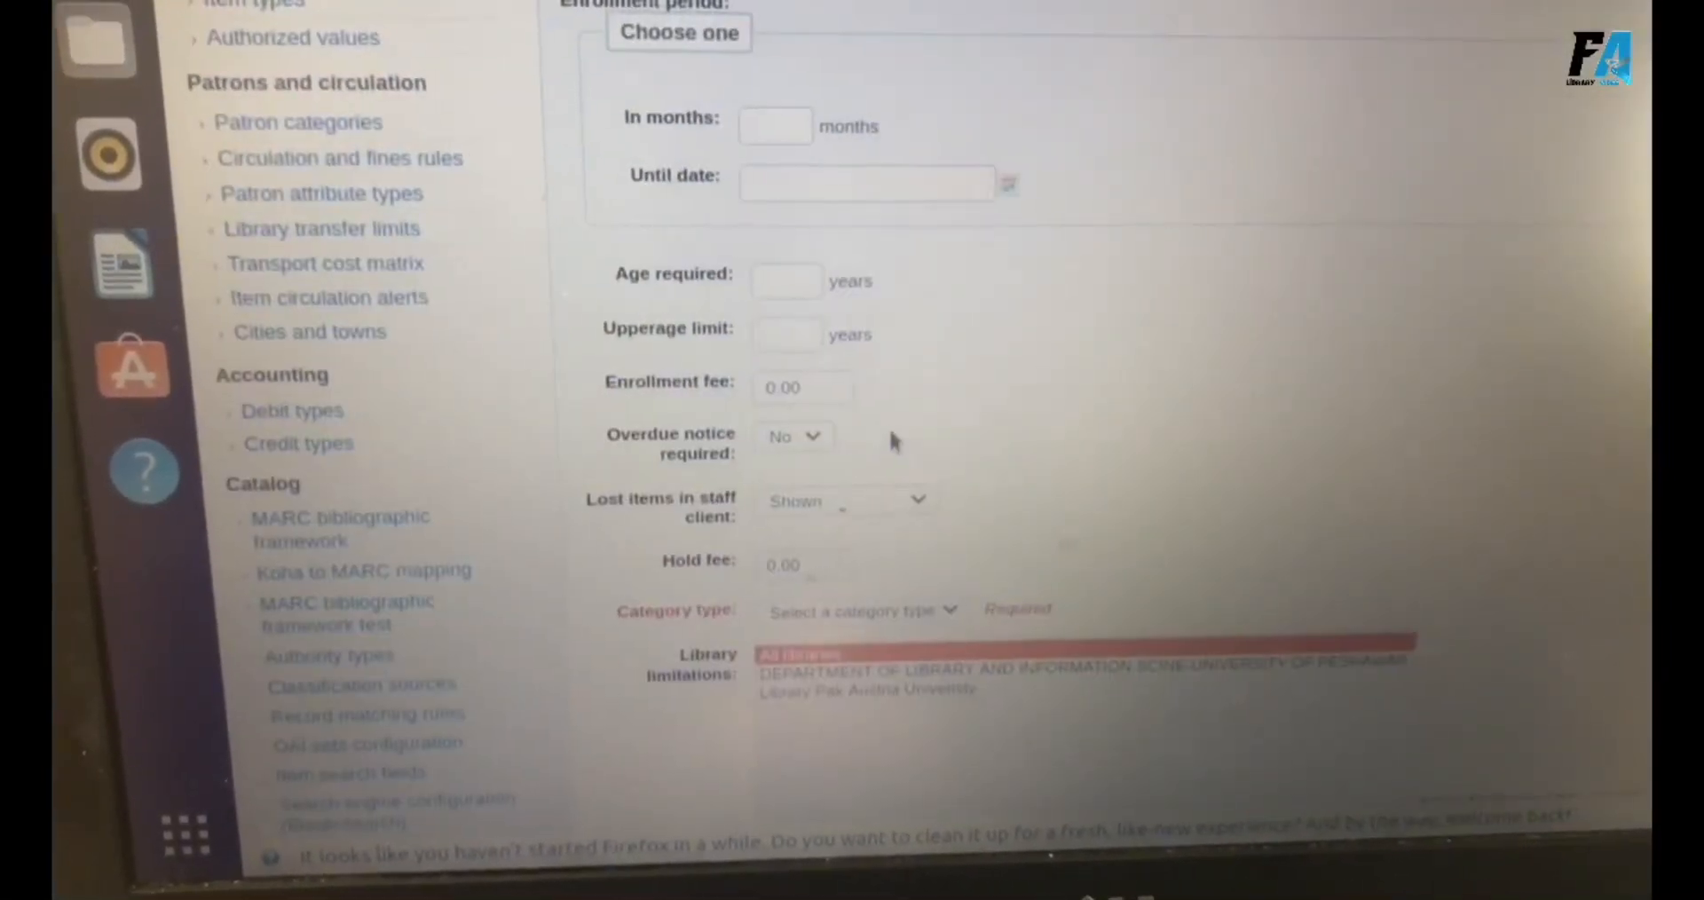
pyautogui.click(858, 609)
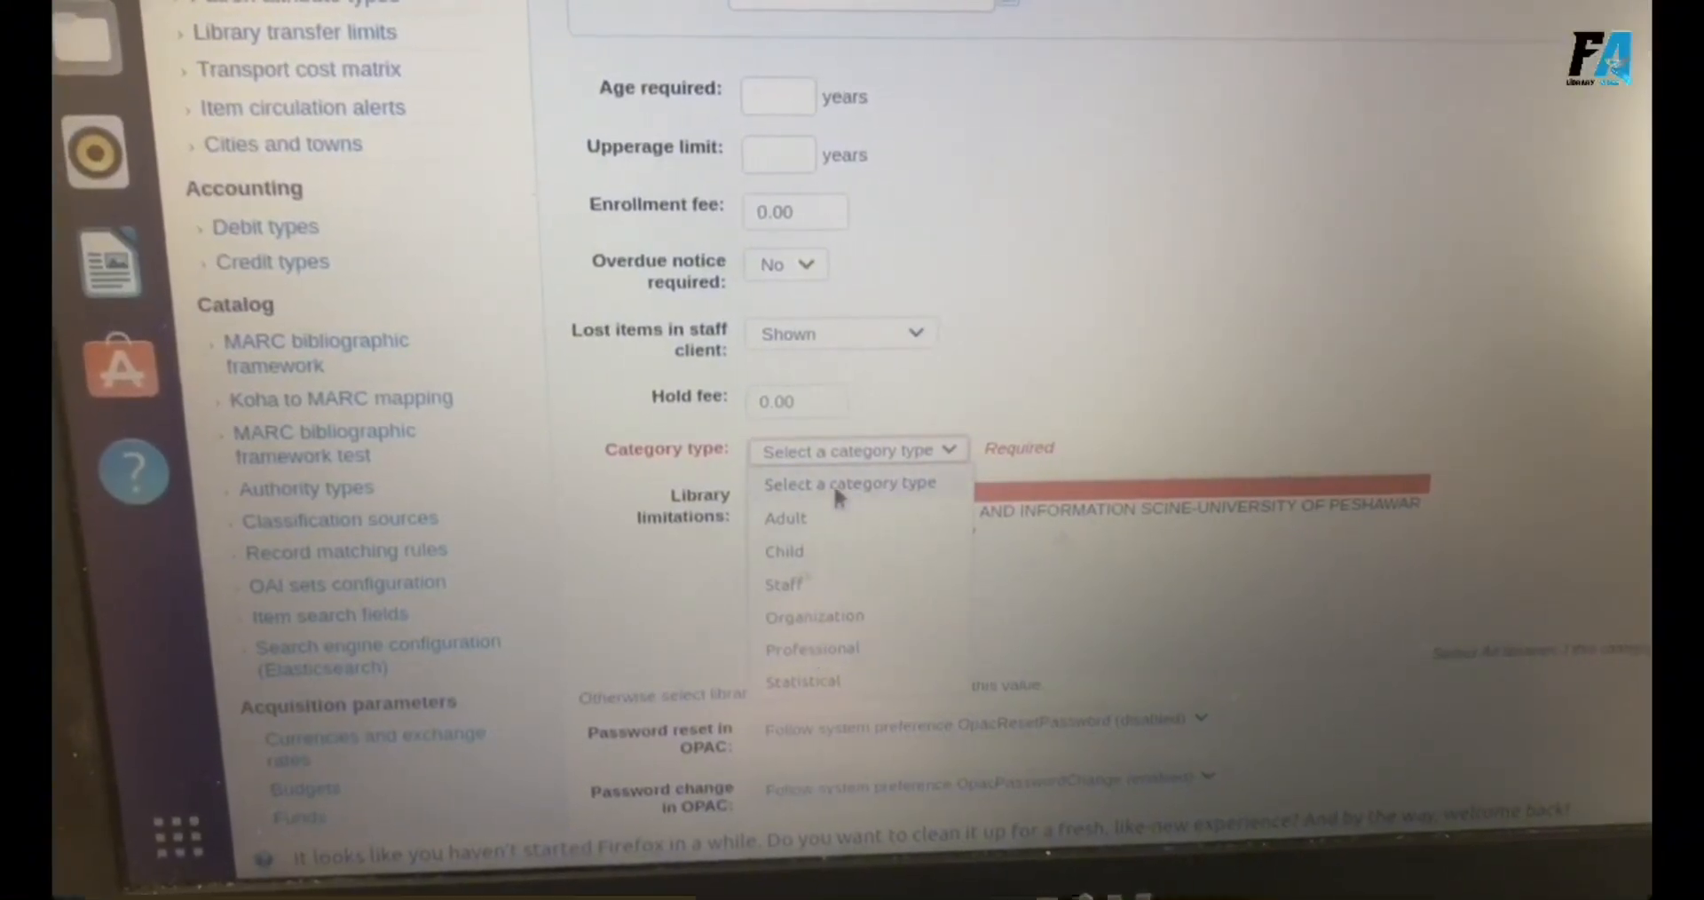
pyautogui.click(783, 584)
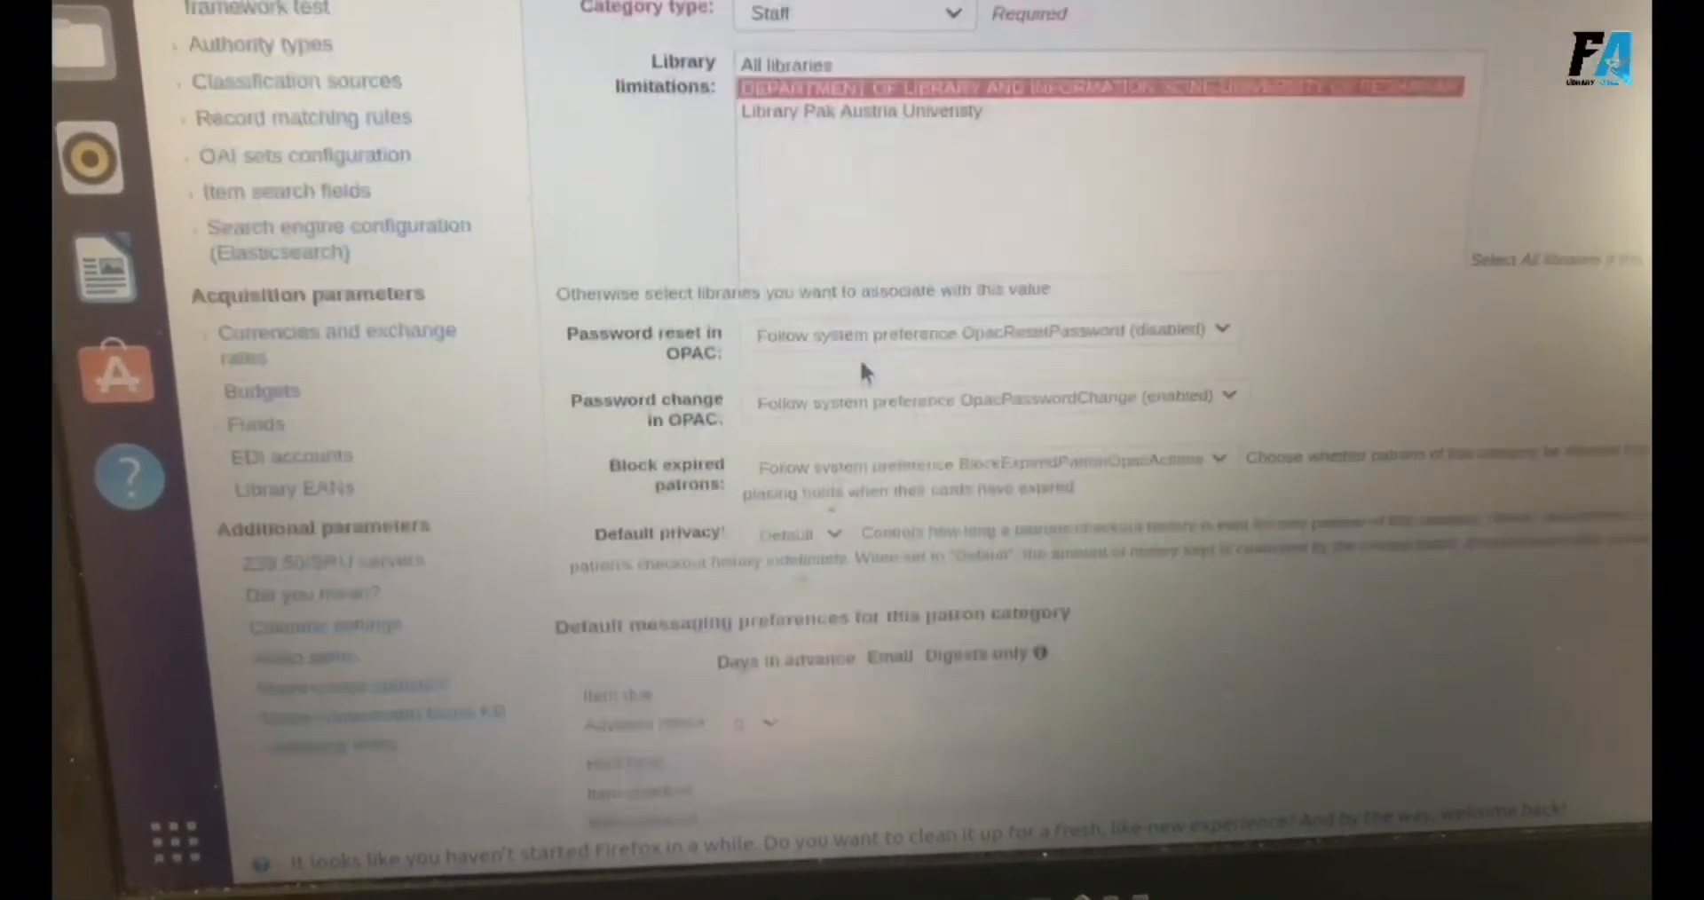
pyautogui.scroll(-3)
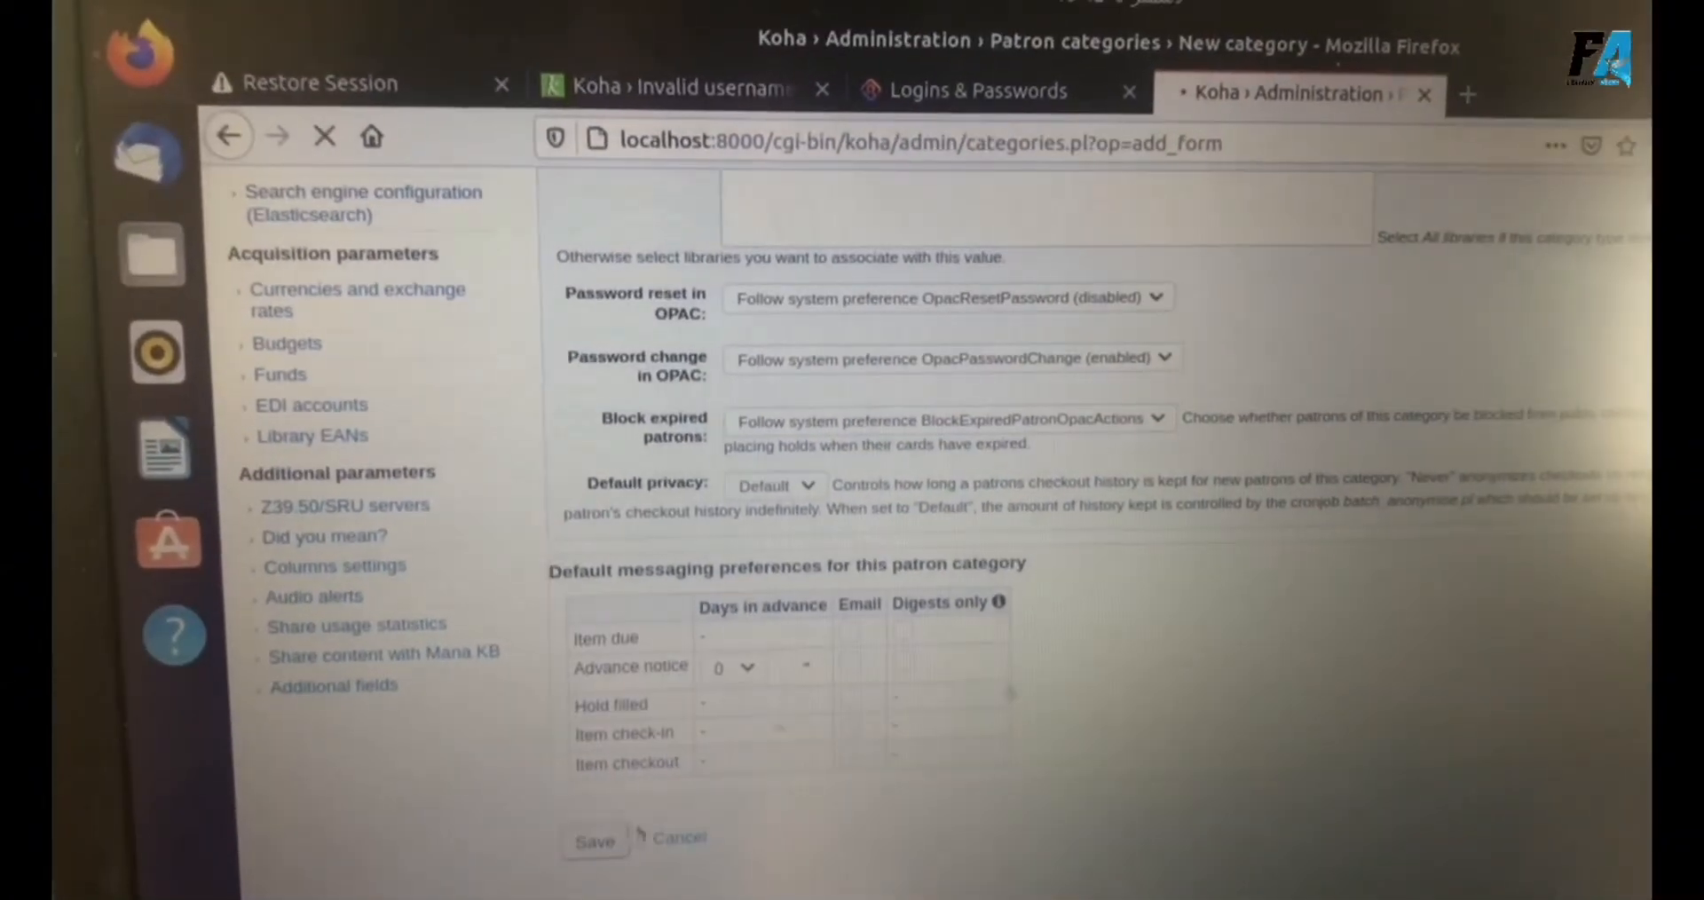
pyautogui.click(594, 841)
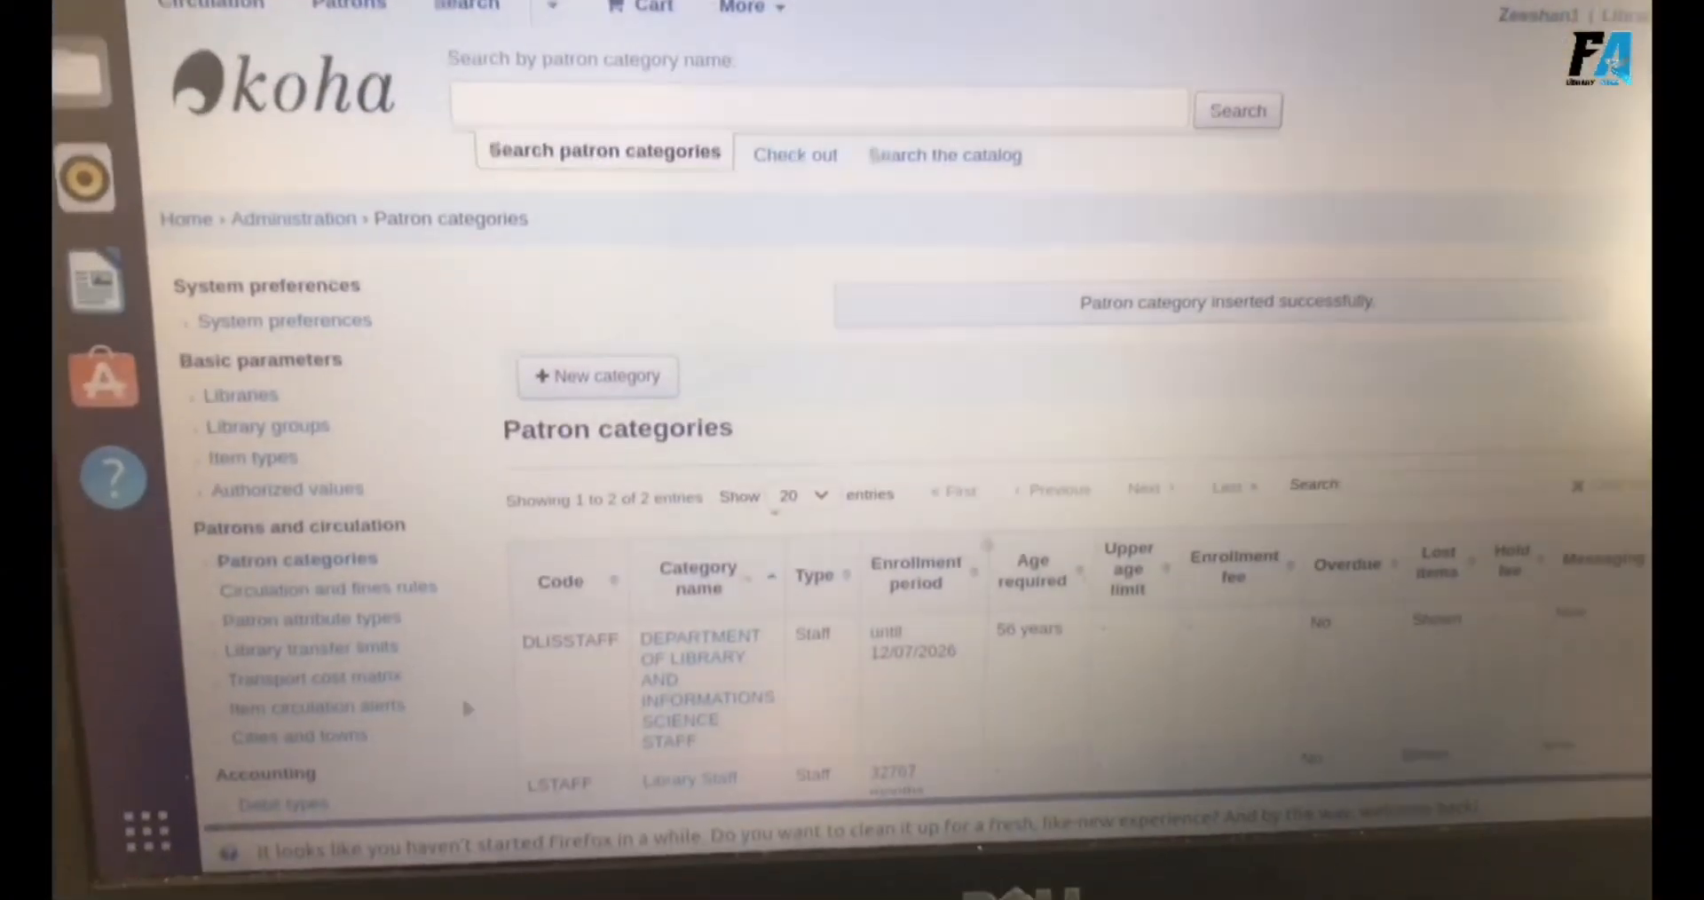
pyautogui.scroll(-3)
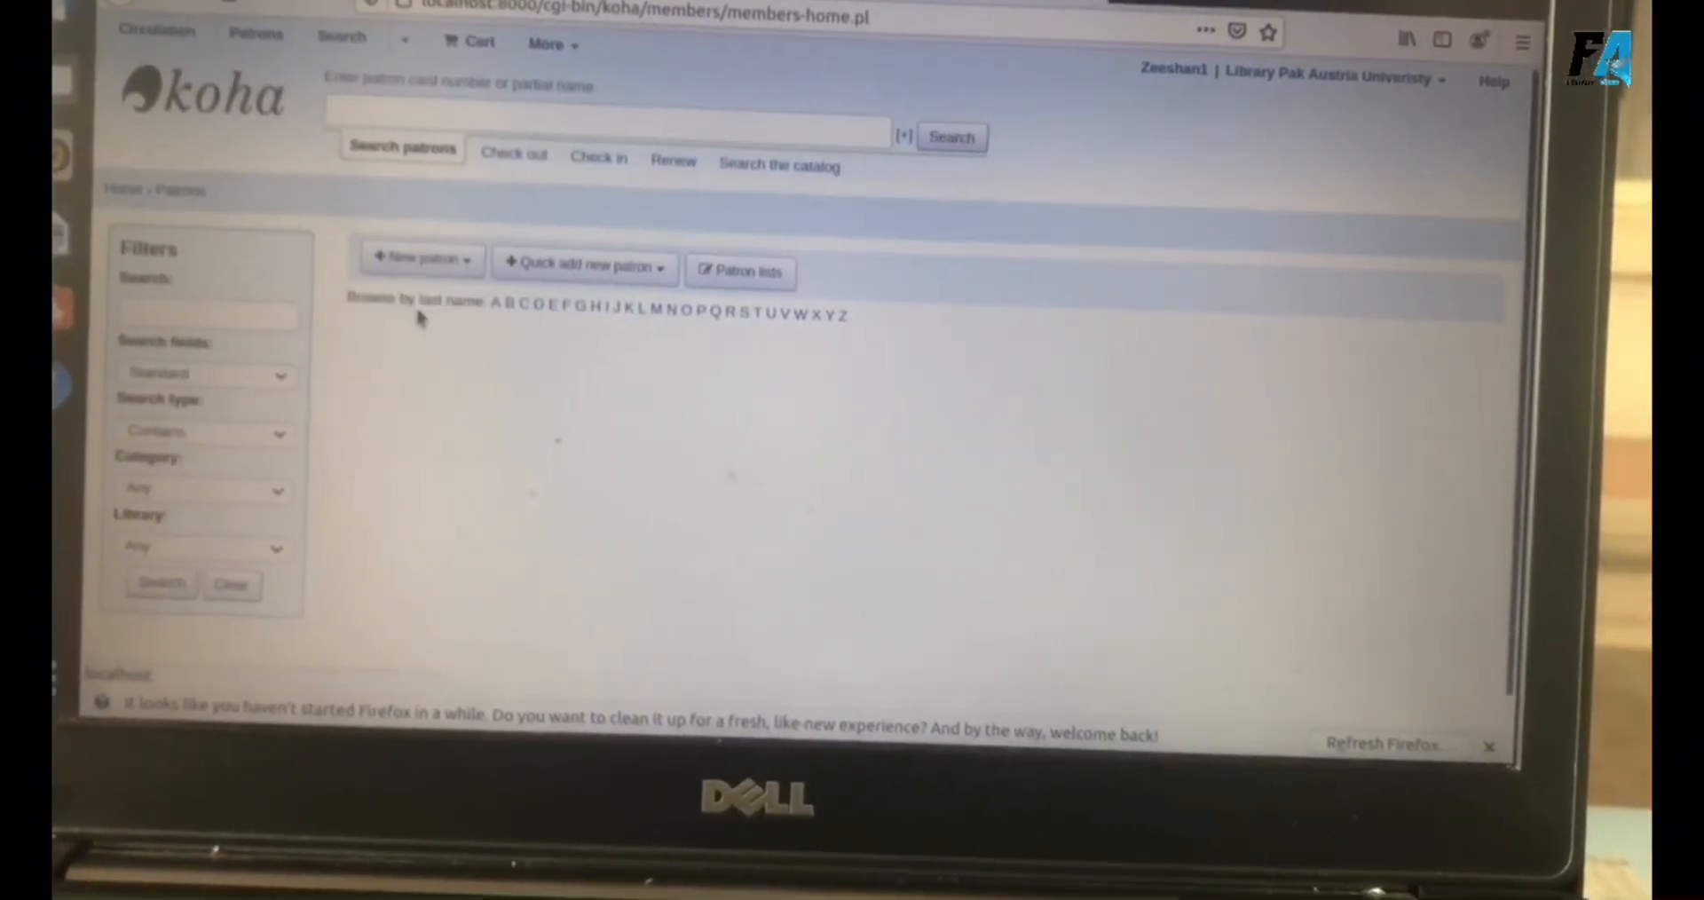
# Set the patron's salutation to Mr and pick the date of birth
pyautogui.click(421, 261)
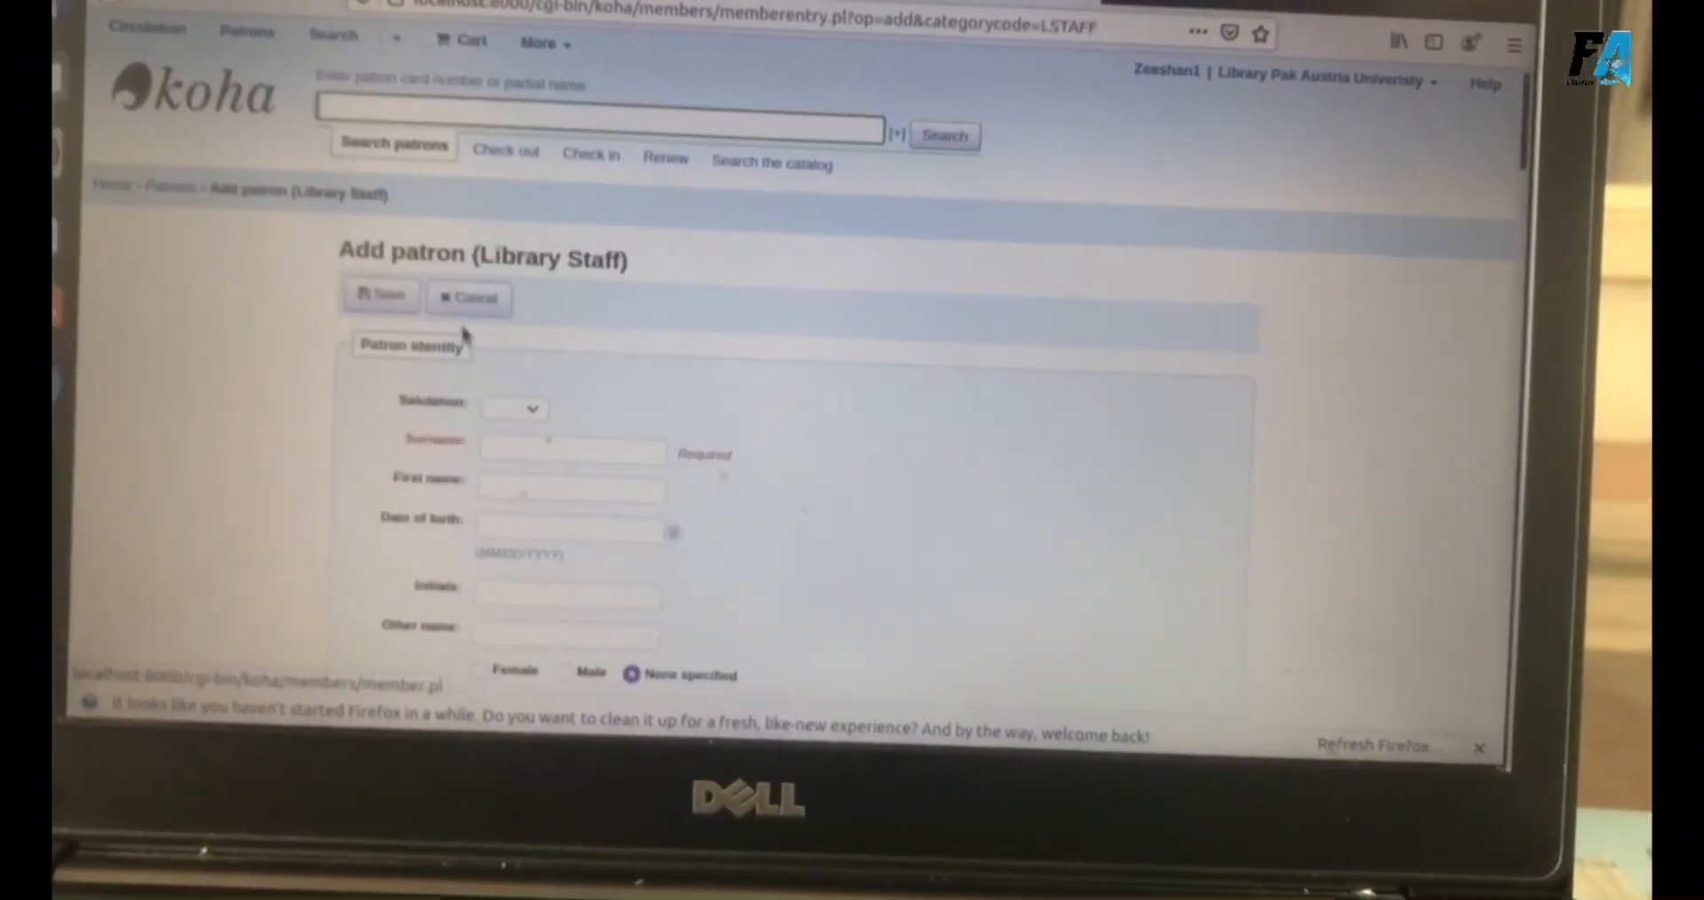
pyautogui.click(513, 409)
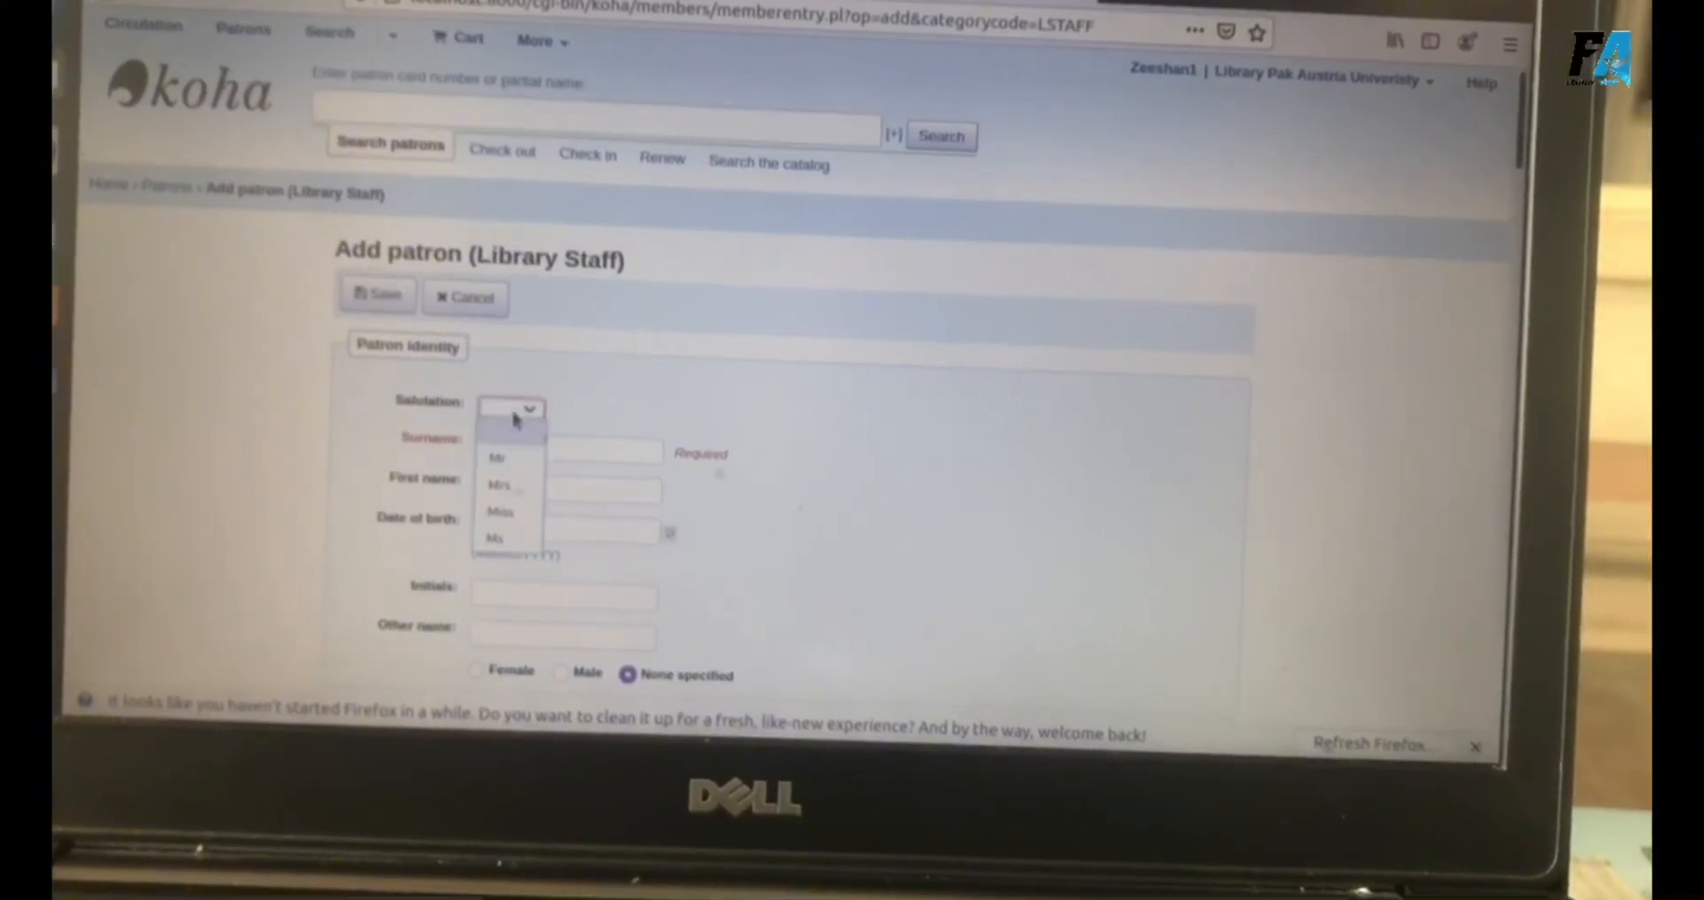
pyautogui.click(498, 456)
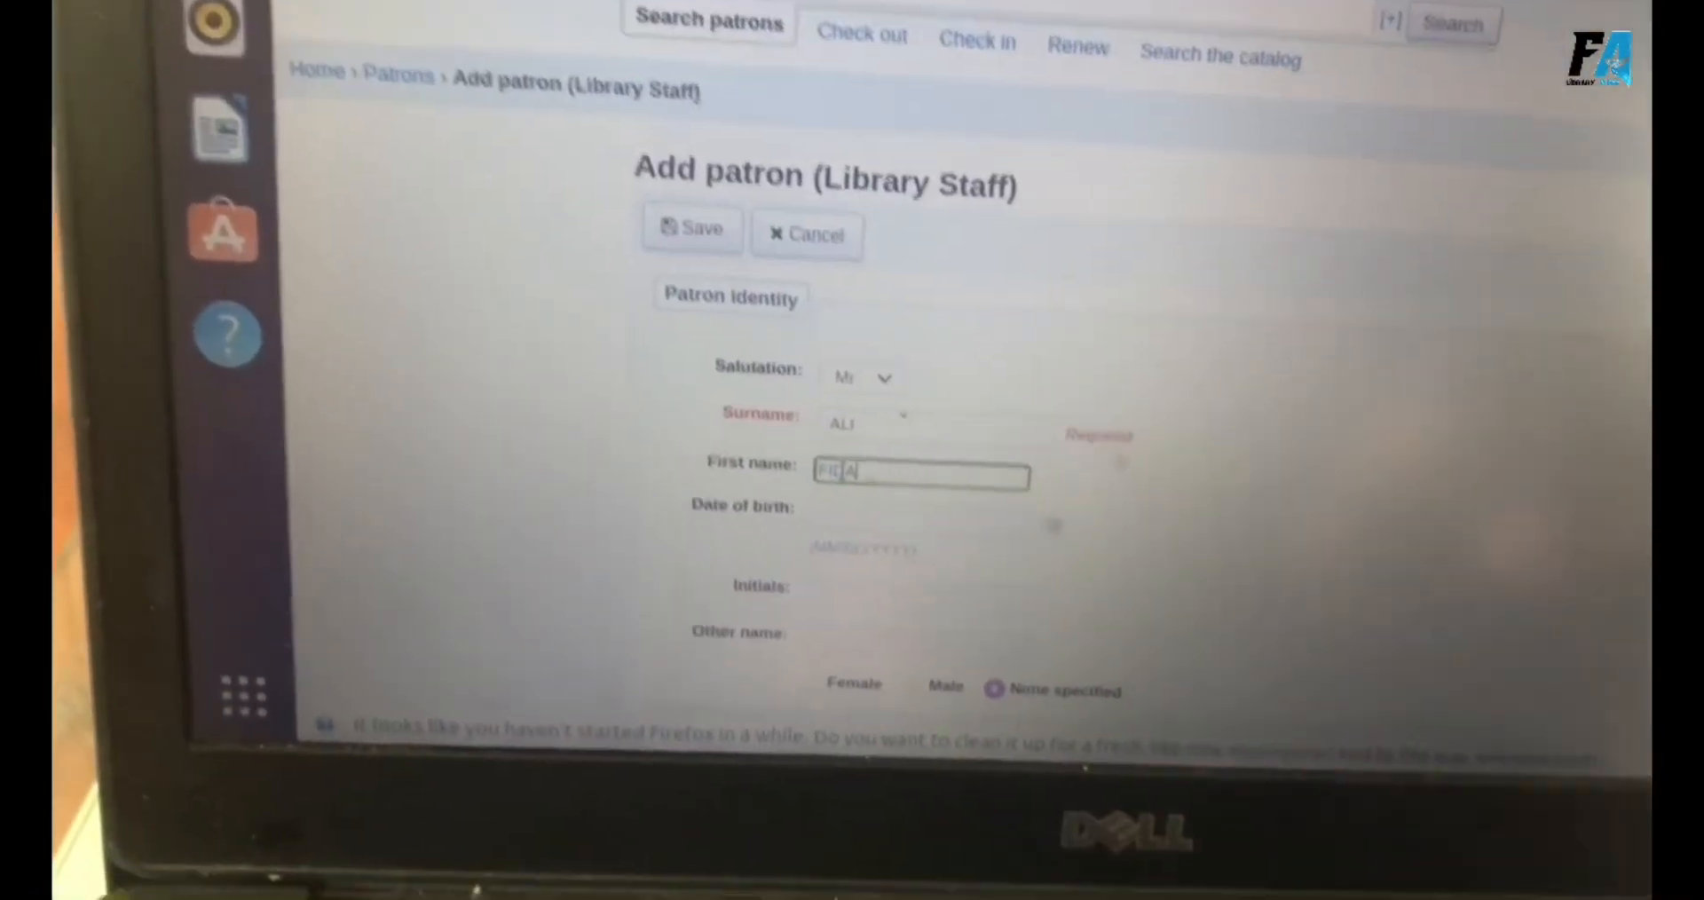
pyautogui.click(902, 416)
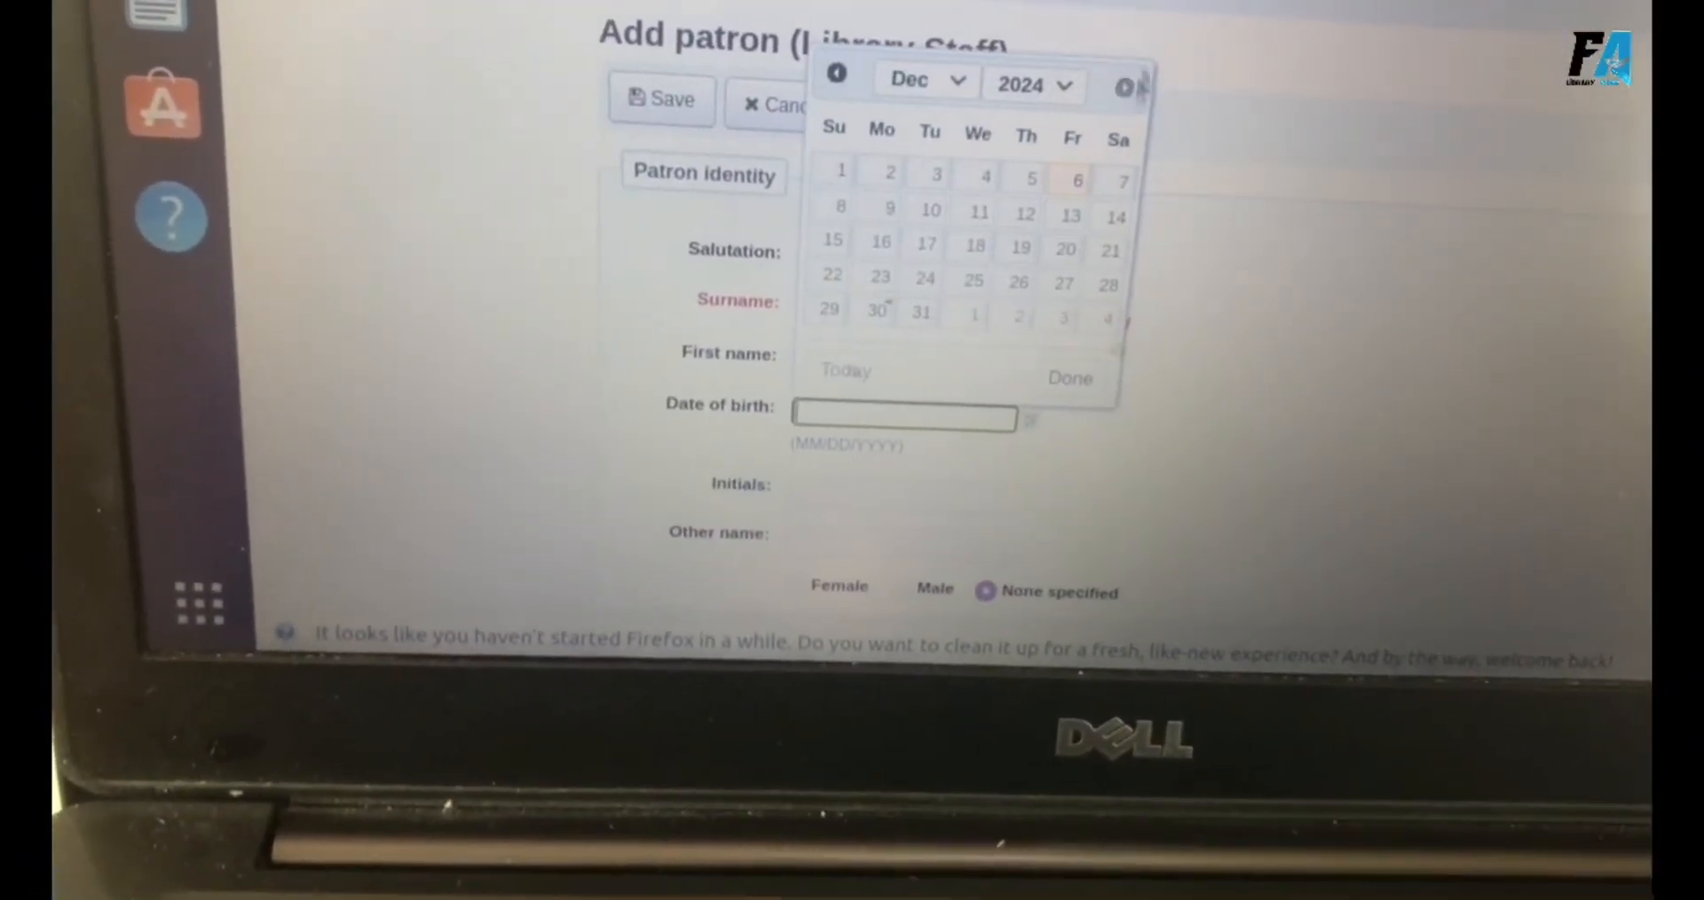
pyautogui.scroll(-3)
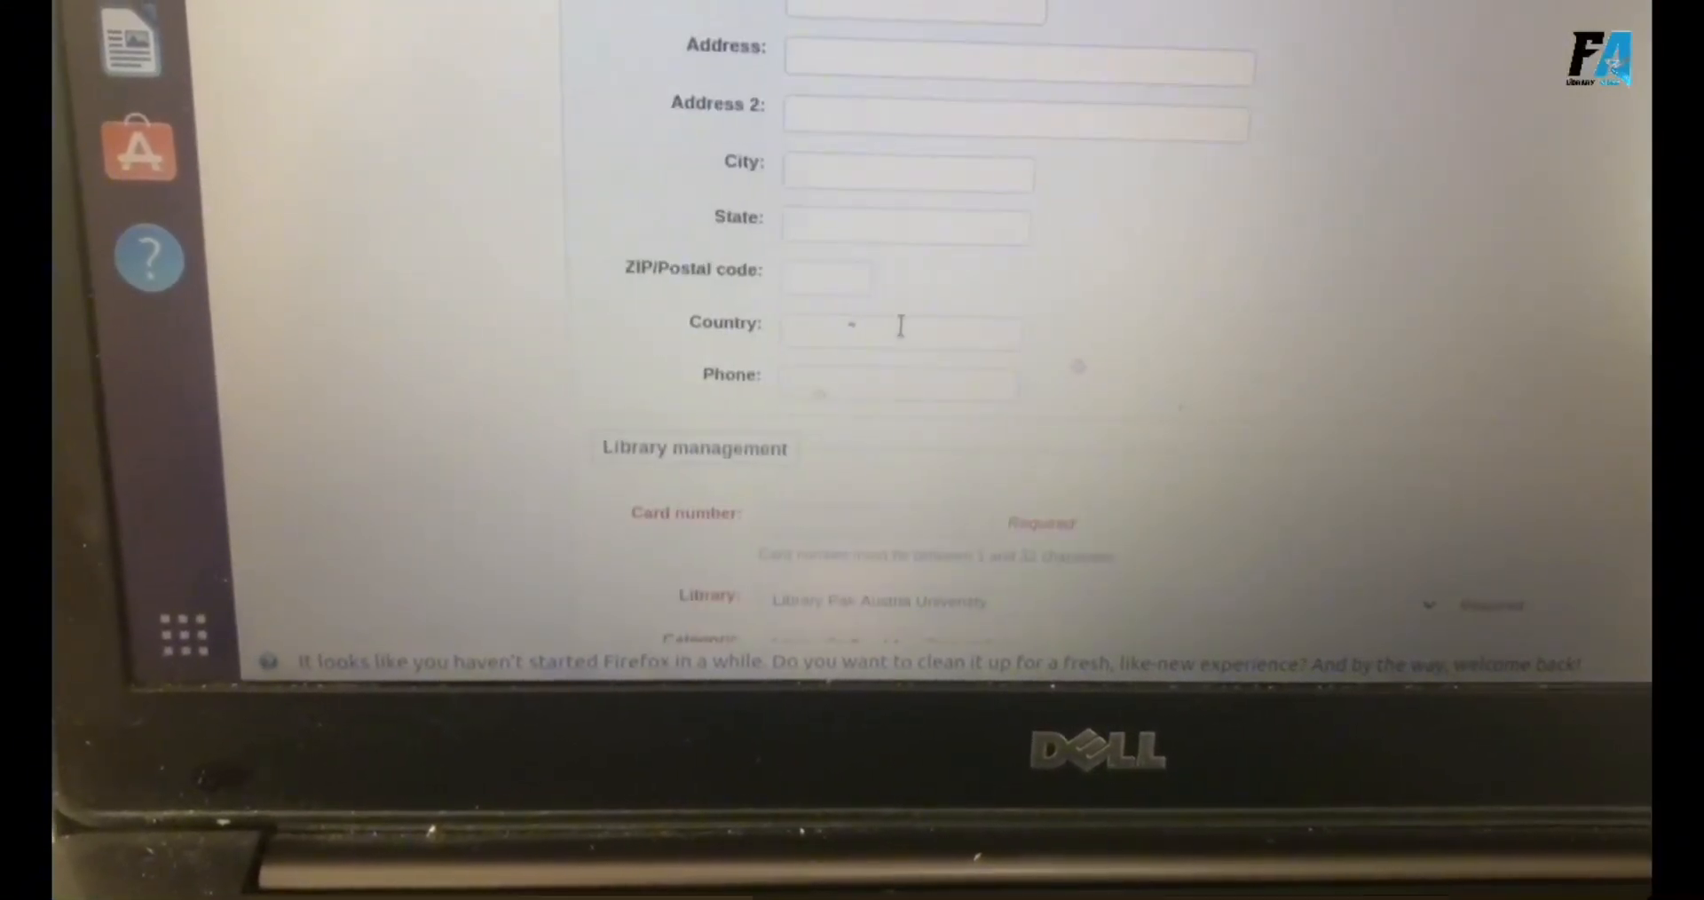
pyautogui.scroll(-3)
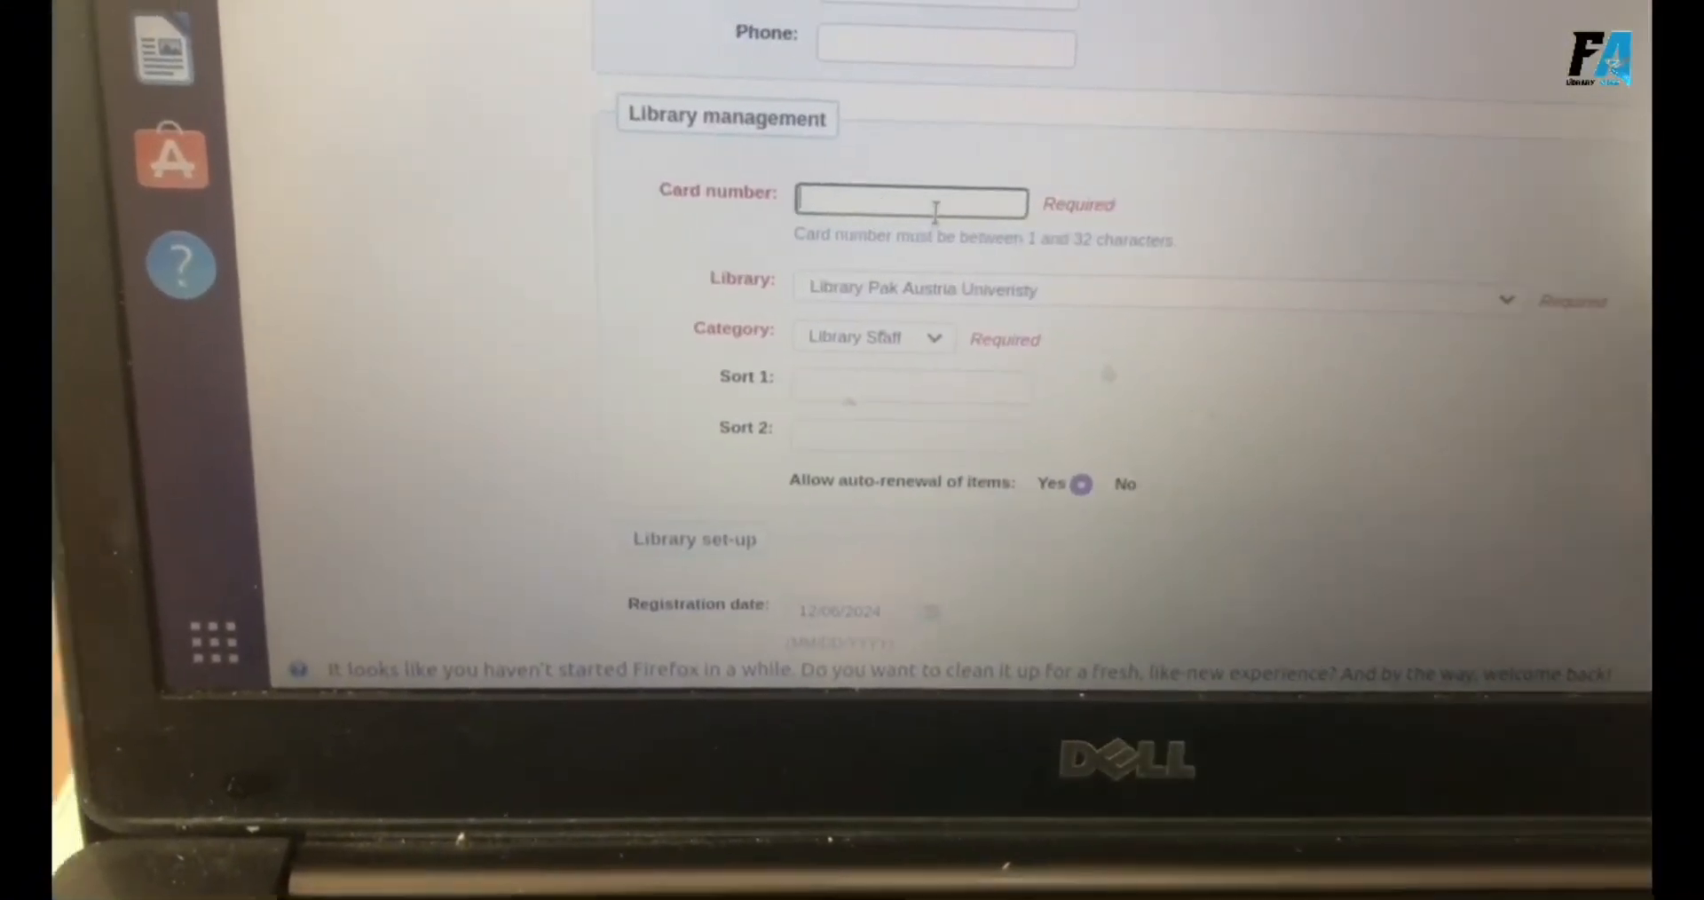
# Enter card number 2, set the department library as home library, and save
pyautogui.write('2')
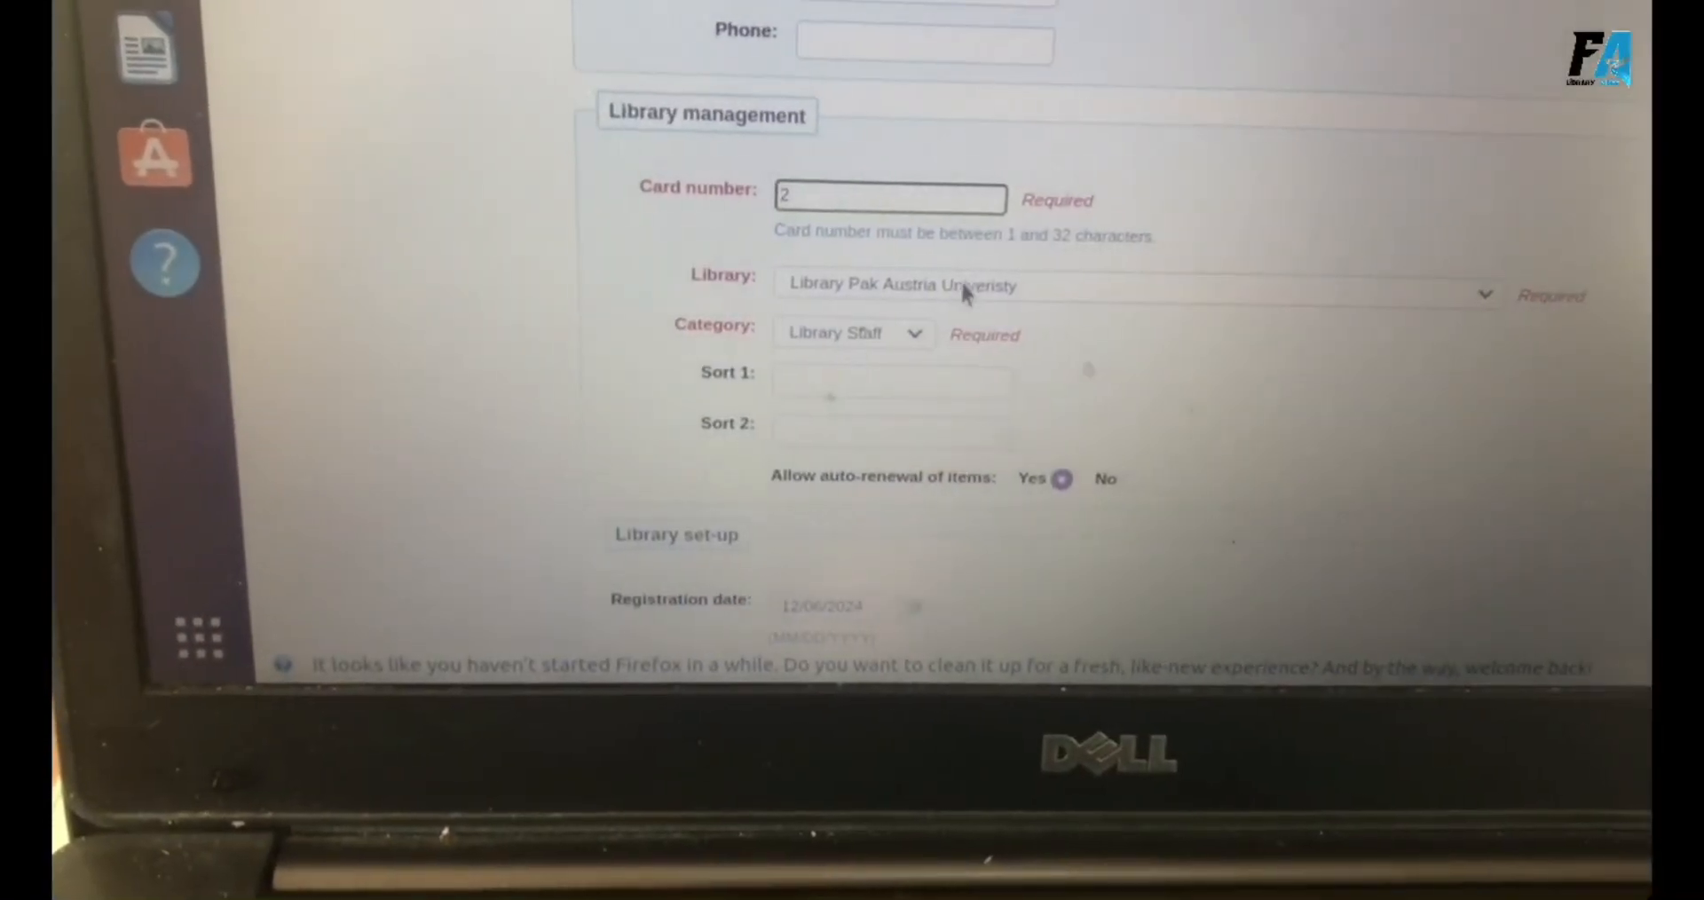
pyautogui.click(851, 332)
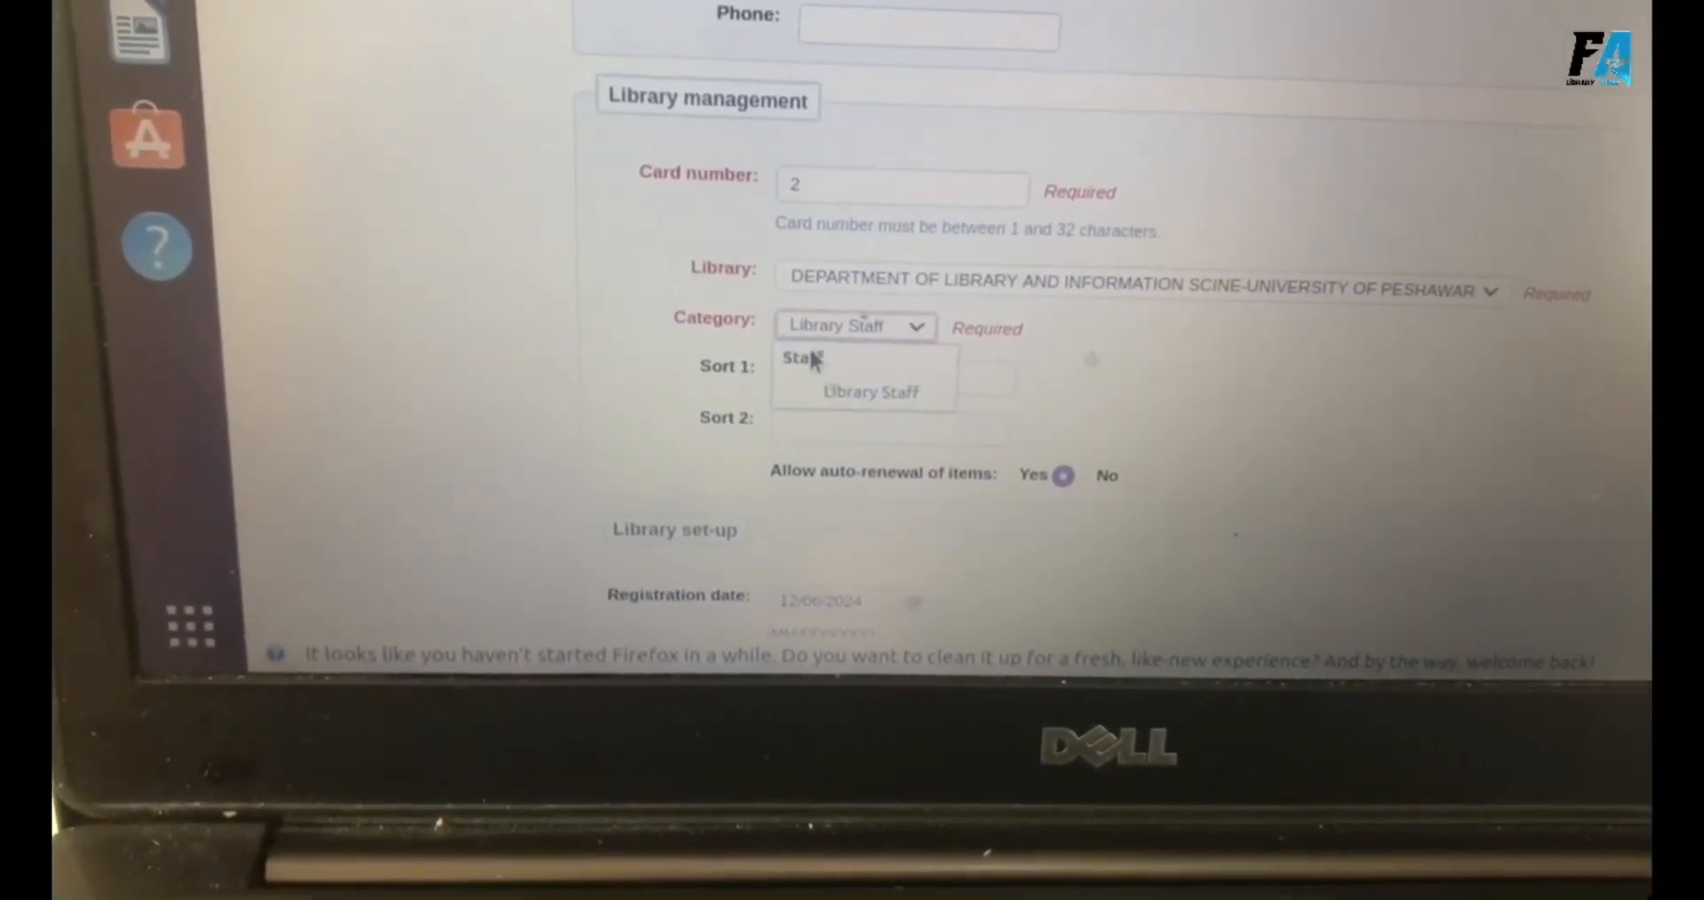
pyautogui.scroll(-3)
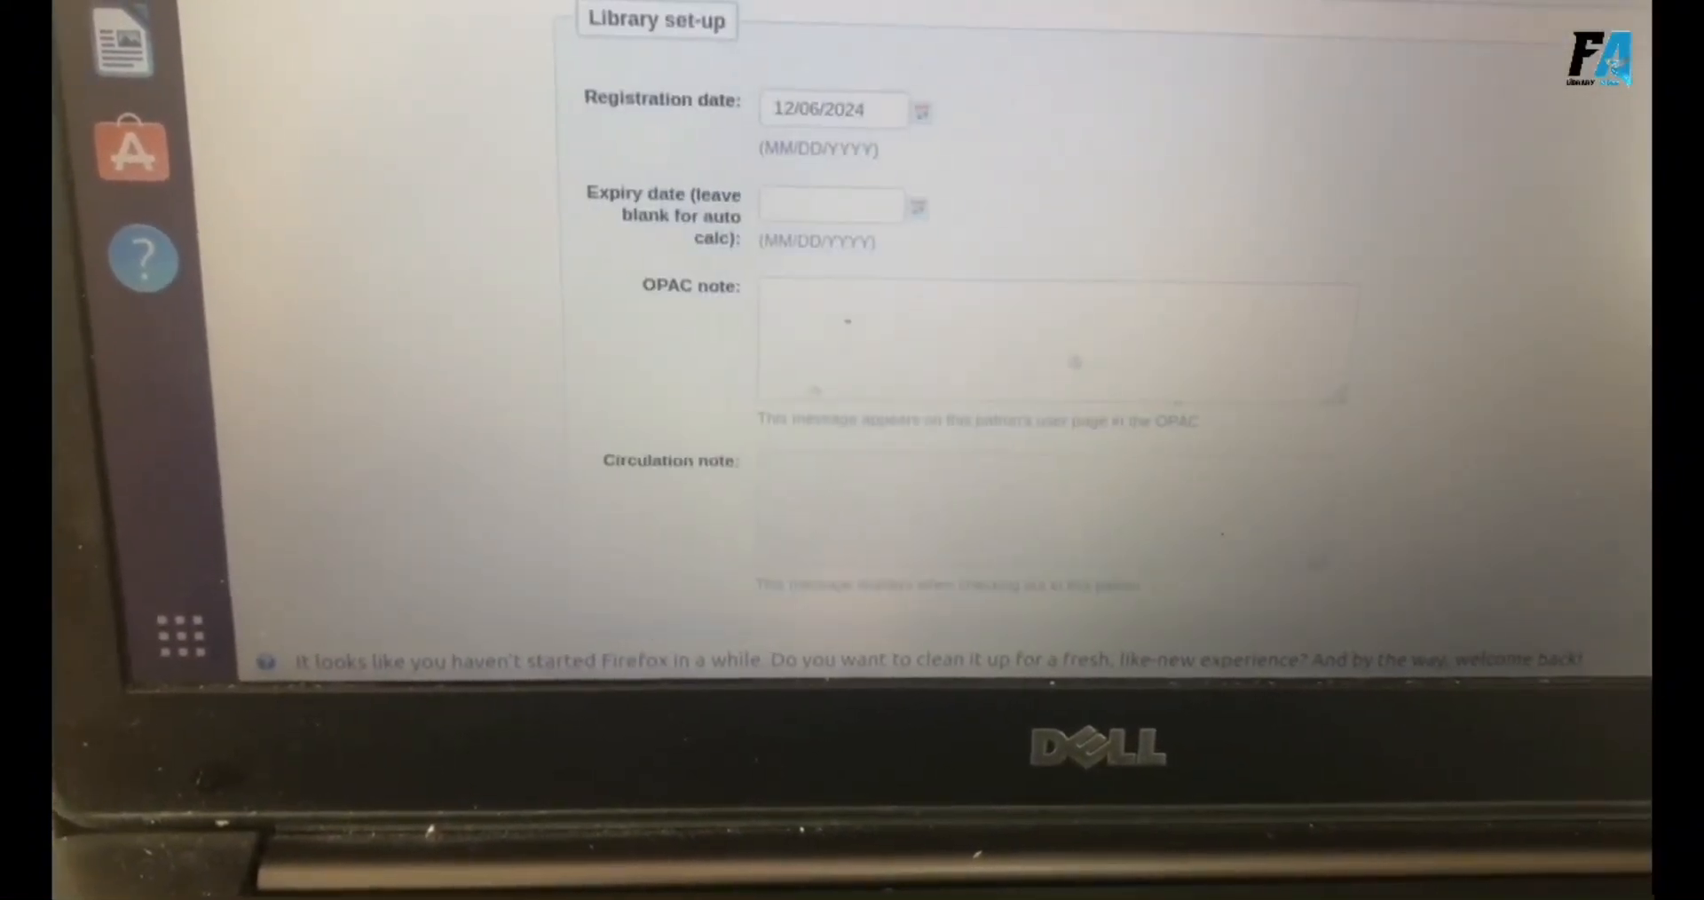
pyautogui.scroll(3)
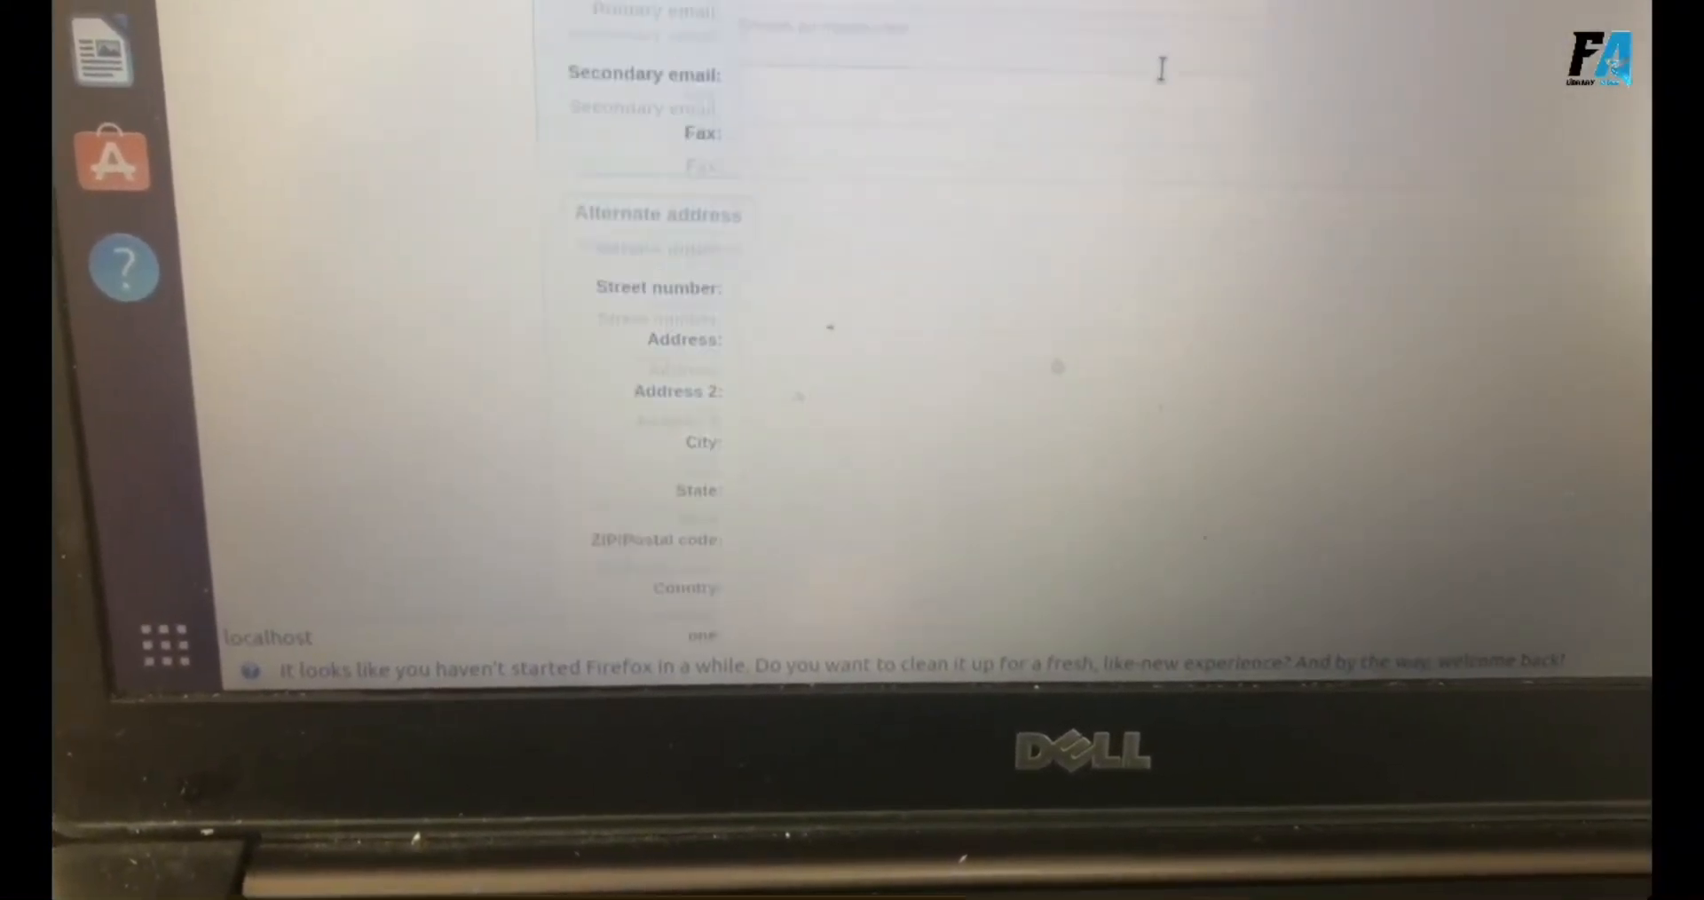
pyautogui.scroll(3)
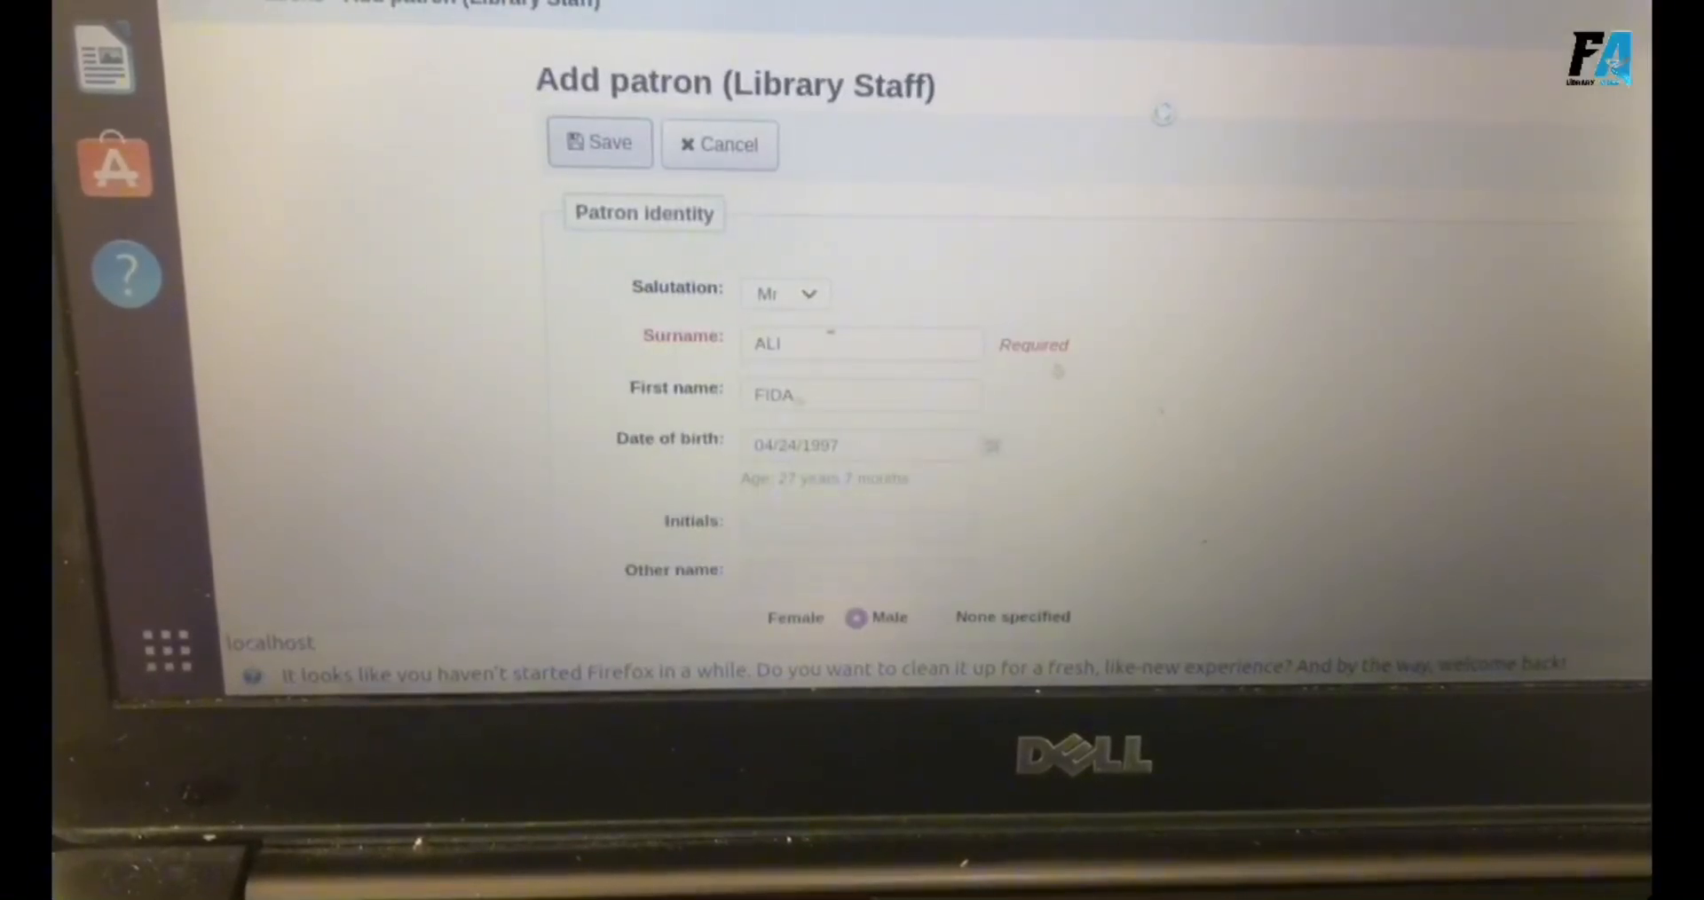
pyautogui.click(599, 142)
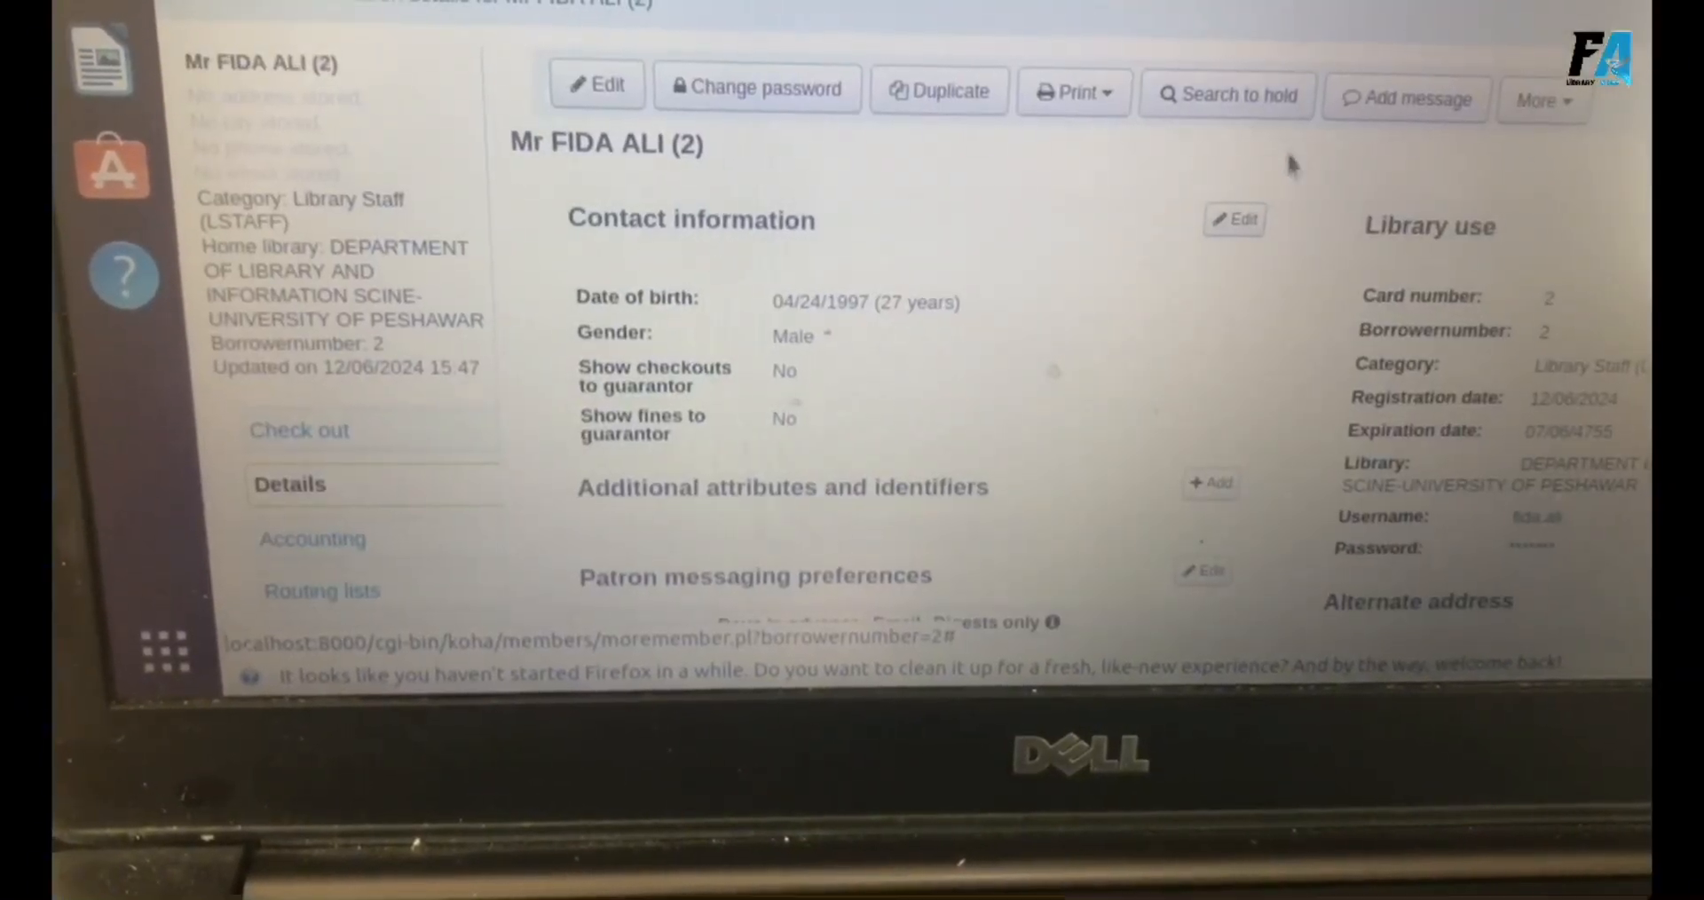
pyautogui.scroll(-3)
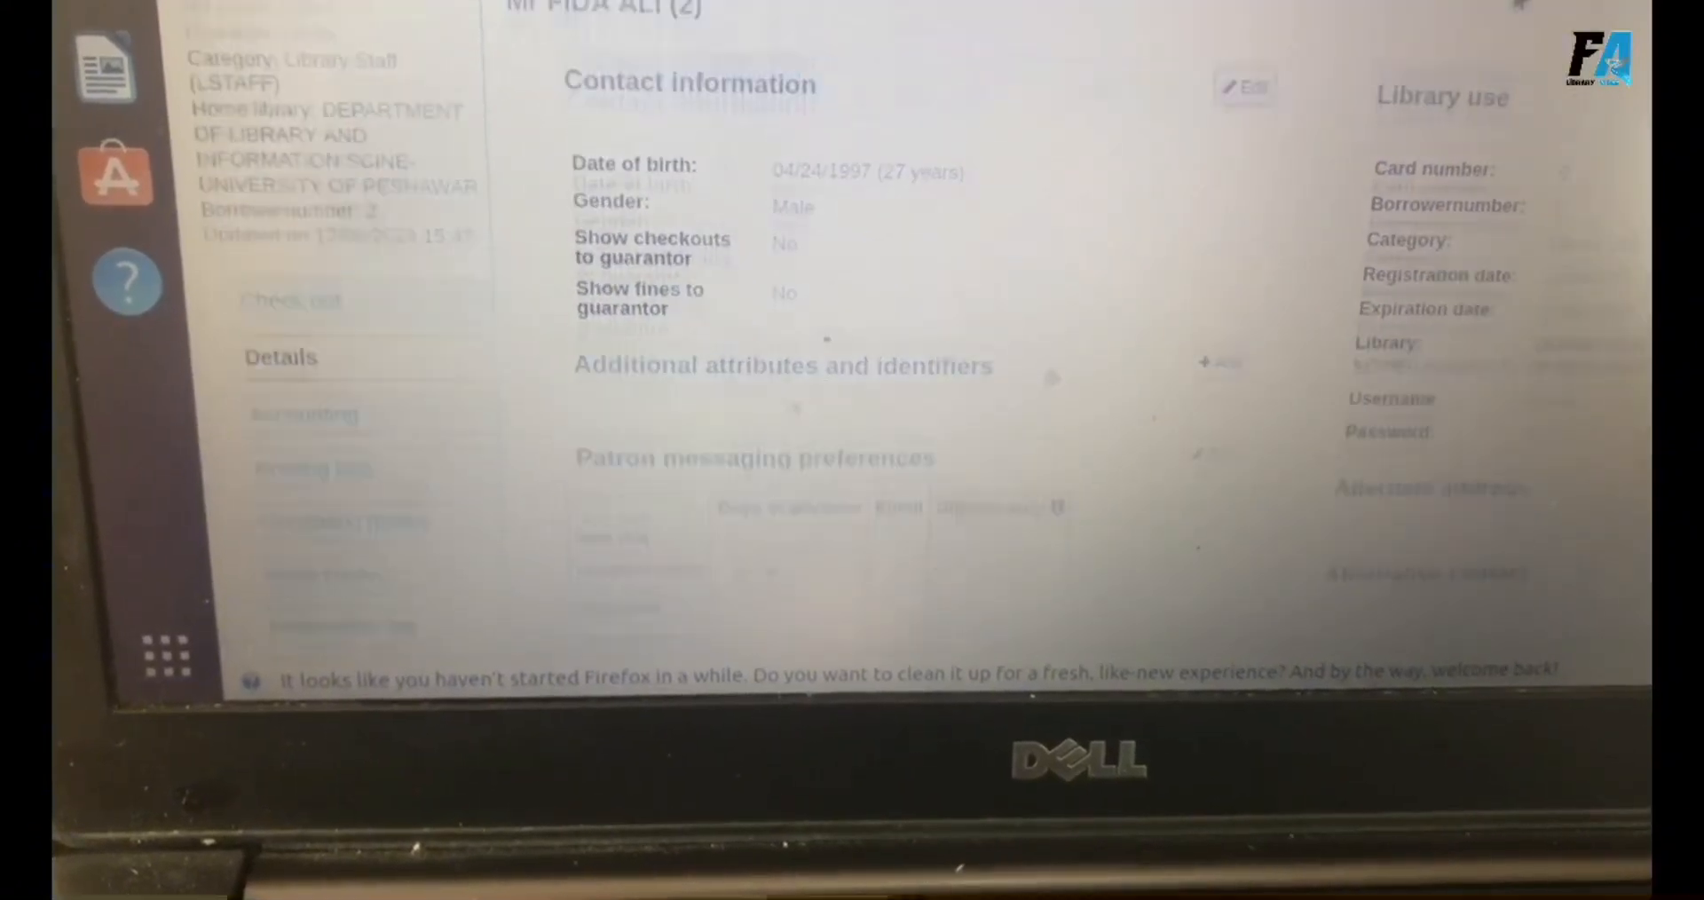
pyautogui.scroll(3)
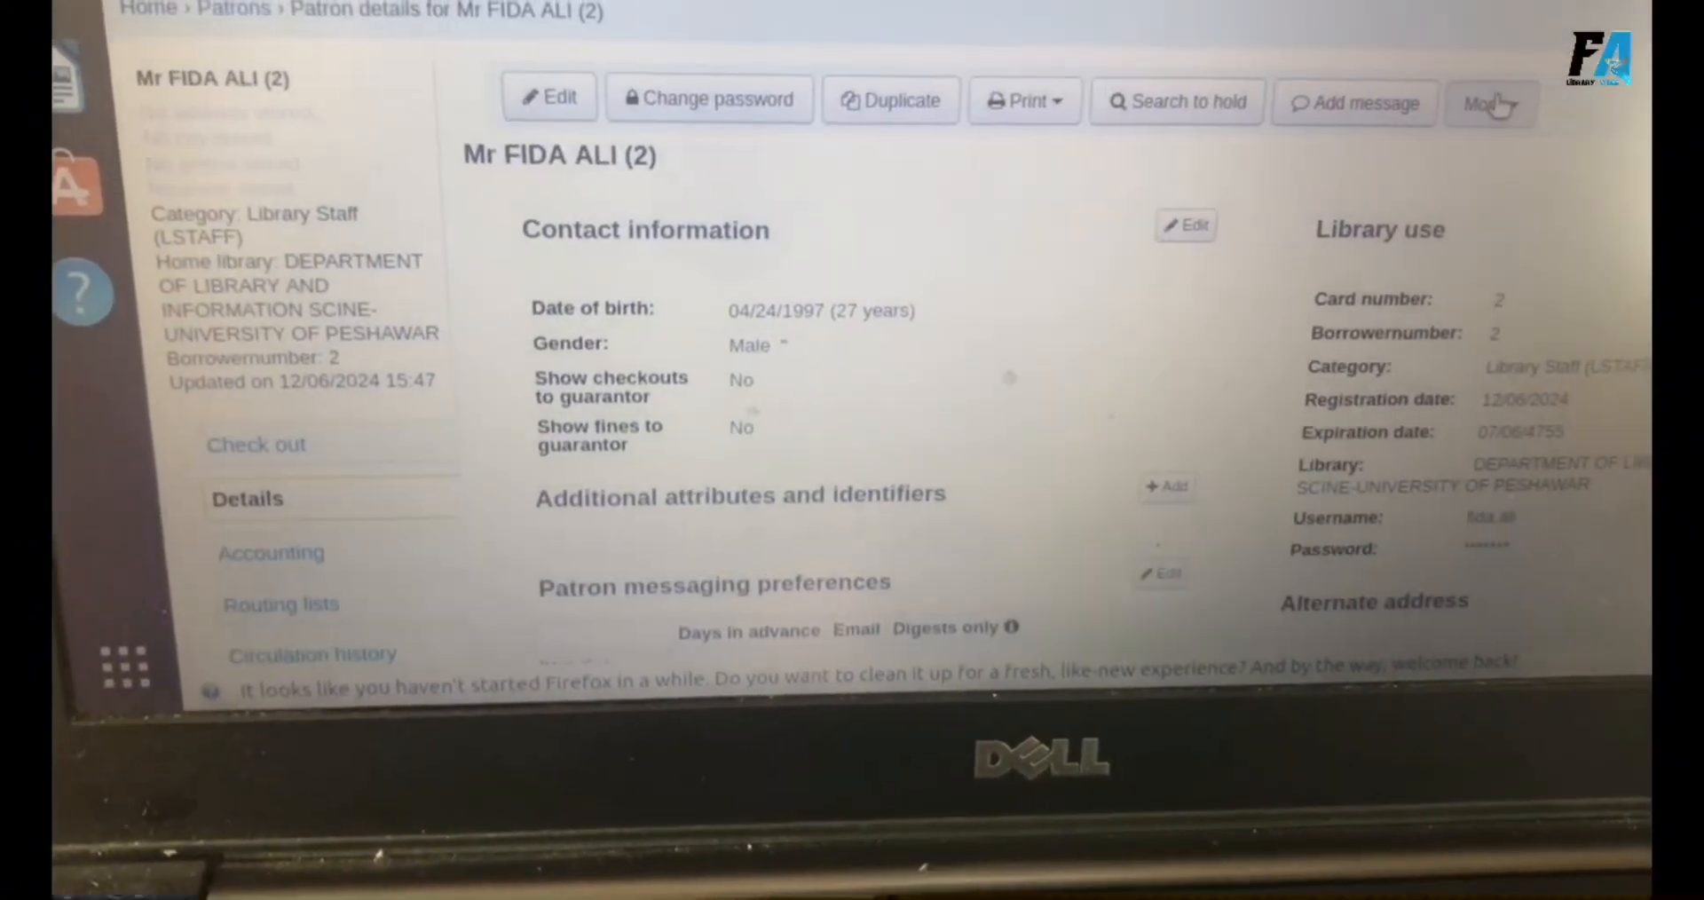
pyautogui.click(1491, 102)
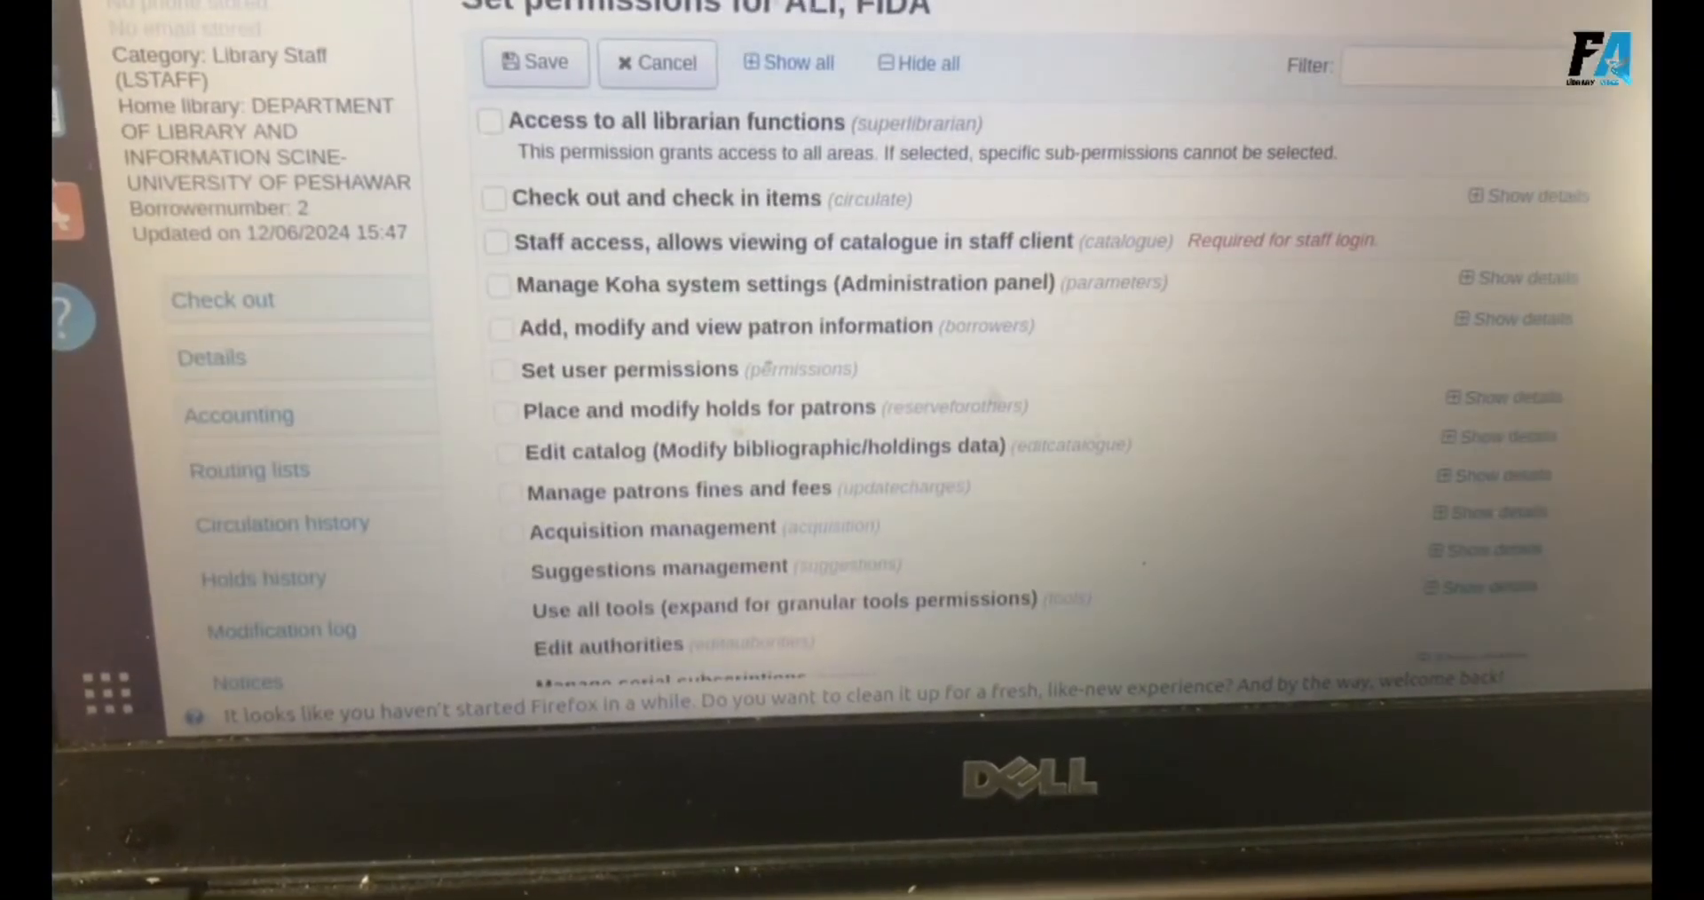
pyautogui.click(493, 121)
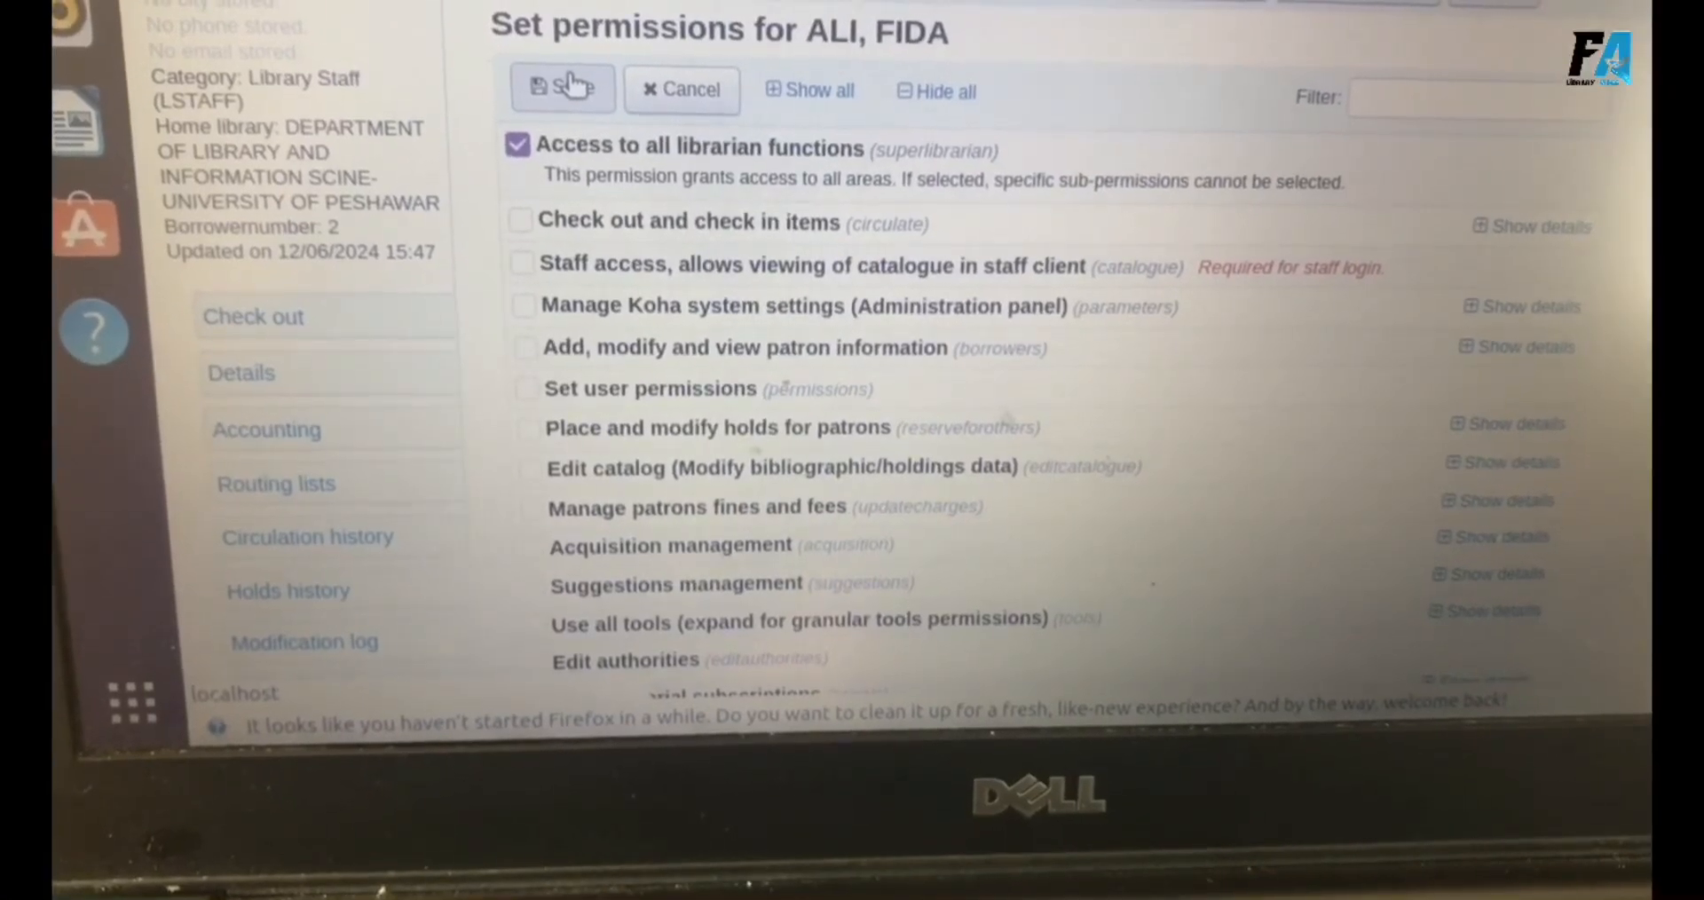
pyautogui.click(563, 89)
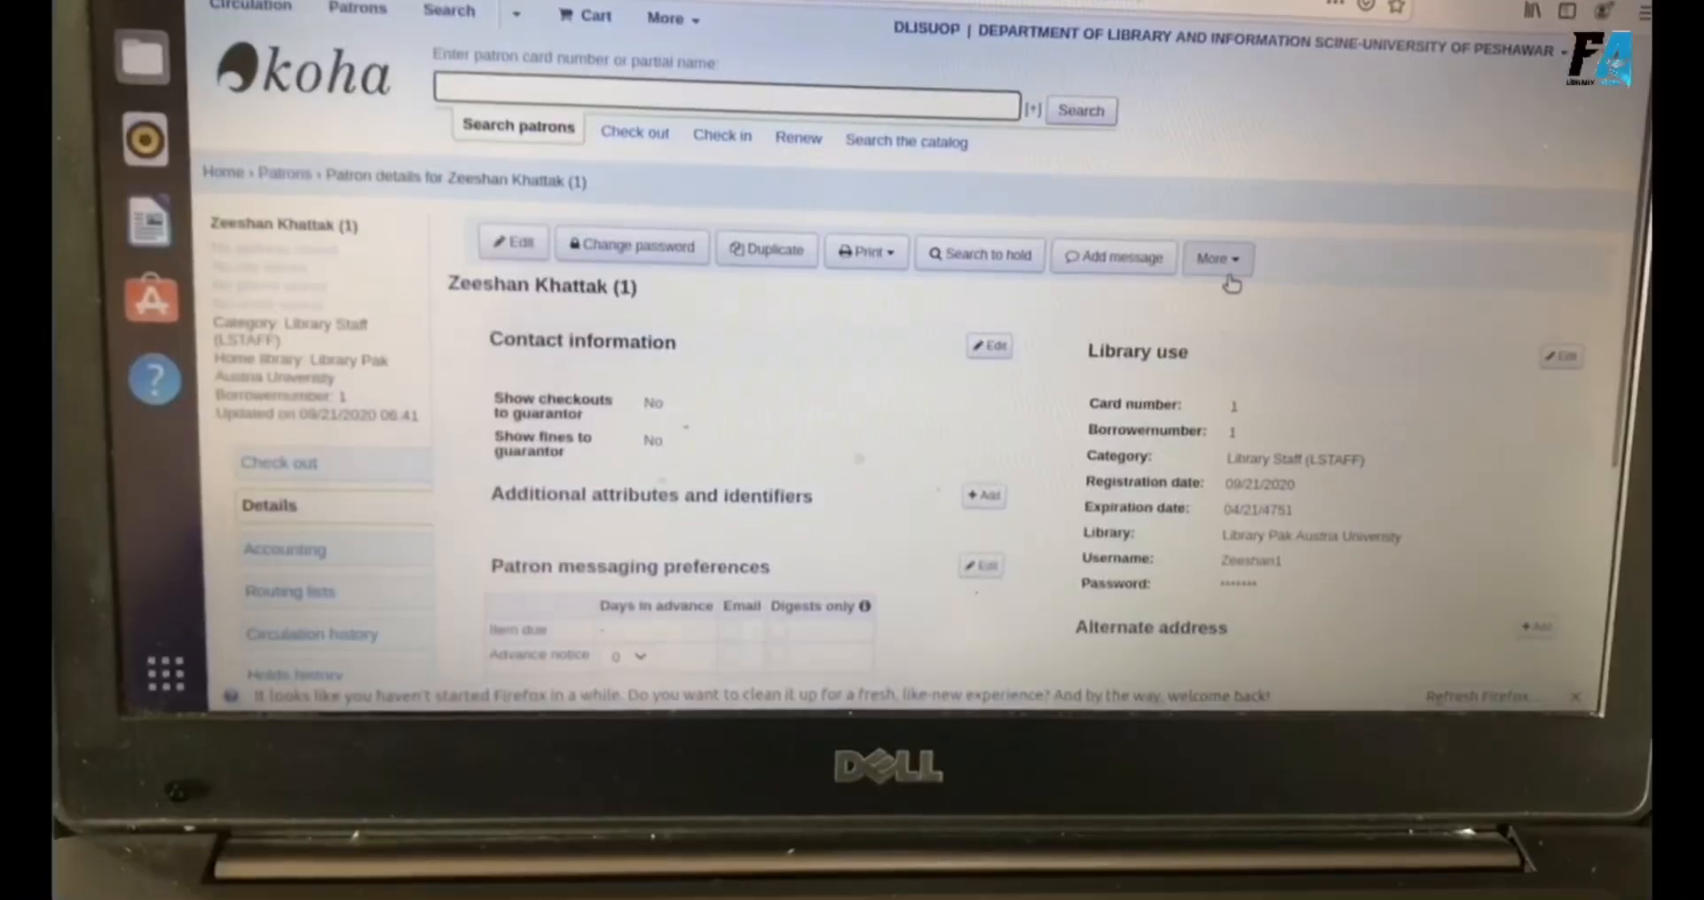
pyautogui.click(1215, 257)
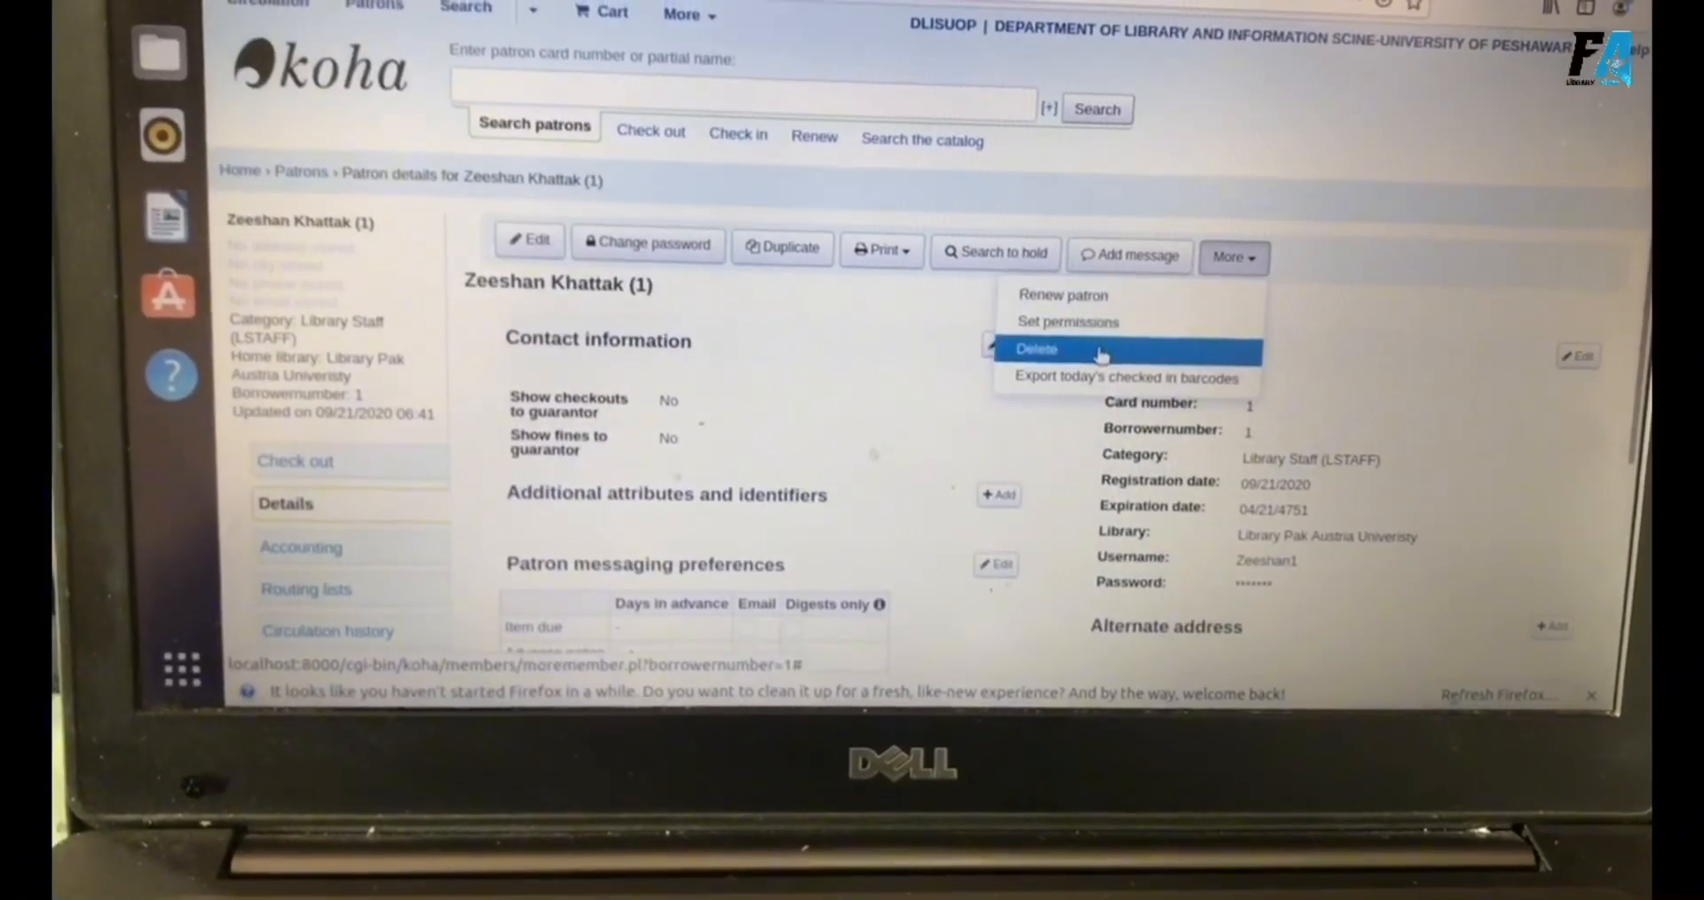
pyautogui.click(1035, 349)
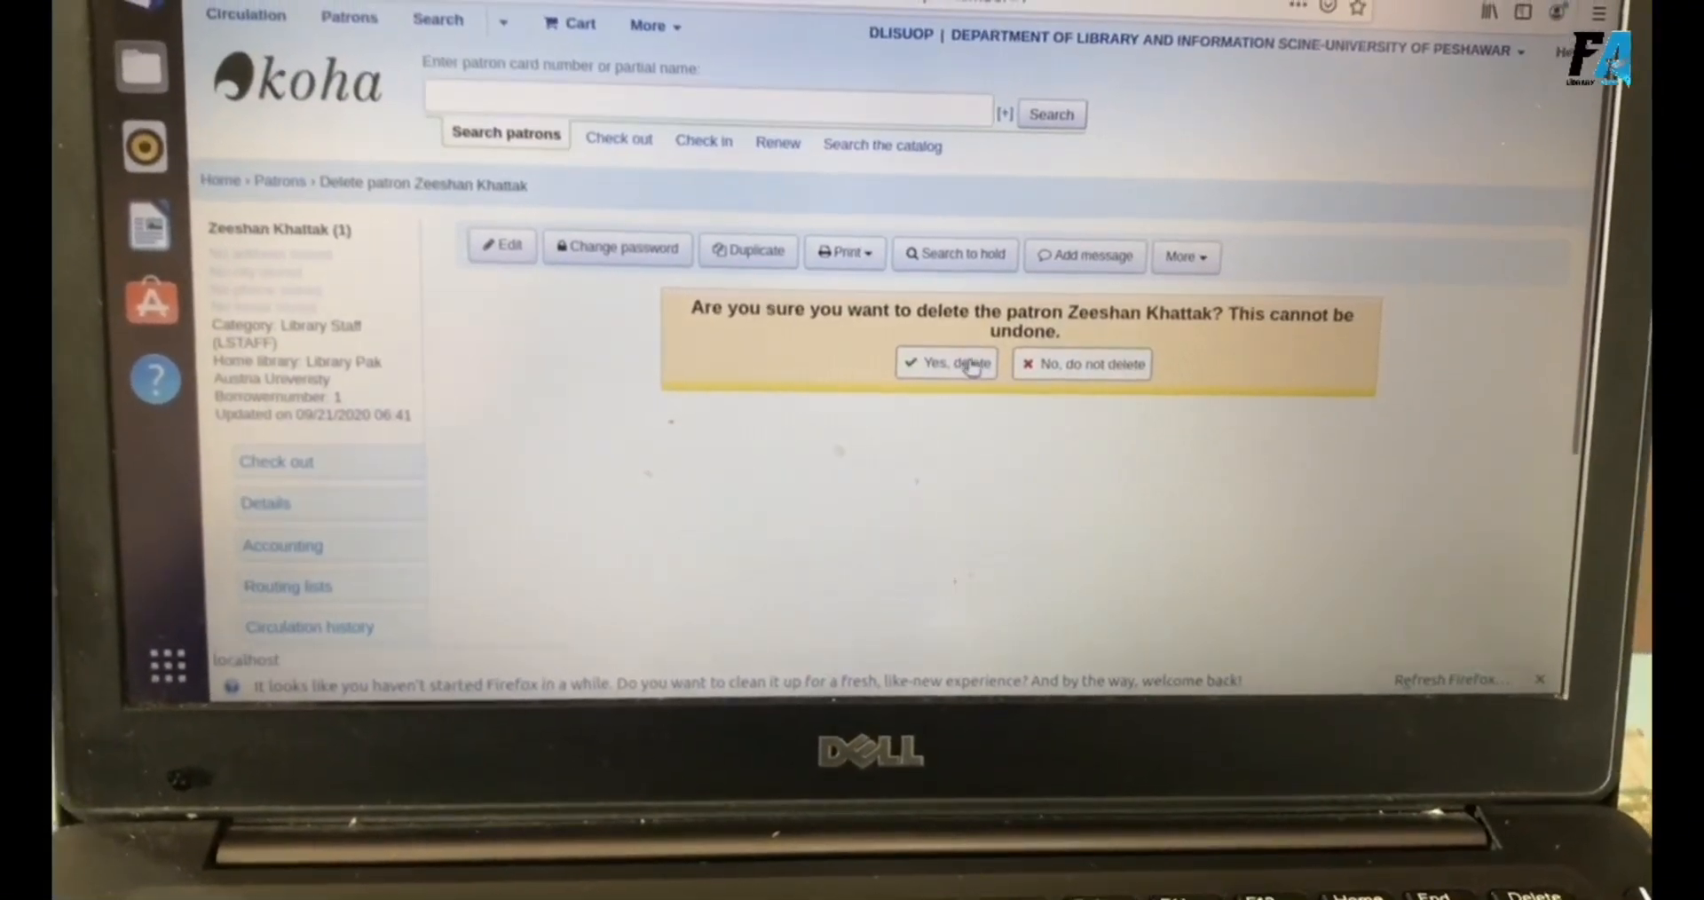
pyautogui.click(947, 362)
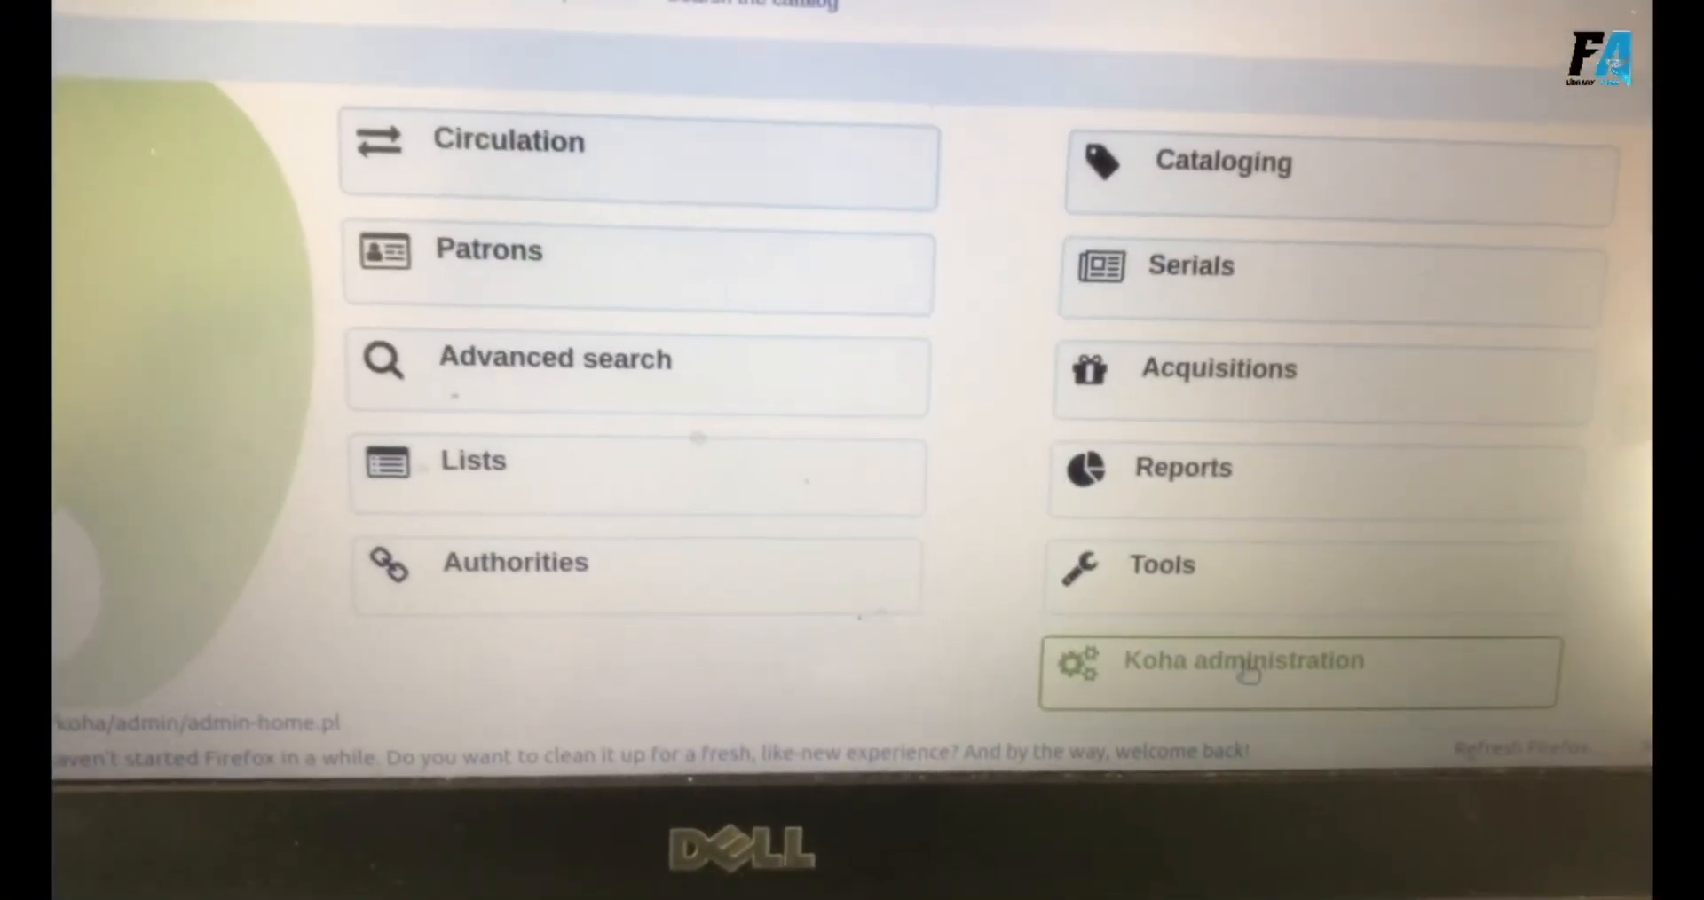
# Delete the Library Pak Austria University (LIBPA) library from Koha's library list
pyautogui.click(1244, 661)
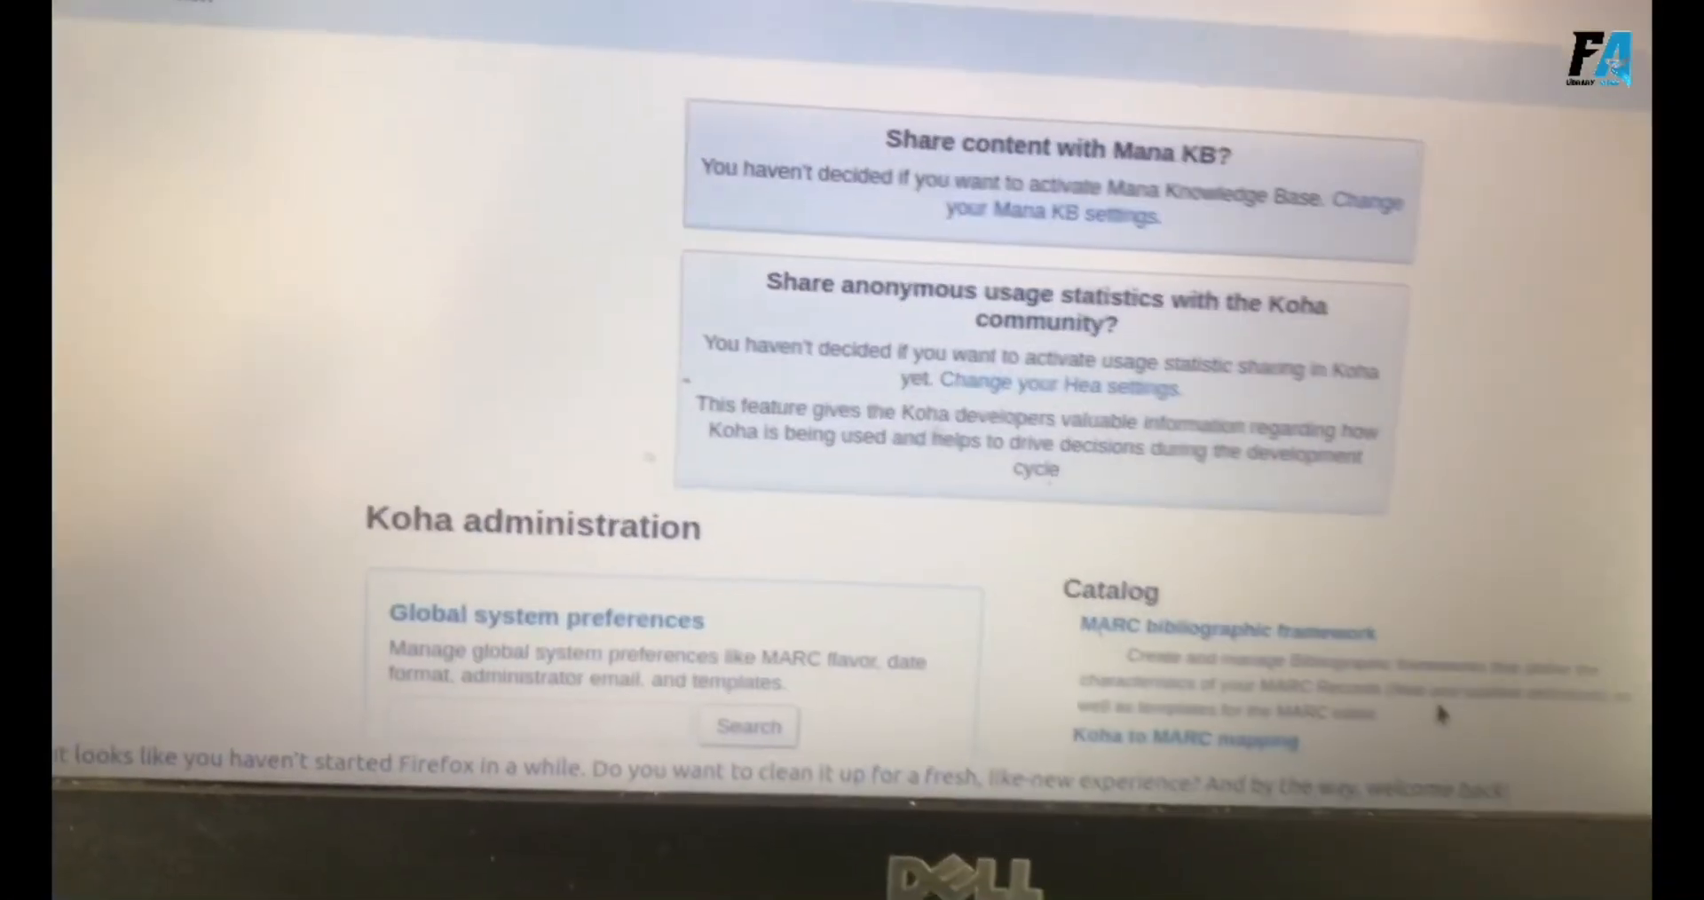
pyautogui.scroll(-3)
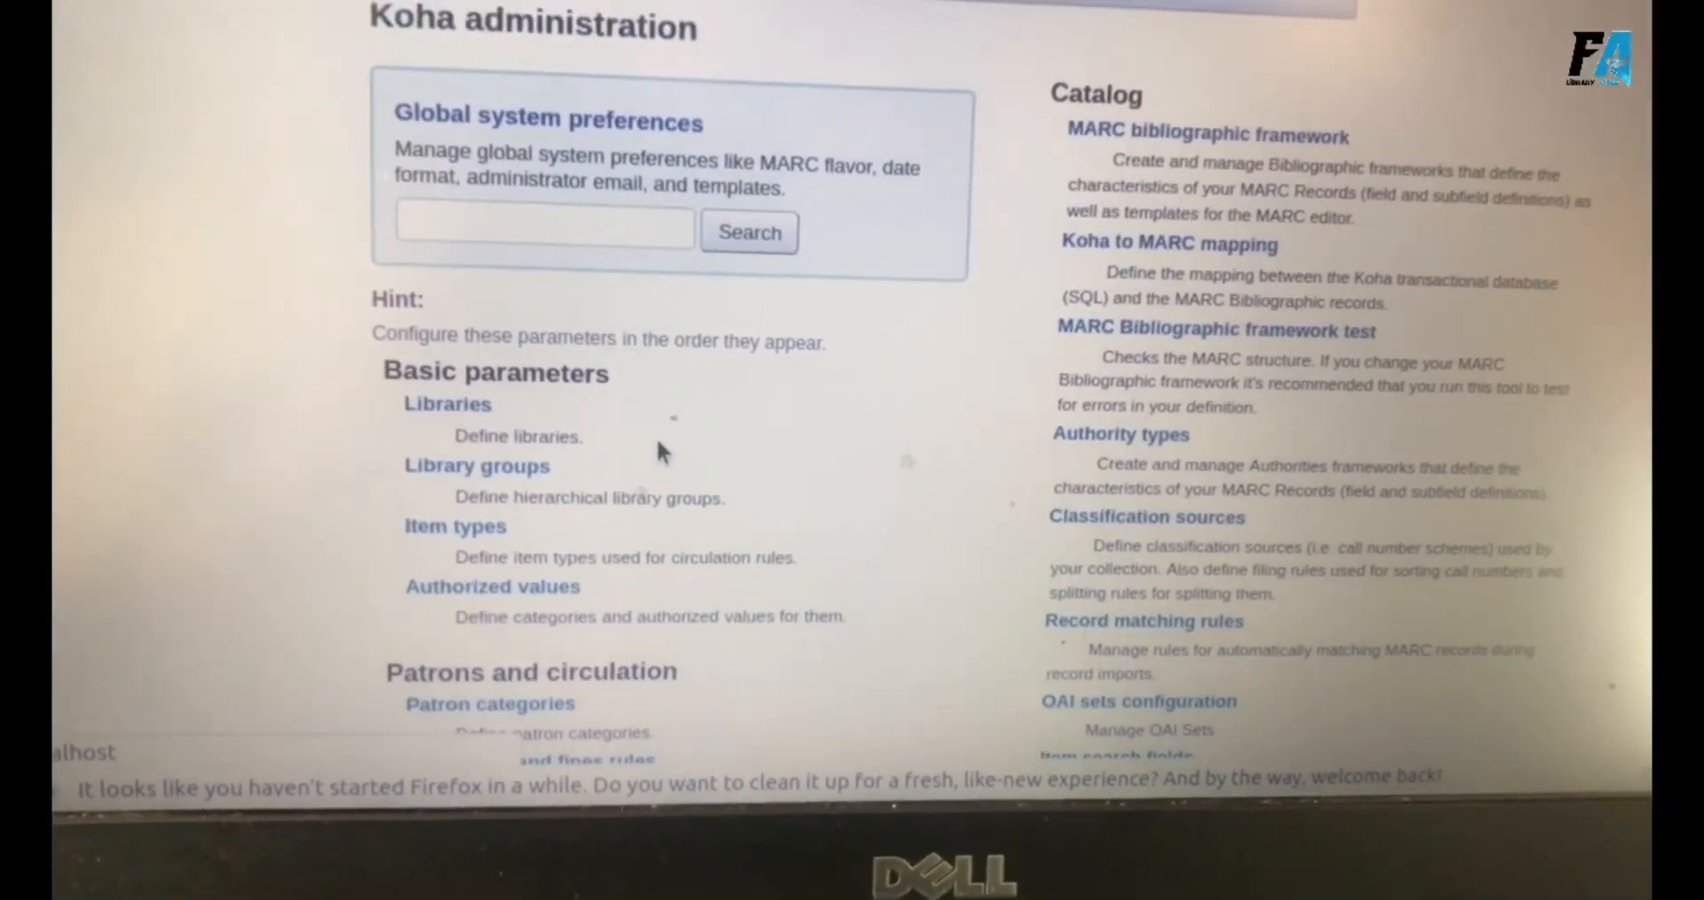
pyautogui.click(446, 403)
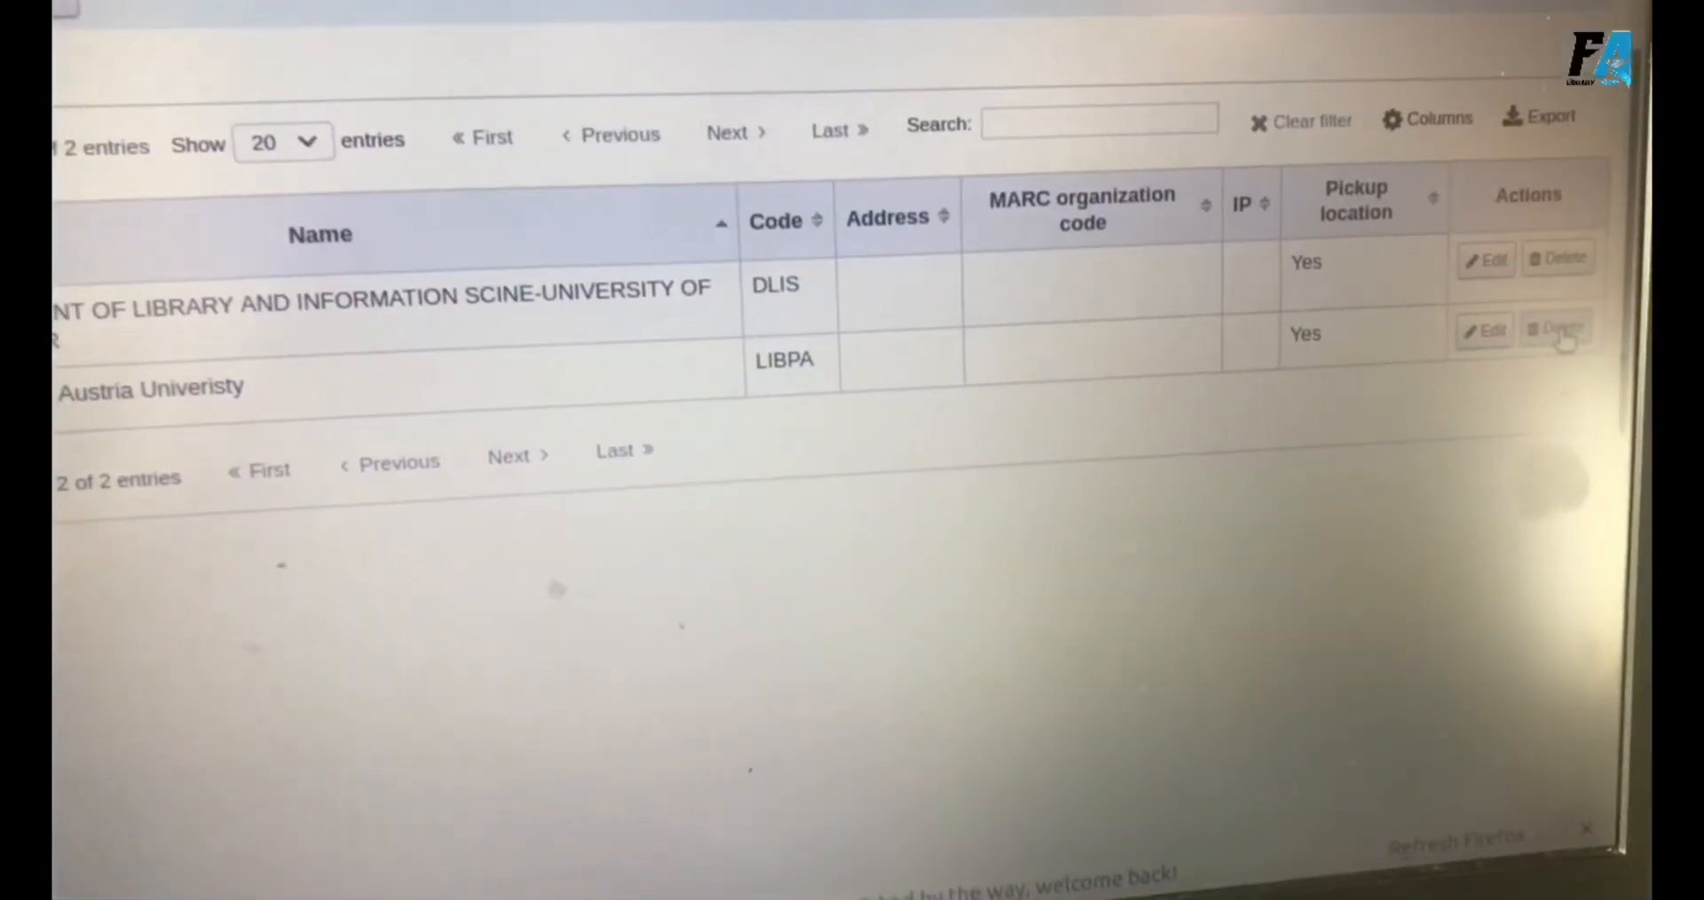
pyautogui.click(1555, 330)
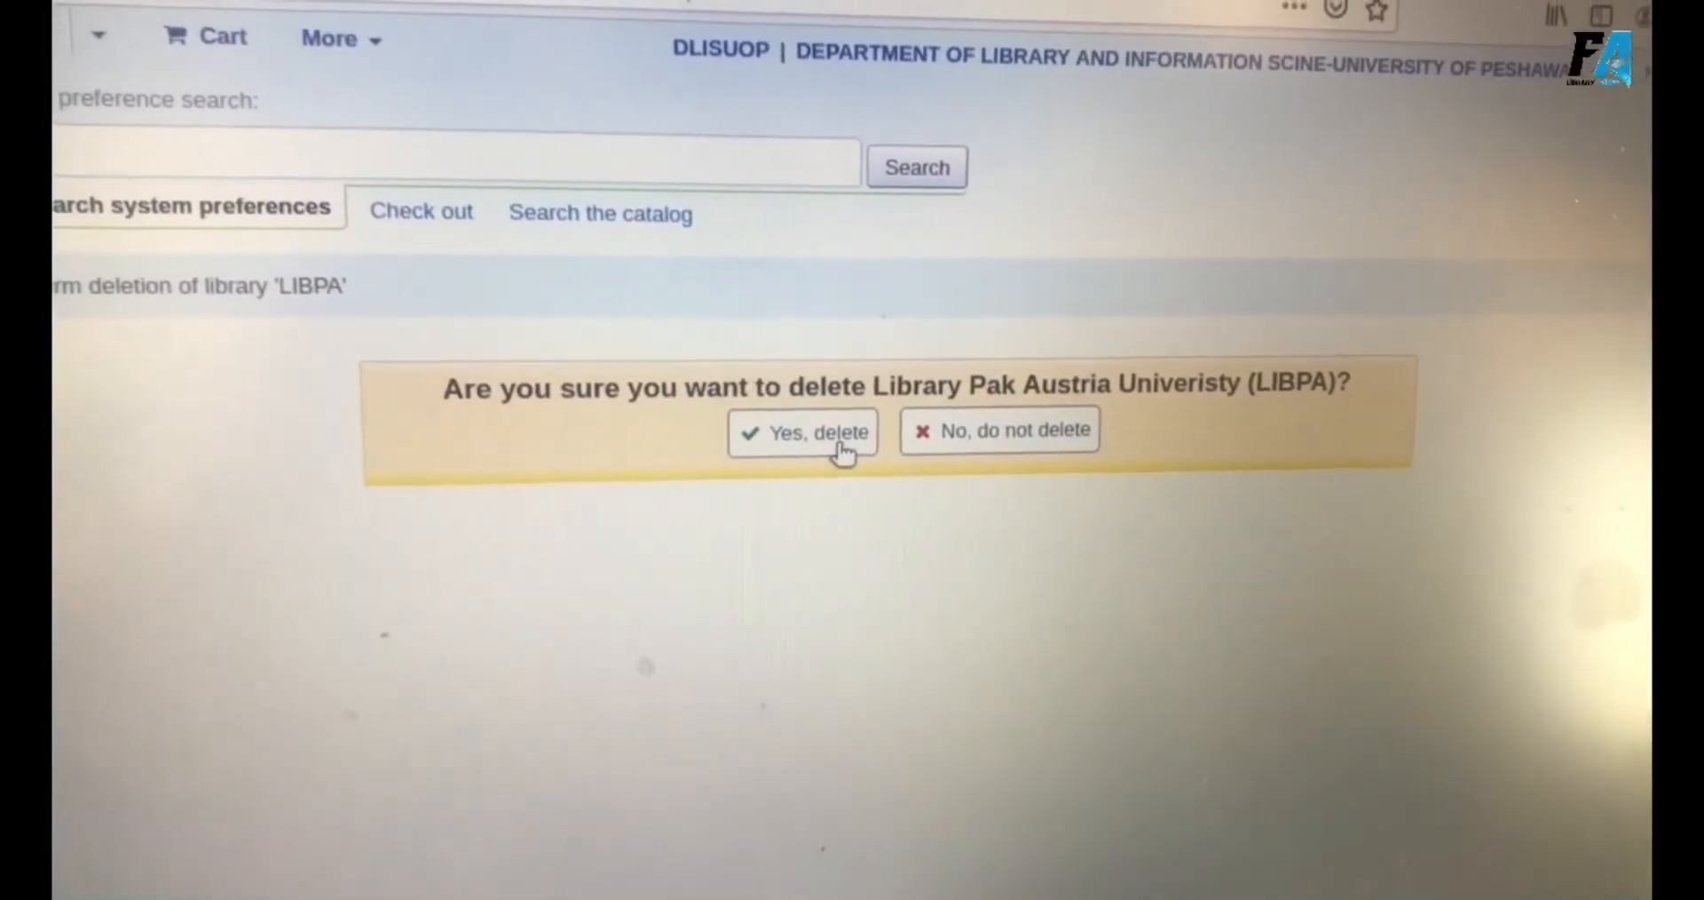
pyautogui.click(802, 431)
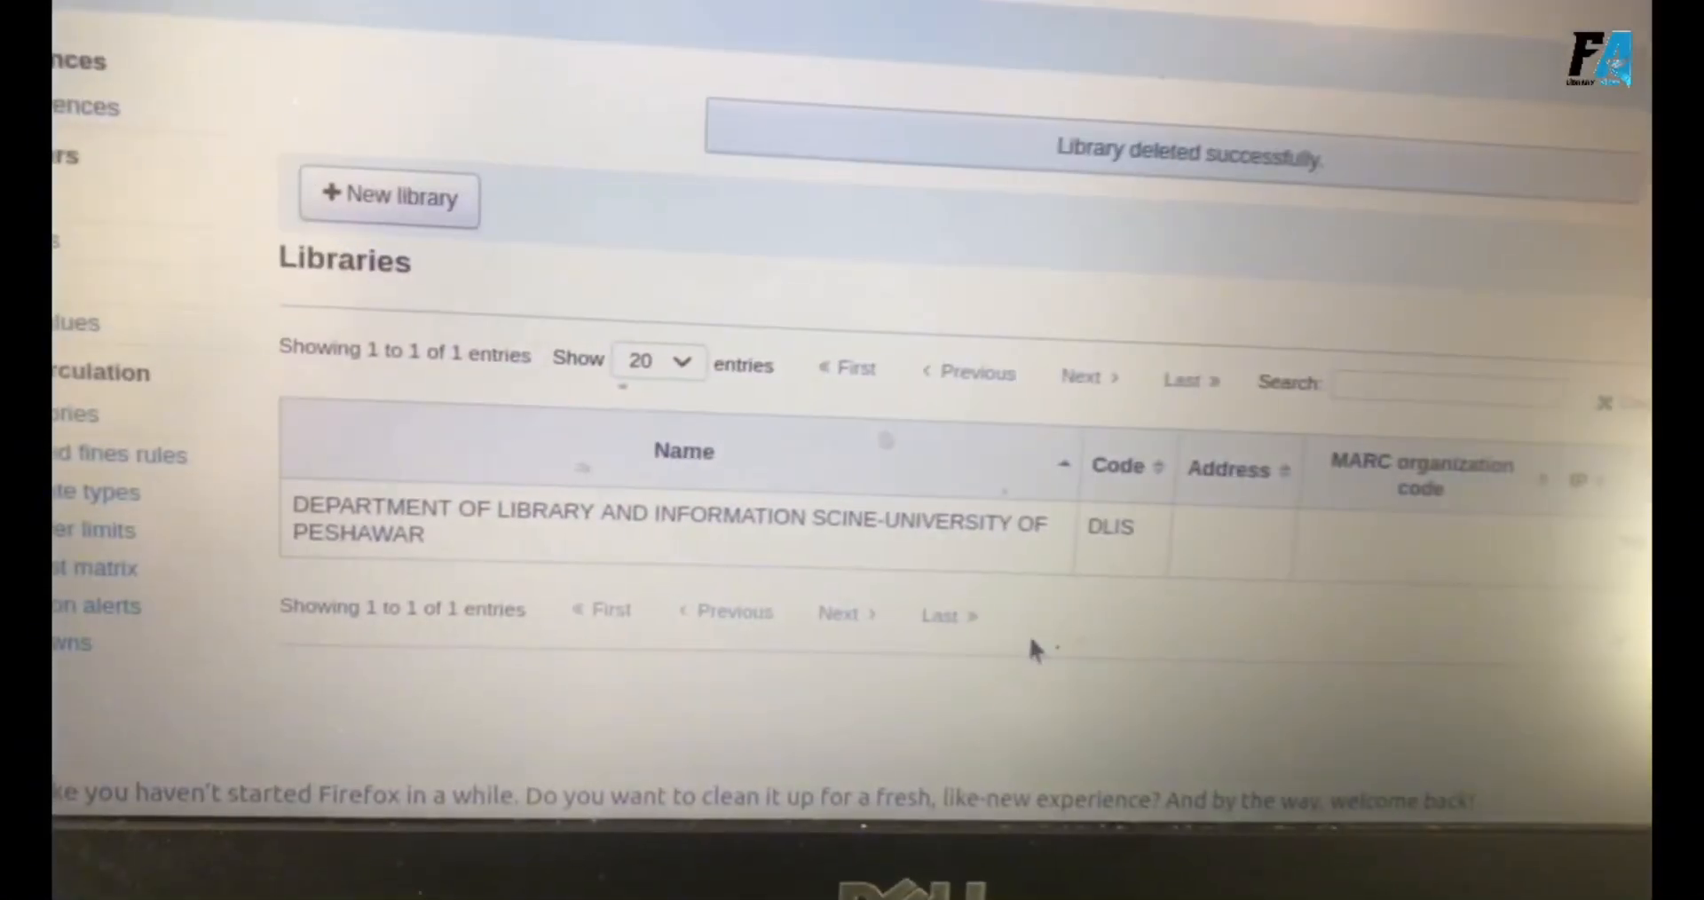